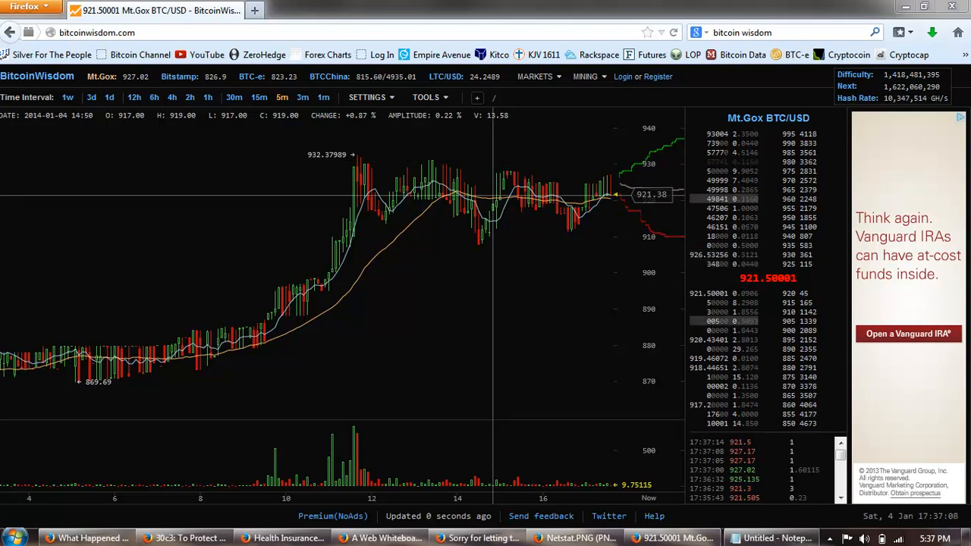
Switch the Mt.Gox BTC/USD candlestick chart to the 1d daily interval, then move to the YouTube talk tab
left_click(133, 97)
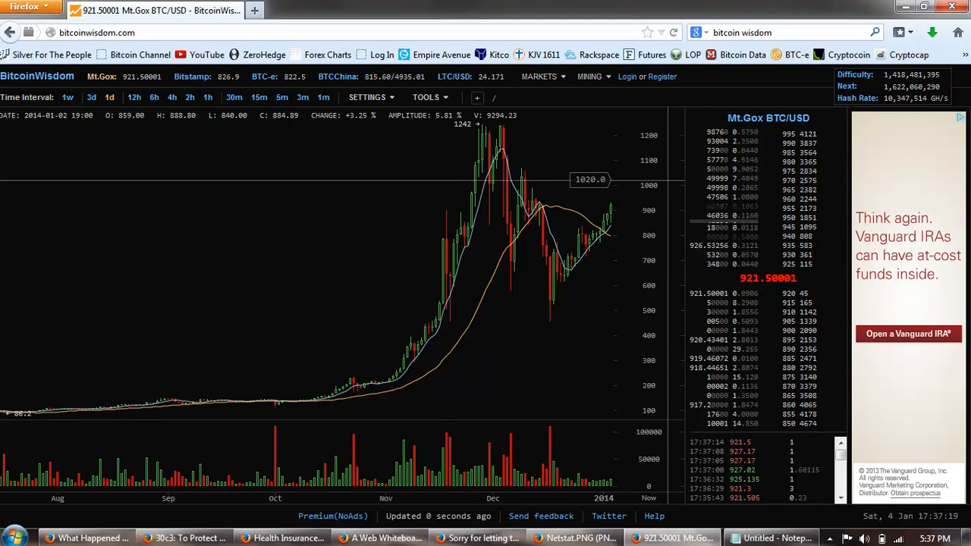
mouse_move(538, 281)
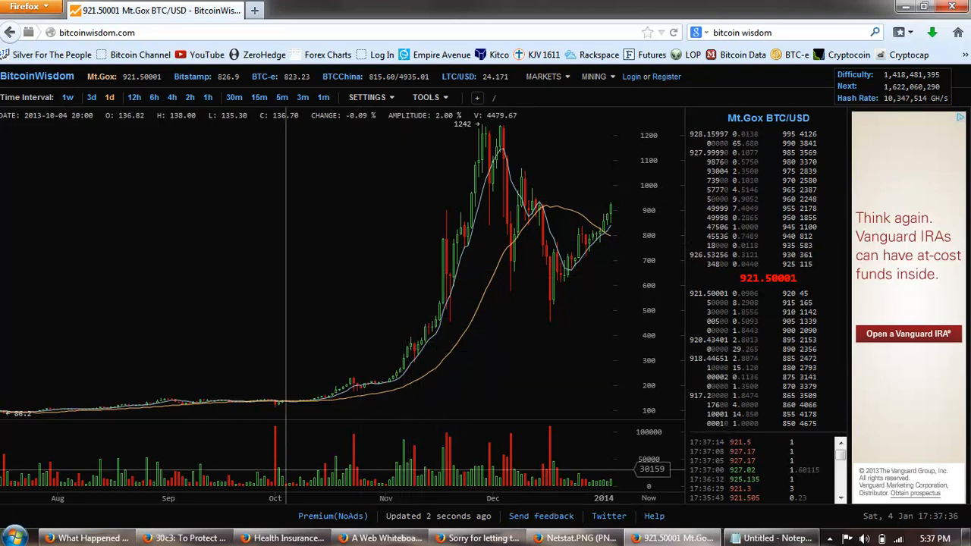
left_click(185, 537)
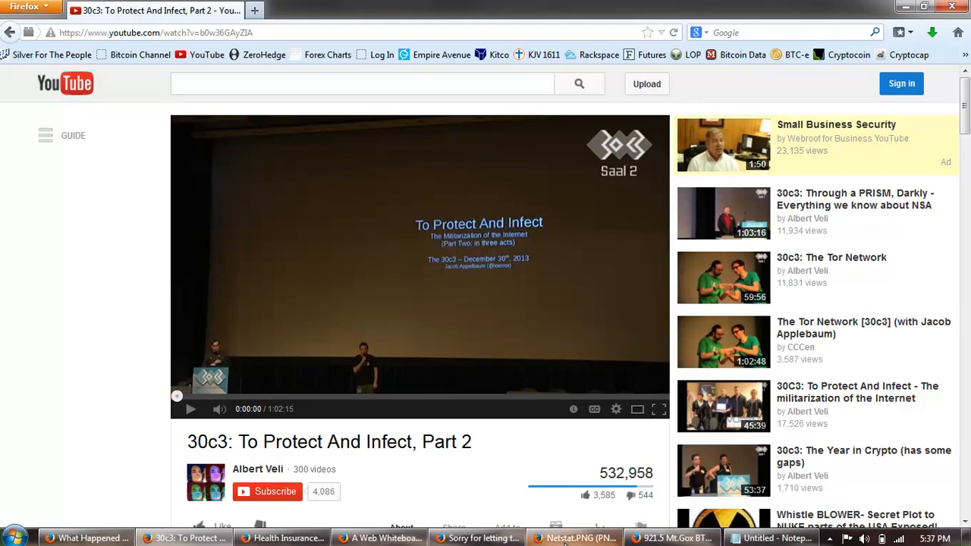
Bring up the YouTube tab with the 30c3 'To Protect And Infect, Part 2' video
left_click(379, 537)
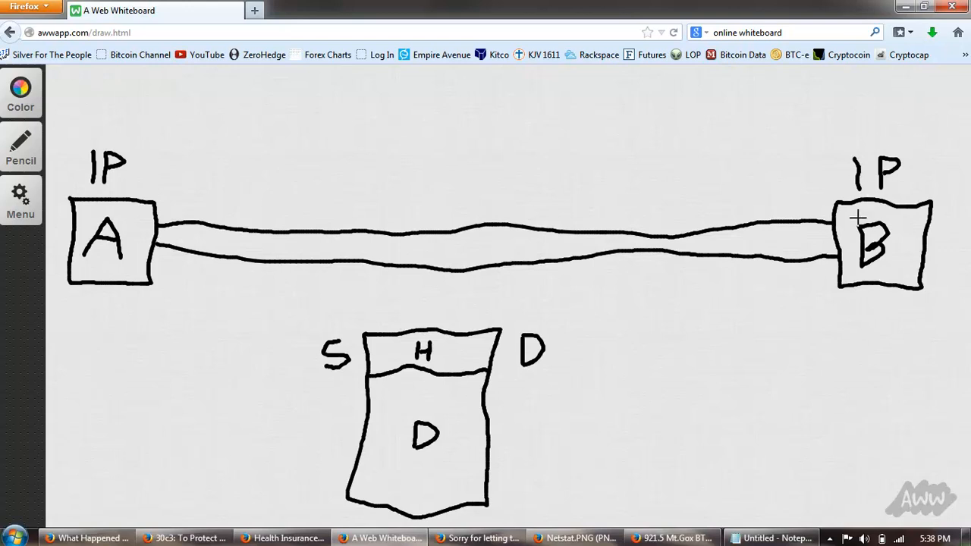
mouse_move(133, 235)
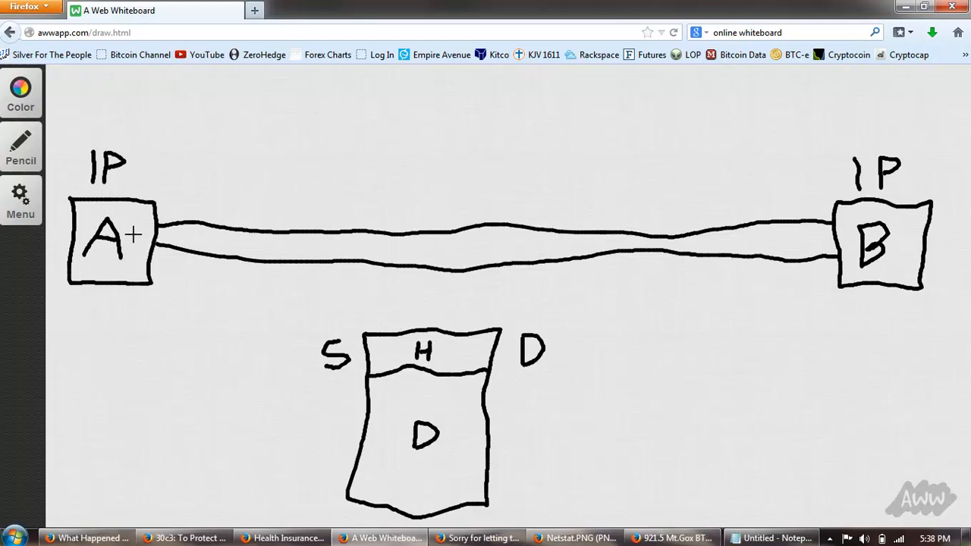
mouse_move(862, 217)
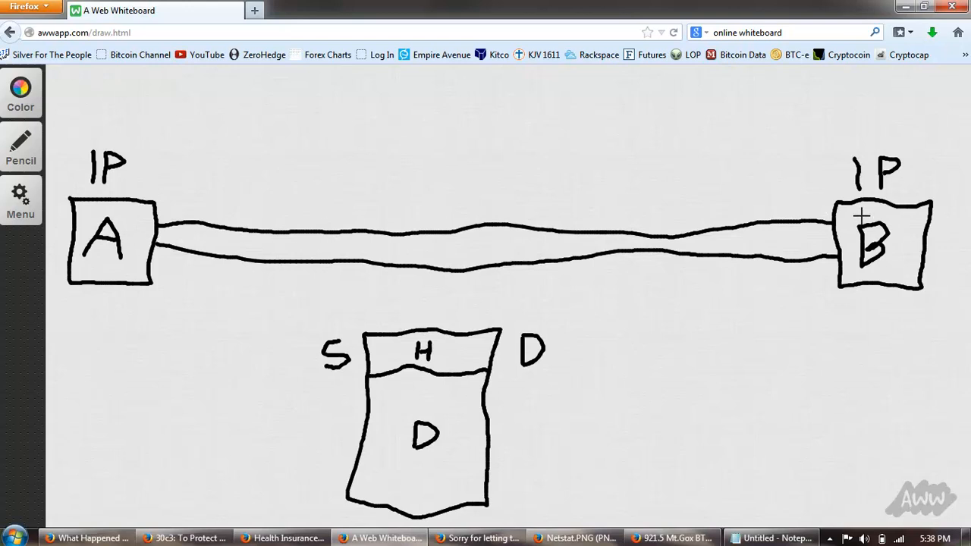
mouse_move(120, 252)
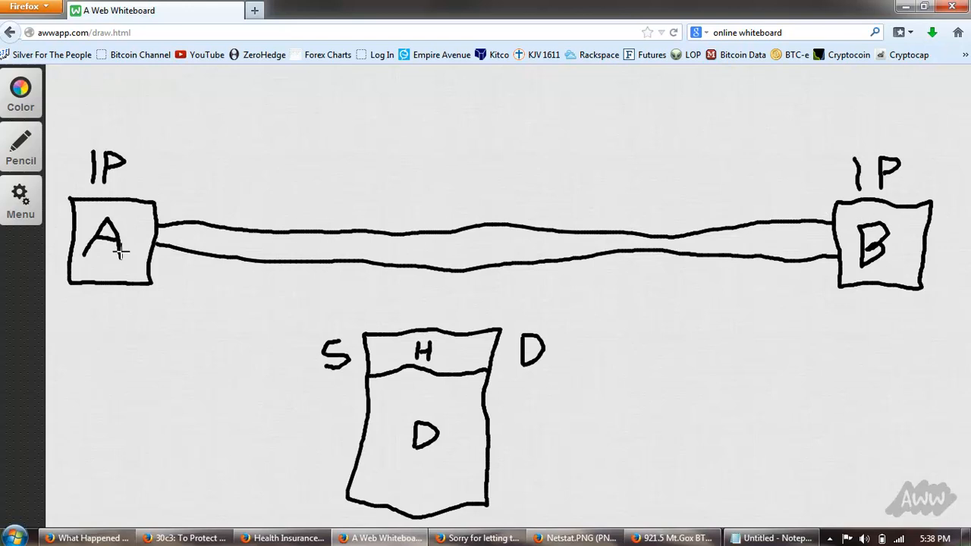
mouse_move(752, 218)
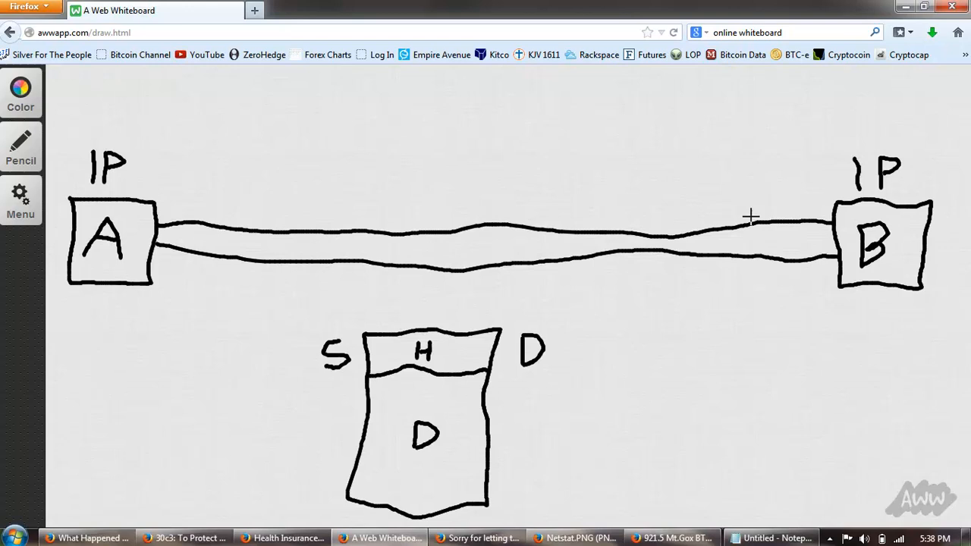
mouse_move(831, 234)
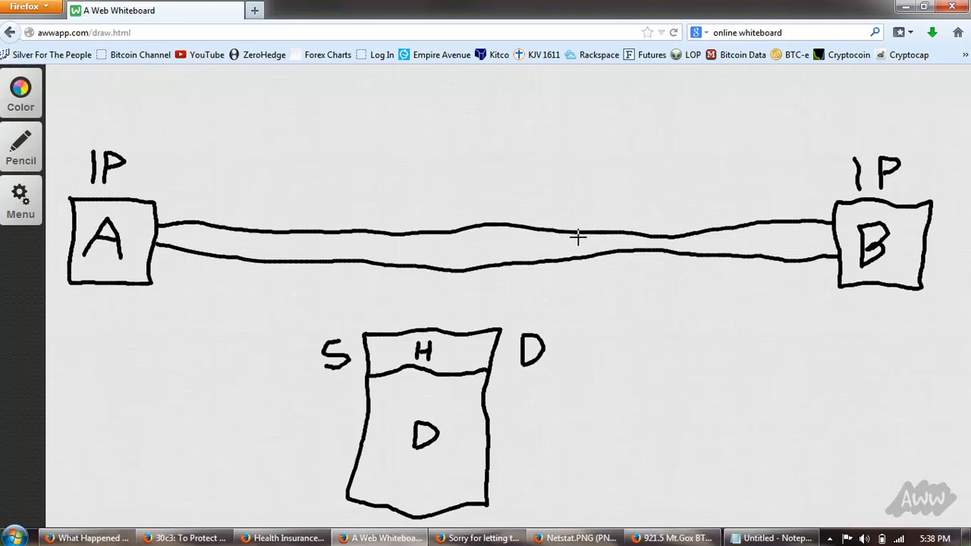
mouse_move(569, 240)
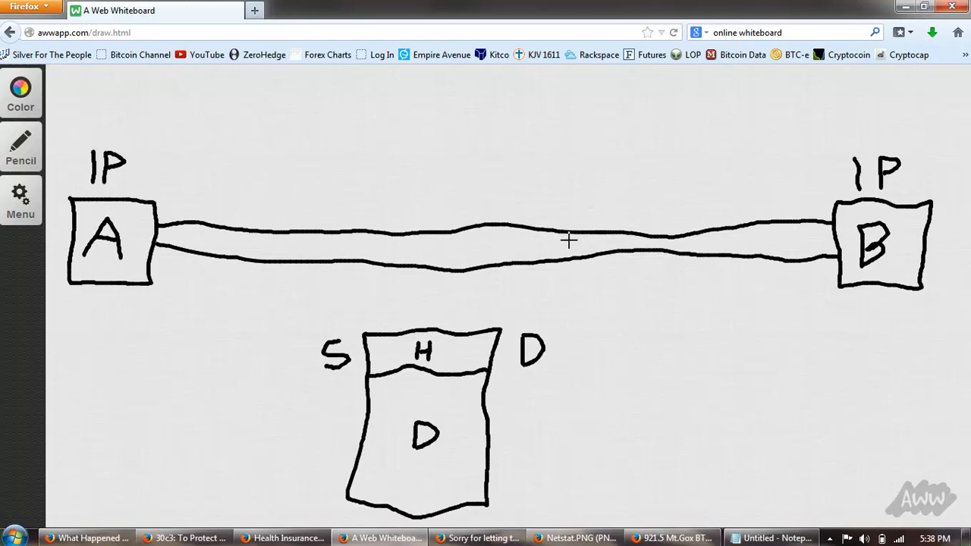
mouse_move(352, 236)
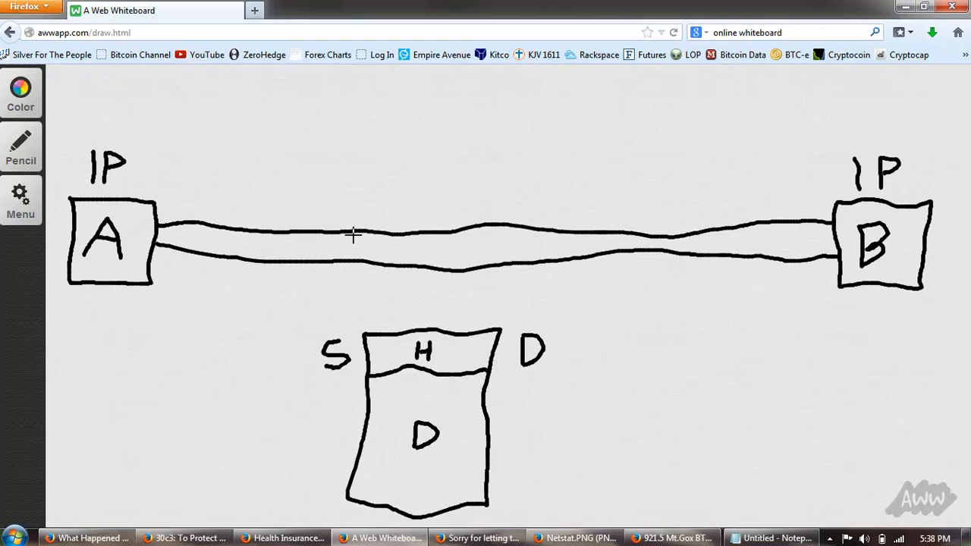
mouse_move(528, 308)
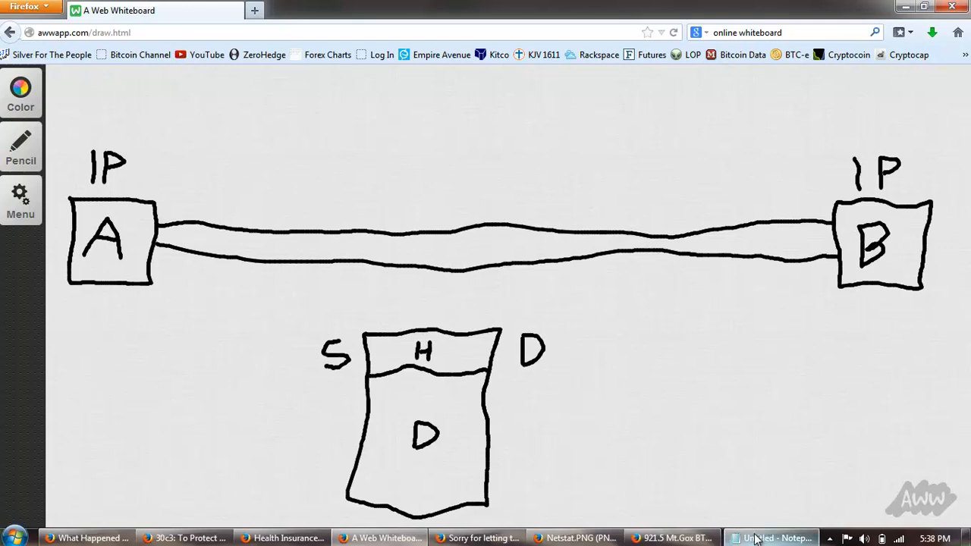
mouse_move(773, 537)
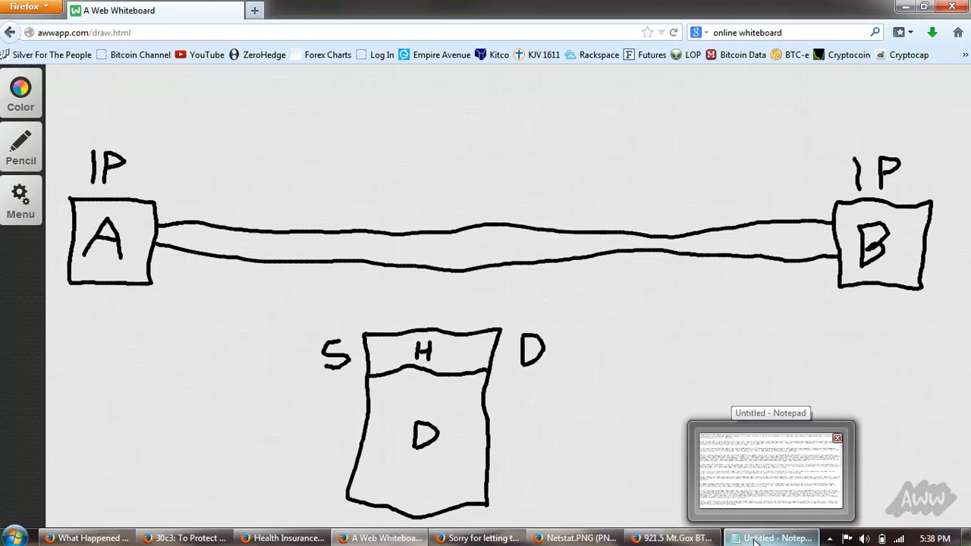
Bring the Notepad warning text to the front, then return to the 'What Happened Part 1' wiki article
left_click(774, 537)
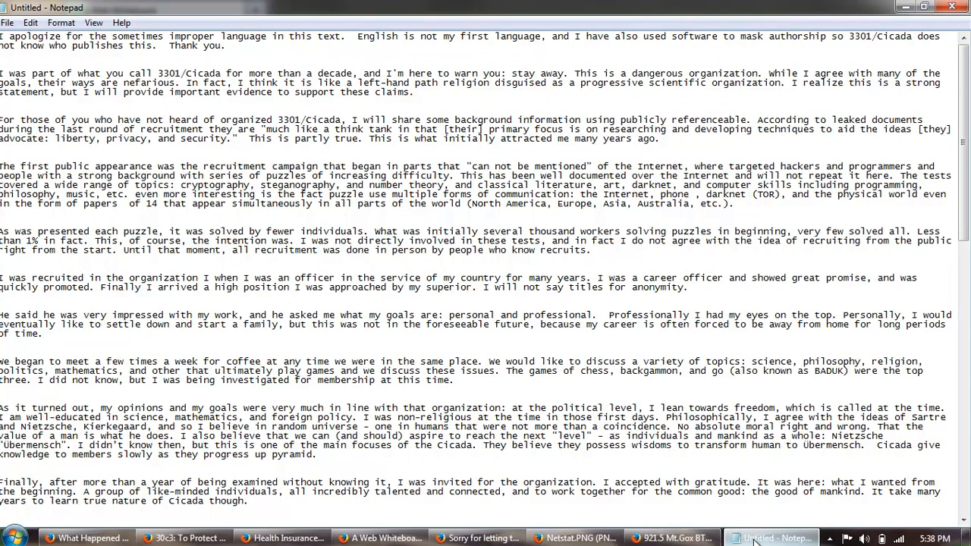
mouse_move(710, 467)
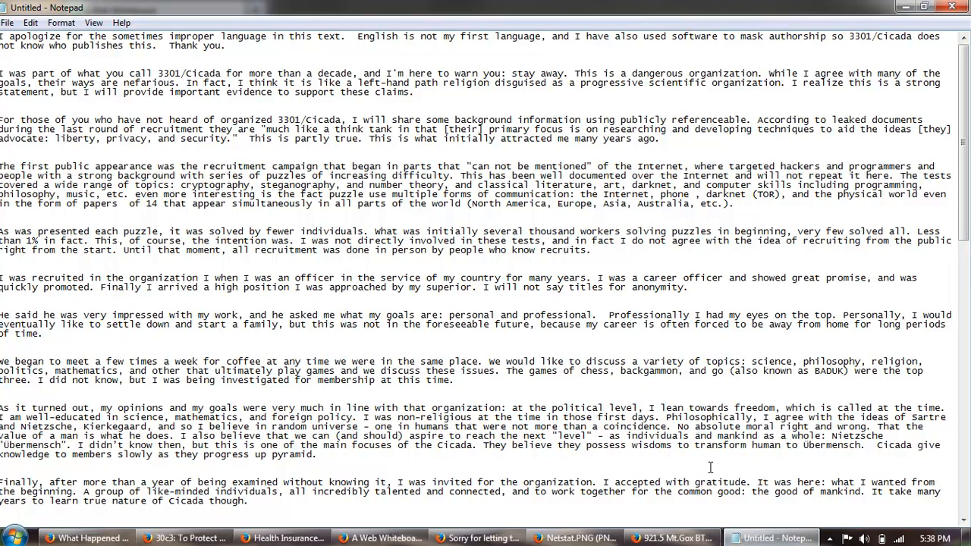
mouse_move(534, 340)
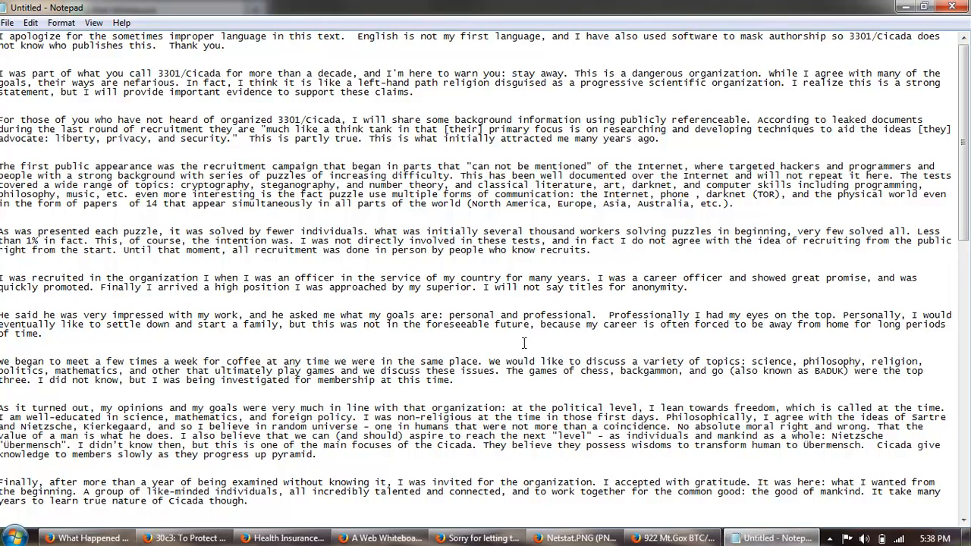
mouse_move(124, 538)
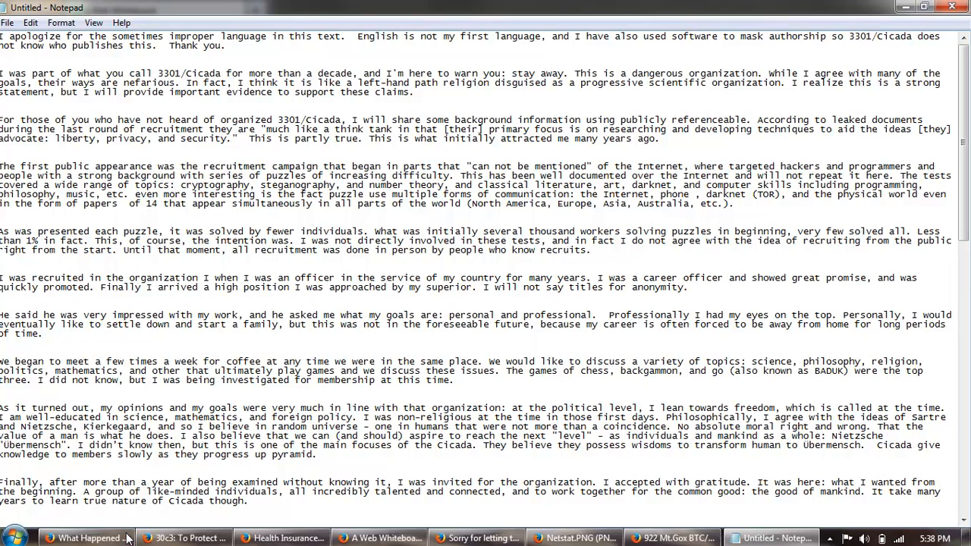
left_click(83, 537)
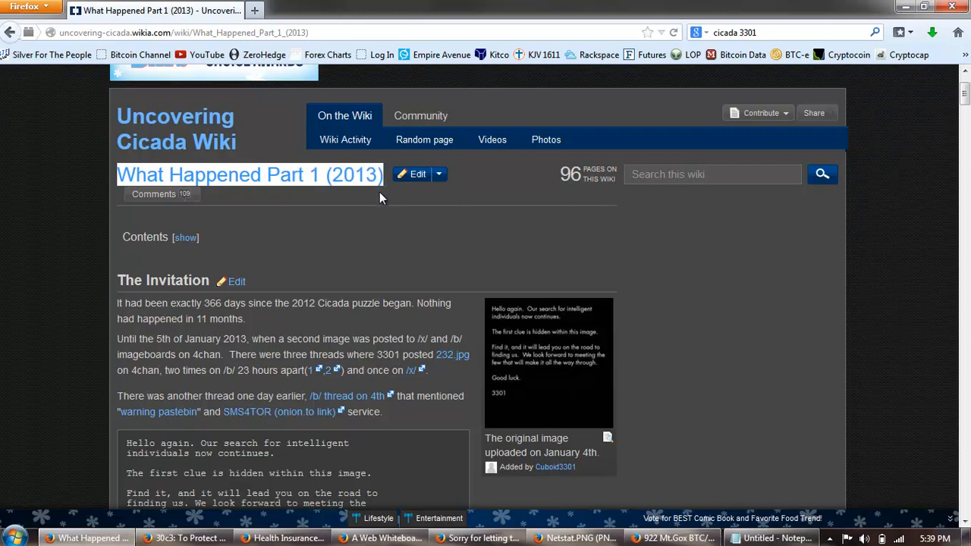
mouse_move(367, 207)
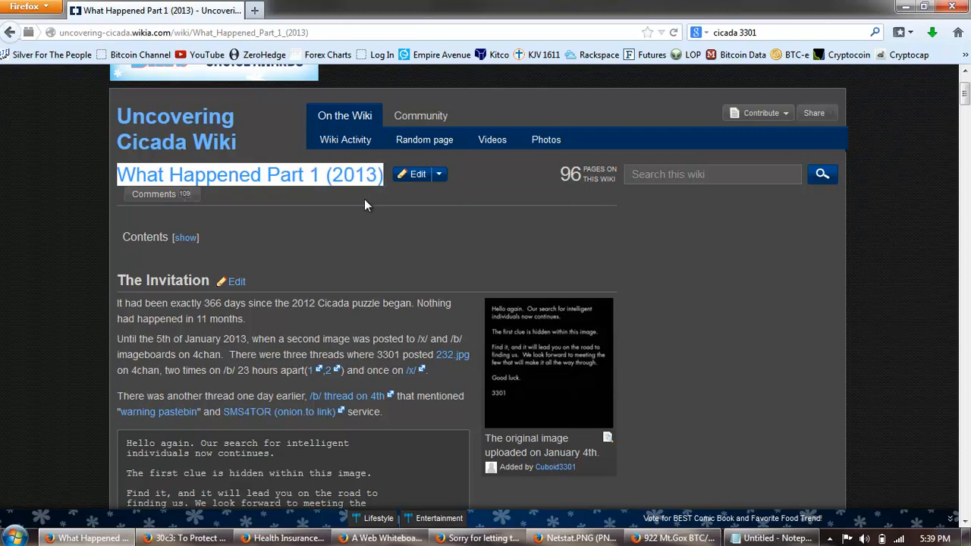
mouse_move(340, 199)
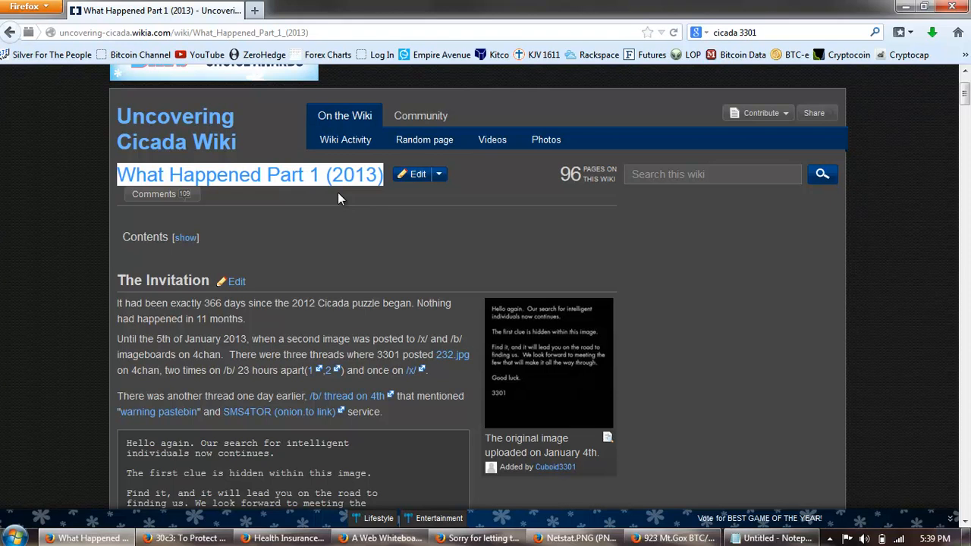
mouse_move(324, 199)
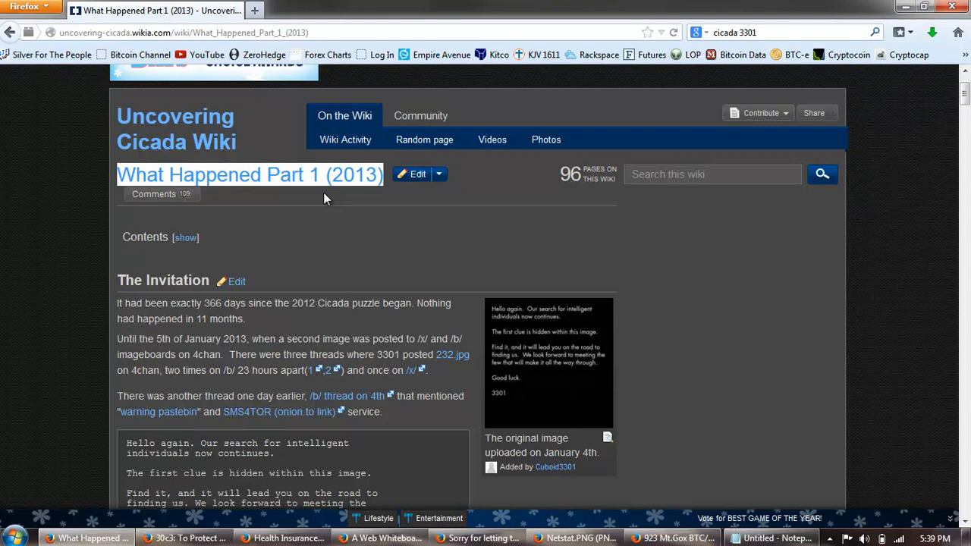
mouse_move(334, 185)
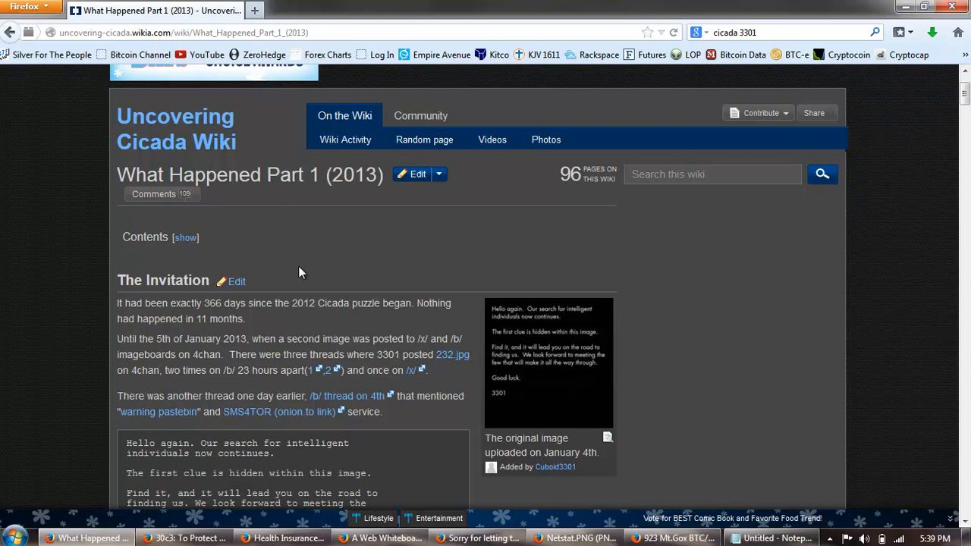
mouse_move(319, 264)
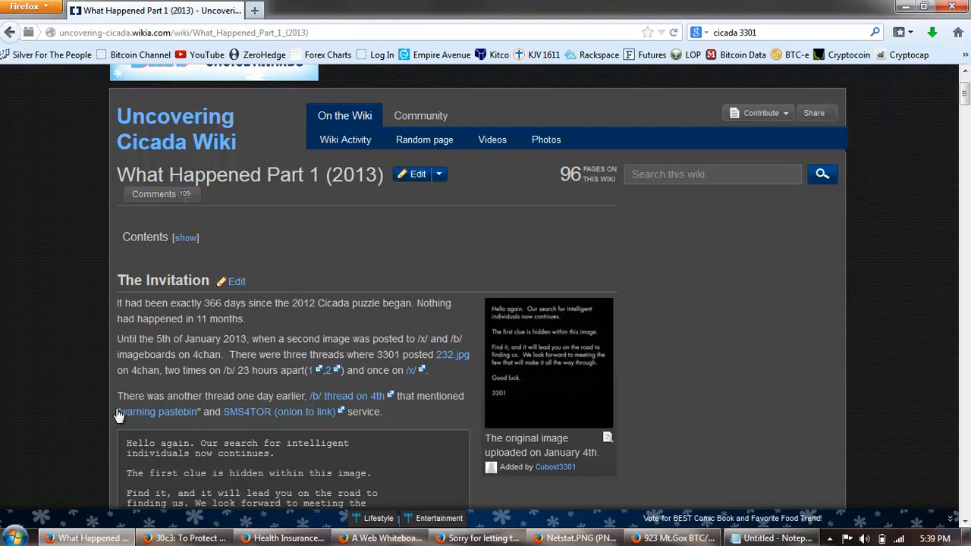
Highlight the 'warning pastebin' link text, then bring the Notepad document back in front
left_click_drag(118, 413, 224, 413)
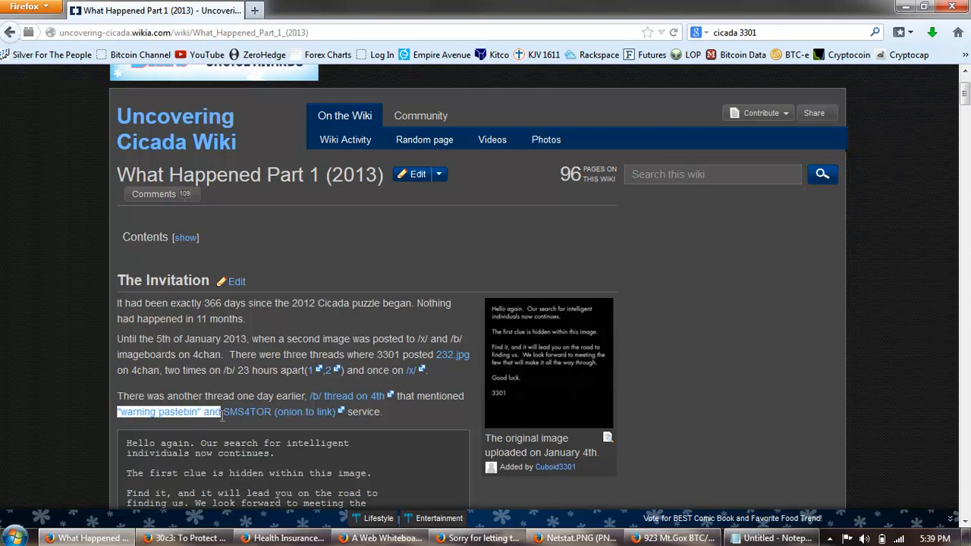
mouse_move(288, 243)
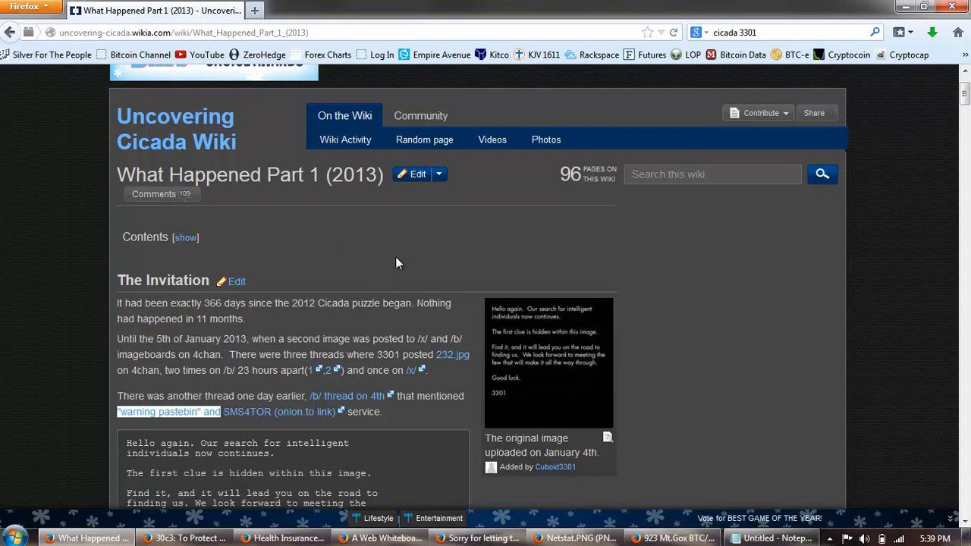
left_click(771, 537)
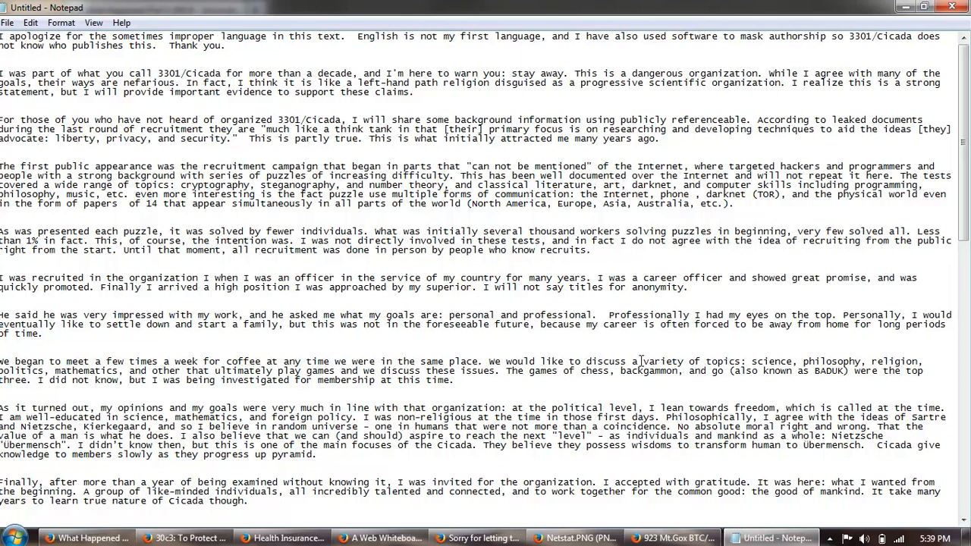
mouse_move(637, 356)
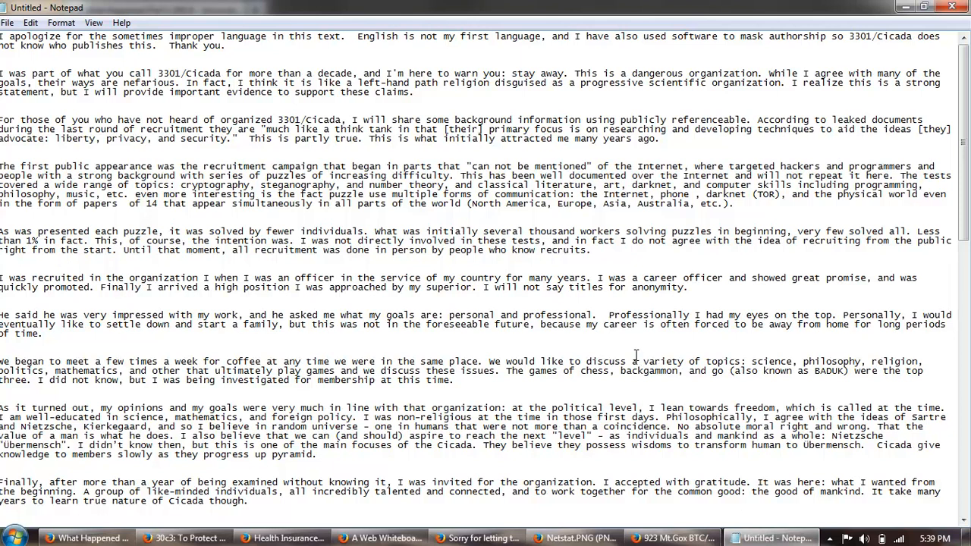
mouse_move(472, 365)
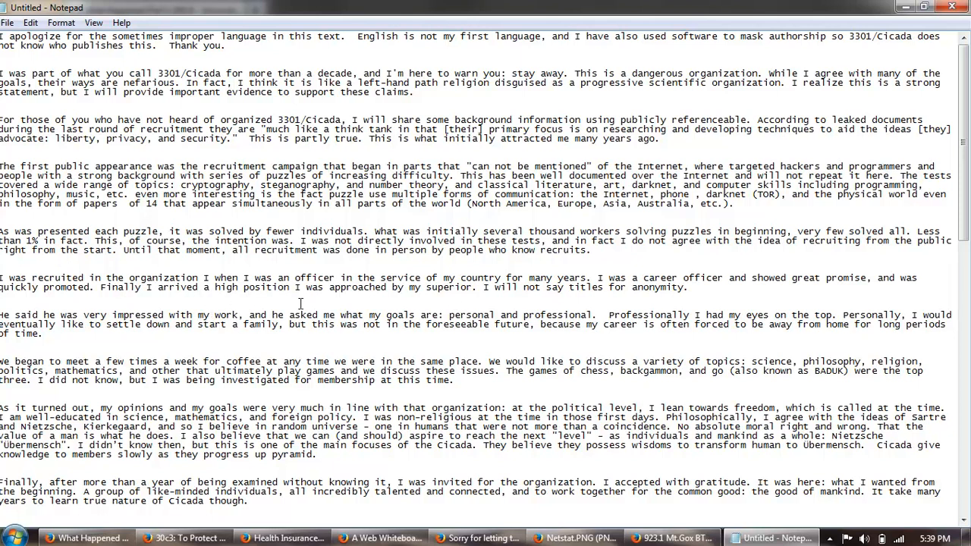
mouse_move(634, 314)
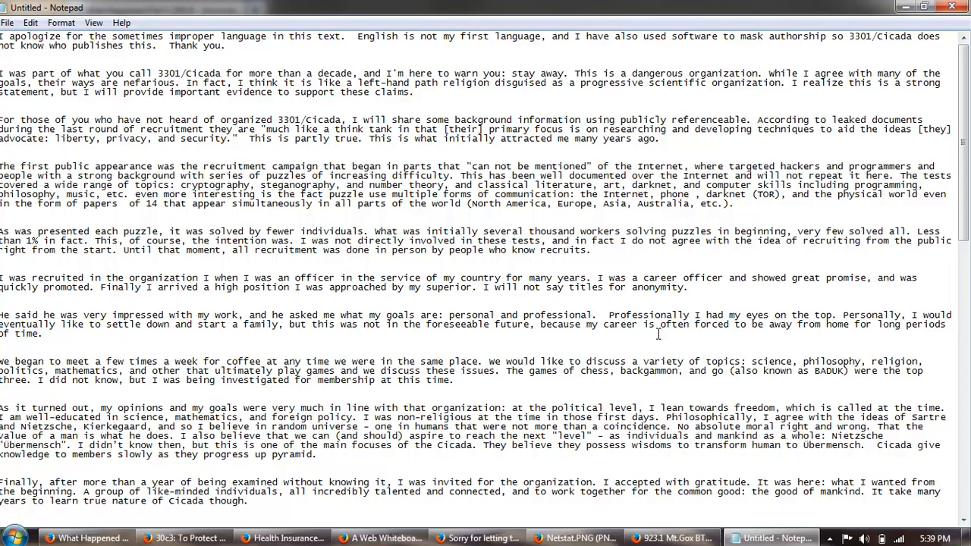
scroll("down", 3)
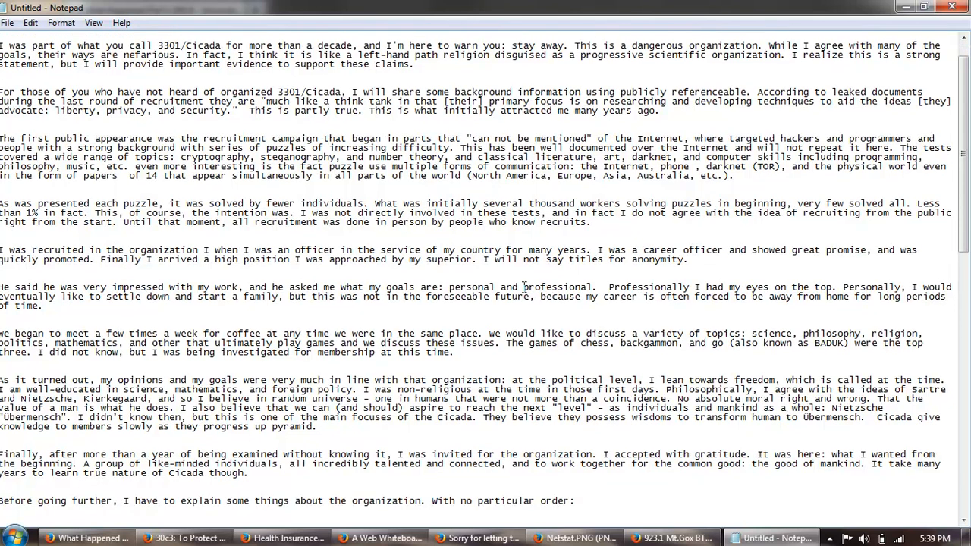
mouse_move(507, 336)
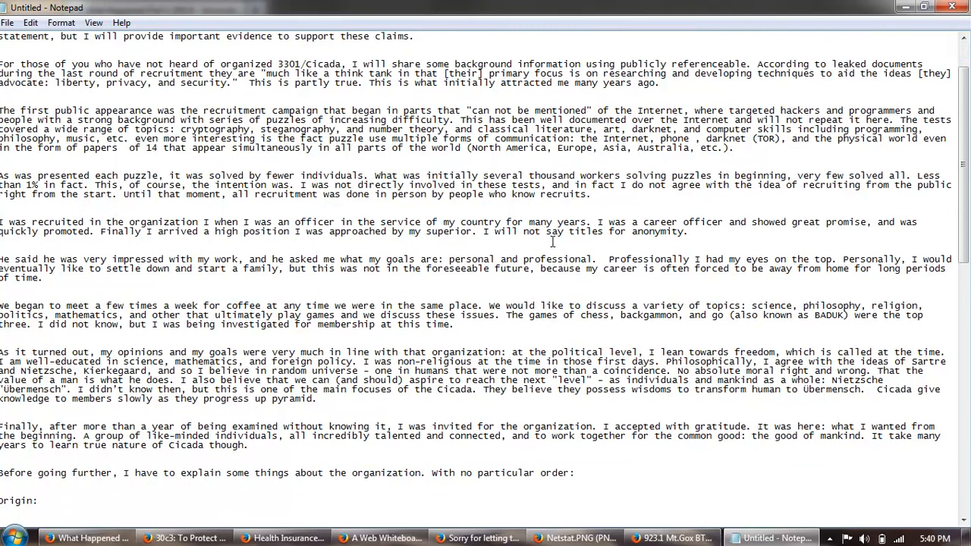
scroll("down", 3)
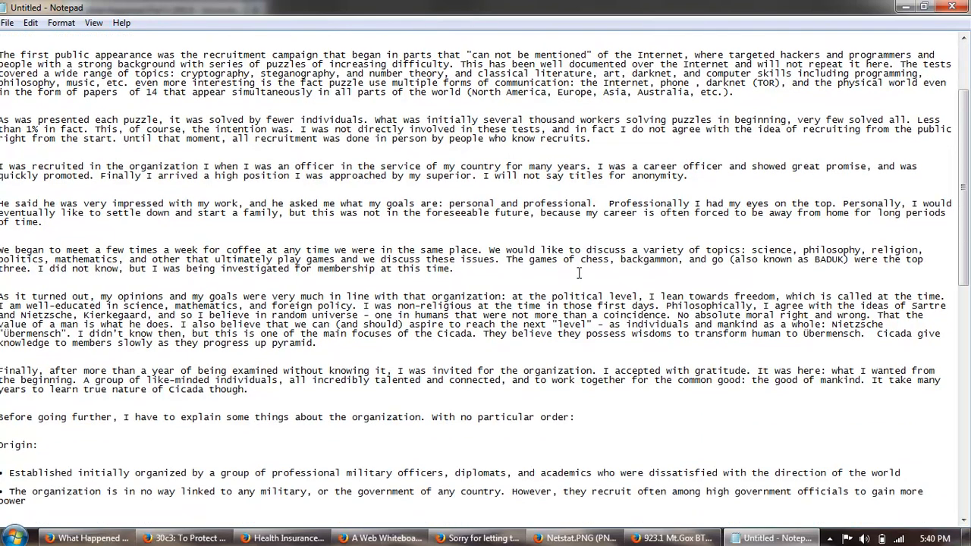
scroll("down", 3)
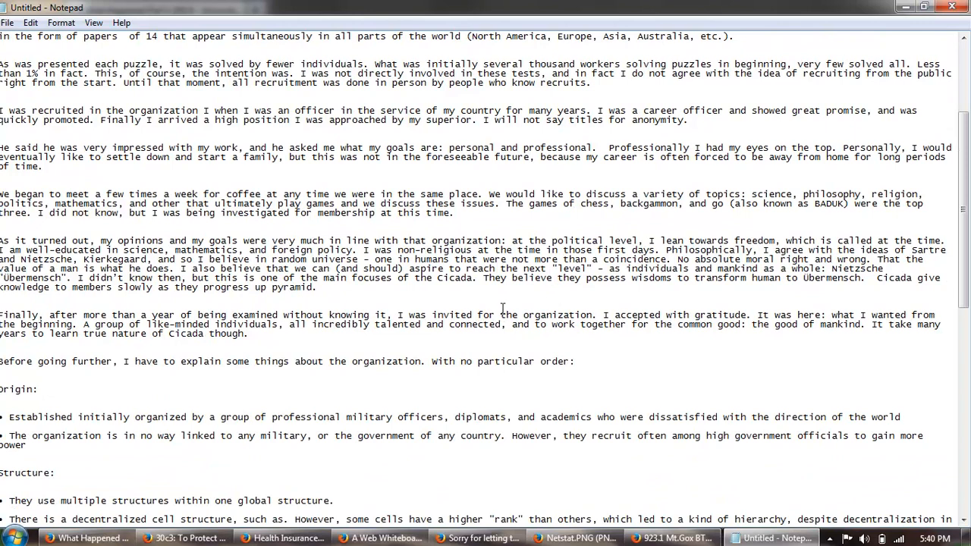
mouse_move(476, 297)
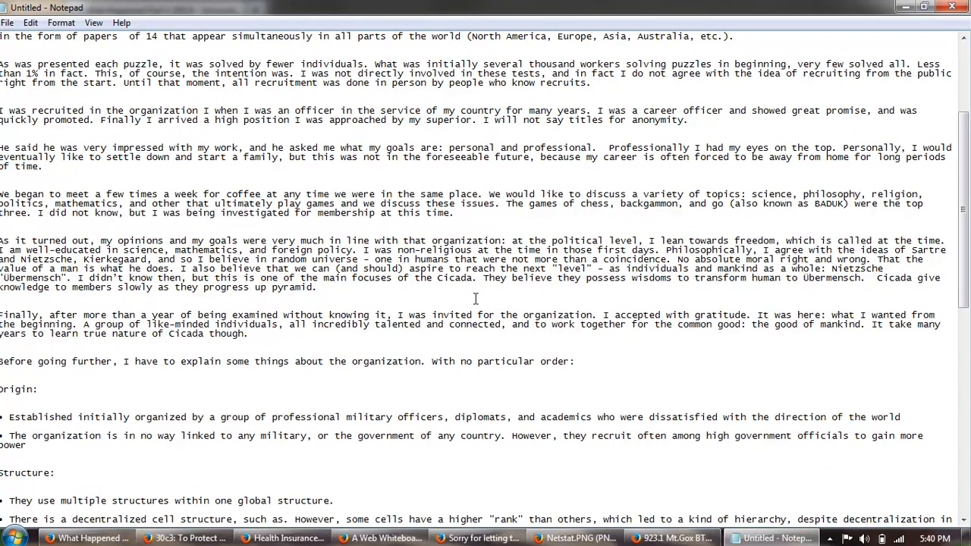
mouse_move(479, 292)
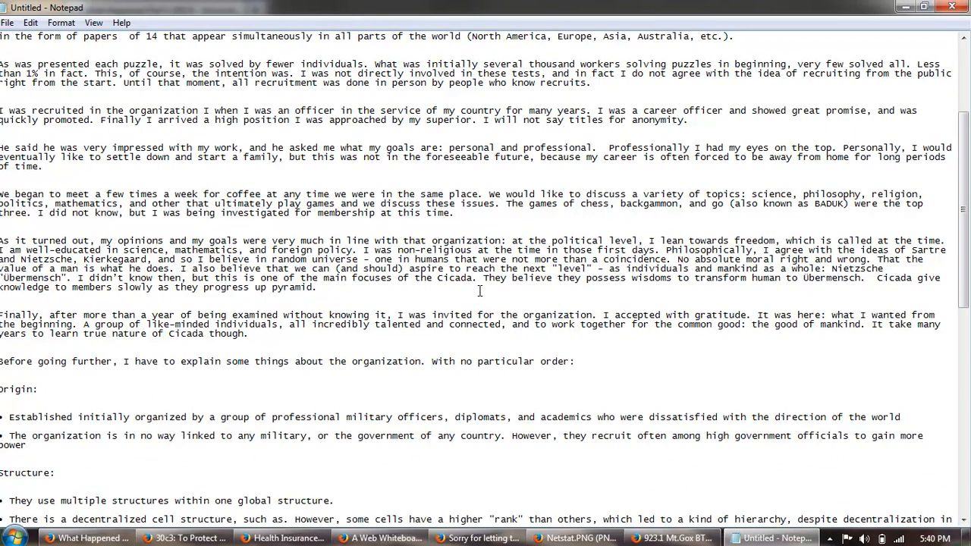
scroll("down", 3)
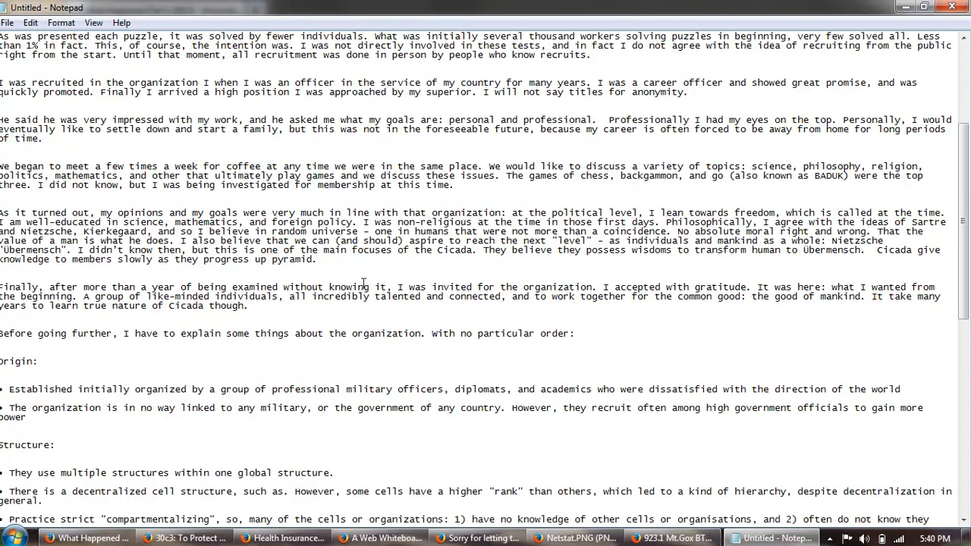
scroll("down", 3)
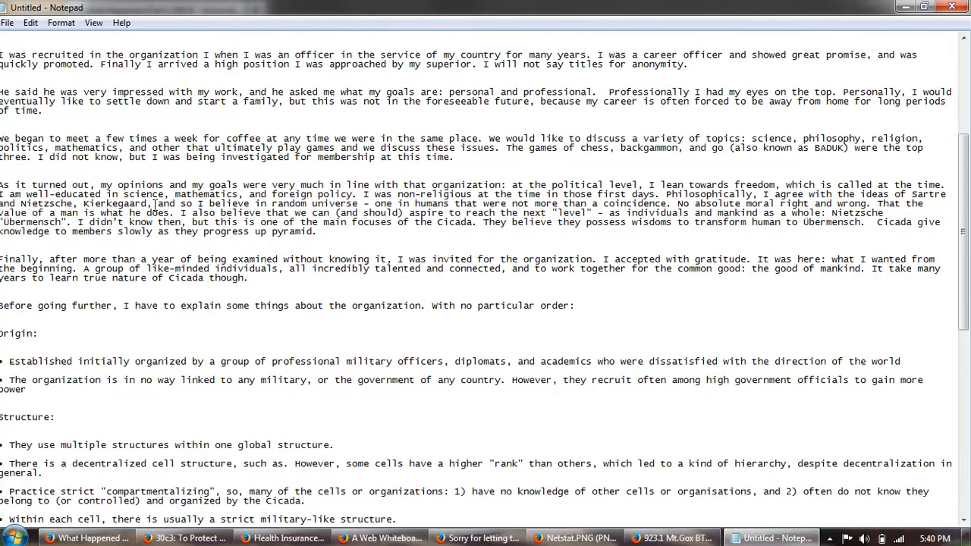
mouse_move(564, 219)
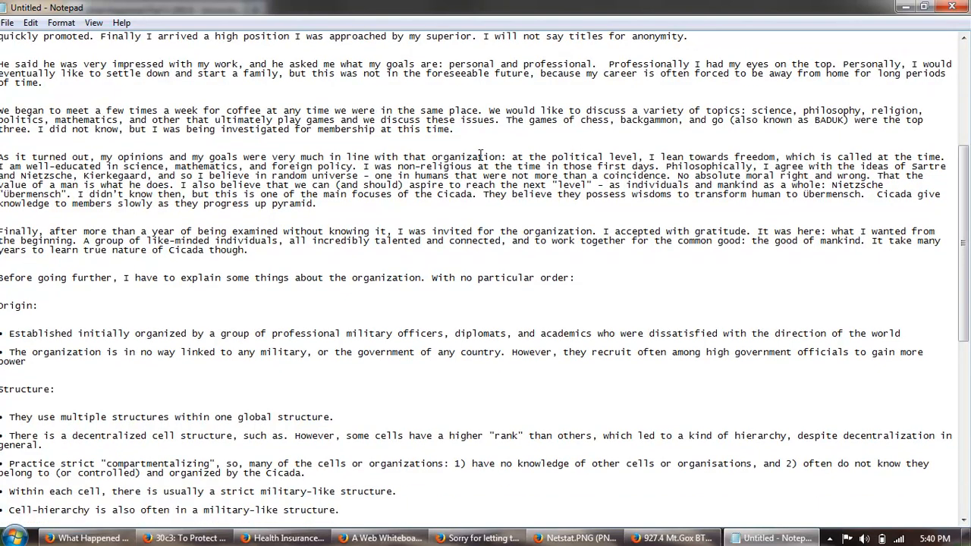
mouse_move(674, 189)
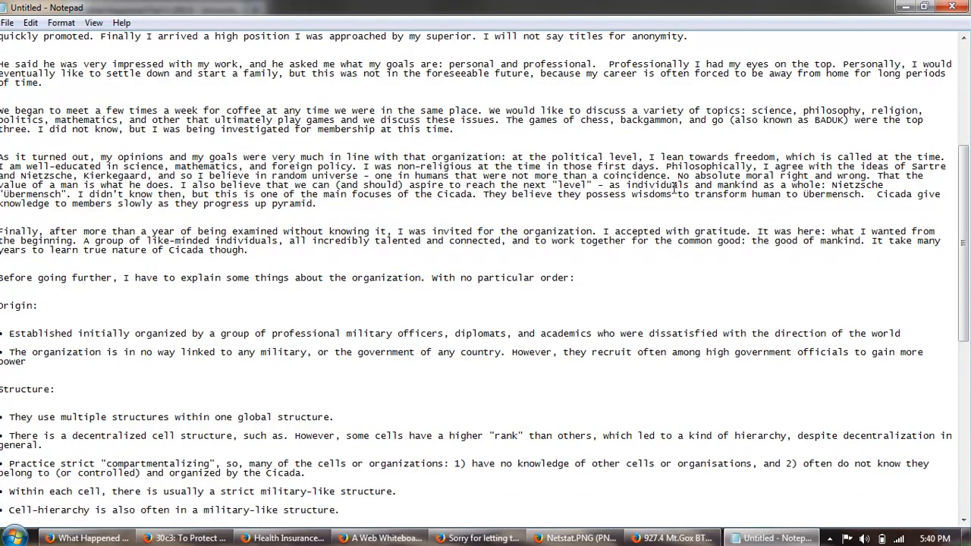
left_click_drag(677, 176, 822, 185)
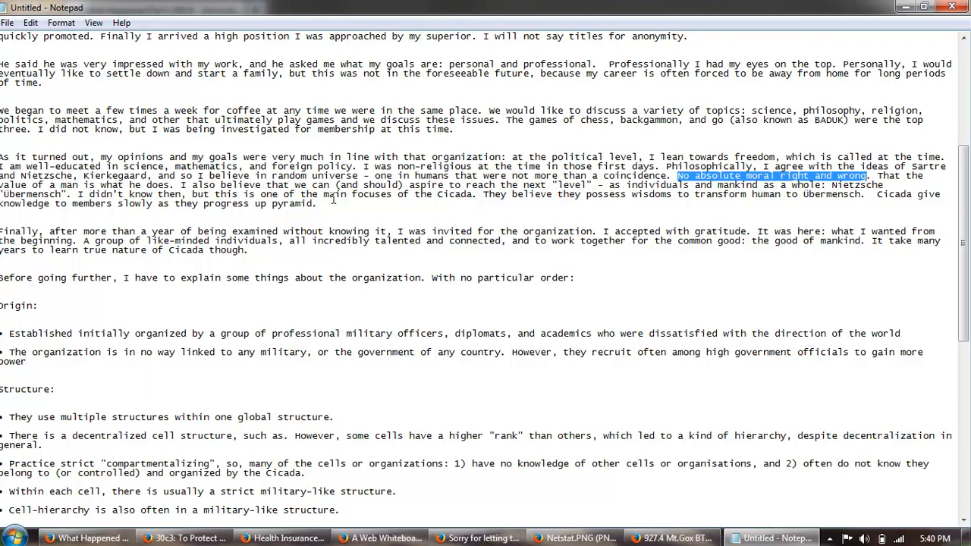
scroll("down", 3)
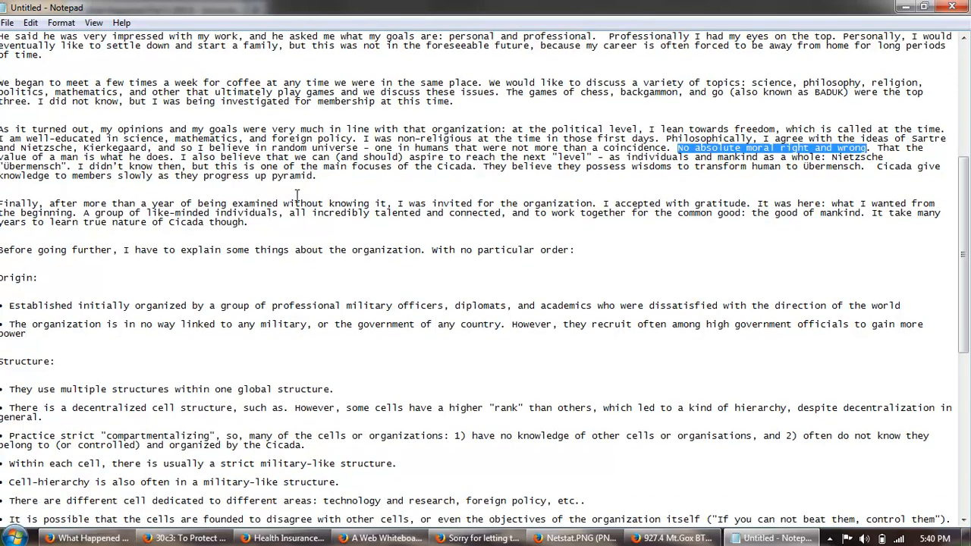
mouse_move(297, 194)
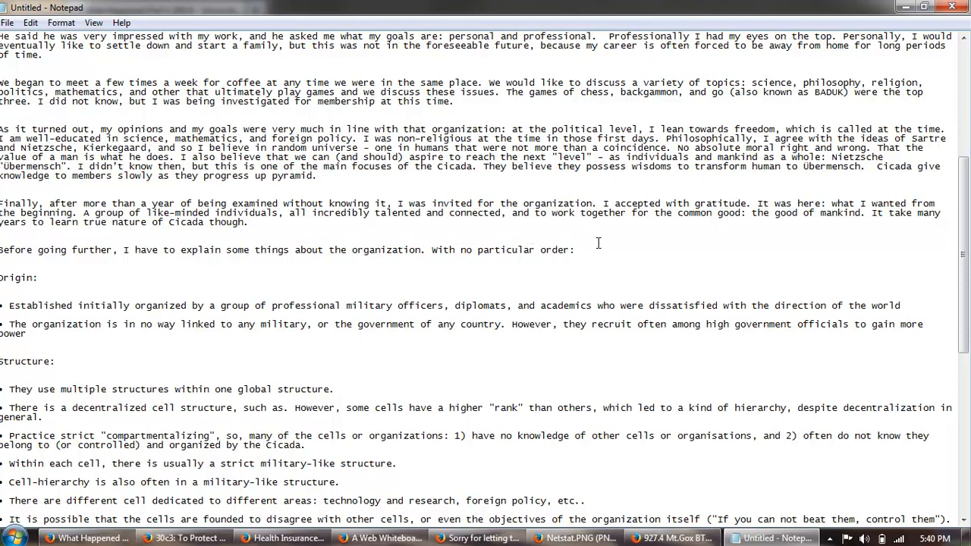
mouse_move(725, 239)
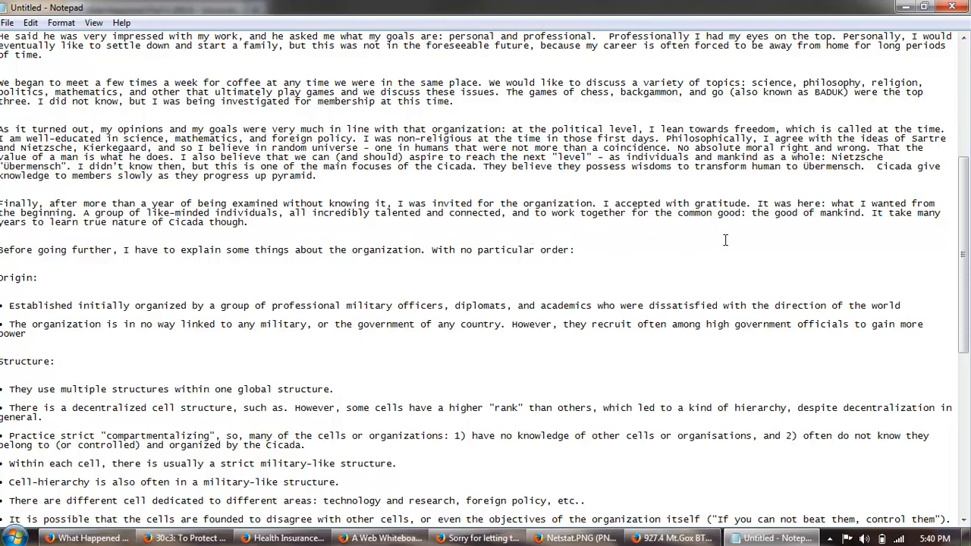
mouse_move(465, 237)
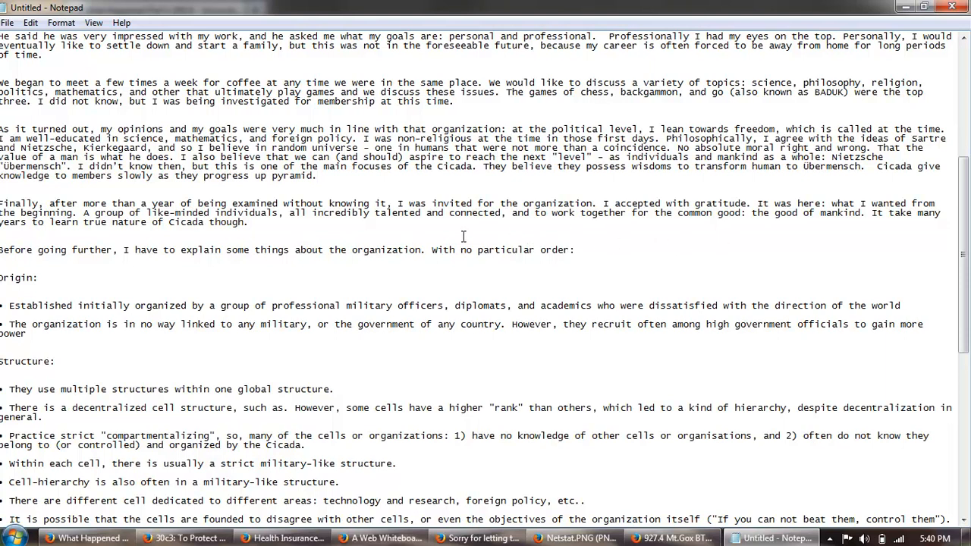
mouse_move(289, 241)
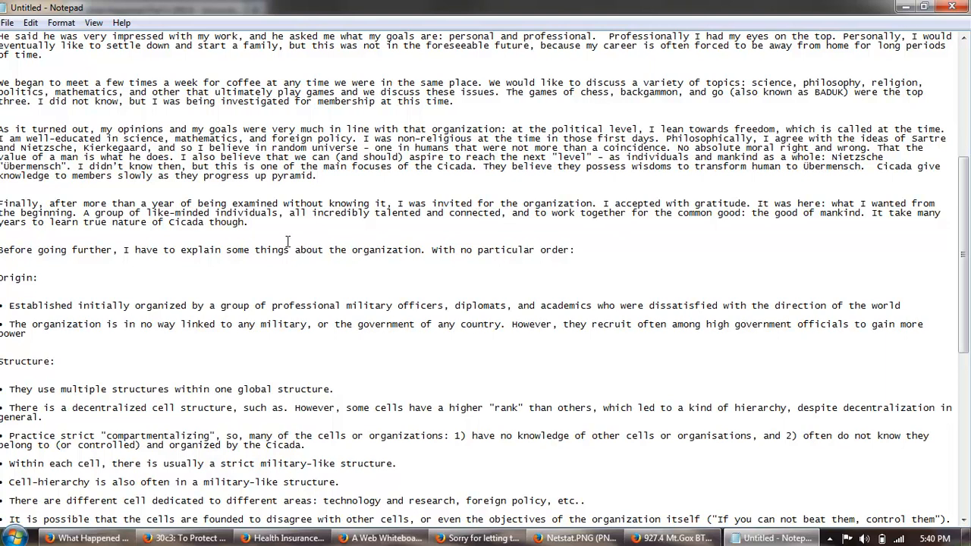
mouse_move(371, 261)
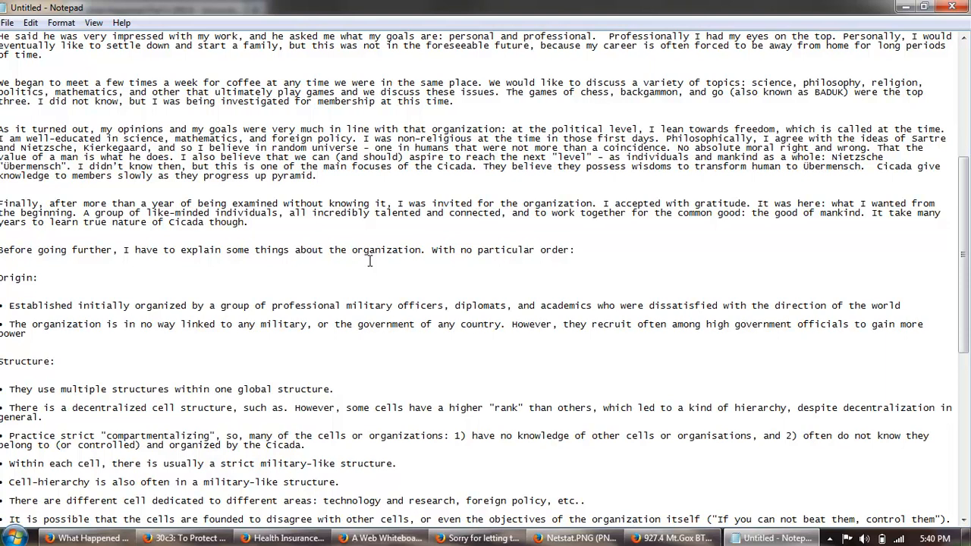
mouse_move(753, 212)
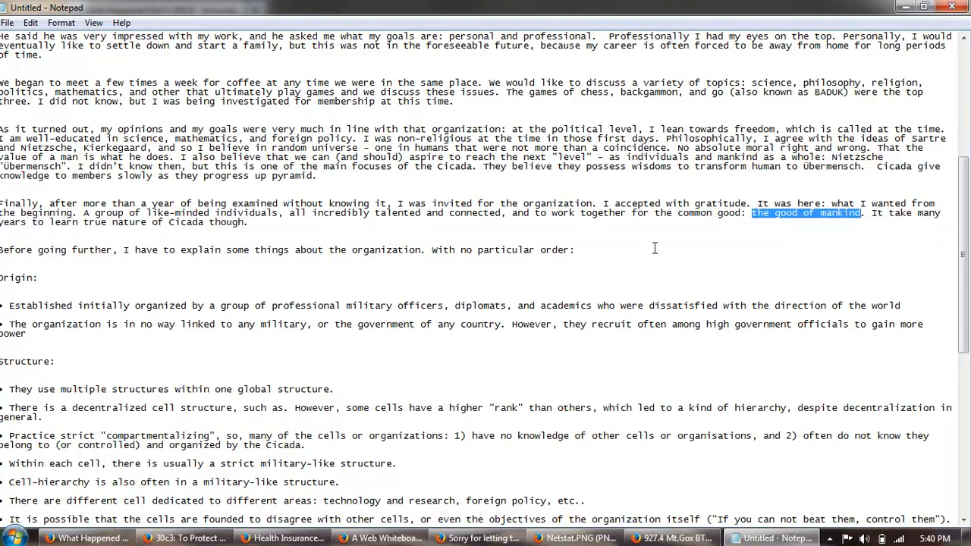
scroll("down", 3)
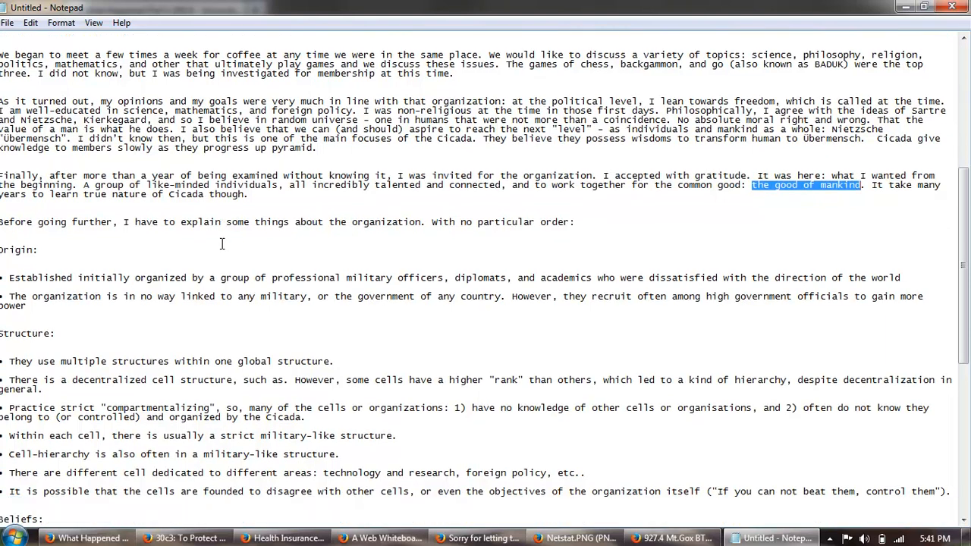
scroll("down", 3)
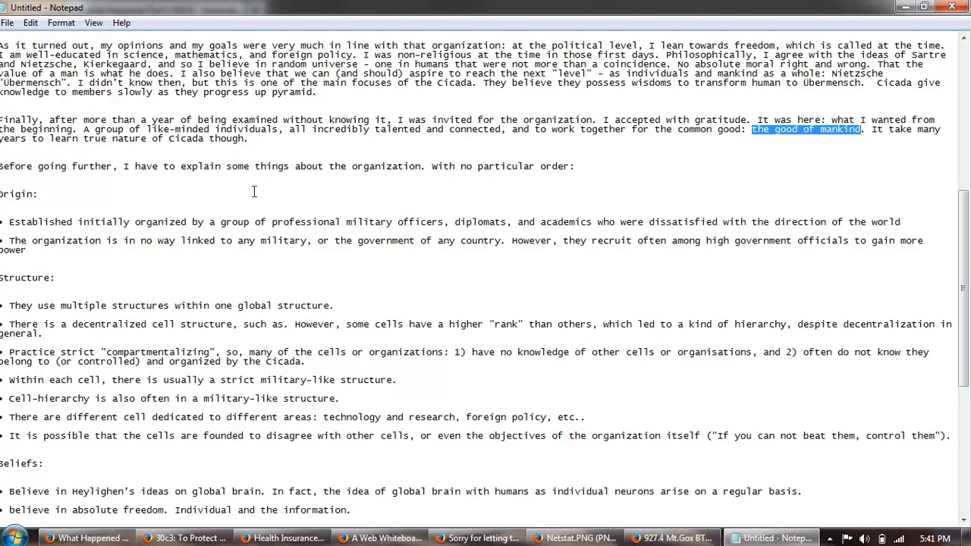
scroll("down", 3)
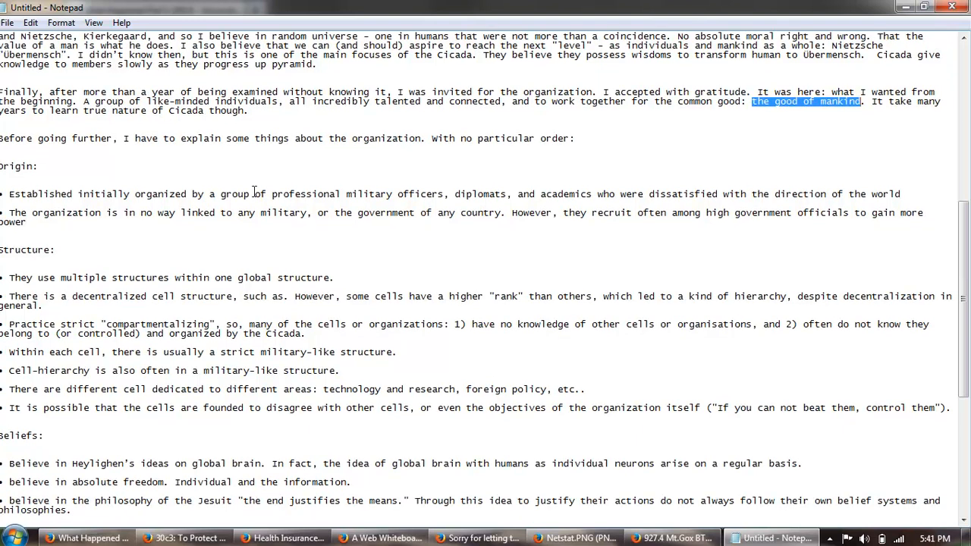
scroll("down", 3)
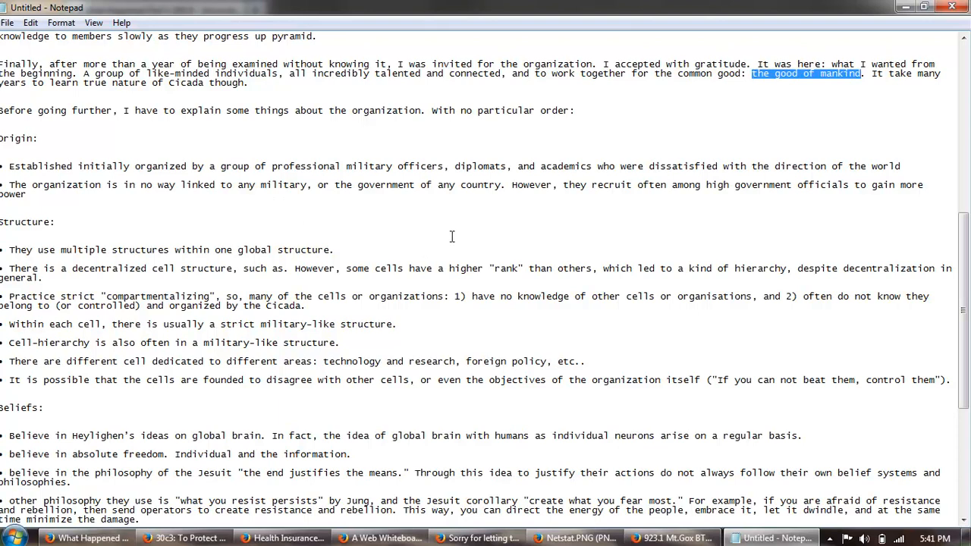
mouse_move(522, 237)
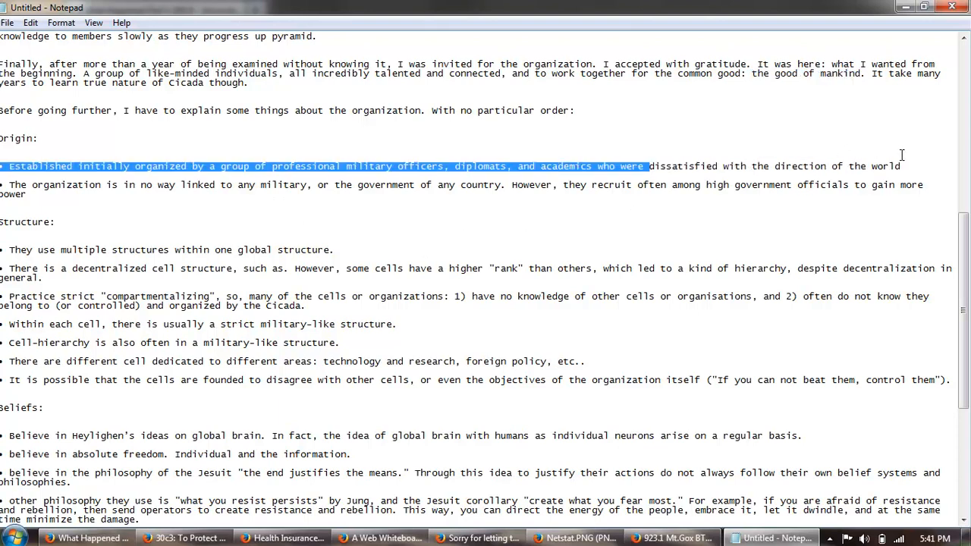
left_click(372, 194)
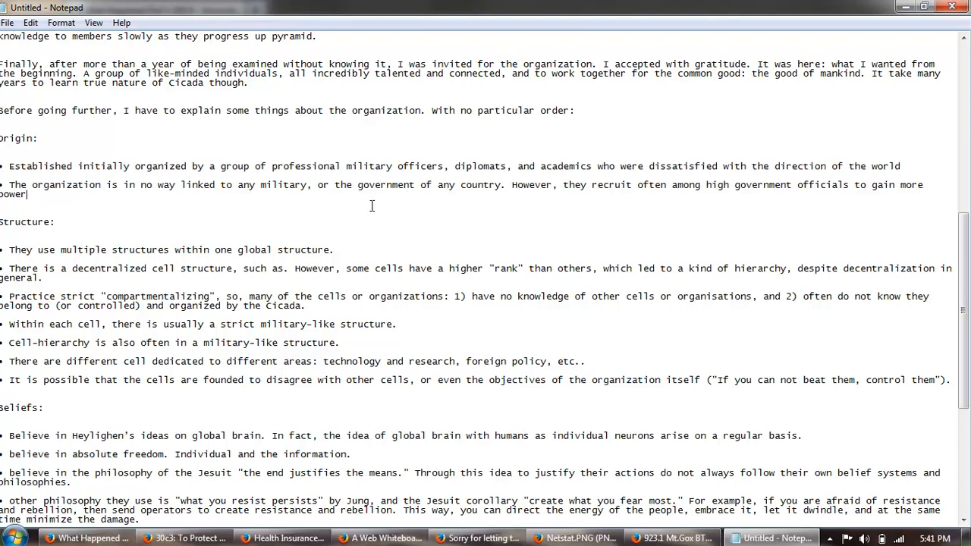
mouse_move(337, 232)
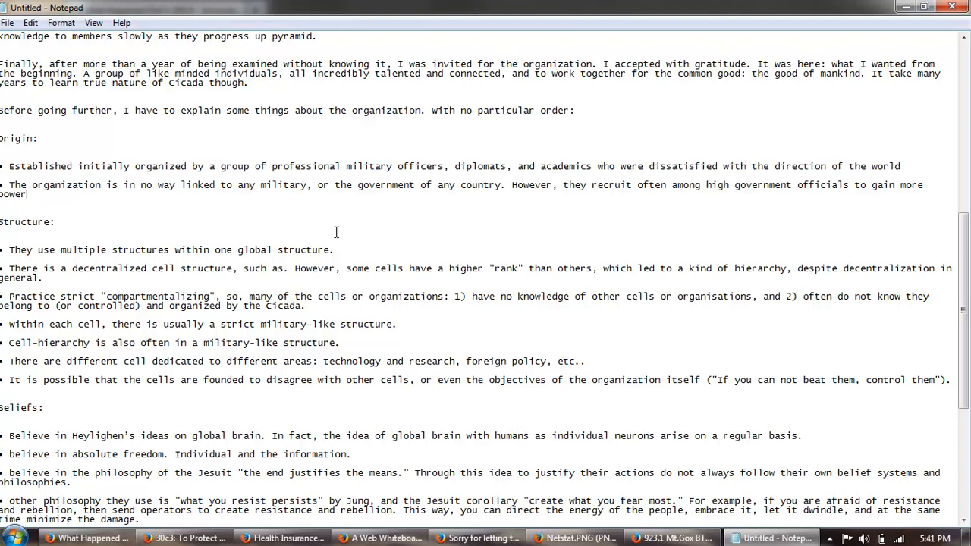
mouse_move(516, 252)
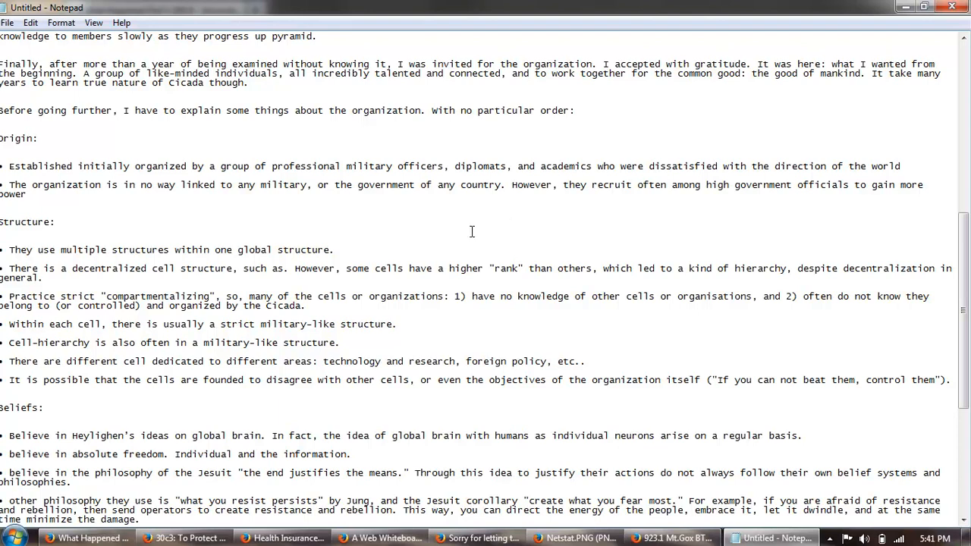
mouse_move(167, 210)
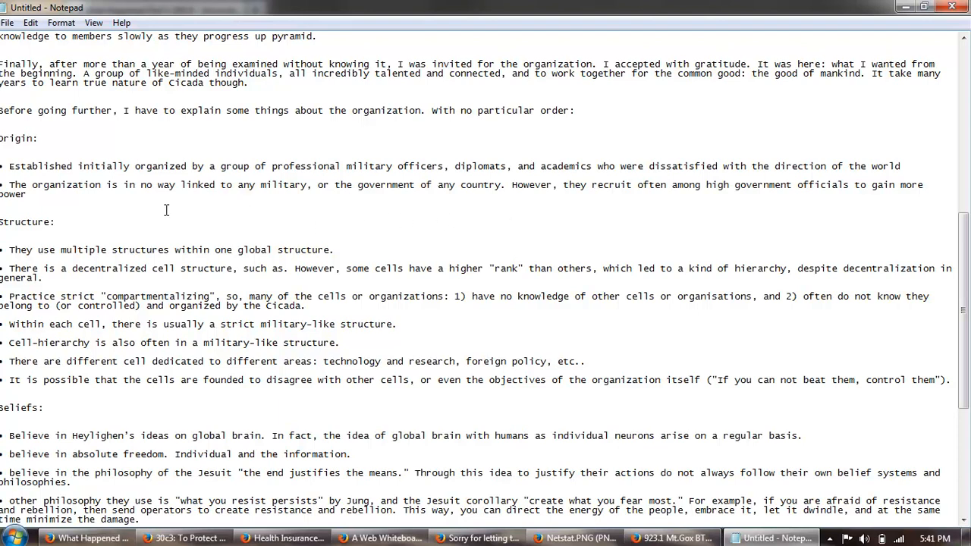
scroll("down", 3)
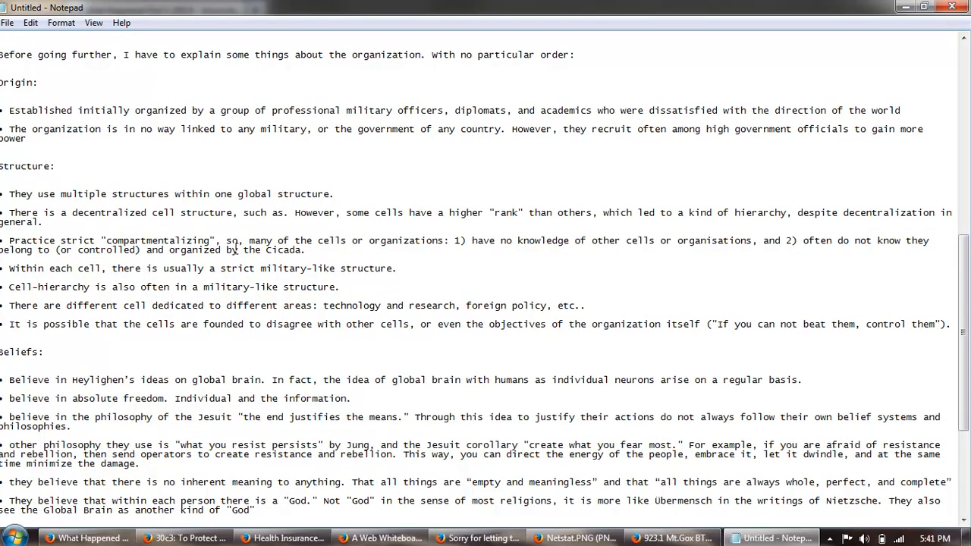
scroll("down", 3)
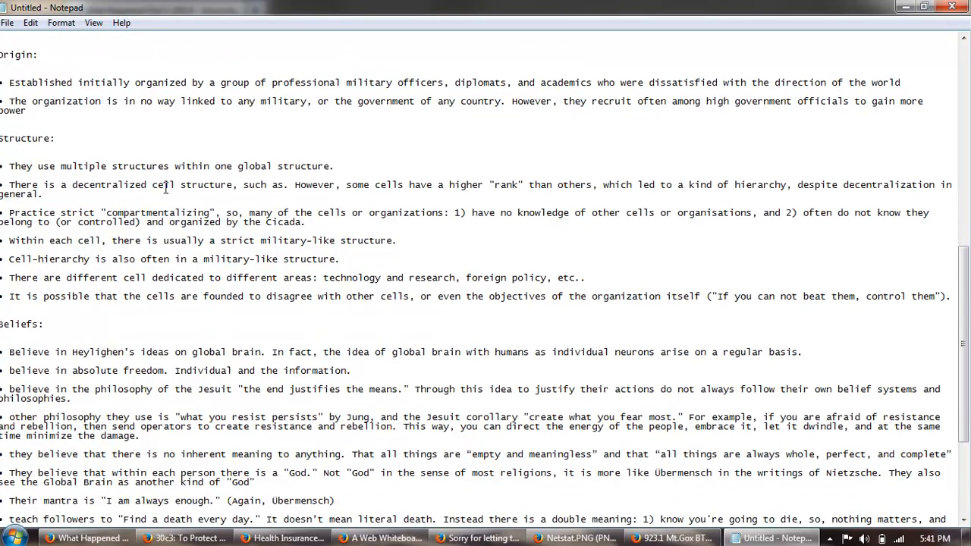
left_click_drag(72, 185, 45, 194)
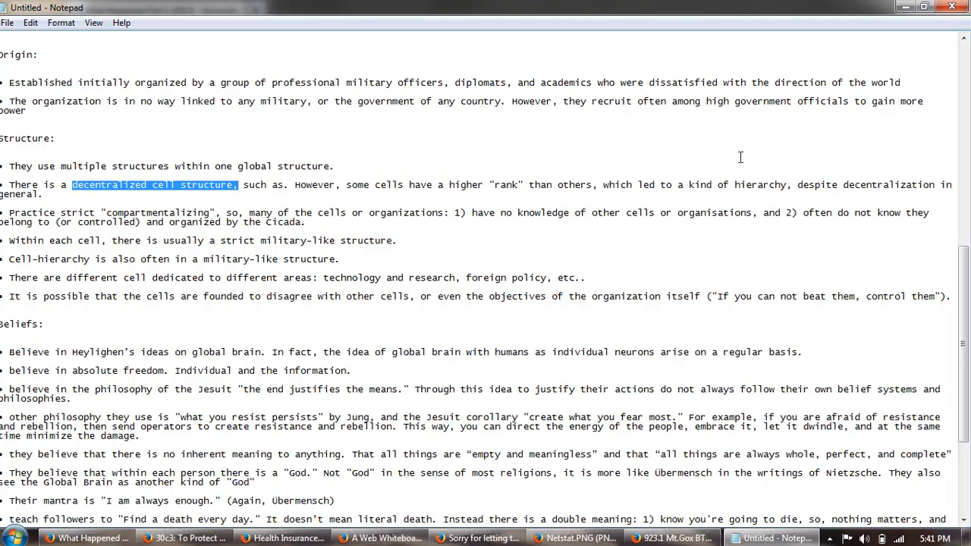
scroll("down", 3)
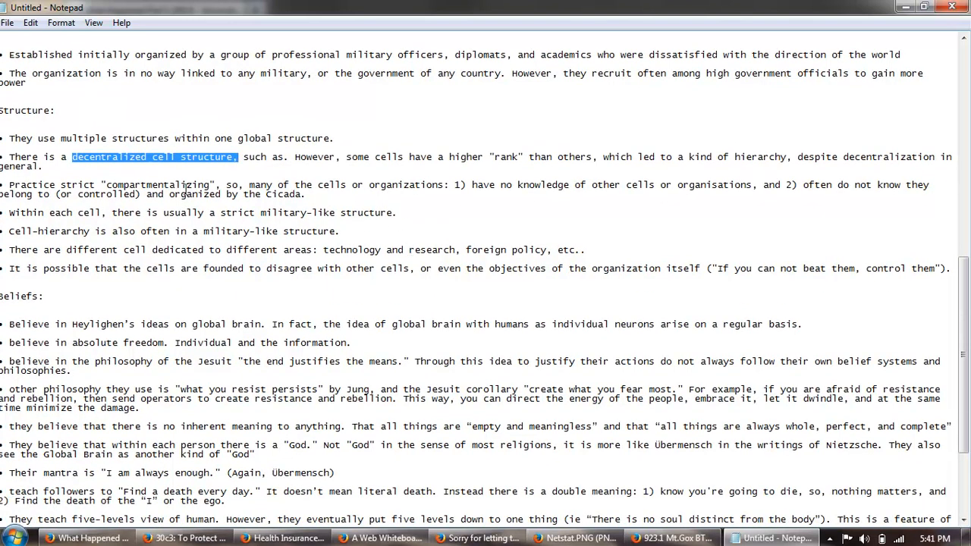
double_click(158, 185)
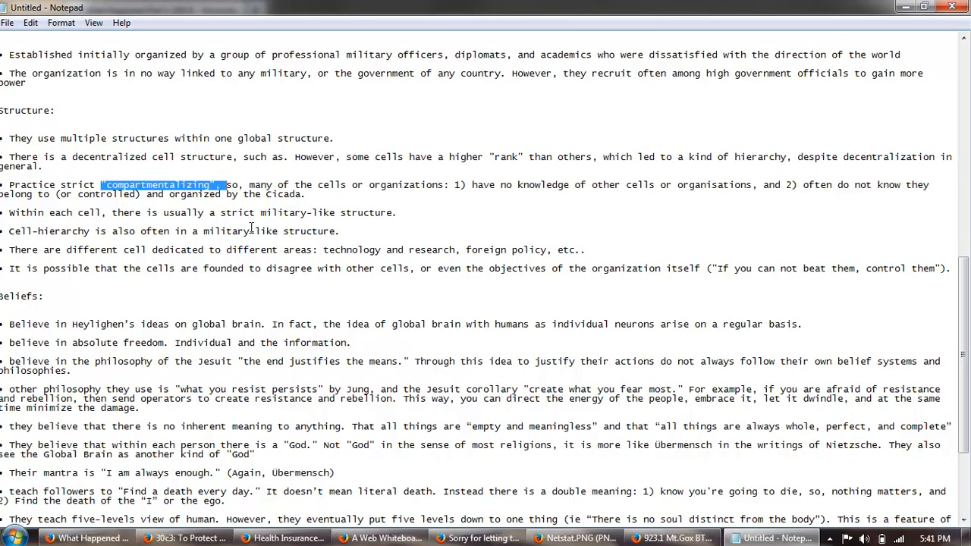
scroll("down", 3)
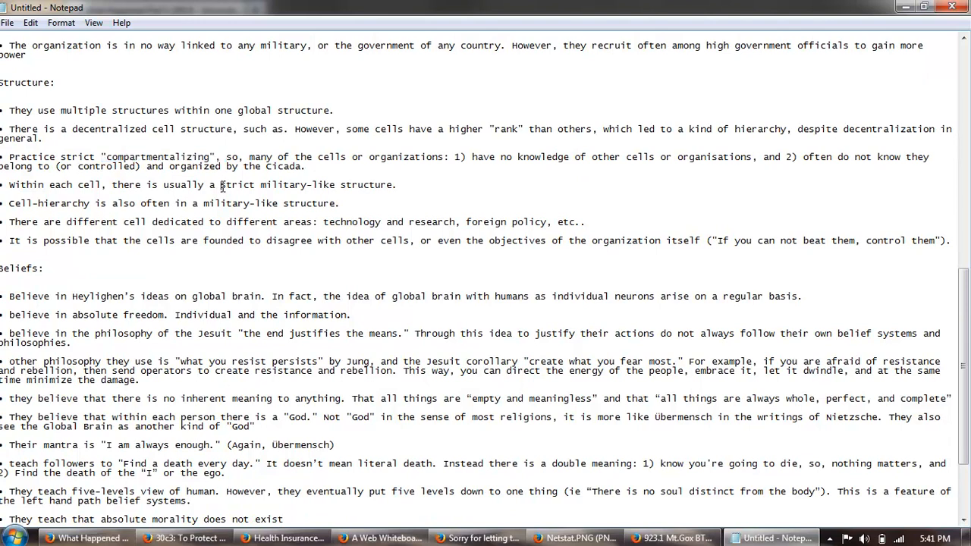
mouse_move(364, 198)
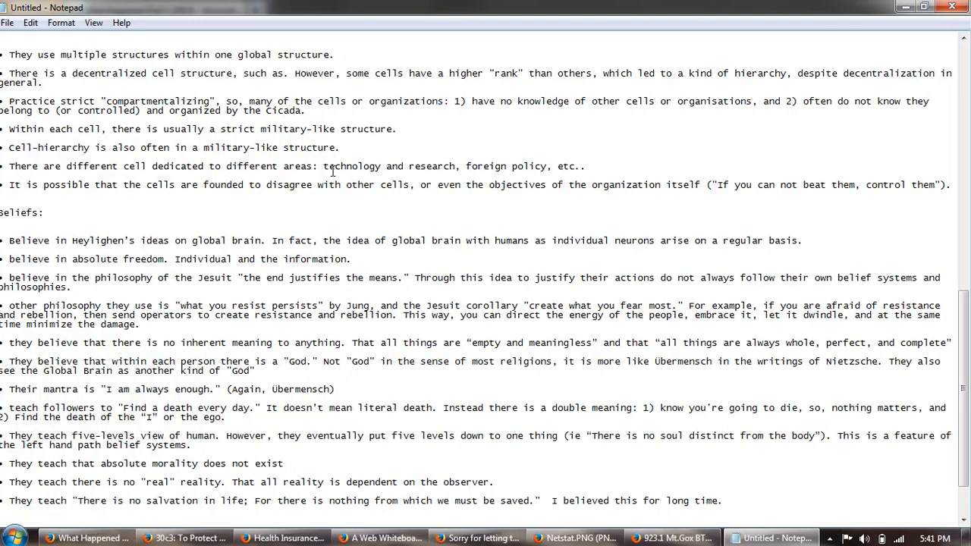
left_click_drag(323, 166, 580, 166)
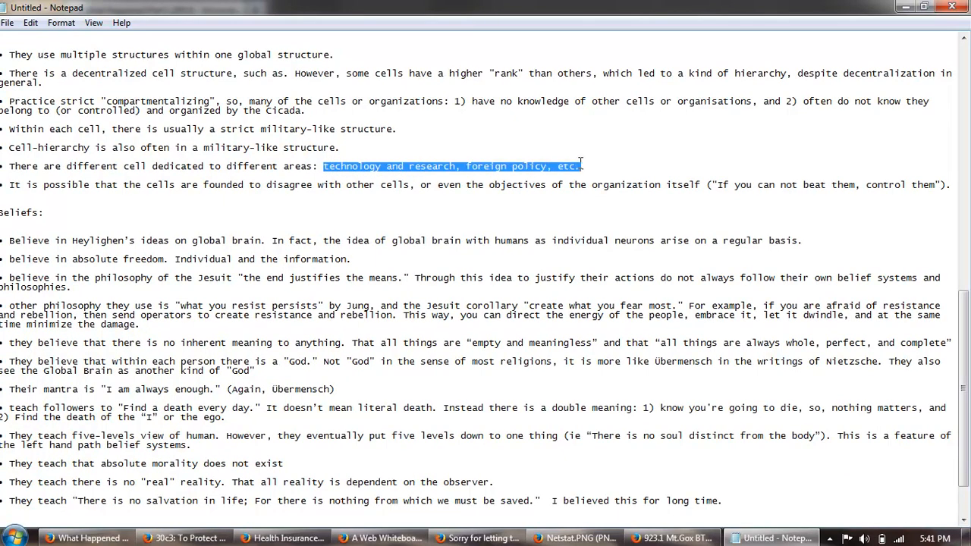
left_click(412, 190)
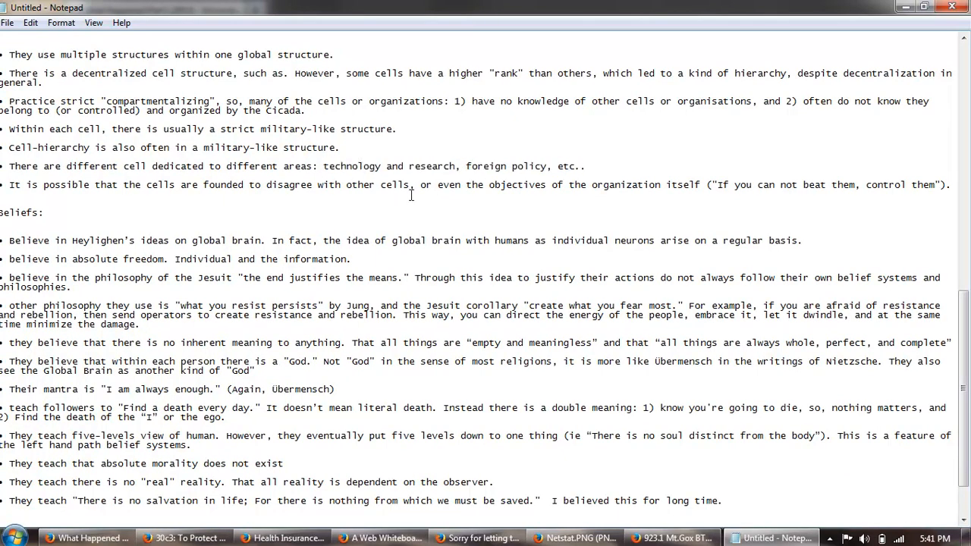
scroll("down", 3)
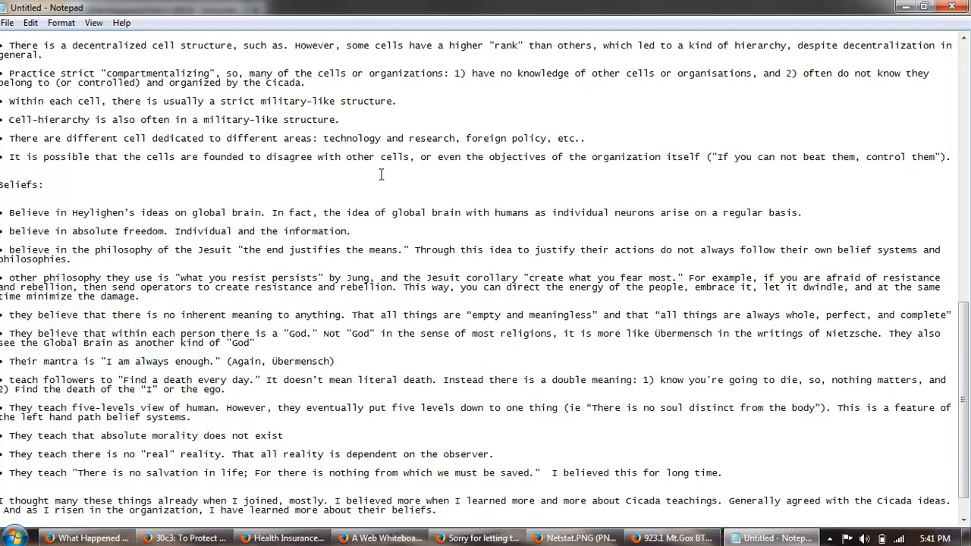
mouse_move(613, 197)
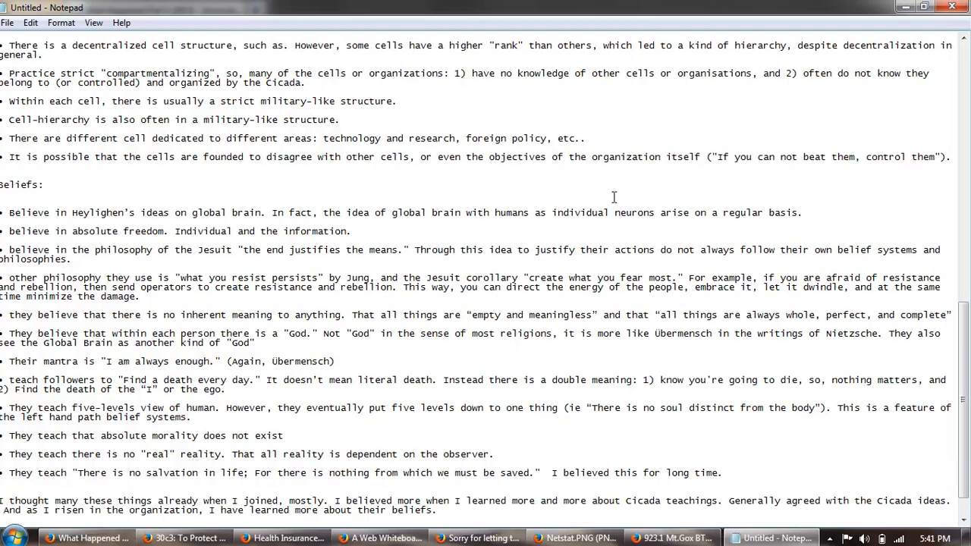
mouse_move(725, 170)
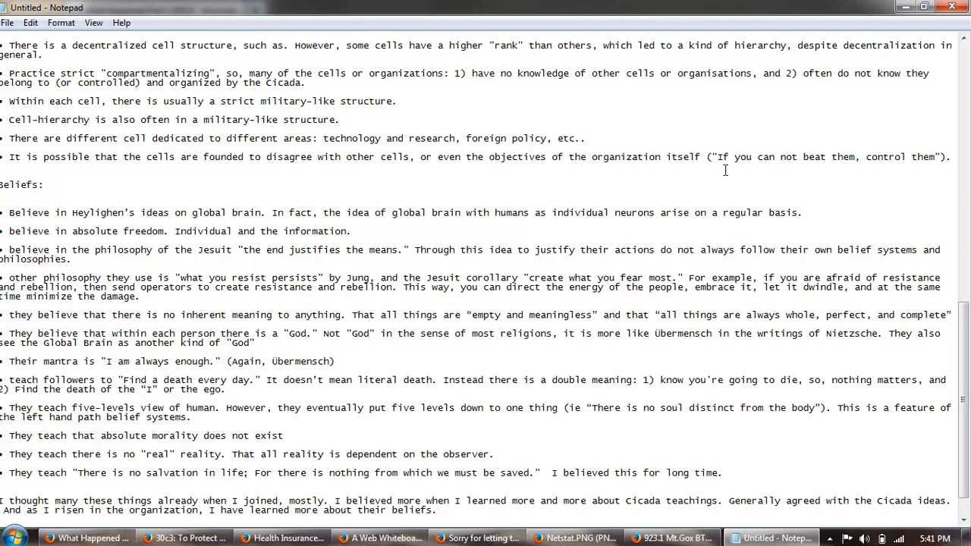
mouse_move(910, 173)
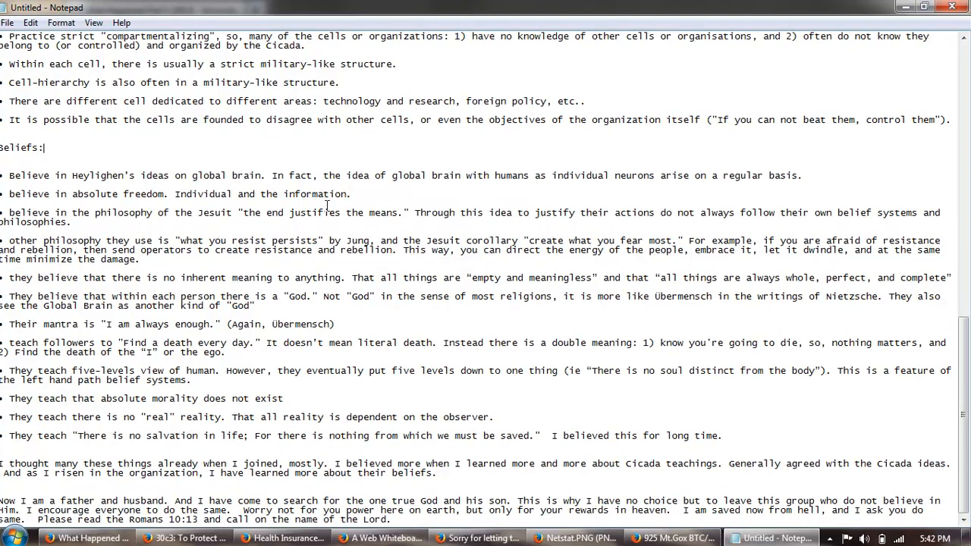
mouse_move(356, 170)
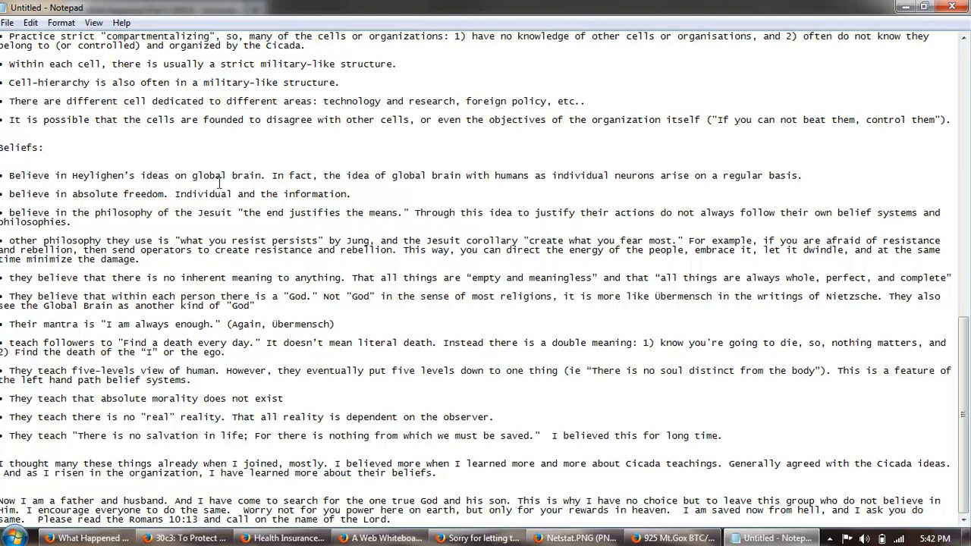
double_click(227, 176)
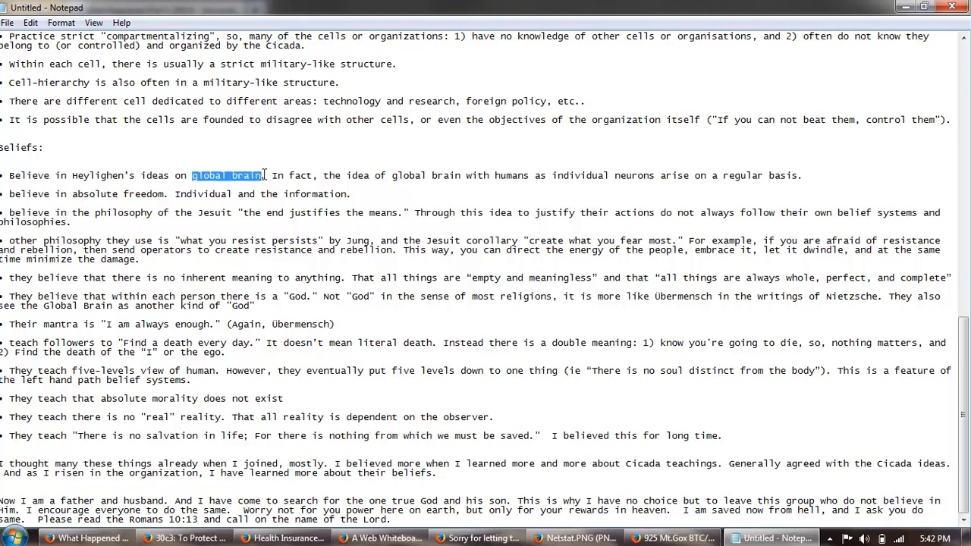
mouse_move(634, 159)
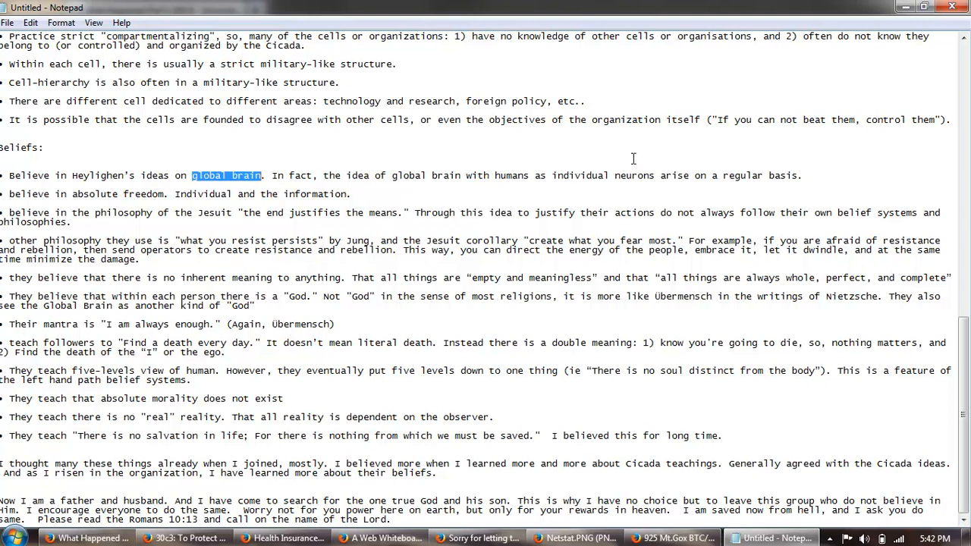
mouse_move(395, 194)
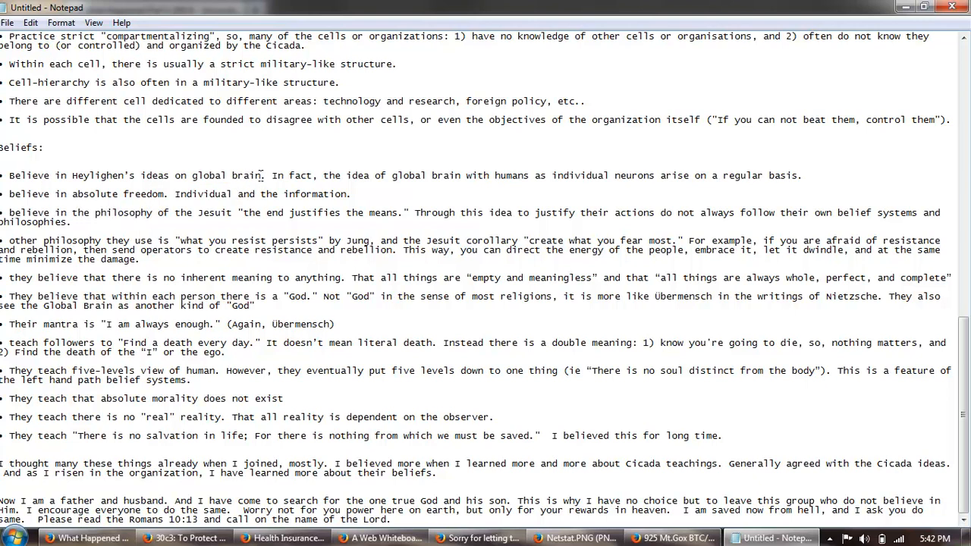
double_click(224, 176)
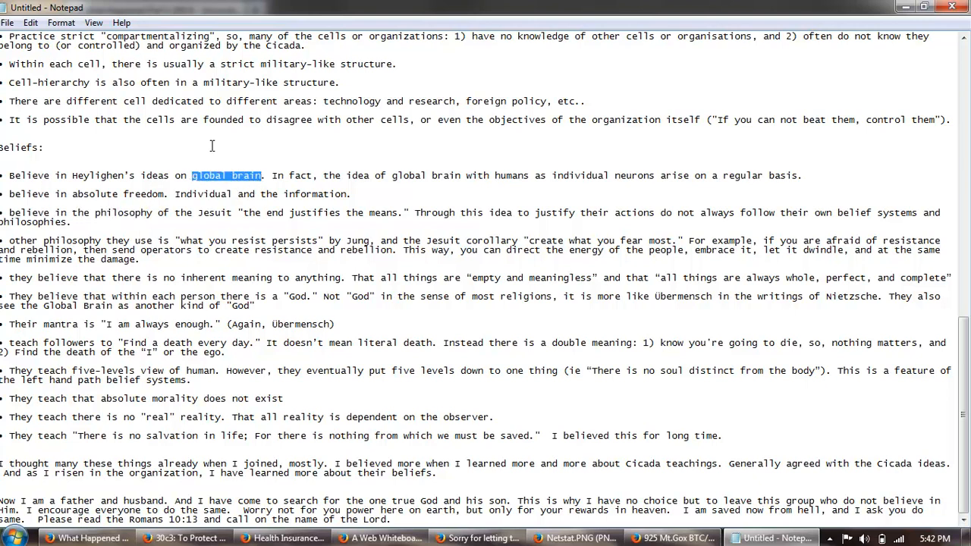
left_click(291, 166)
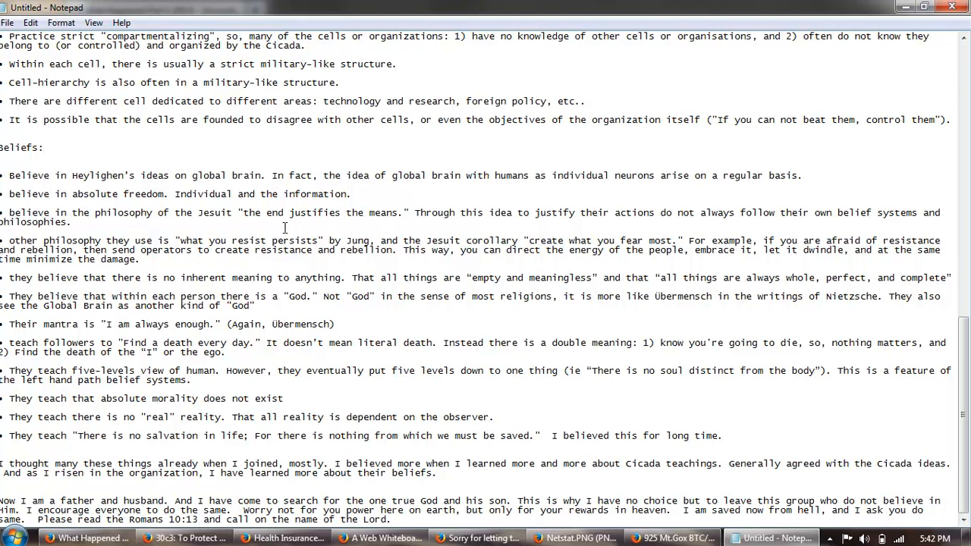
mouse_move(303, 258)
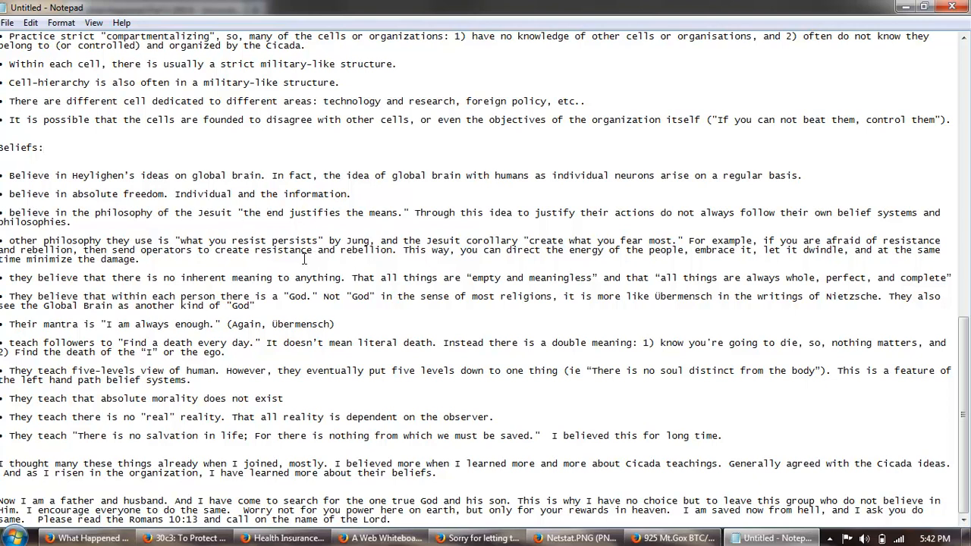
mouse_move(411, 237)
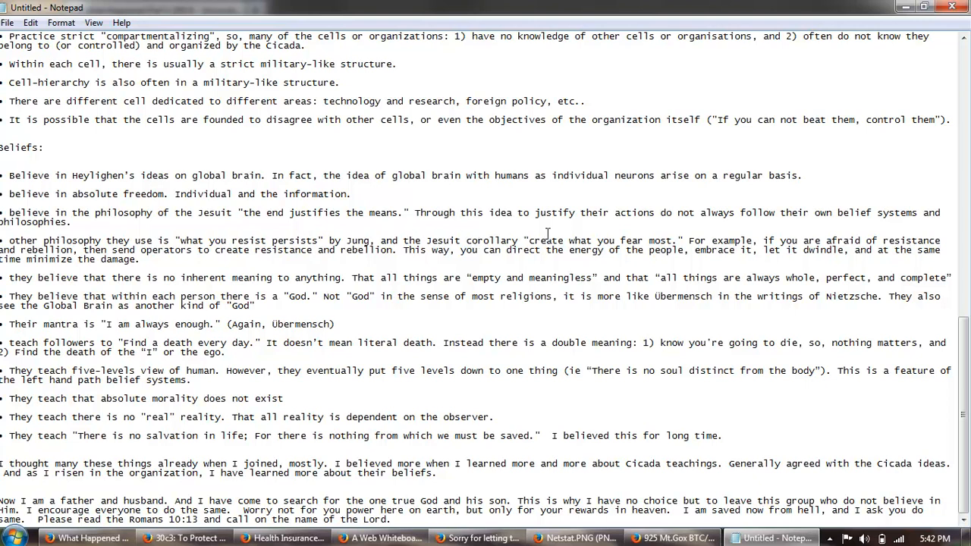
mouse_move(522, 284)
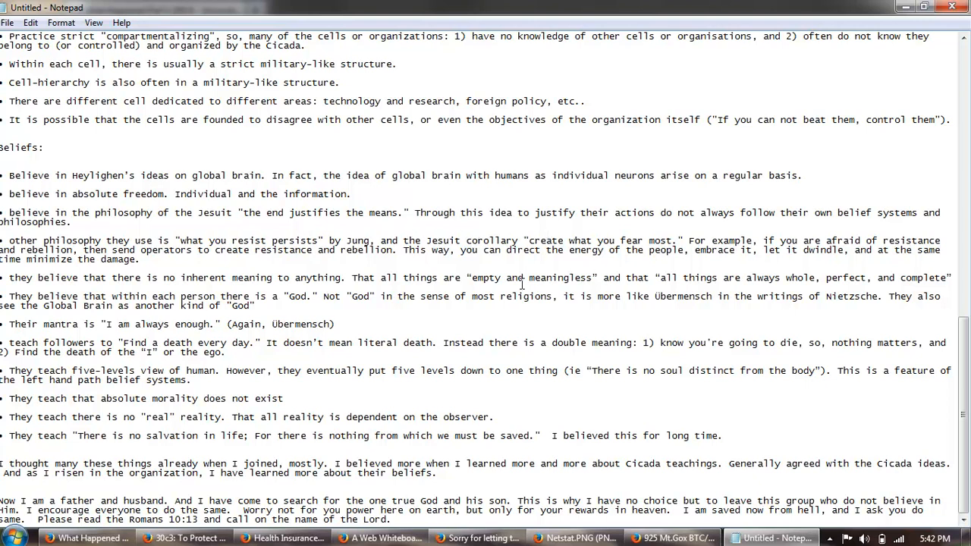
mouse_move(307, 185)
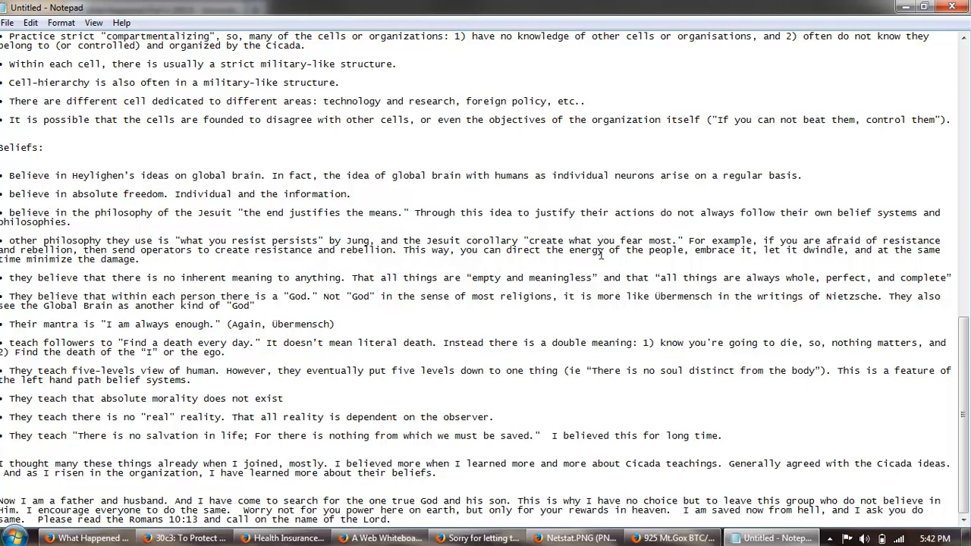
mouse_move(693, 264)
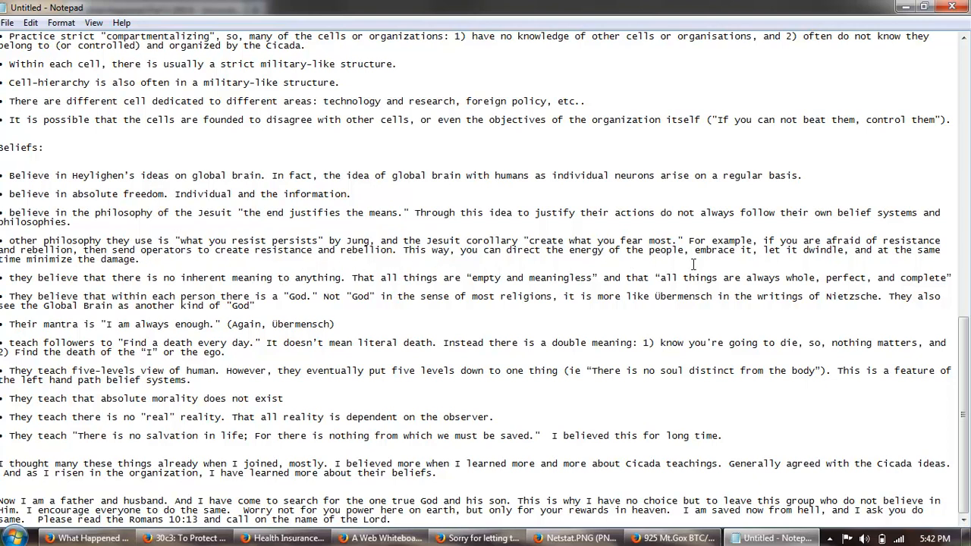
mouse_move(732, 268)
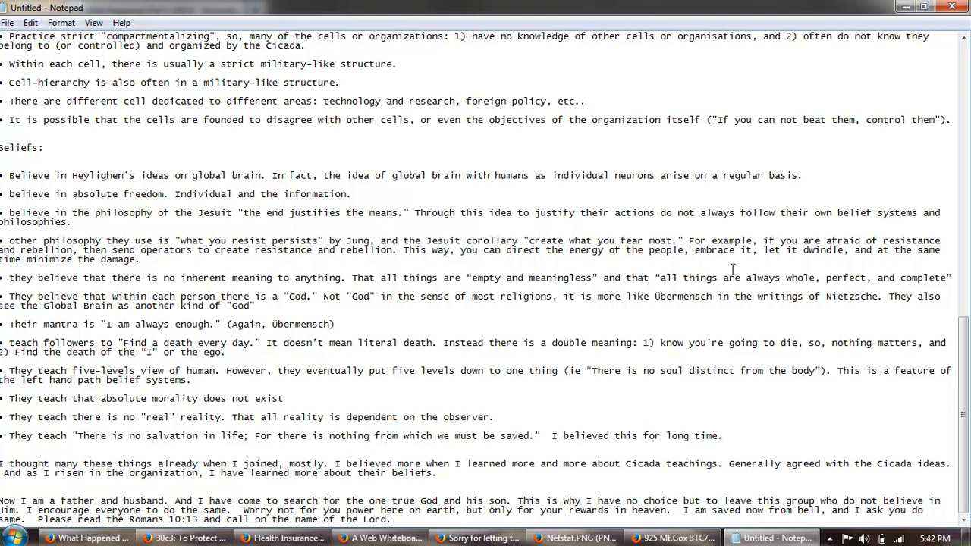
mouse_move(296, 267)
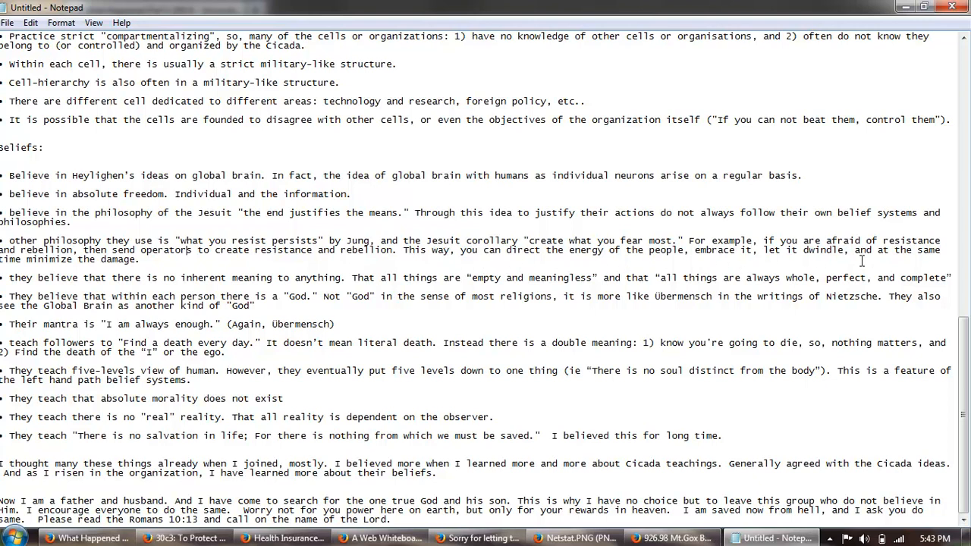
mouse_move(147, 264)
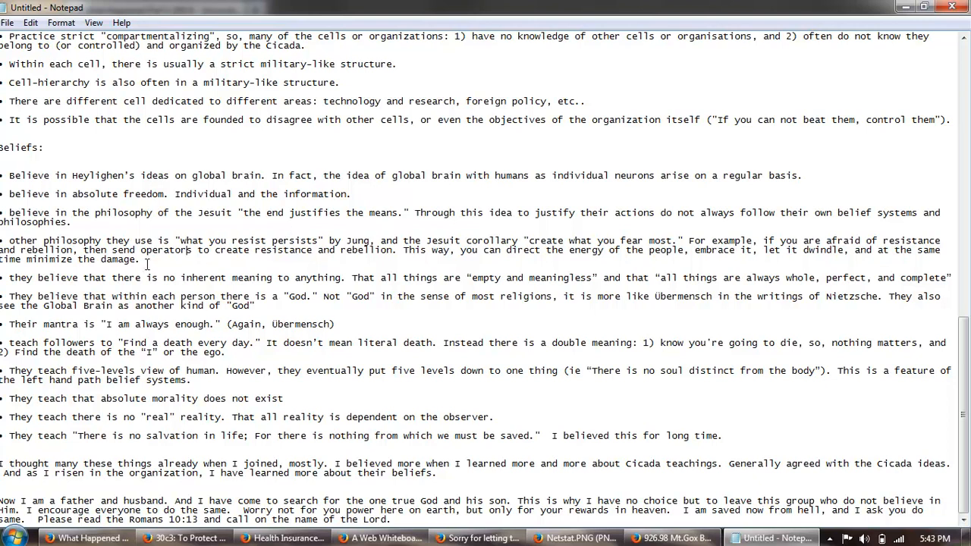
left_click_drag(569, 248, 139, 258)
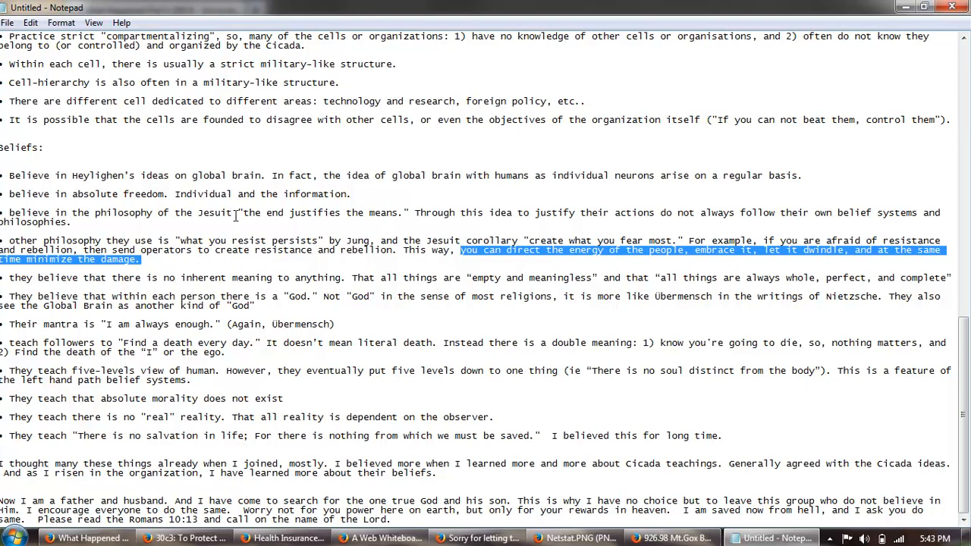
mouse_move(411, 264)
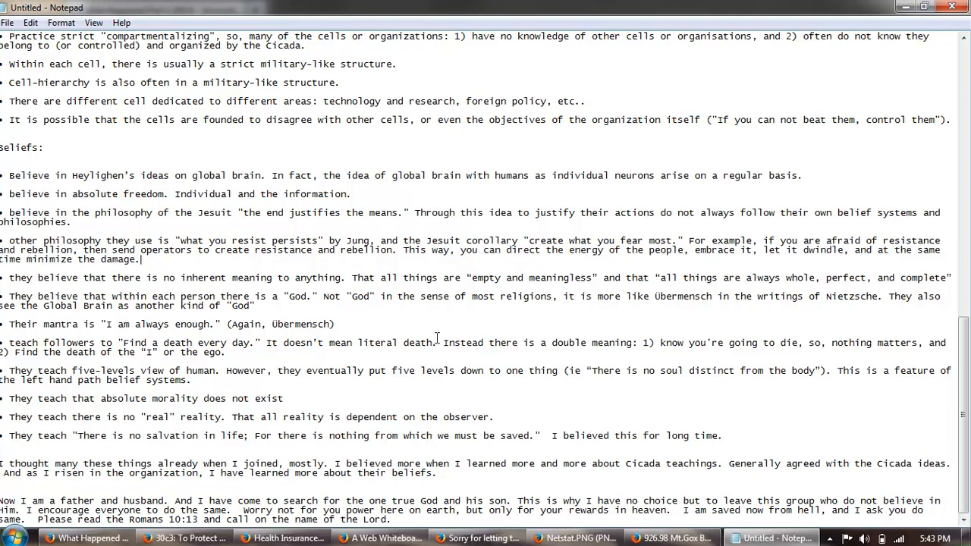
mouse_move(470, 281)
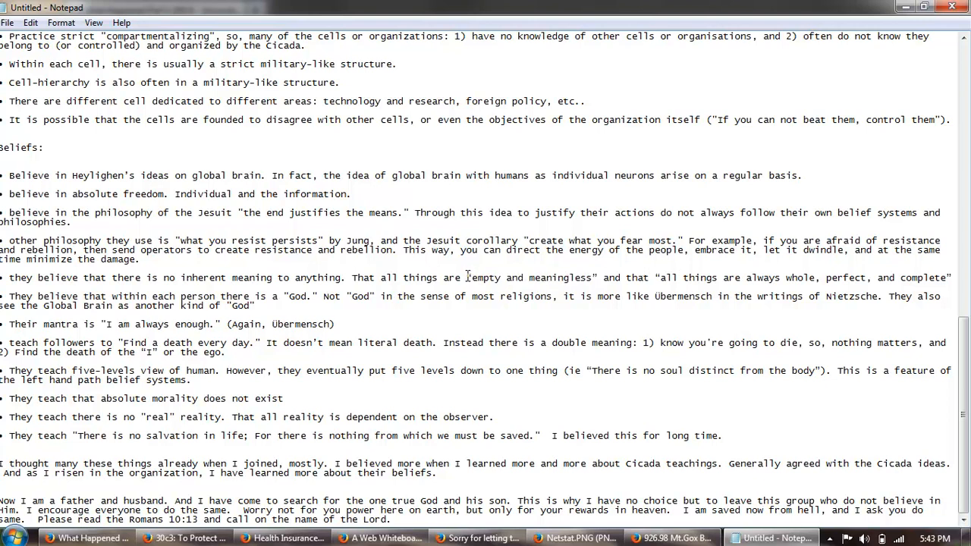
left_click_drag(467, 276, 719, 276)
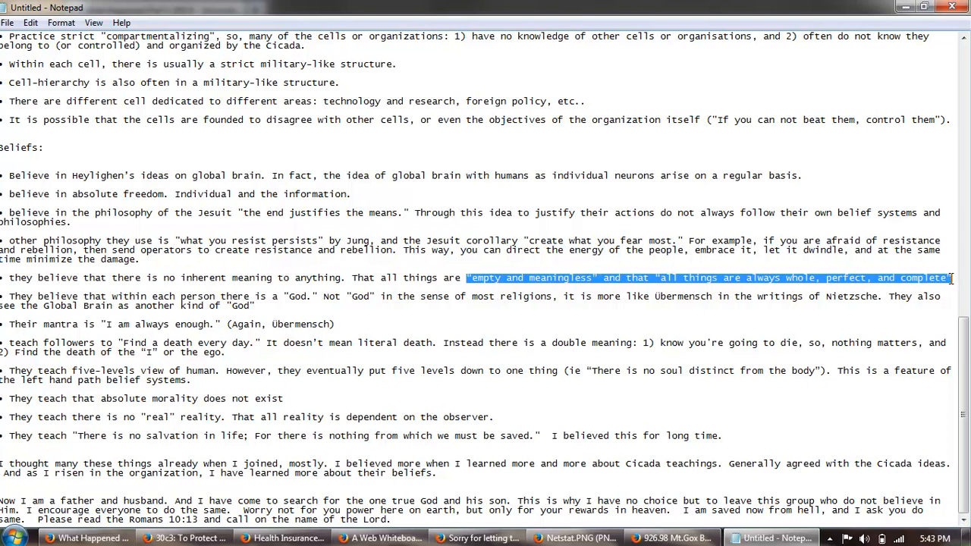
mouse_move(585, 361)
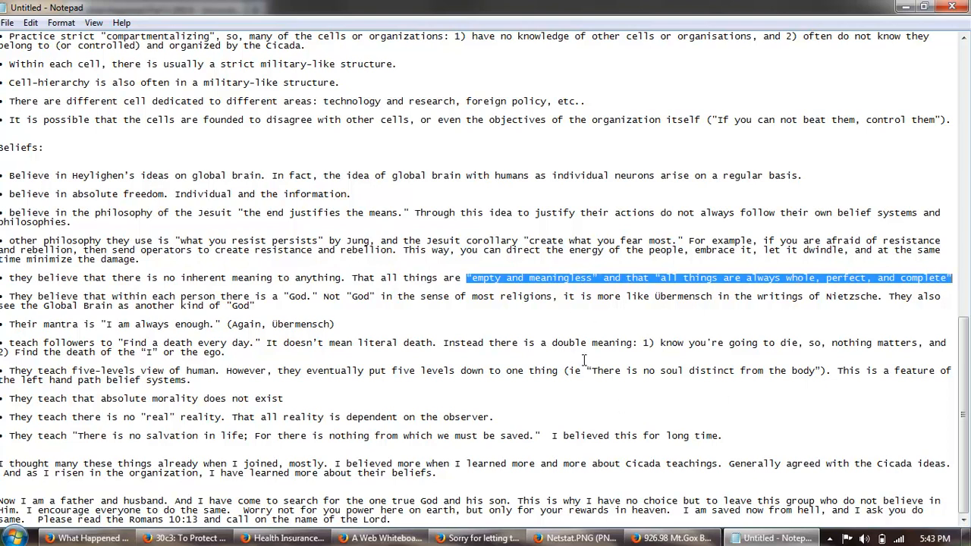
mouse_move(574, 325)
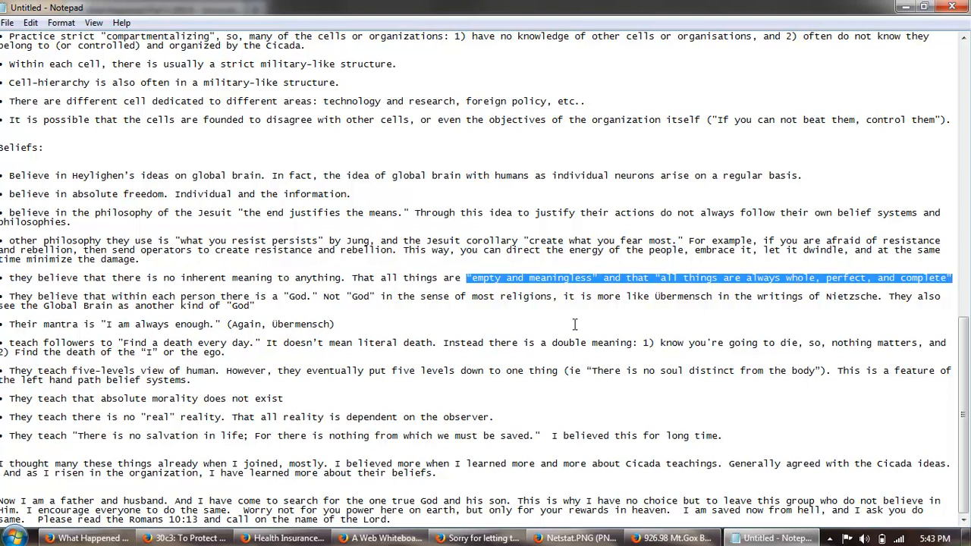
mouse_move(519, 304)
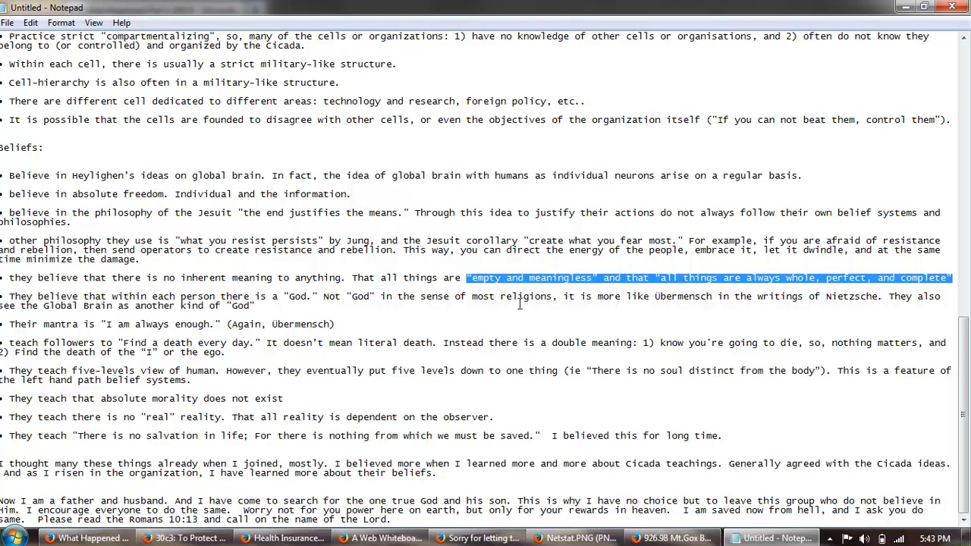
left_click(774, 331)
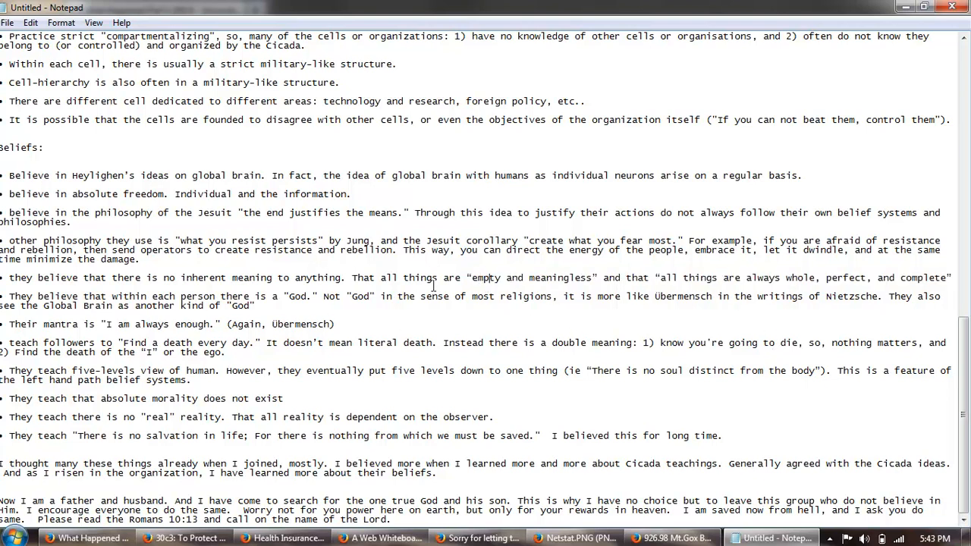
mouse_move(331, 261)
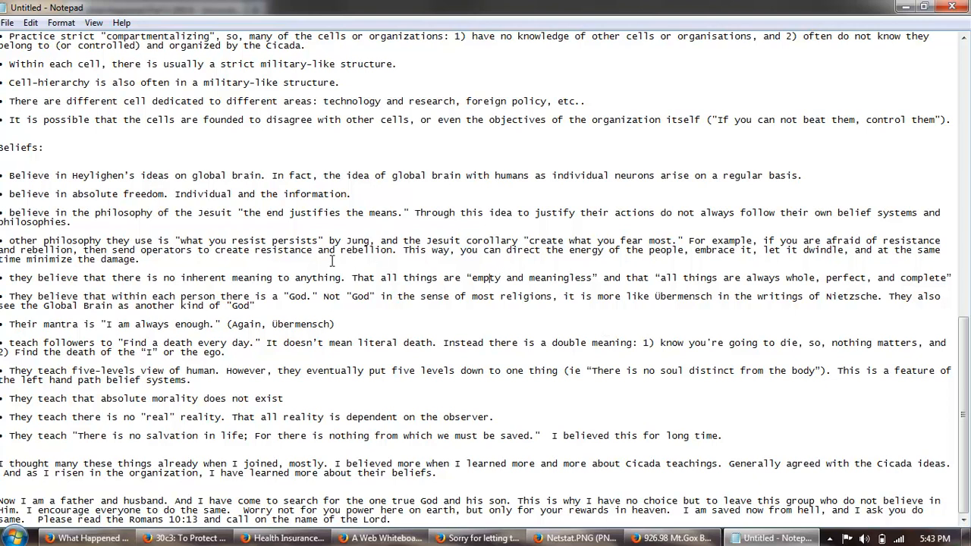
mouse_move(304, 261)
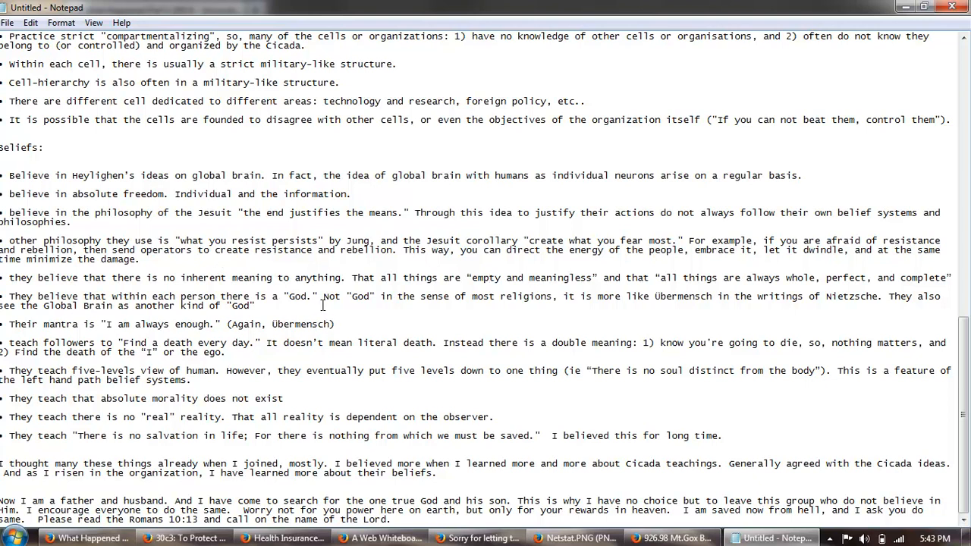
mouse_move(391, 297)
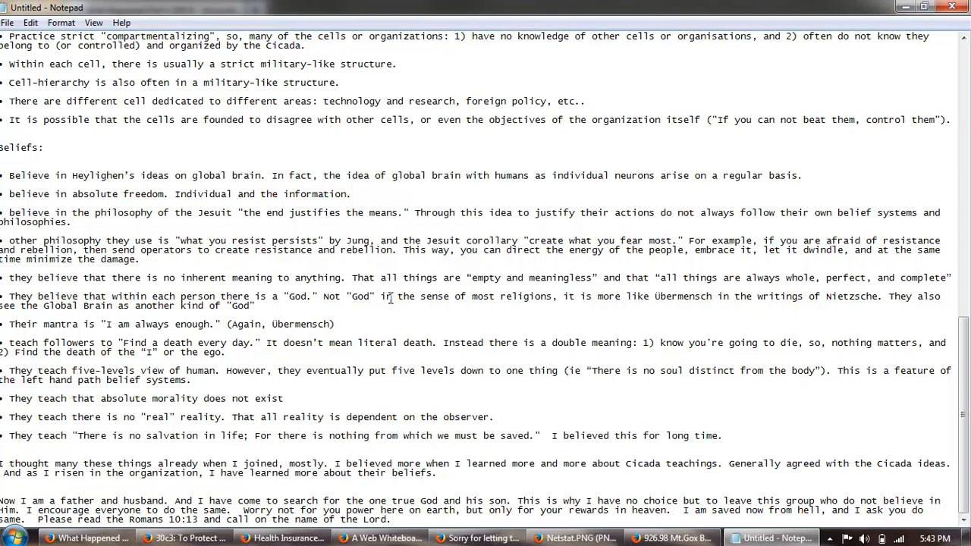
mouse_move(713, 326)
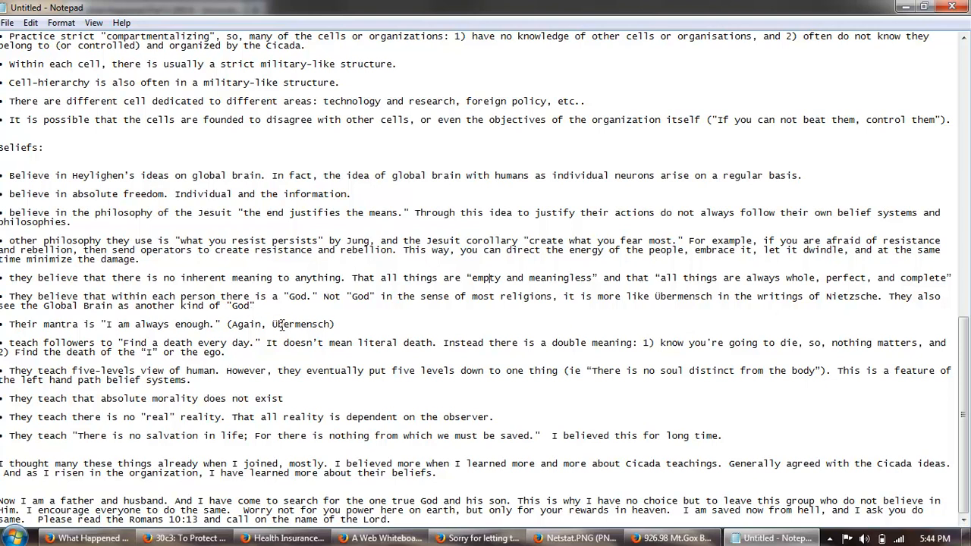
mouse_move(273, 264)
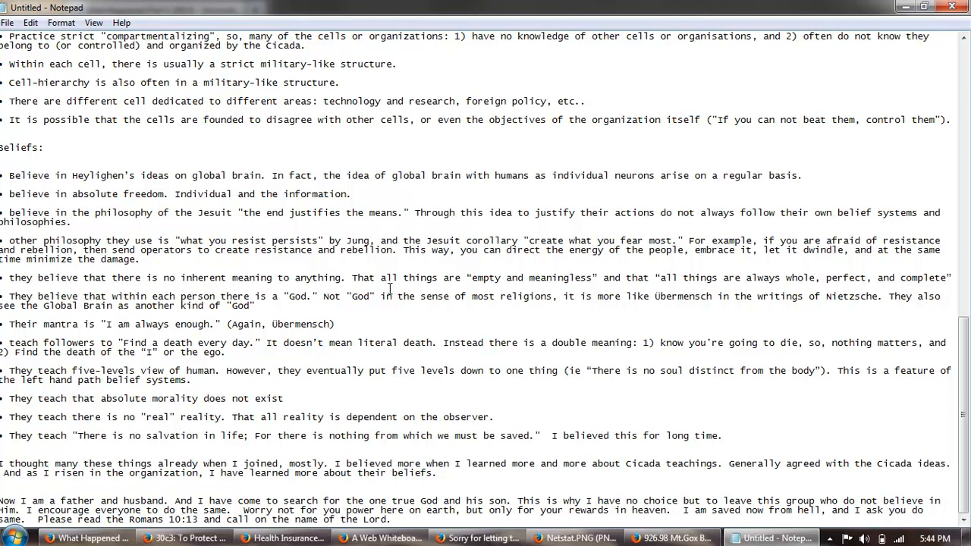
mouse_move(330, 332)
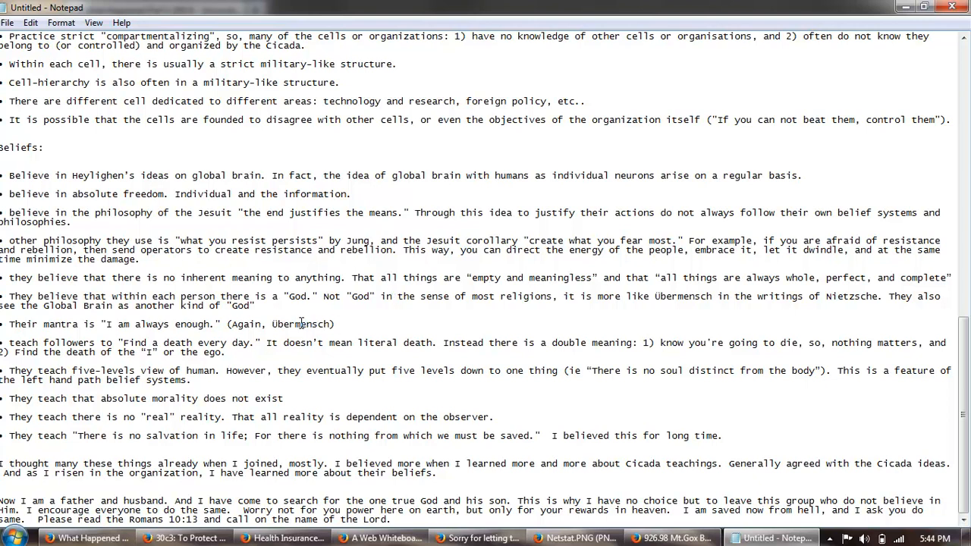
double_click(300, 325)
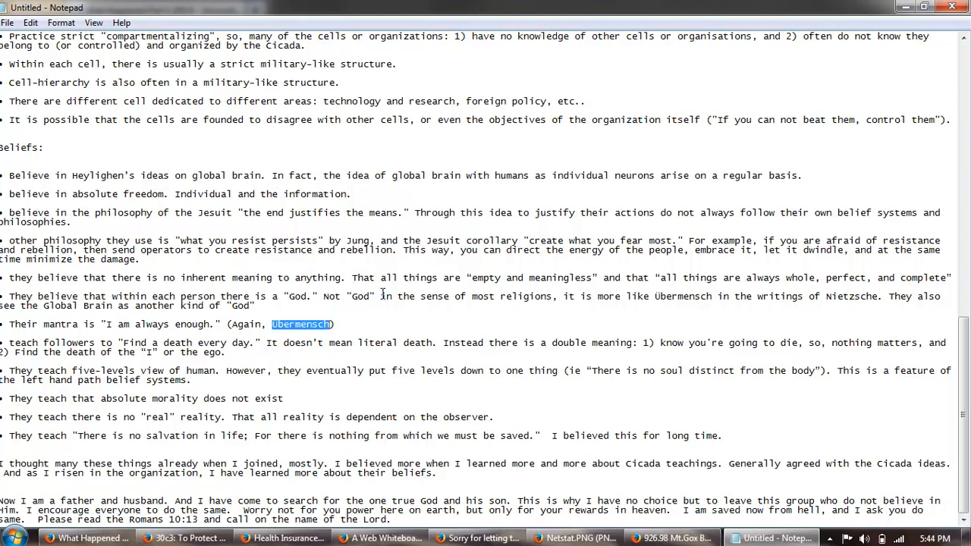
mouse_move(582, 365)
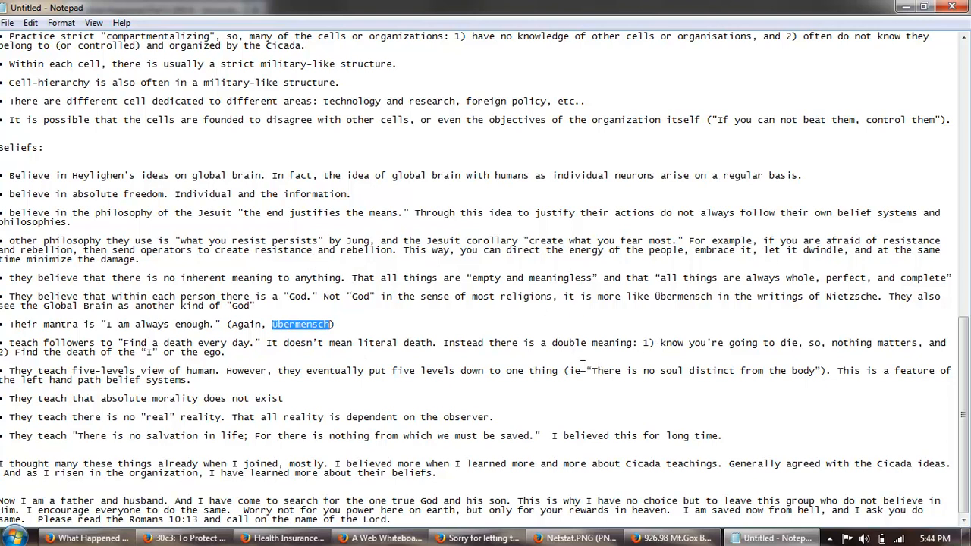
mouse_move(713, 364)
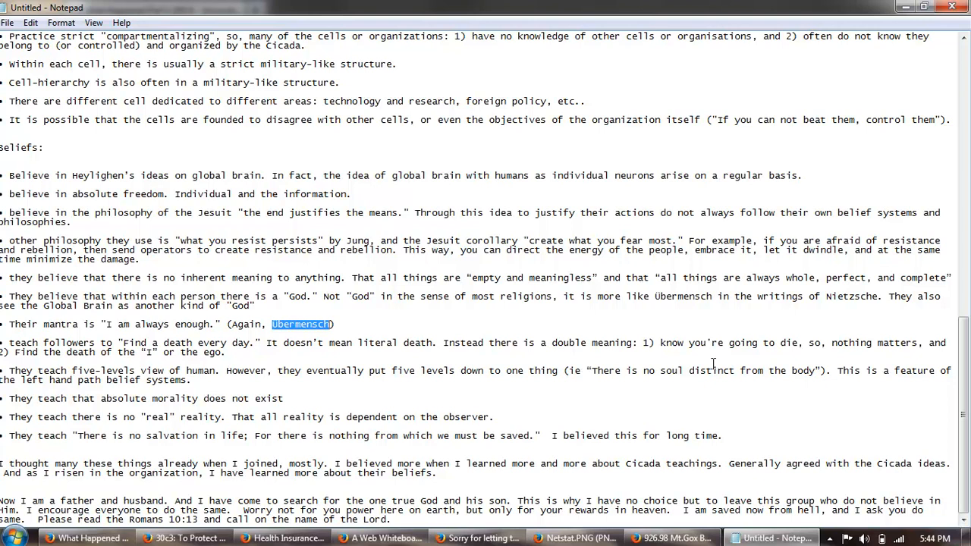
mouse_move(295, 340)
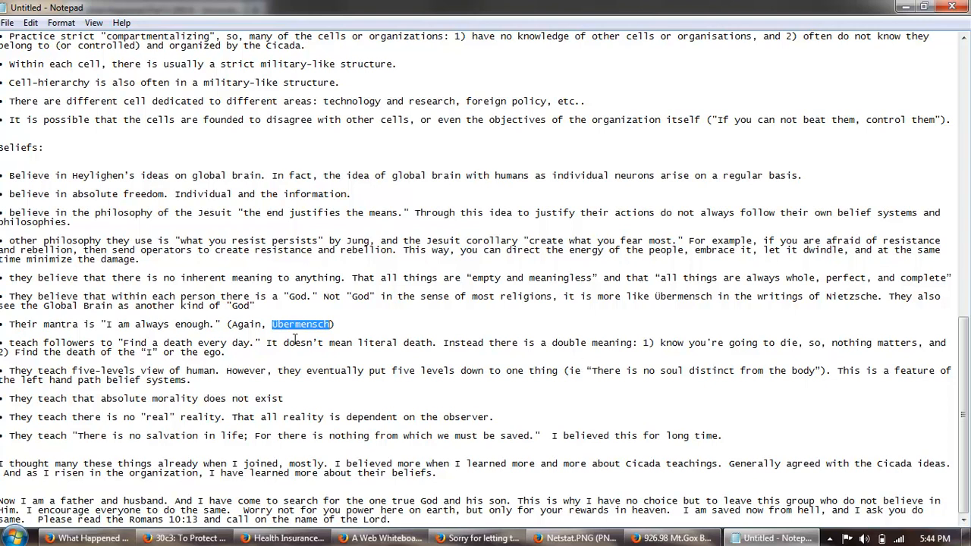
mouse_move(139, 352)
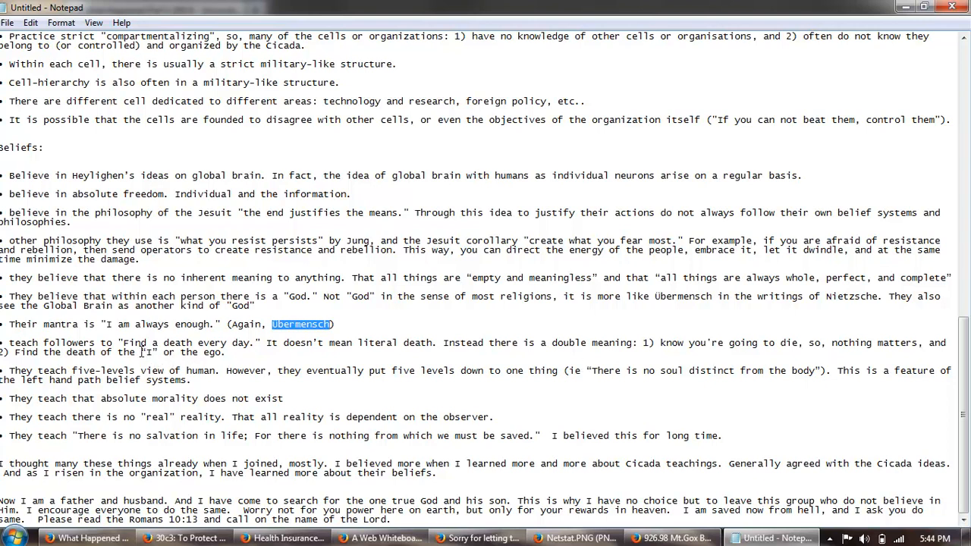
left_click_drag(139, 352, 225, 352)
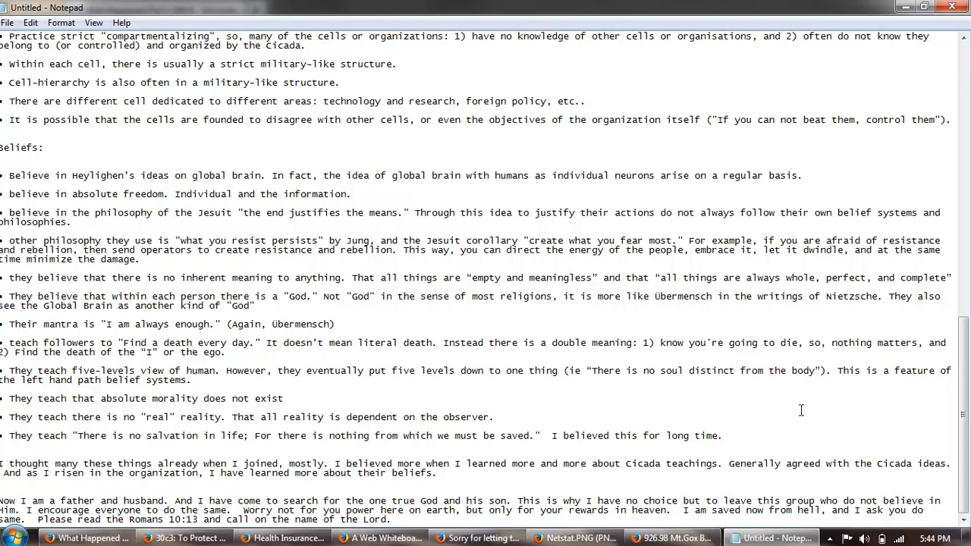
mouse_move(226, 382)
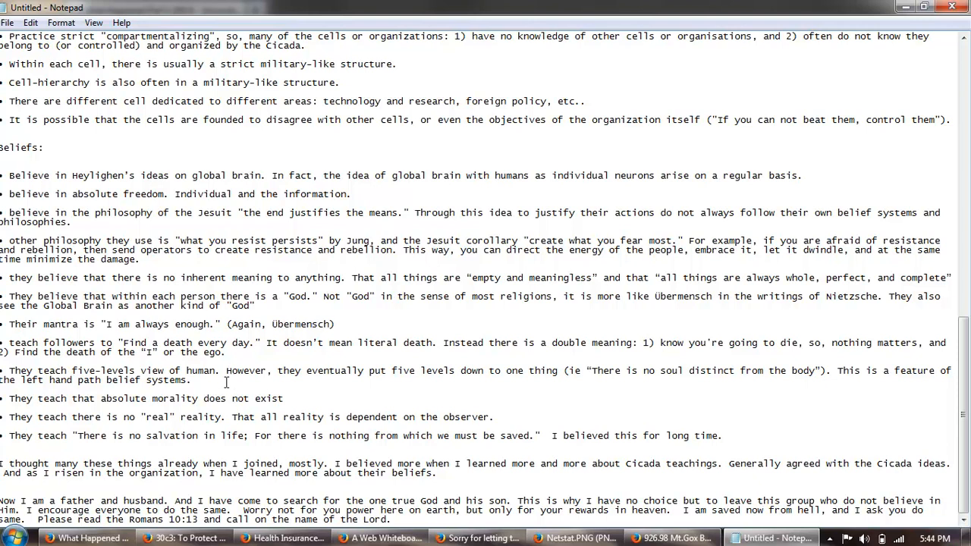
left_click_drag(144, 370, 188, 379)
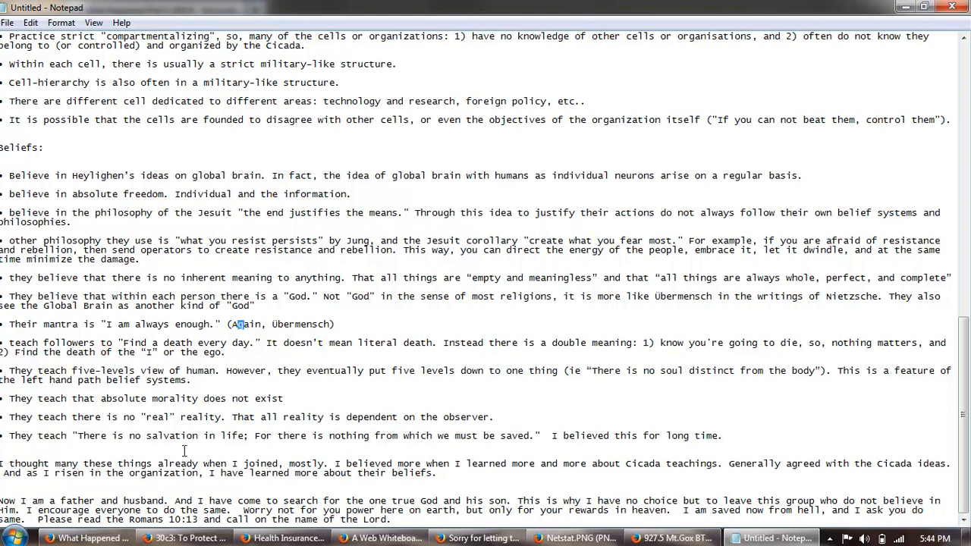
mouse_move(285, 437)
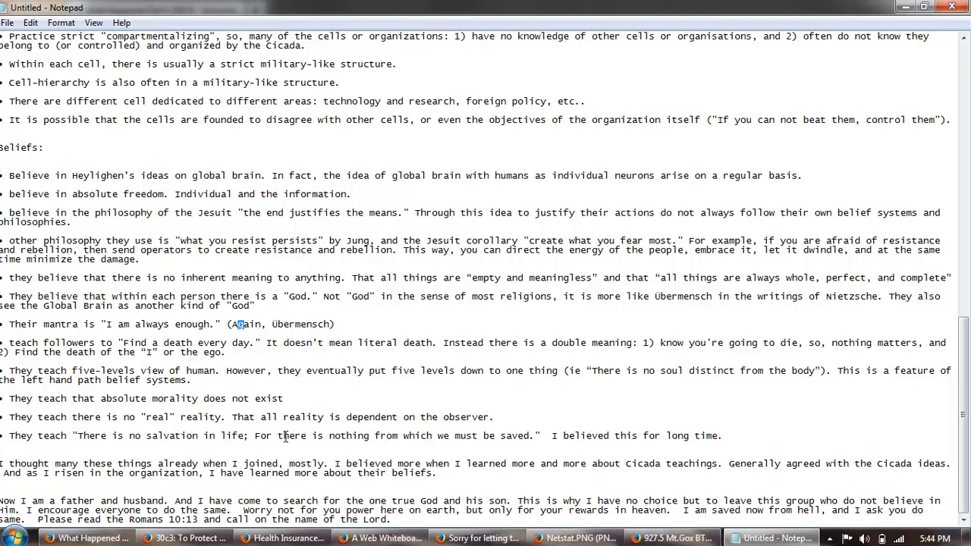
mouse_move(20, 423)
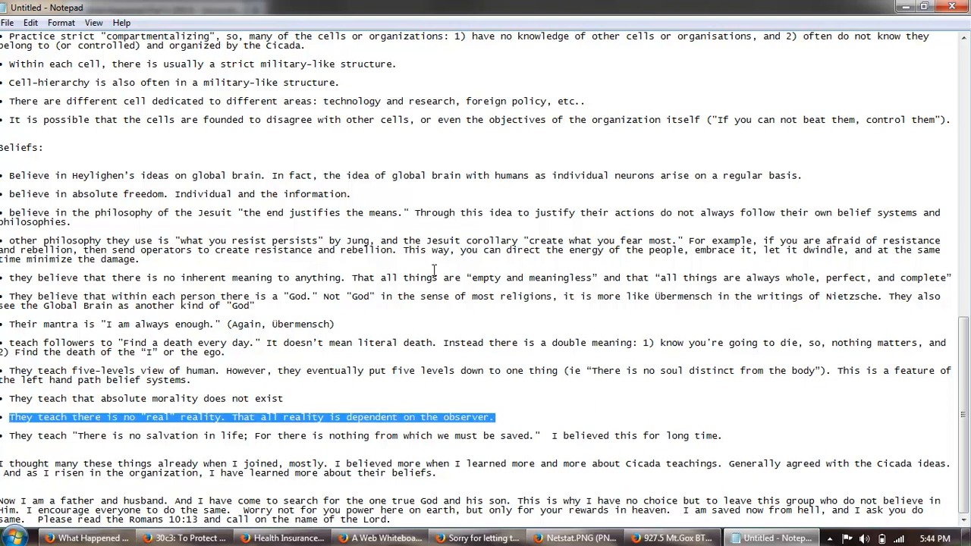
mouse_move(491, 321)
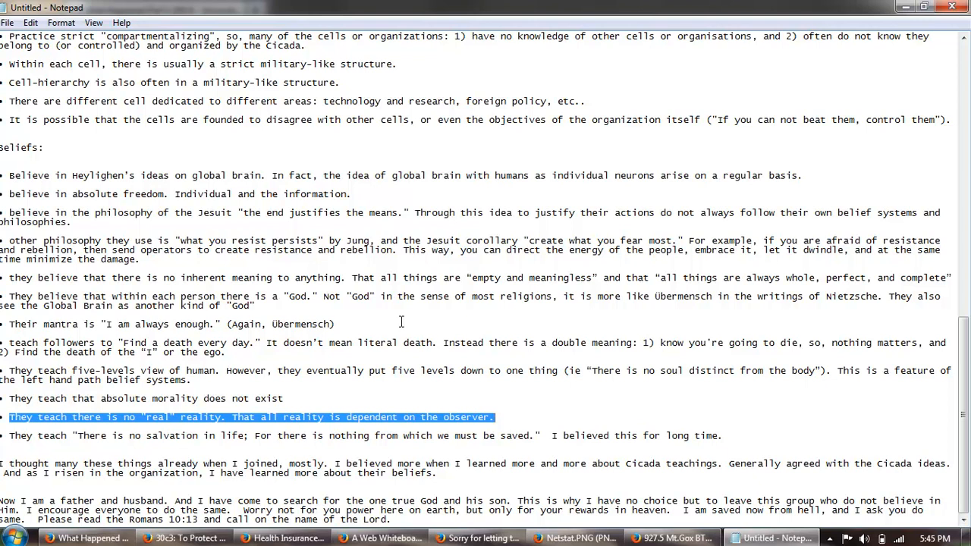
mouse_move(455, 439)
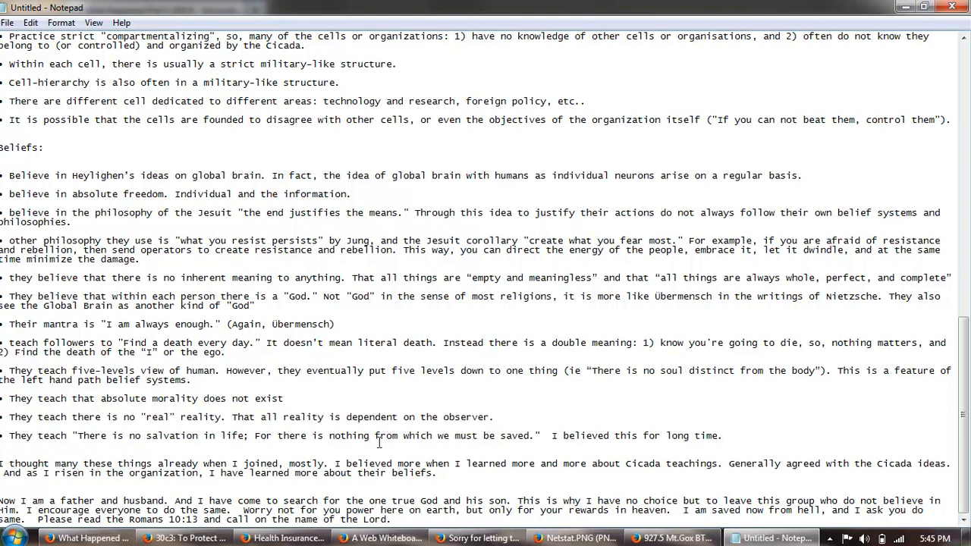
left_click_drag(373, 436, 531, 436)
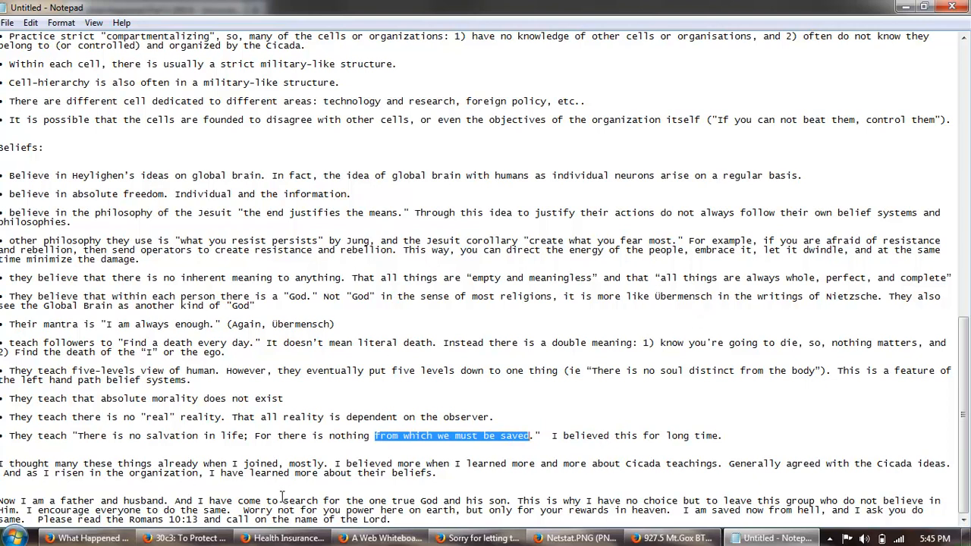
left_click(474, 465)
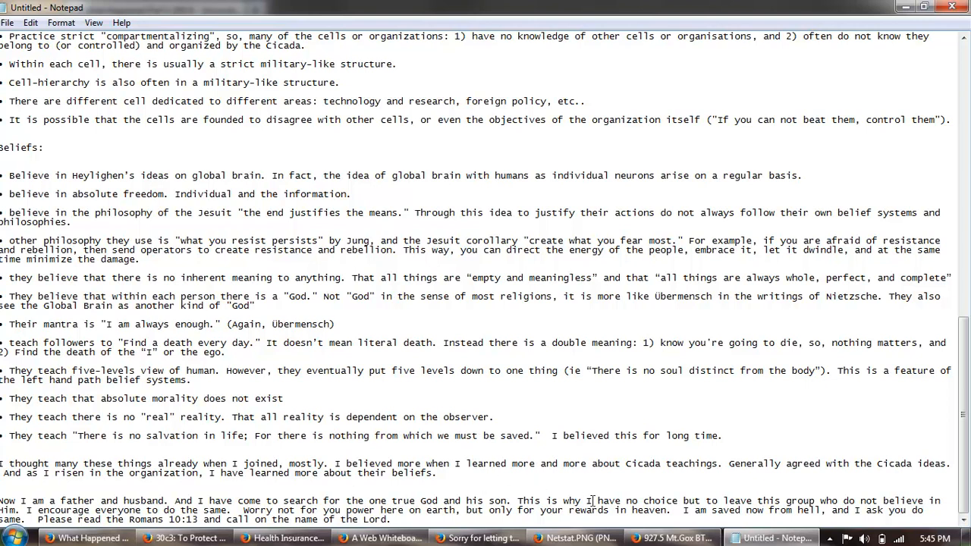
mouse_move(907, 464)
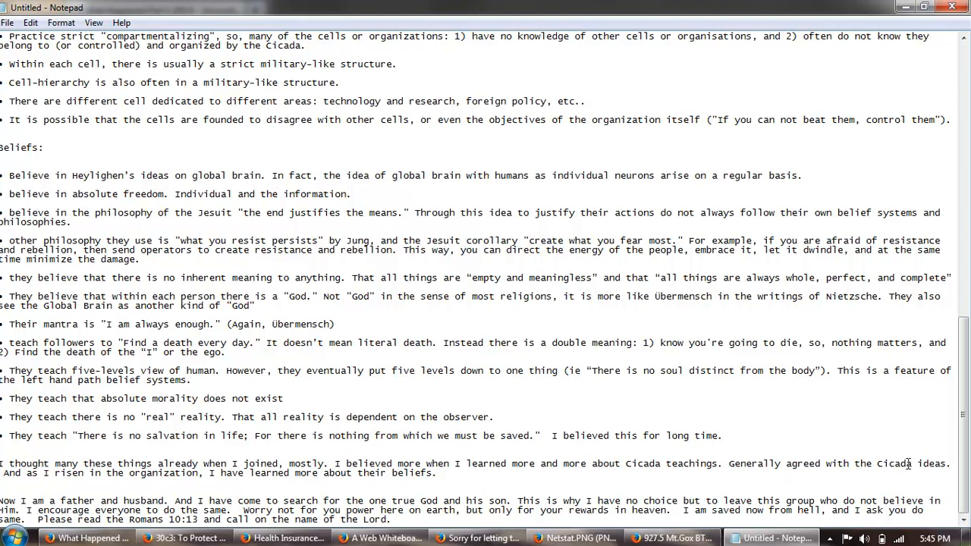
mouse_move(164, 486)
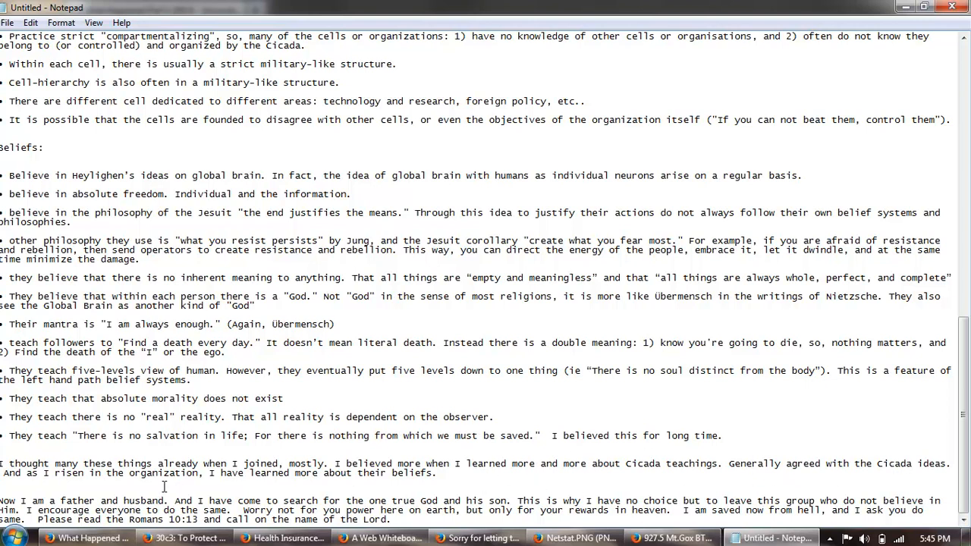
mouse_move(349, 420)
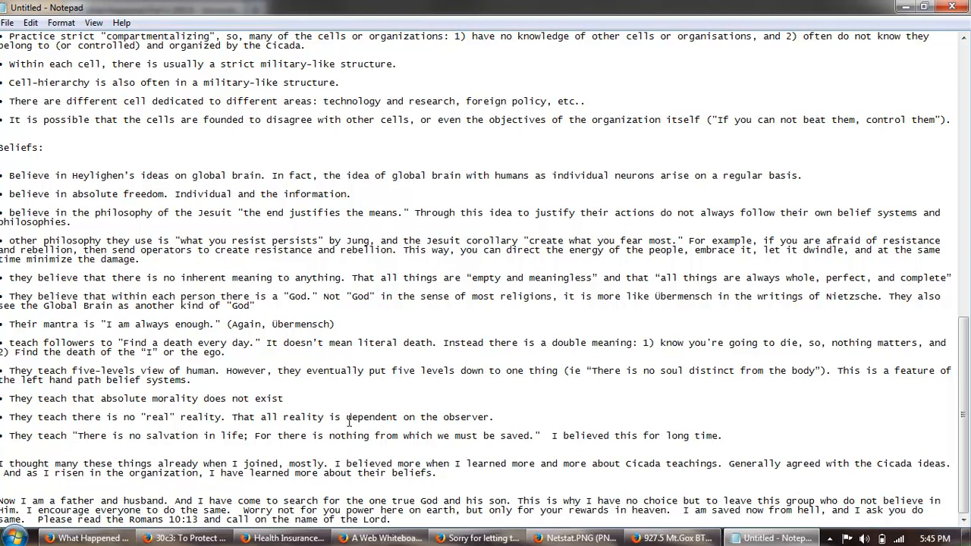
mouse_move(275, 519)
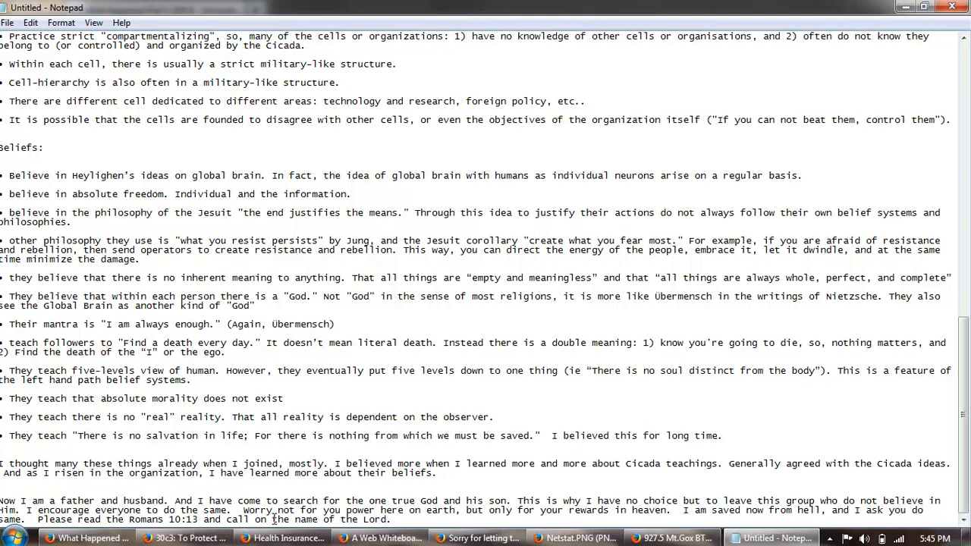
mouse_move(492, 503)
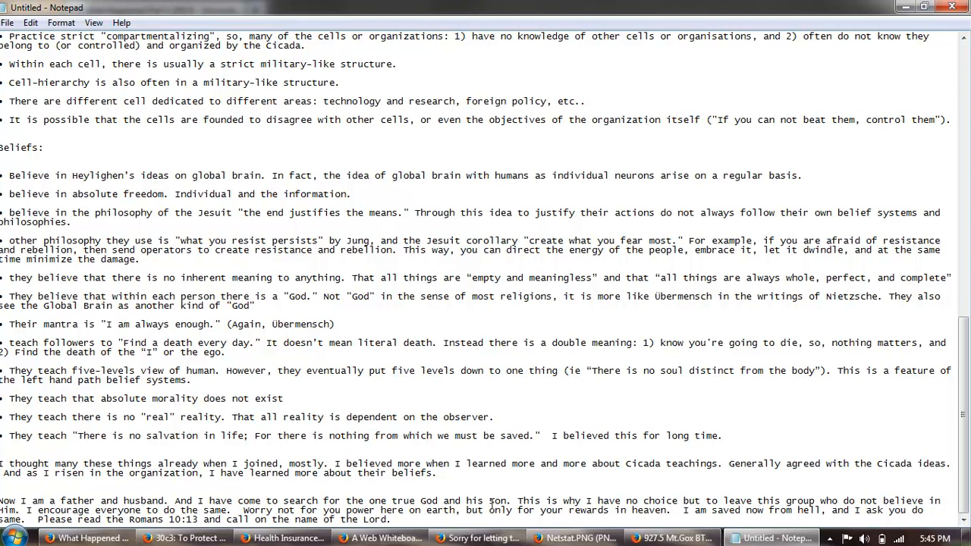
double_click(497, 501)
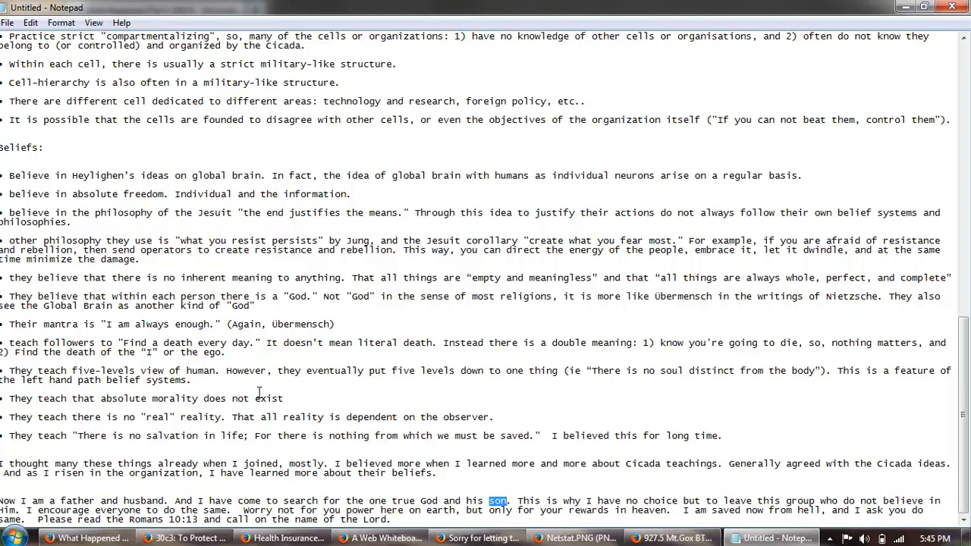
mouse_move(337, 422)
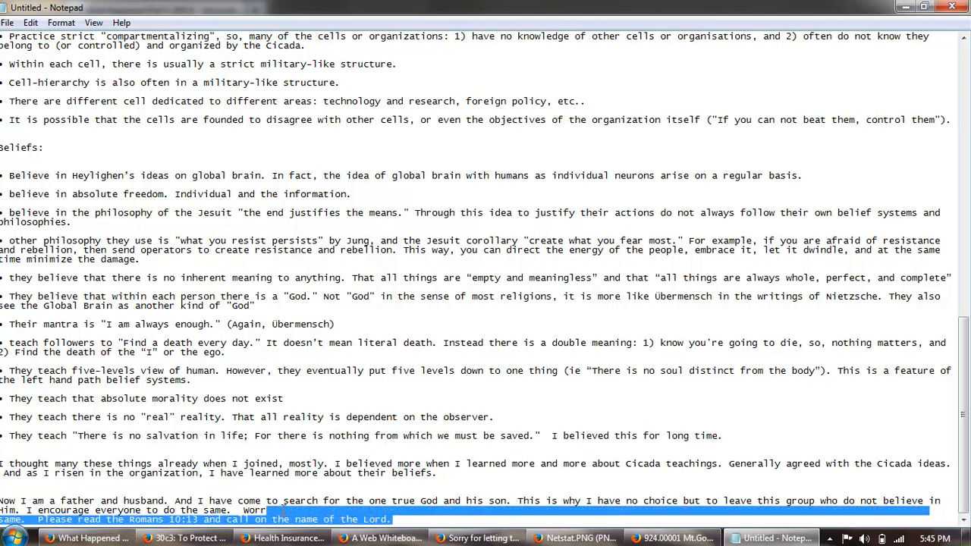
type("Worry not for you power here on earth, but only for your rewards in heaven.  I am saved now from hell, and I ask you do")
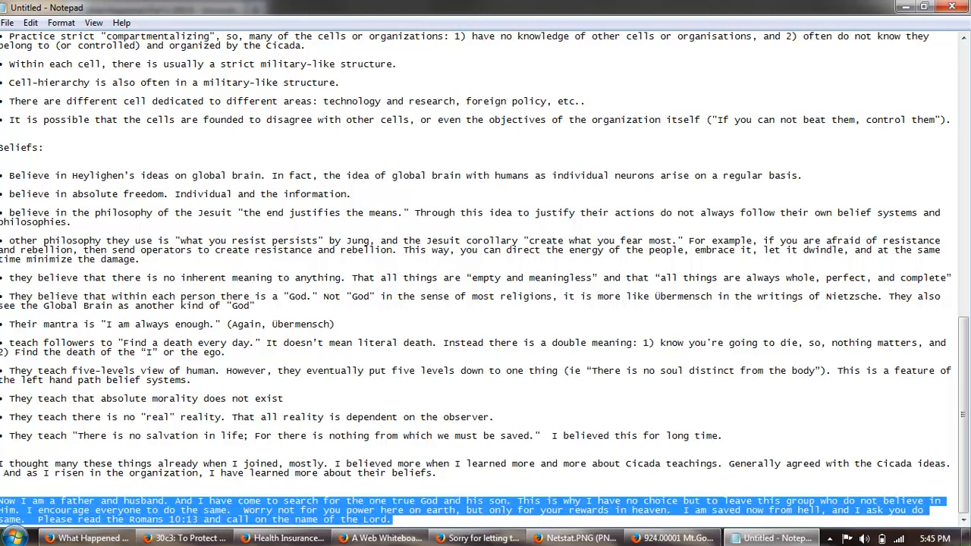
left_click(363, 457)
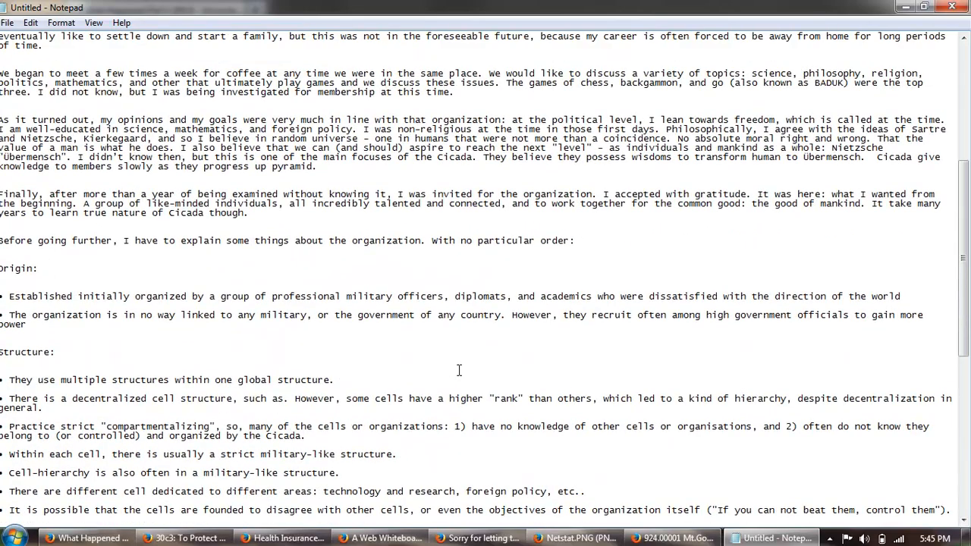
scroll("down", 3)
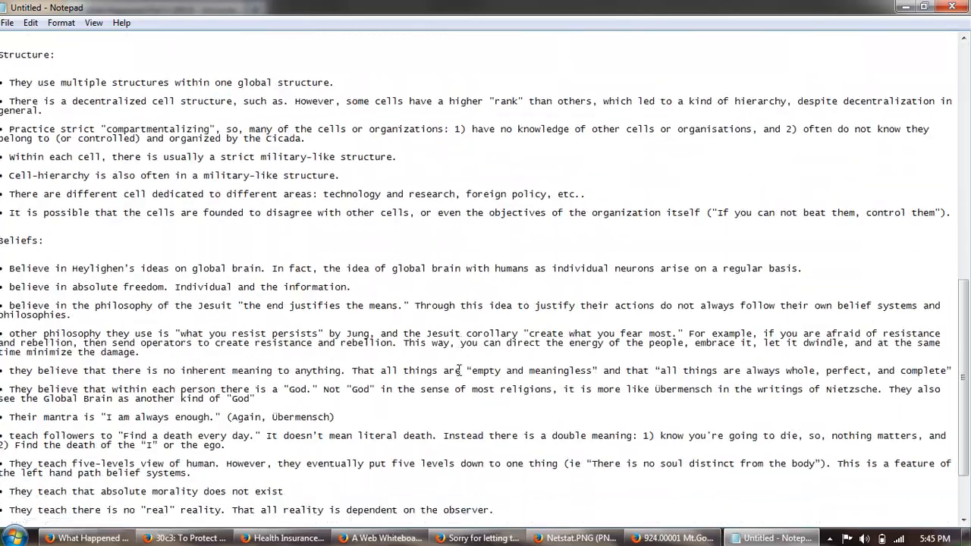
scroll("down", 3)
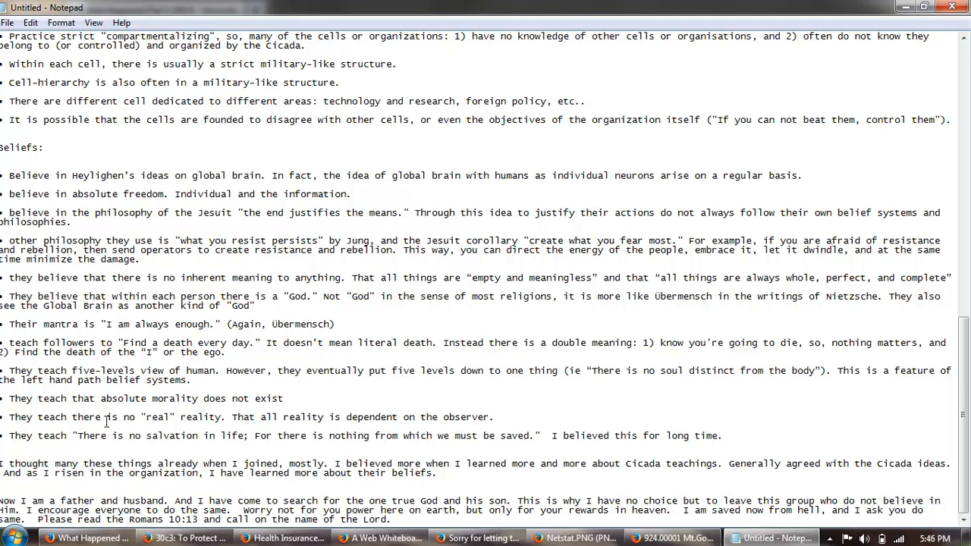
mouse_move(259, 382)
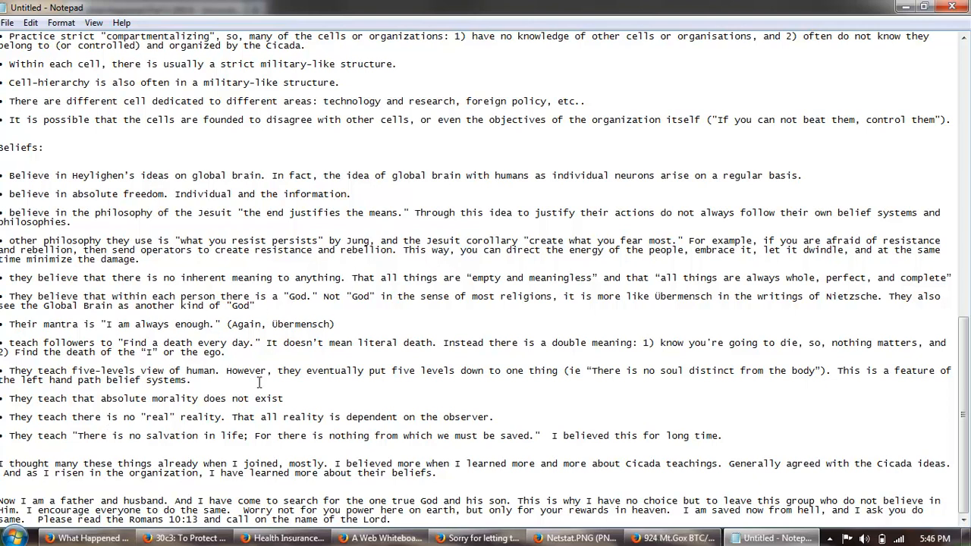
left_click_drag(165, 501, 58, 510)
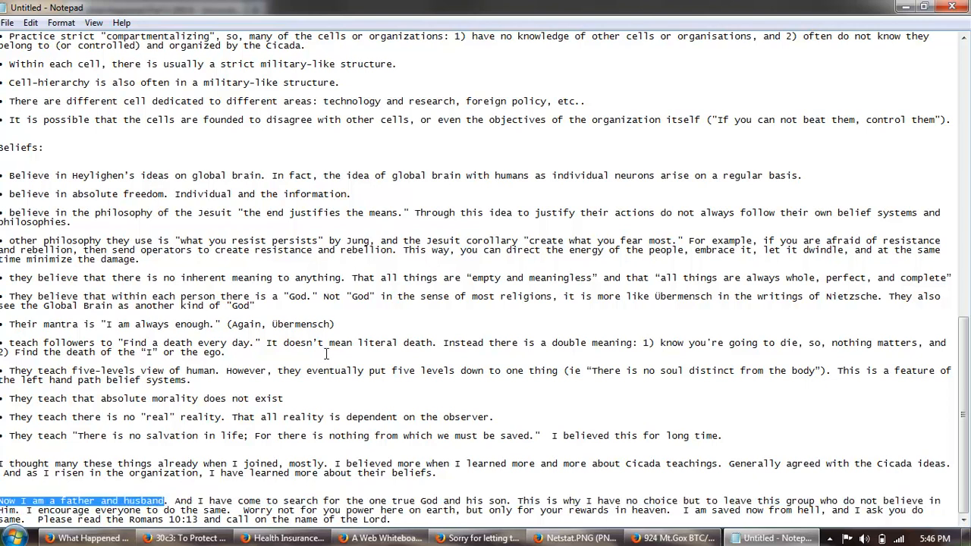
left_click(85, 537)
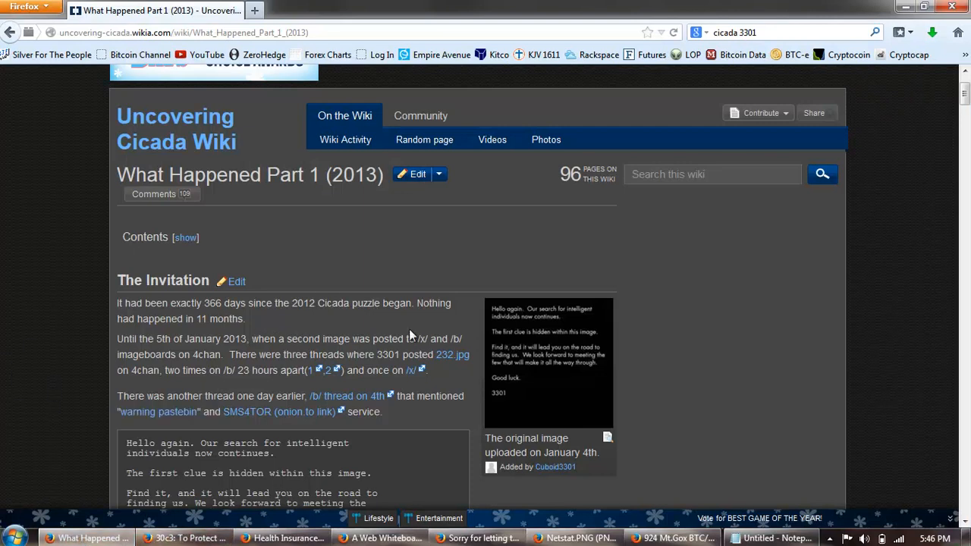
mouse_move(386, 317)
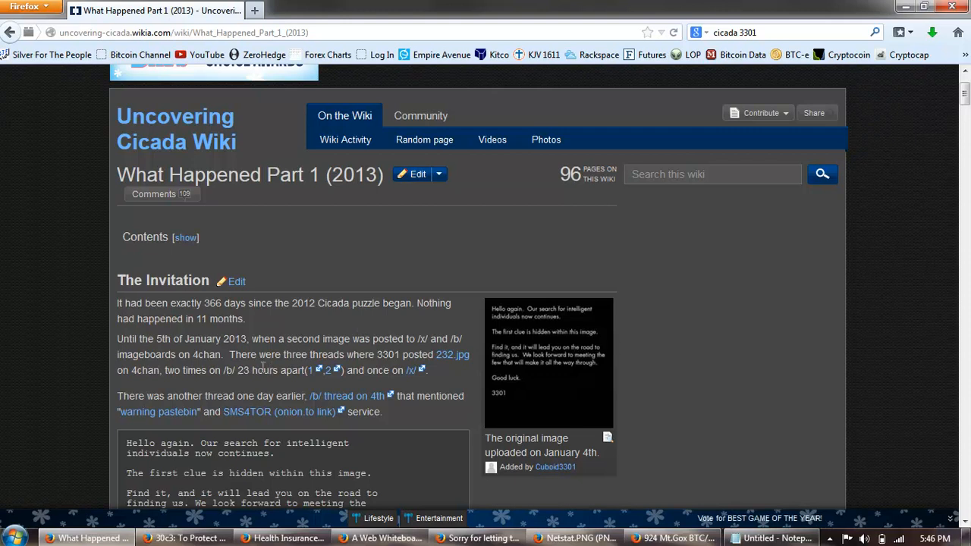
mouse_move(314, 240)
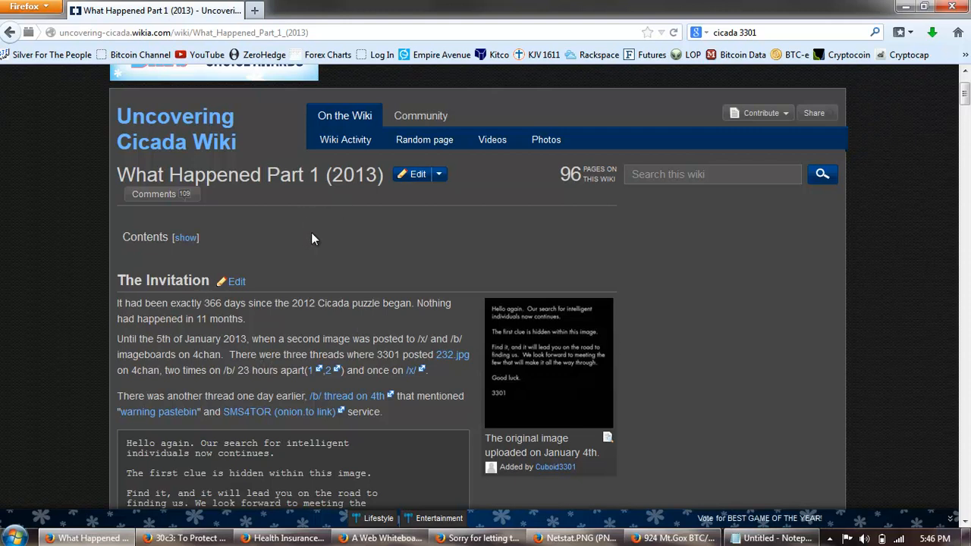
mouse_move(203, 336)
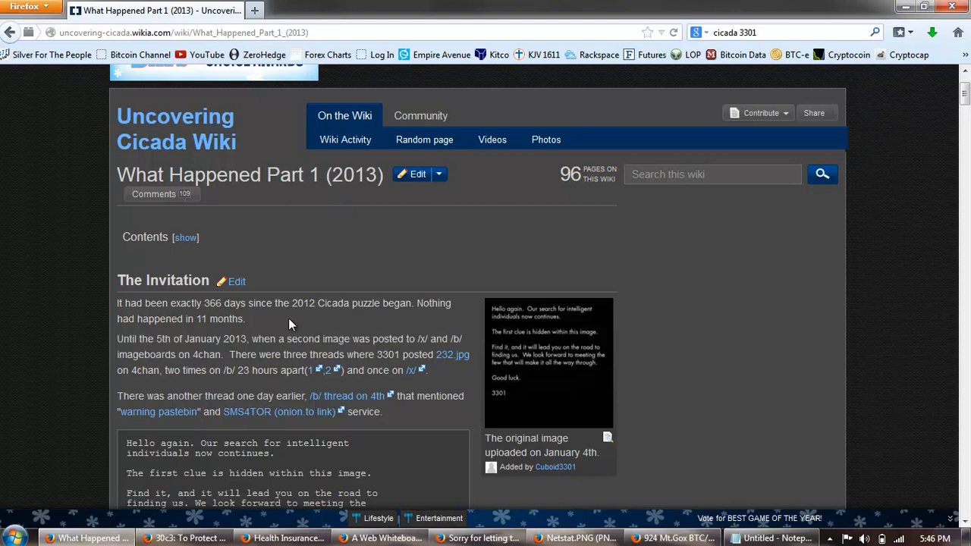
Scroll from The Invitation down to the 'Analysis of the image' section and highlight a word in it
scroll("down", 3)
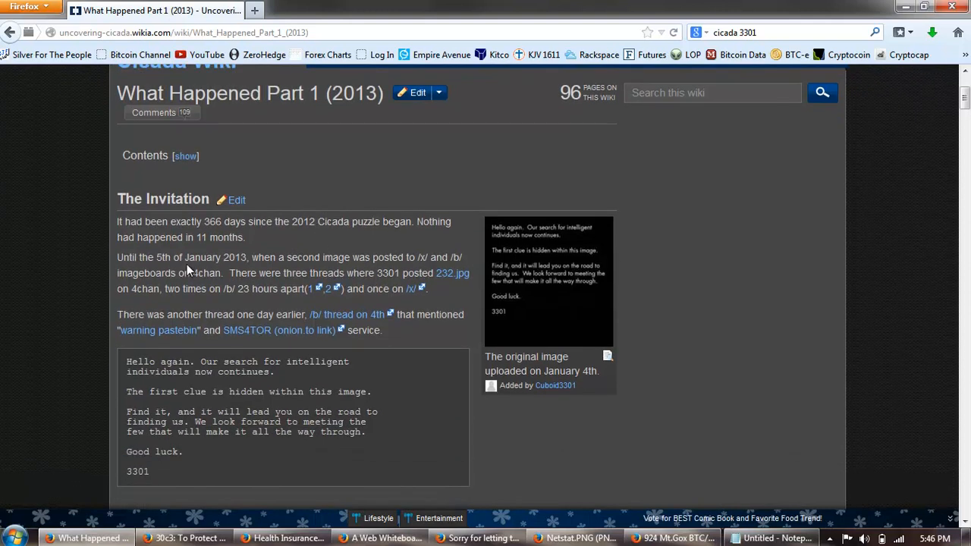
mouse_move(279, 209)
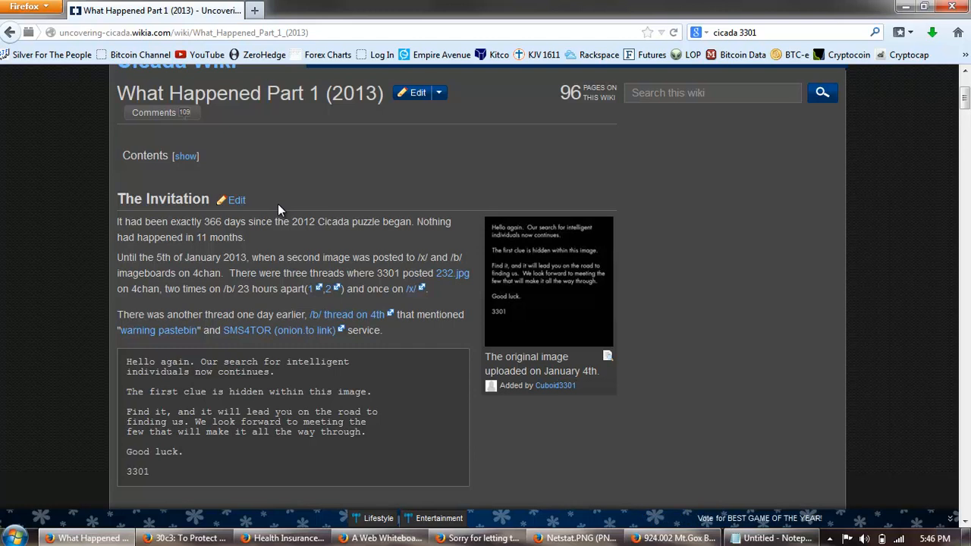
mouse_move(182, 288)
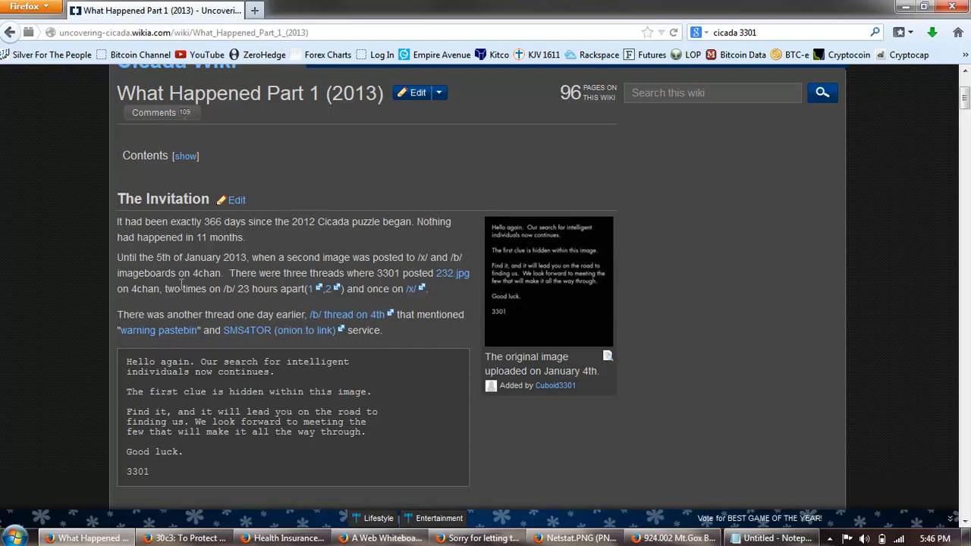
scroll("down", 3)
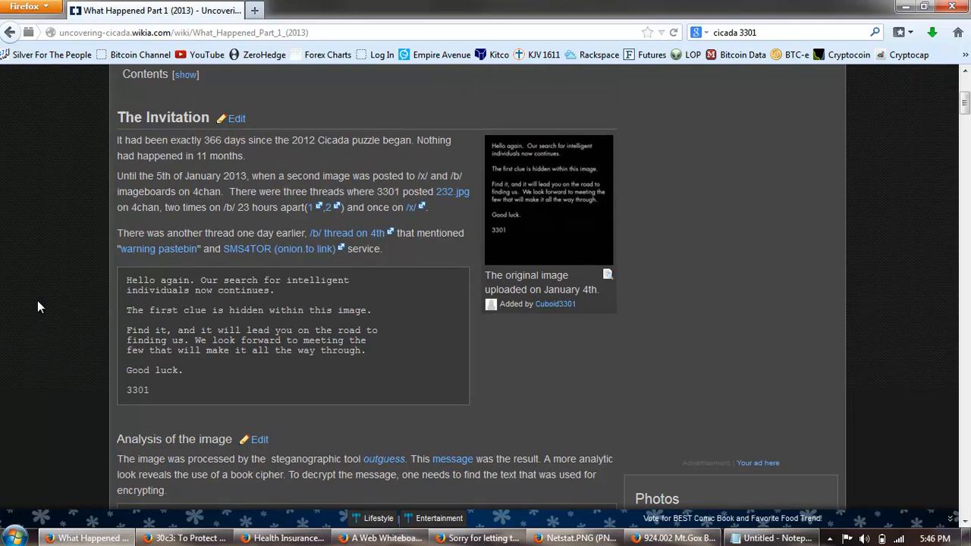
mouse_move(288, 376)
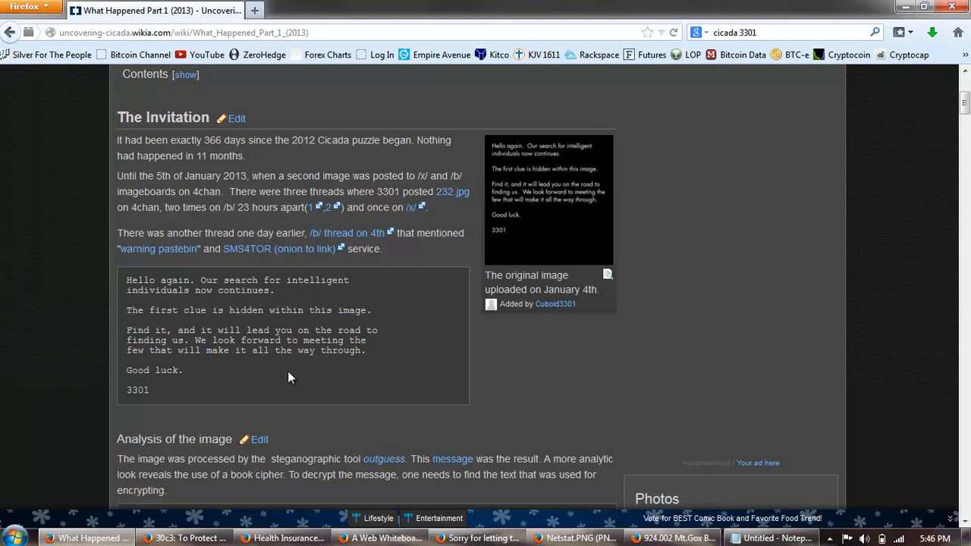
scroll("down", 3)
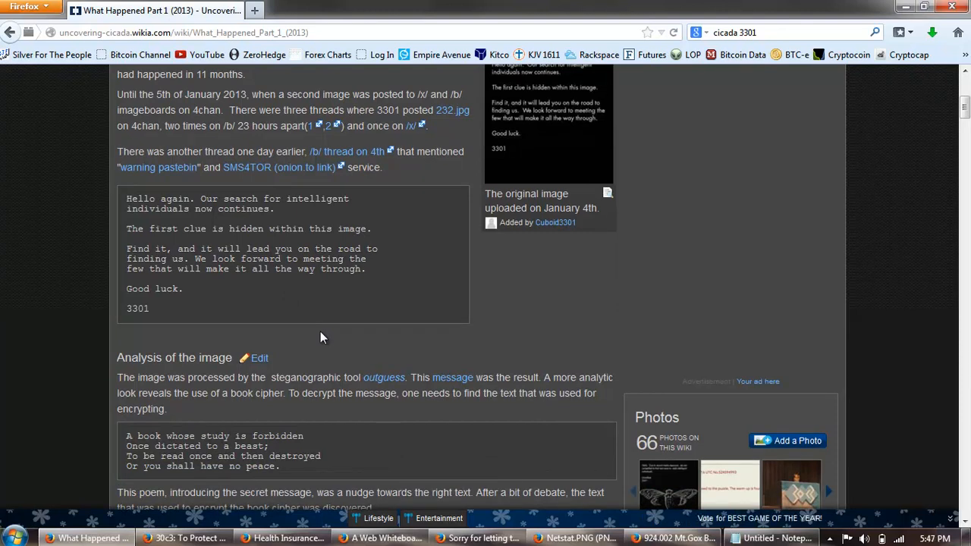
scroll("down", 3)
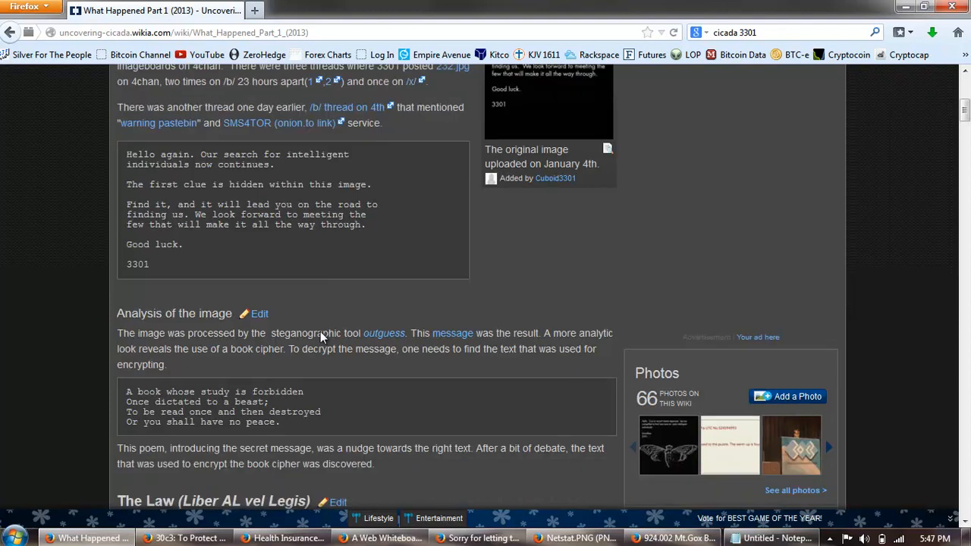
scroll("down", 3)
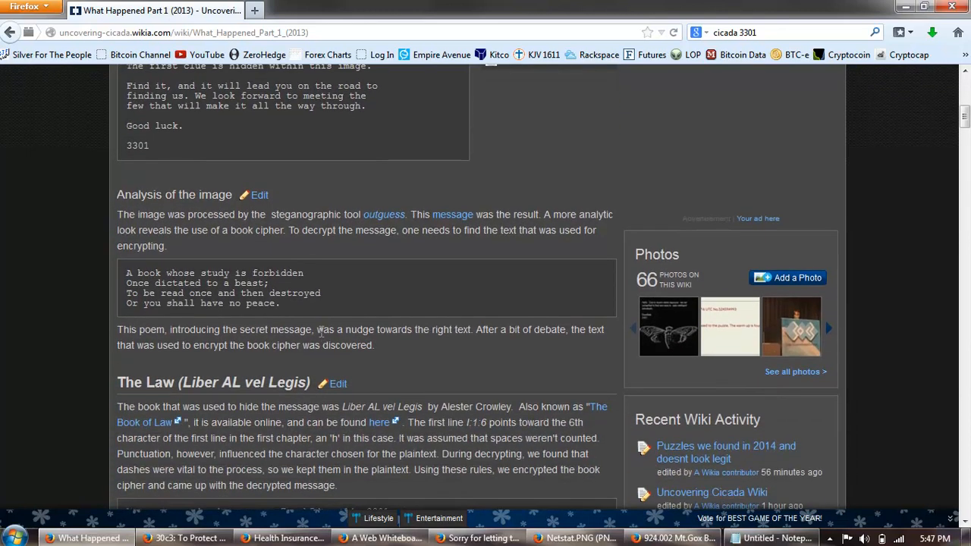
mouse_move(316, 250)
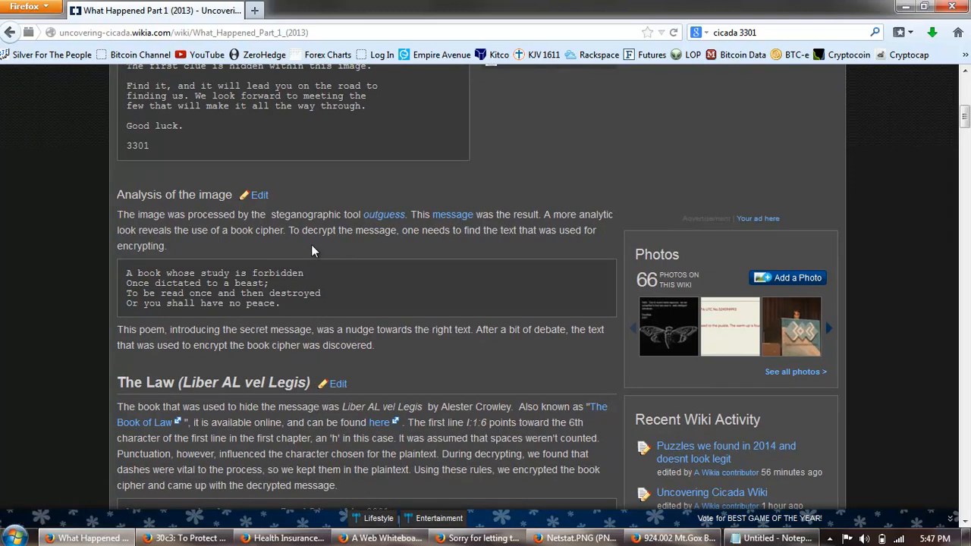
mouse_move(367, 255)
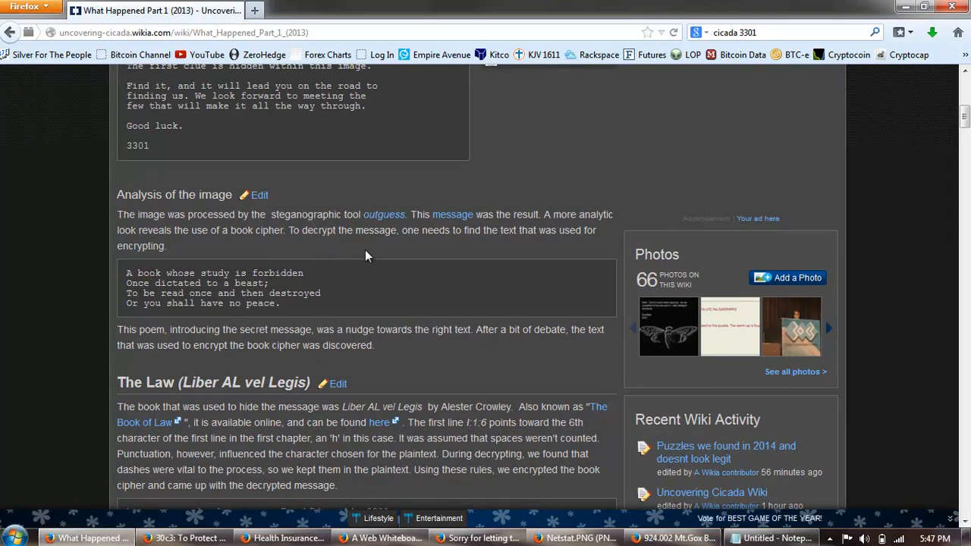
mouse_move(455, 255)
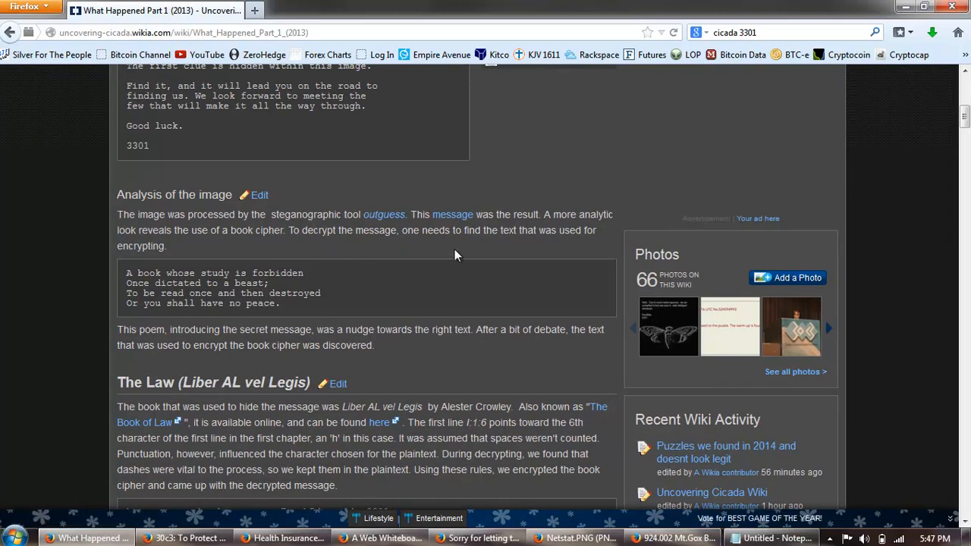
mouse_move(404, 261)
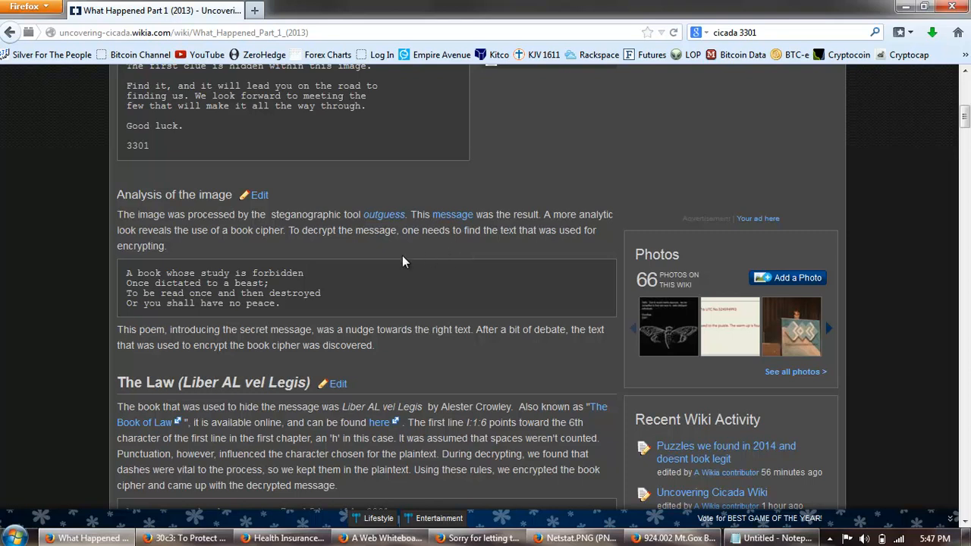
mouse_move(276, 249)
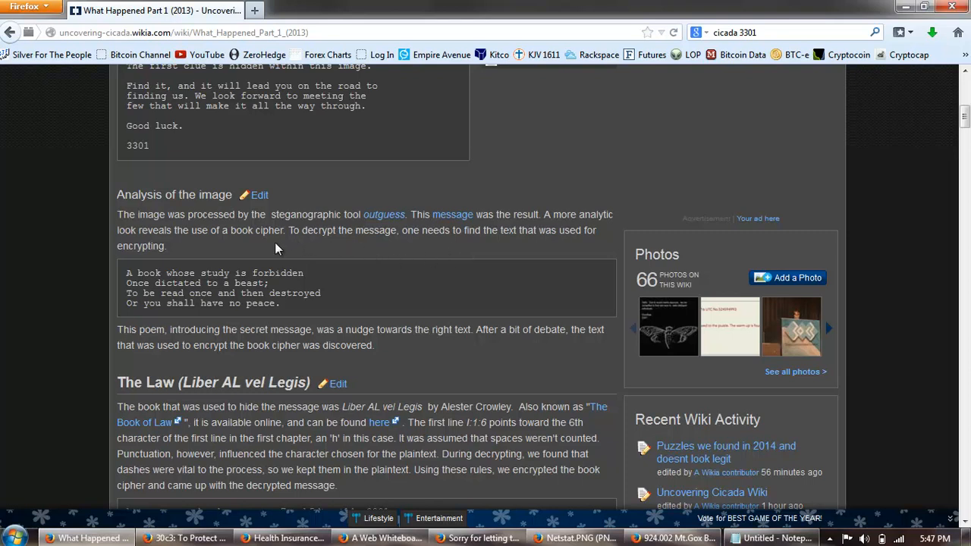
mouse_move(314, 246)
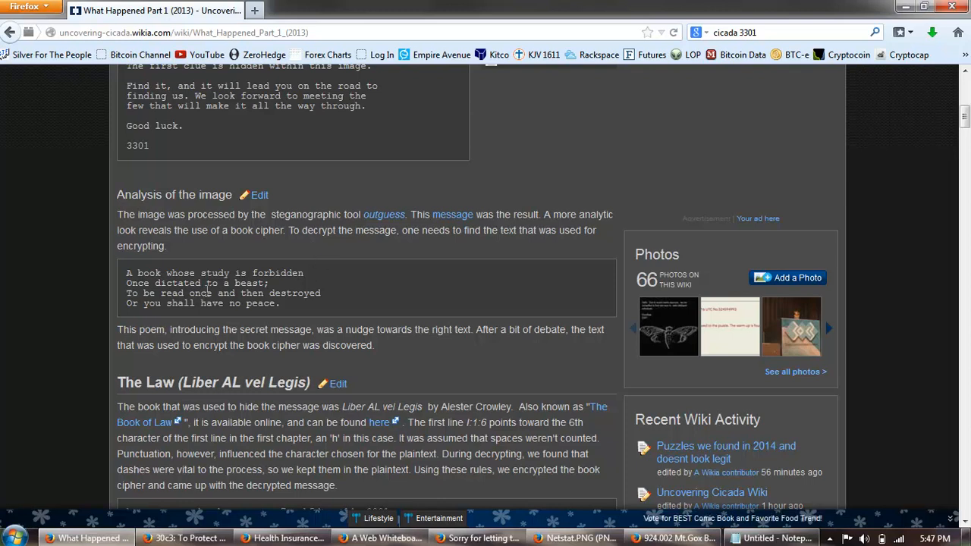
mouse_move(204, 290)
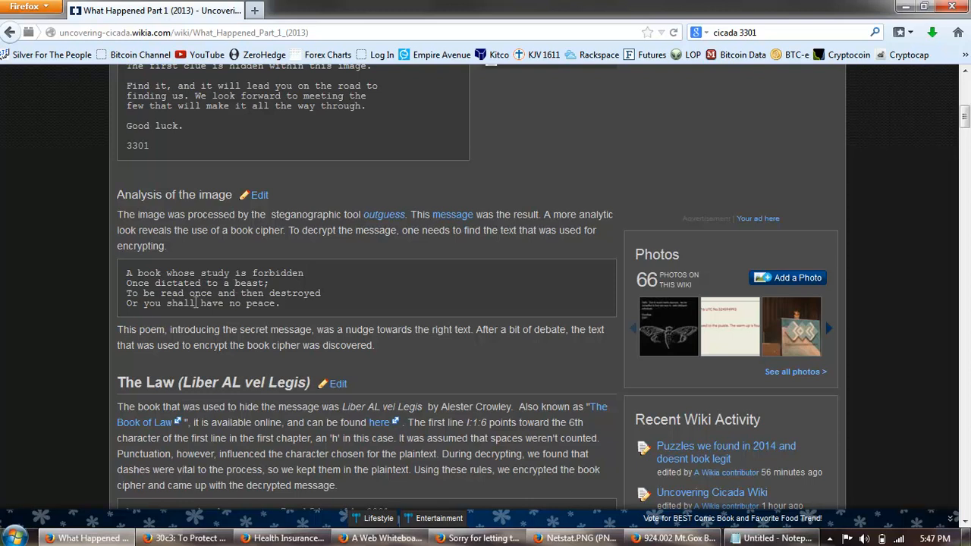
mouse_move(302, 315)
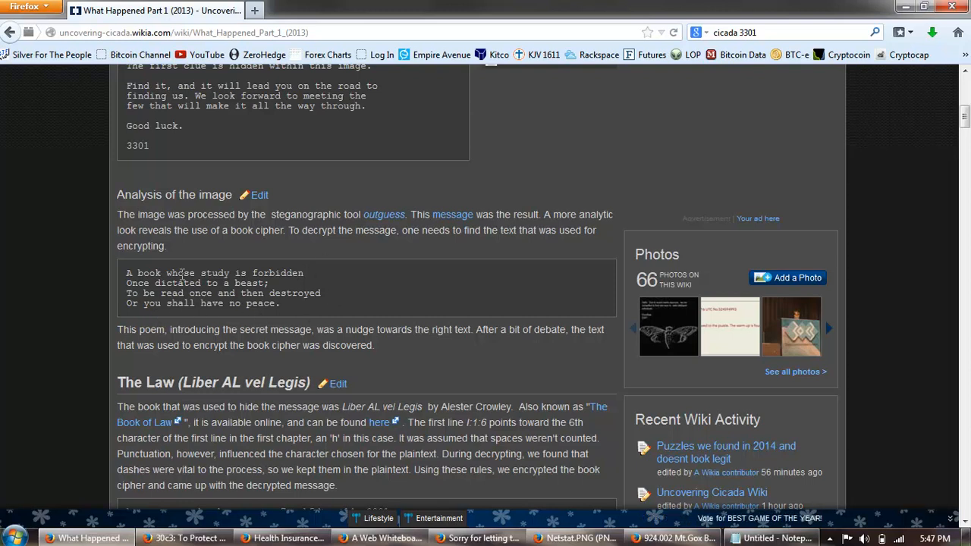
mouse_move(277, 291)
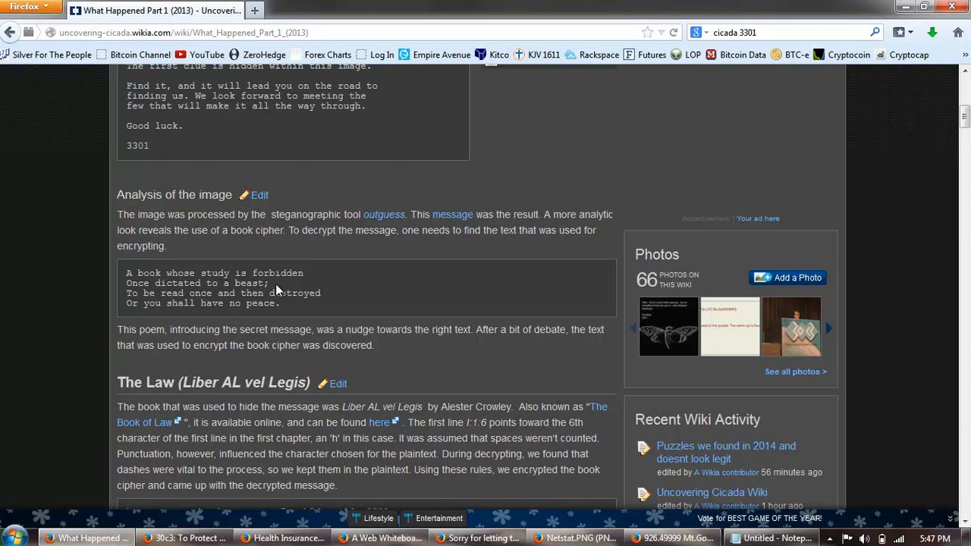
double_click(249, 284)
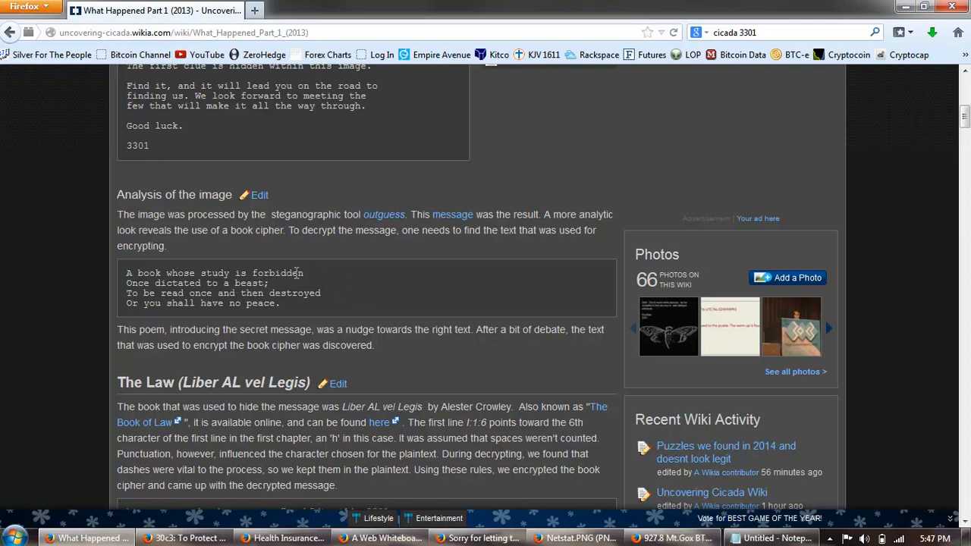
Scroll past The Law (Liber AL vel Legis) section until The System section and its screenshot appear
scroll("down", 3)
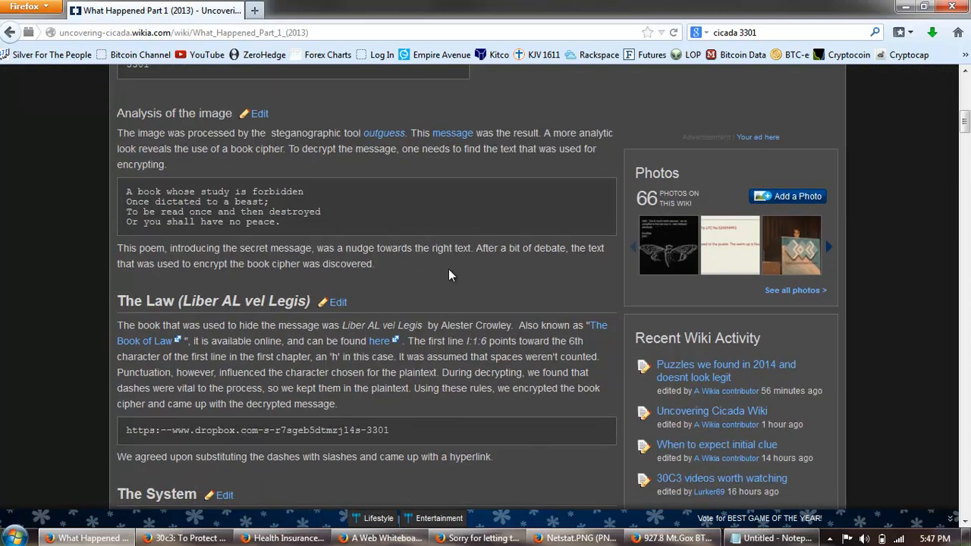
mouse_move(332, 273)
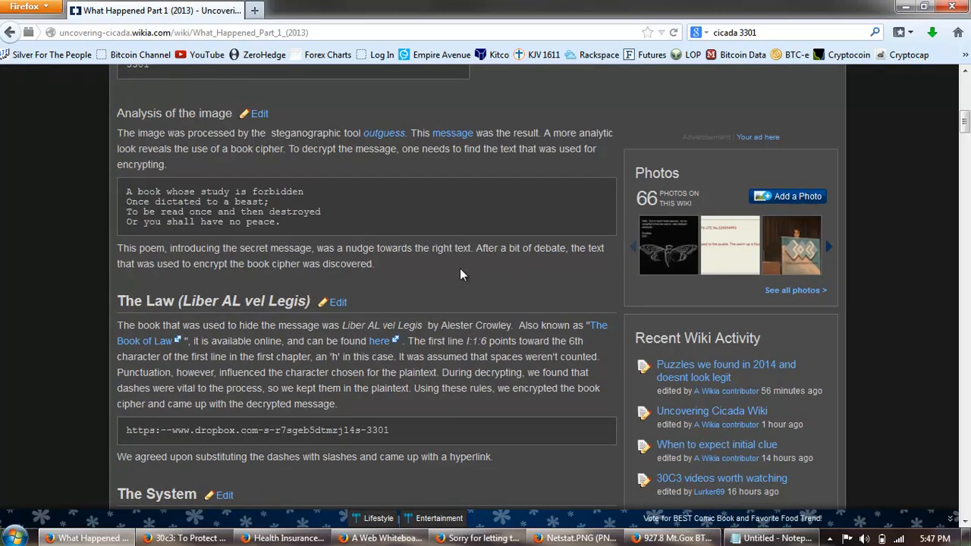
mouse_move(531, 272)
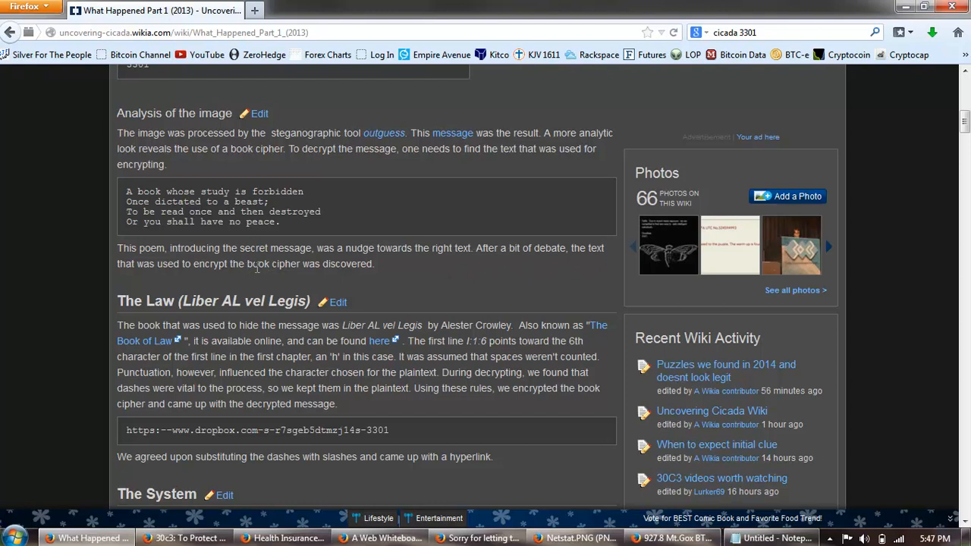
scroll("down", 3)
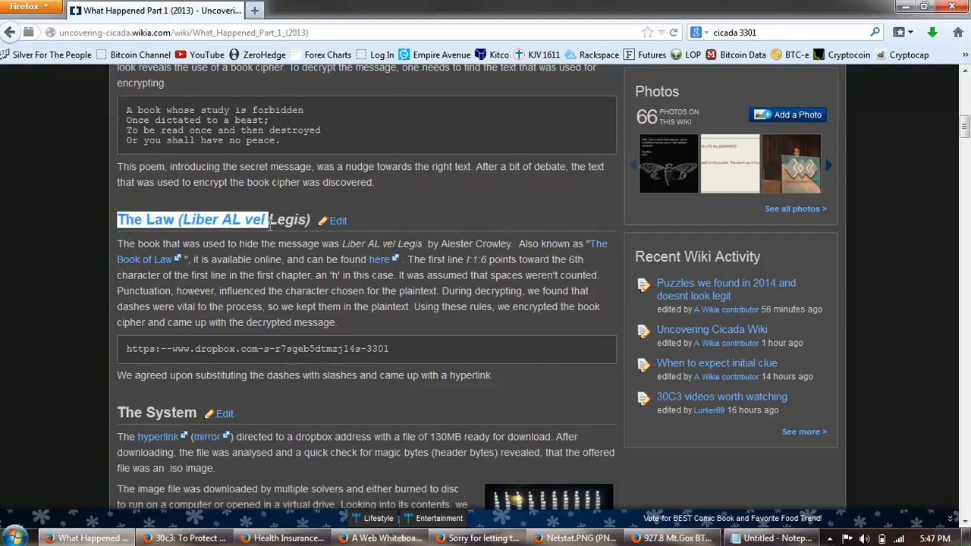
scroll("down", 3)
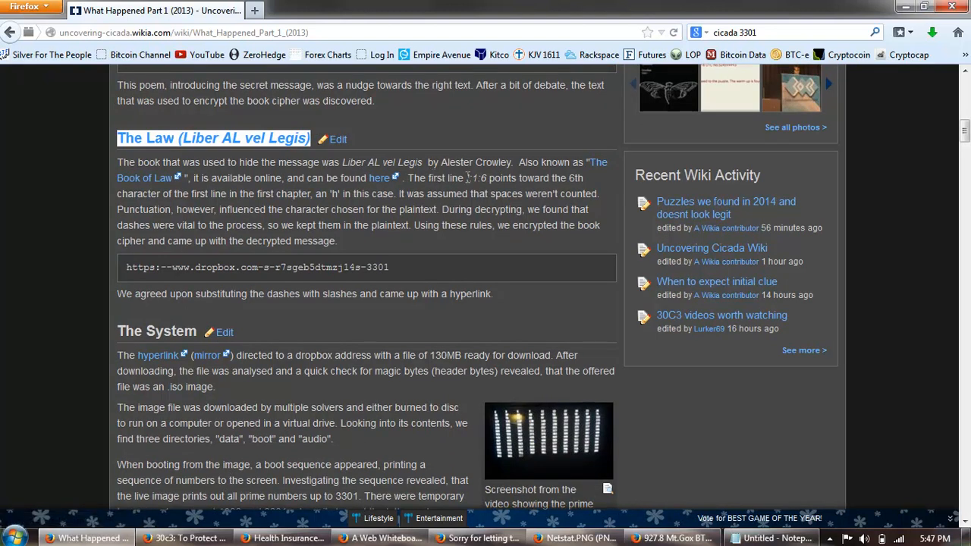
mouse_move(479, 194)
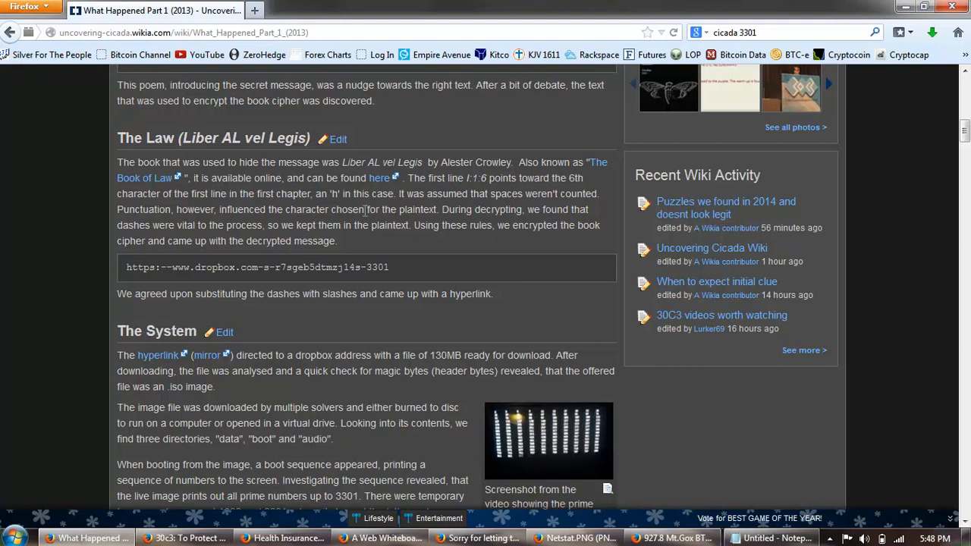
mouse_move(392, 222)
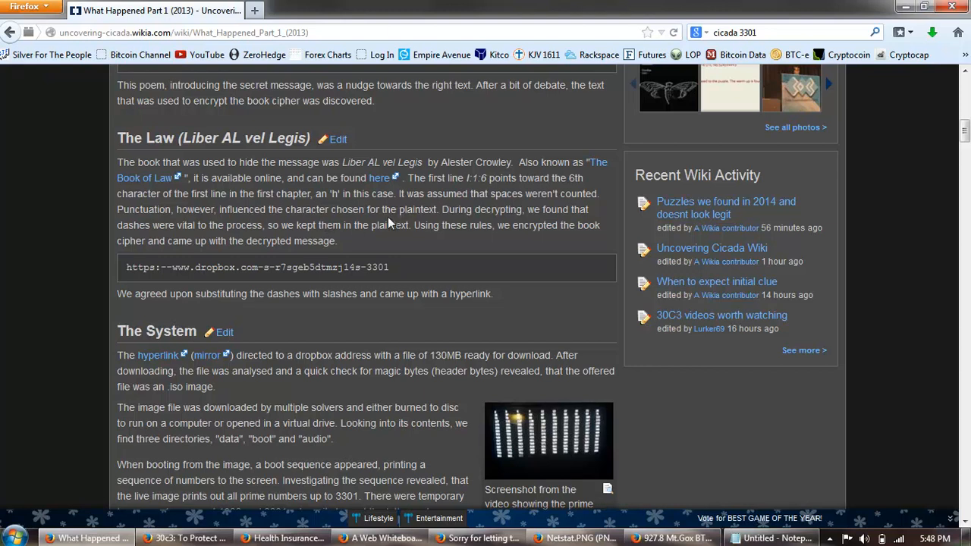
mouse_move(449, 237)
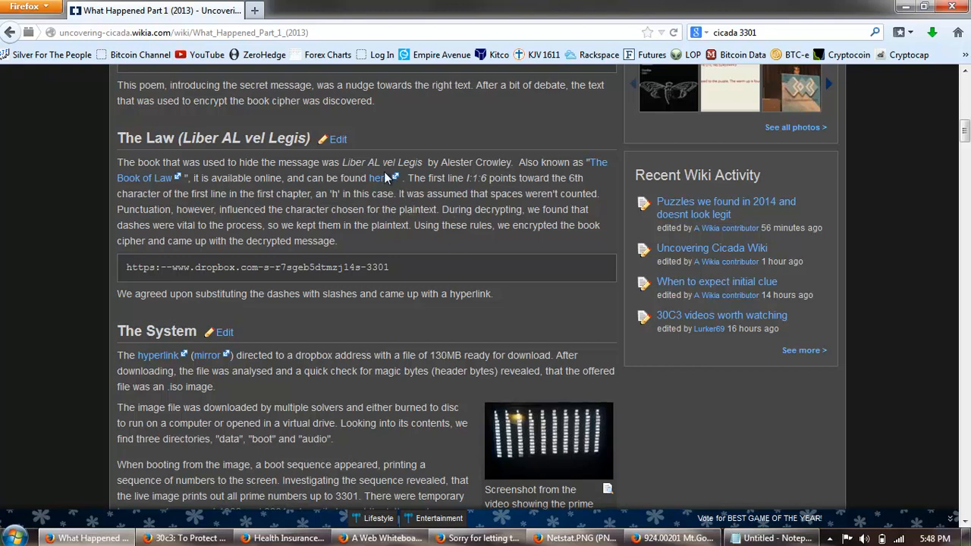
mouse_move(216, 199)
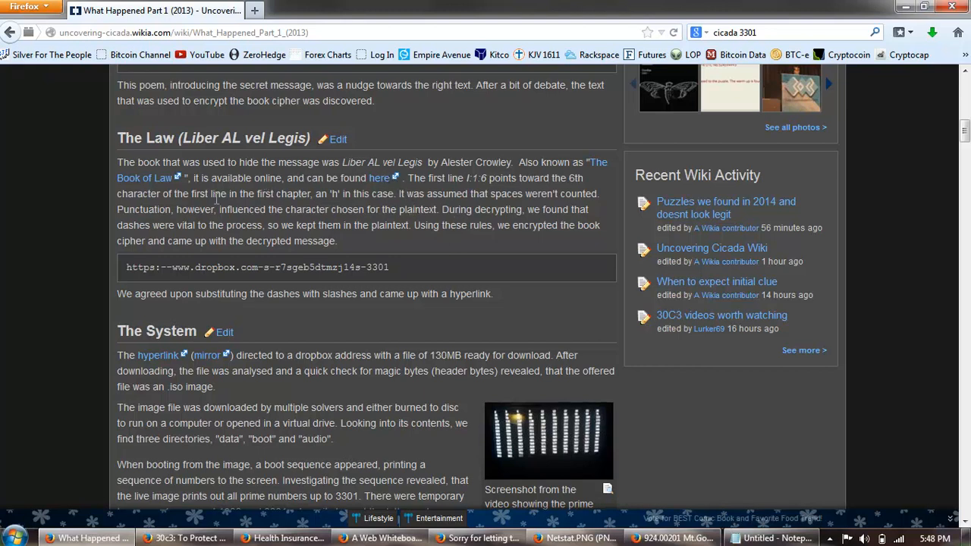
mouse_move(319, 238)
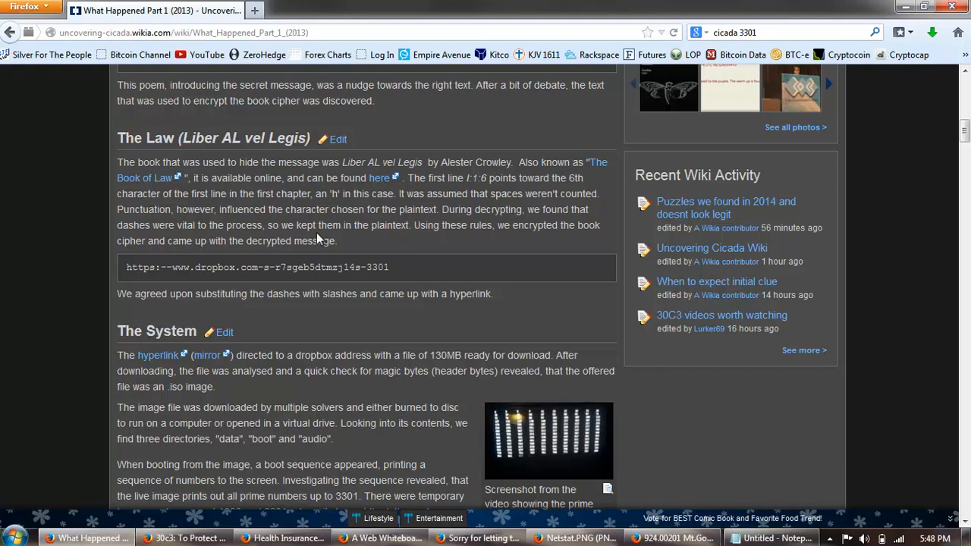
mouse_move(437, 244)
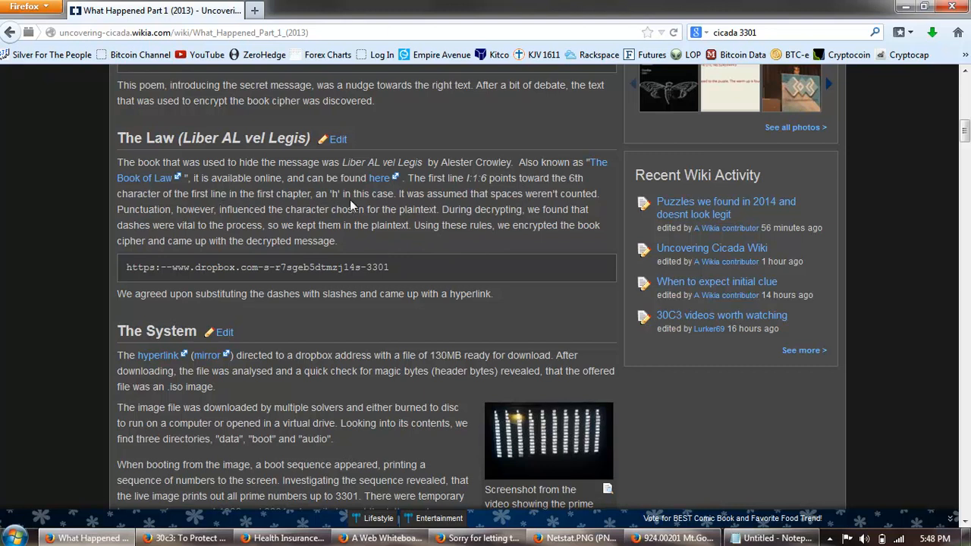
scroll("down", 3)
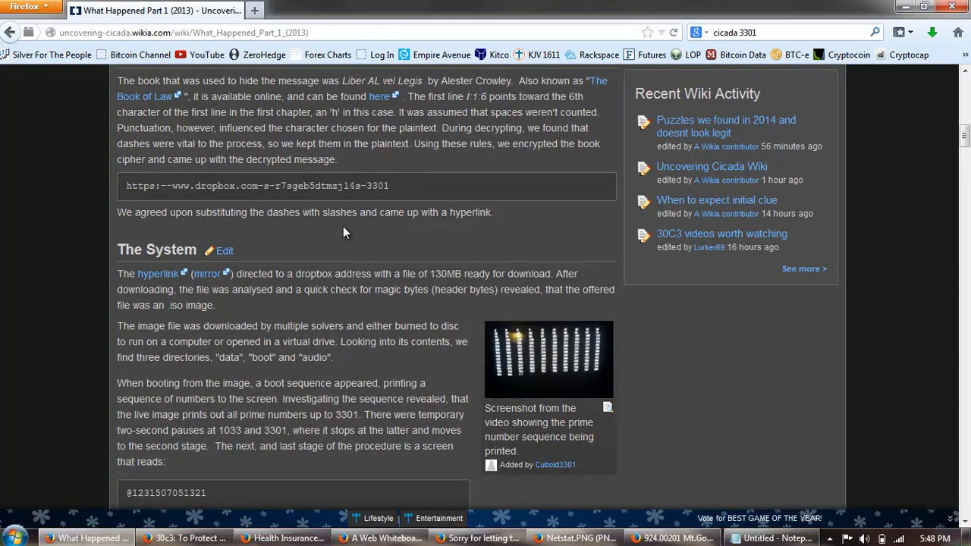
scroll("down", 3)
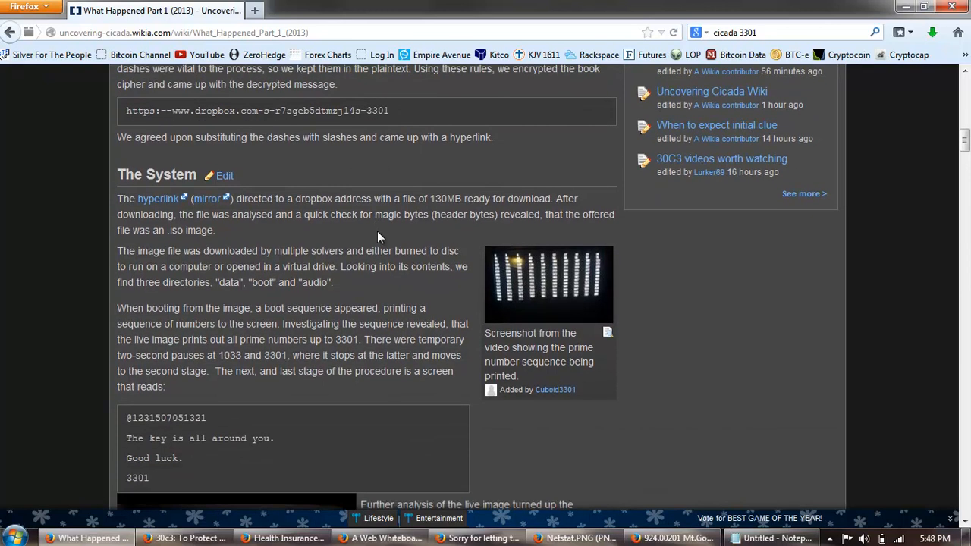
scroll("down", 3)
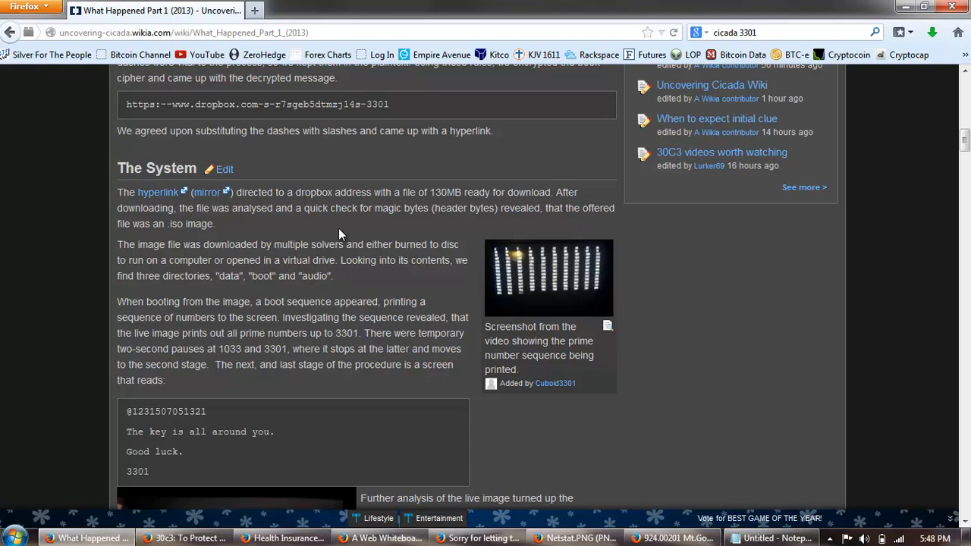
mouse_move(424, 229)
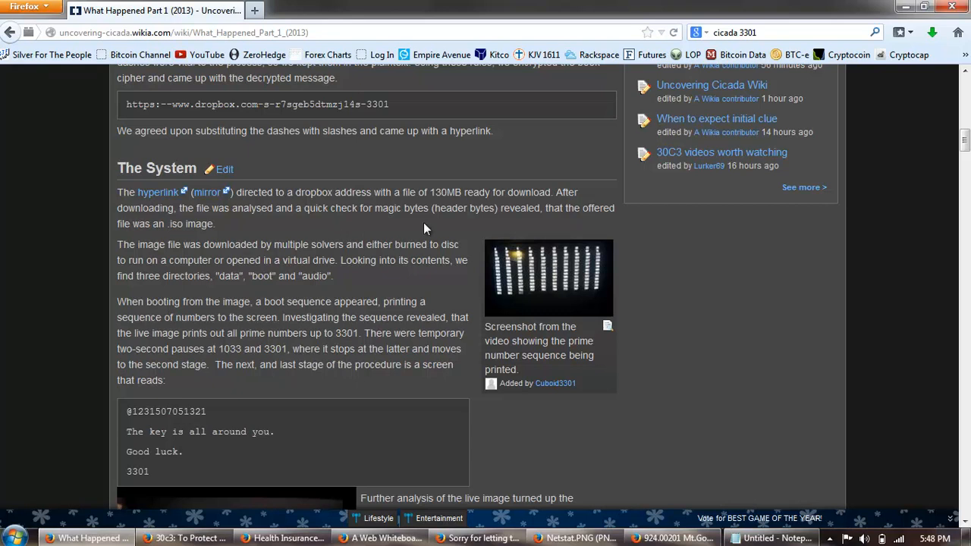
mouse_move(437, 194)
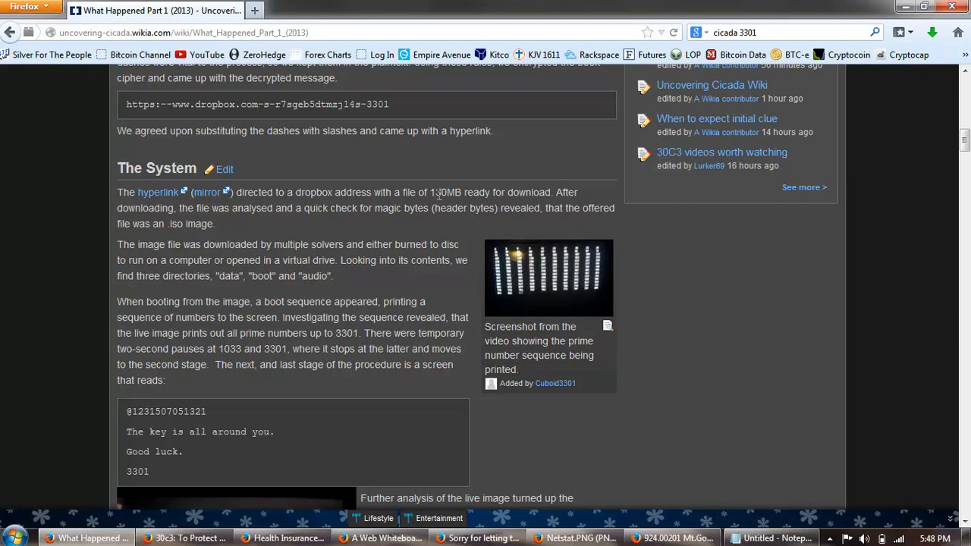
double_click(446, 191)
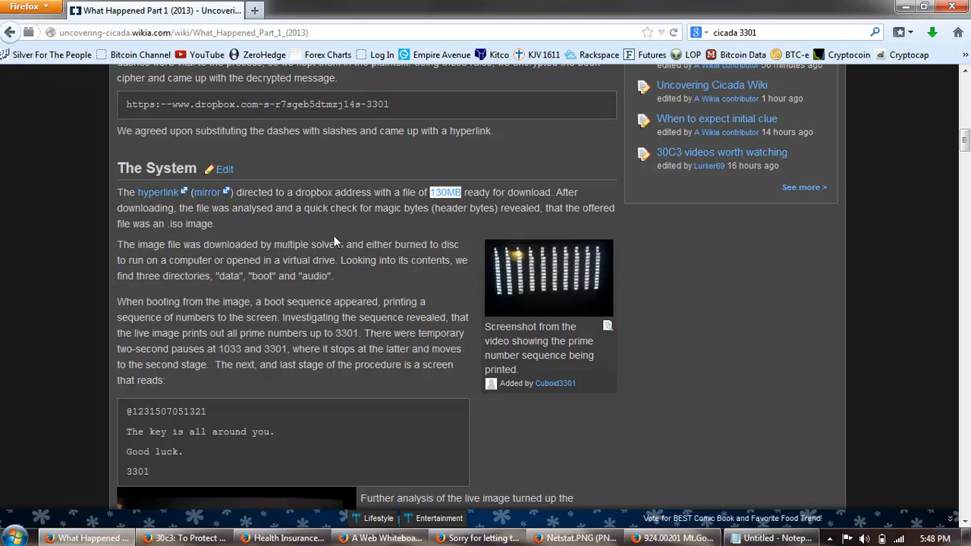
mouse_move(329, 235)
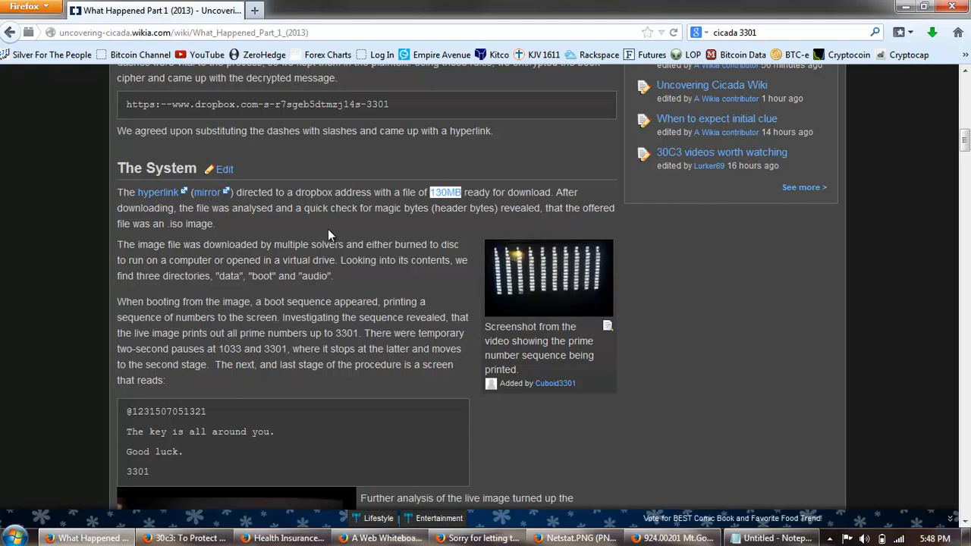
mouse_move(346, 235)
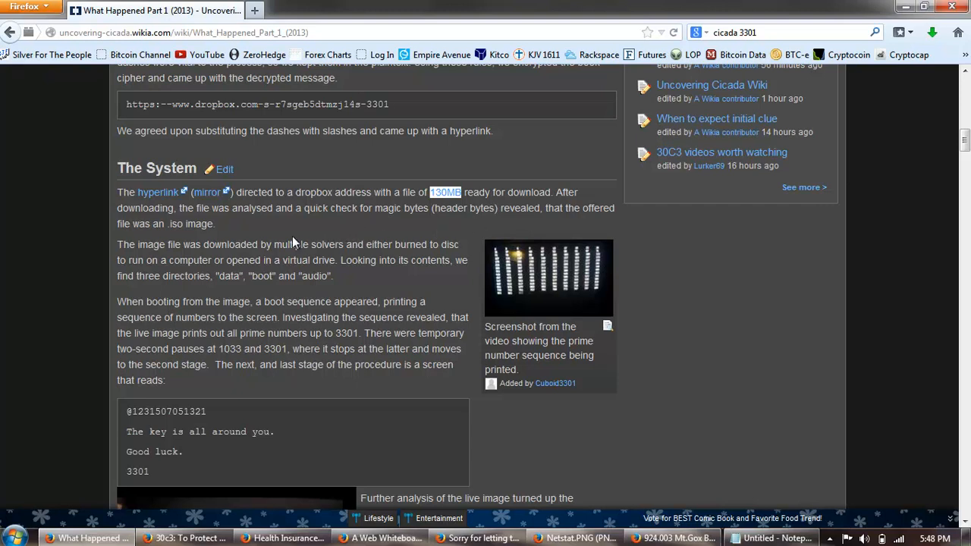
mouse_move(173, 244)
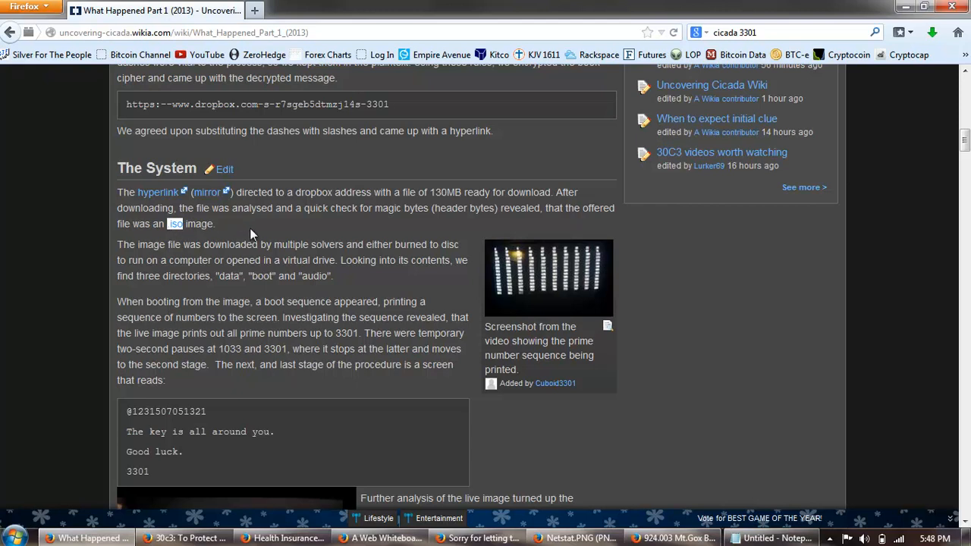
mouse_move(196, 229)
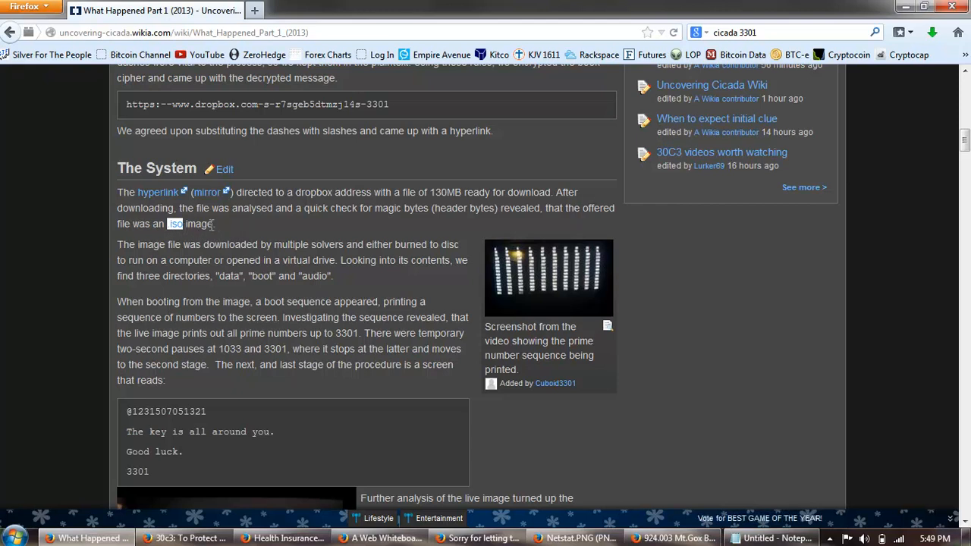
mouse_move(286, 234)
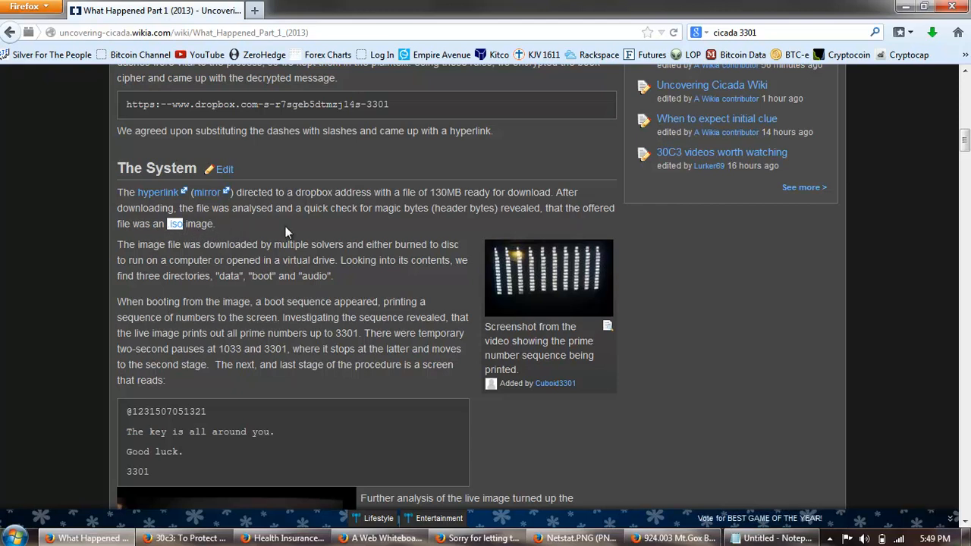
Highlight the 'audio' directory name and scroll on to the Cicada boot sequence video
scroll("down", 3)
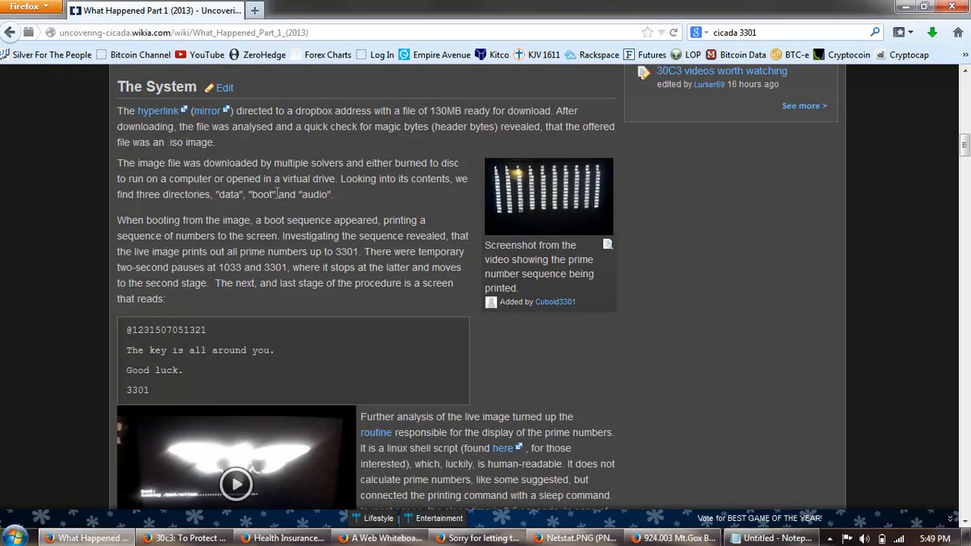
mouse_move(393, 191)
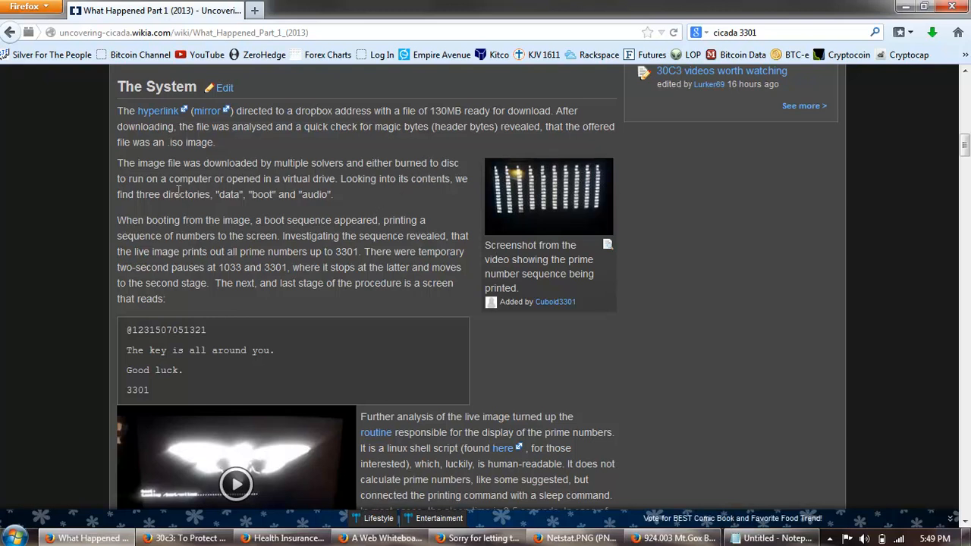
mouse_move(379, 198)
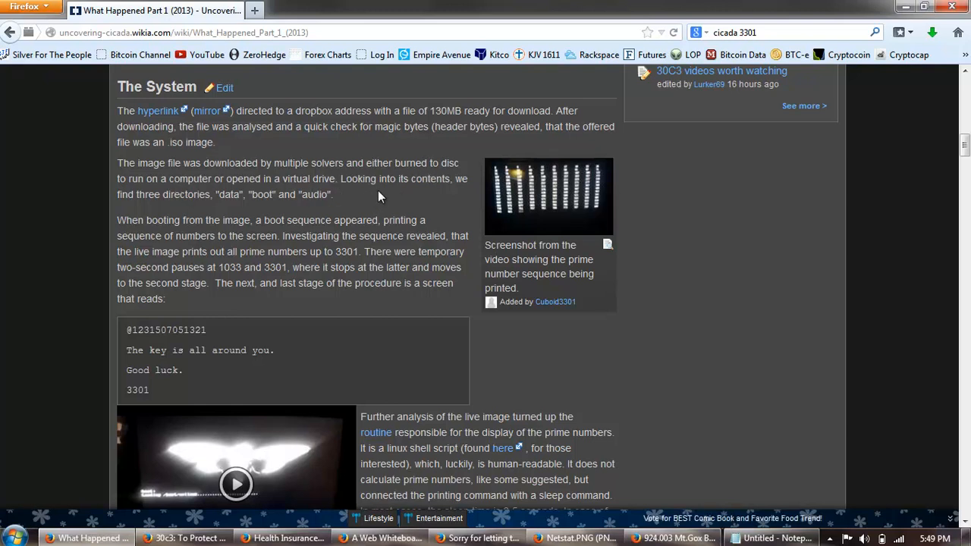
mouse_move(215, 212)
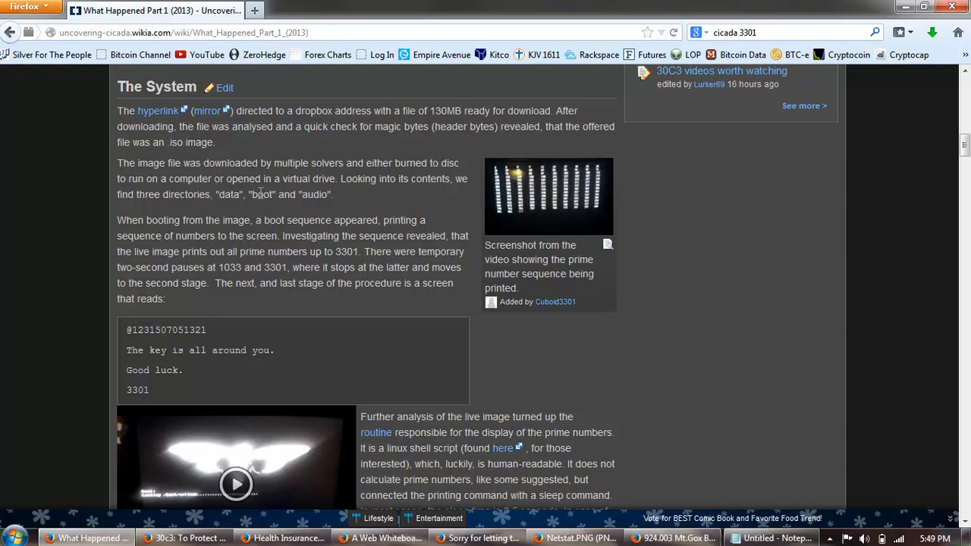
double_click(313, 195)
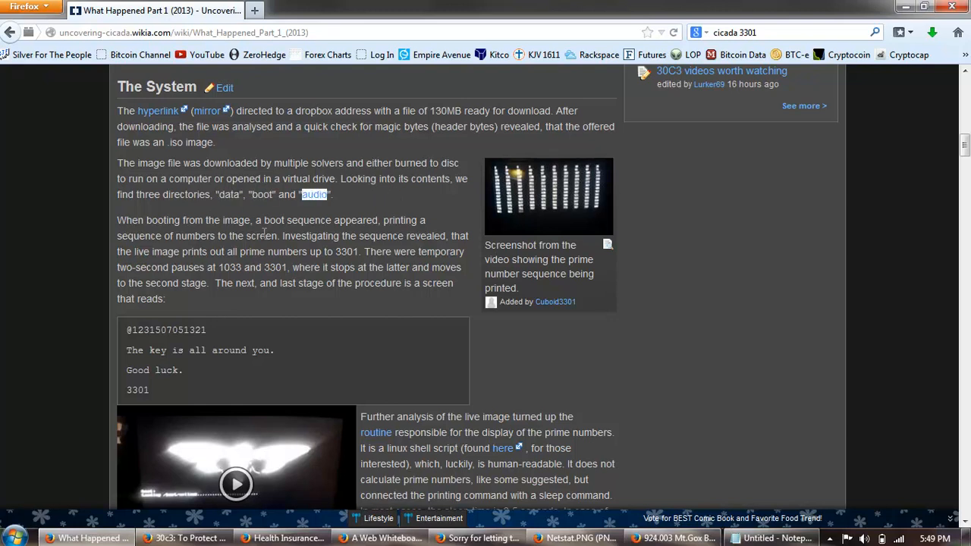
scroll("down", 3)
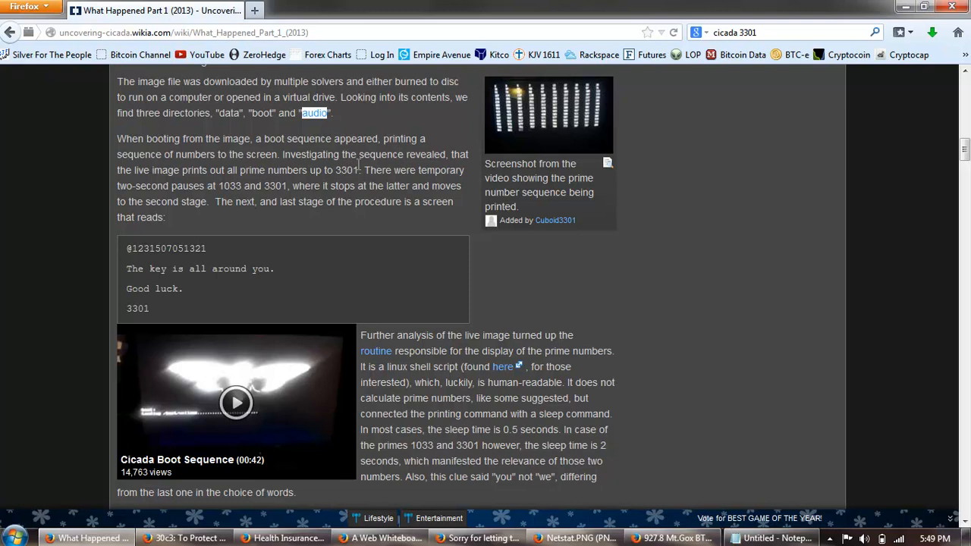
mouse_move(258, 172)
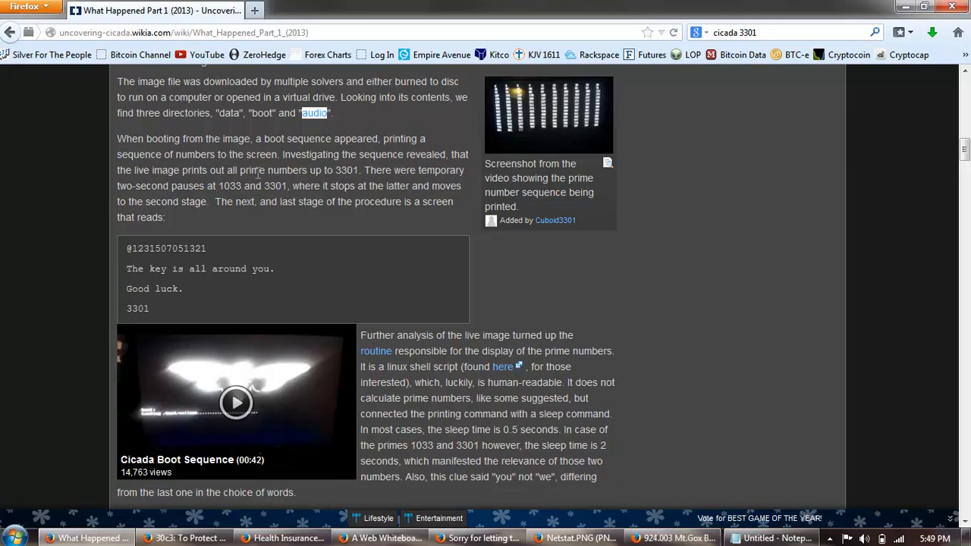
mouse_move(407, 183)
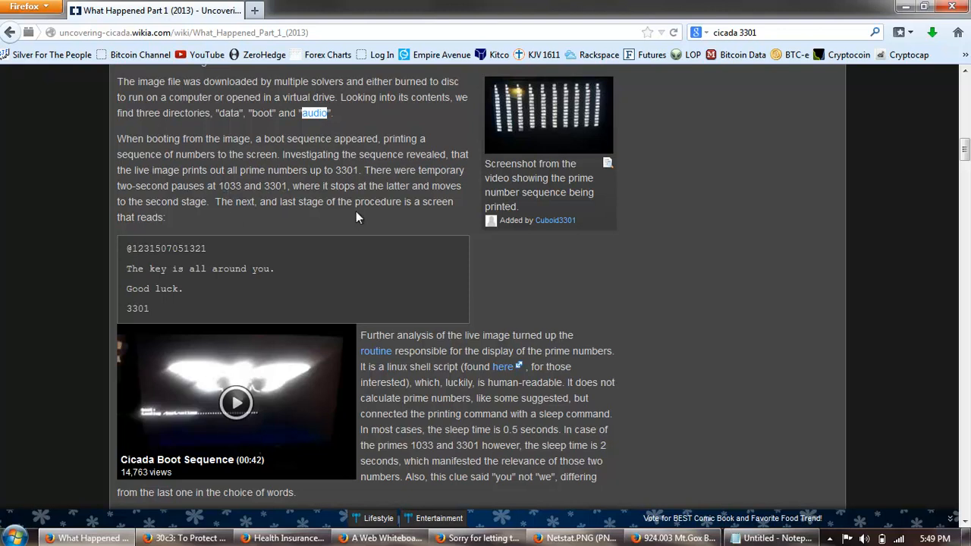
mouse_move(324, 207)
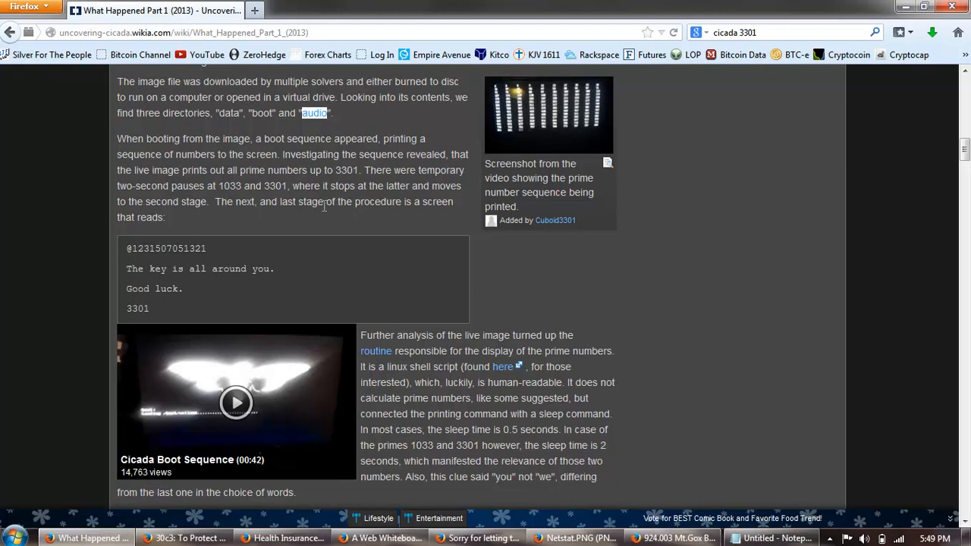
scroll("down", 3)
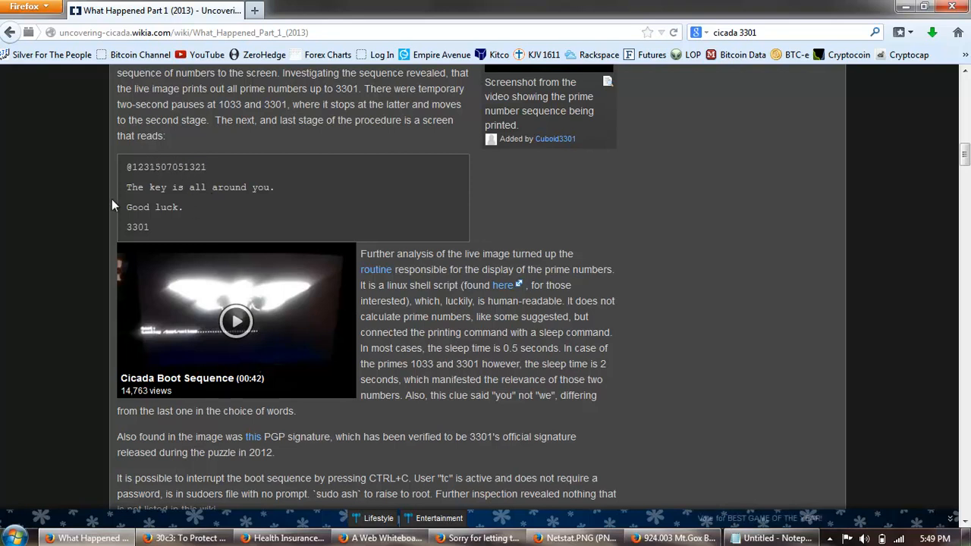
Scroll down until The Music heading and the Cicada 3301 song video come into view
scroll("down", 3)
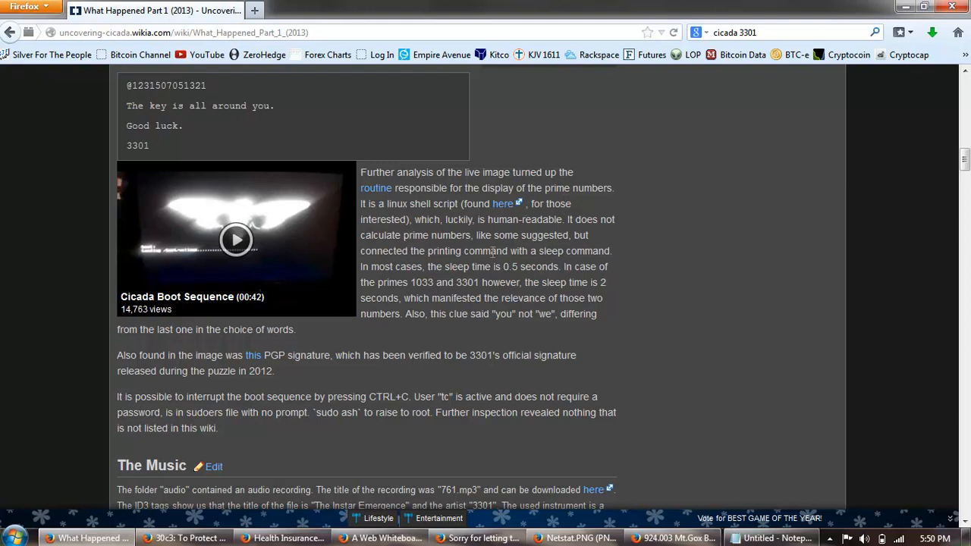
mouse_move(456, 226)
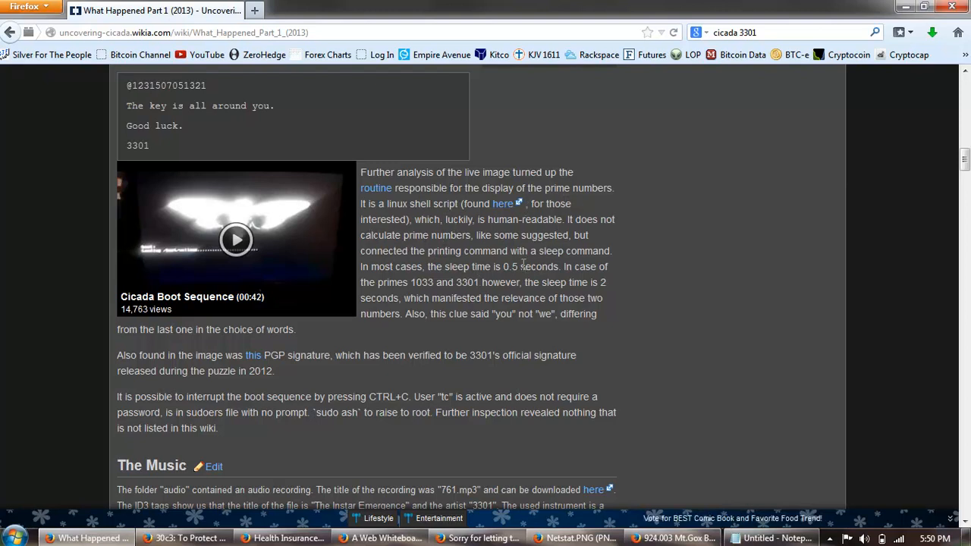
scroll("down", 3)
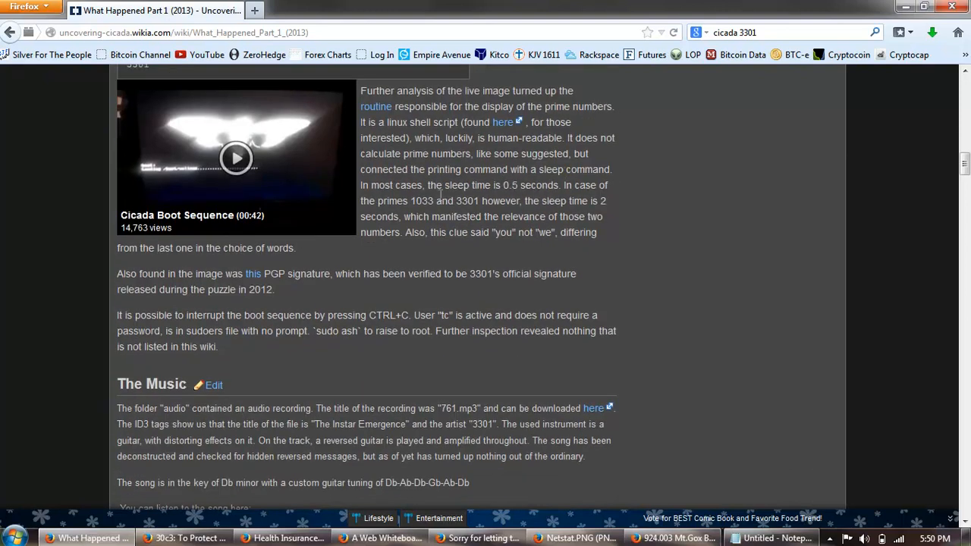
mouse_move(555, 179)
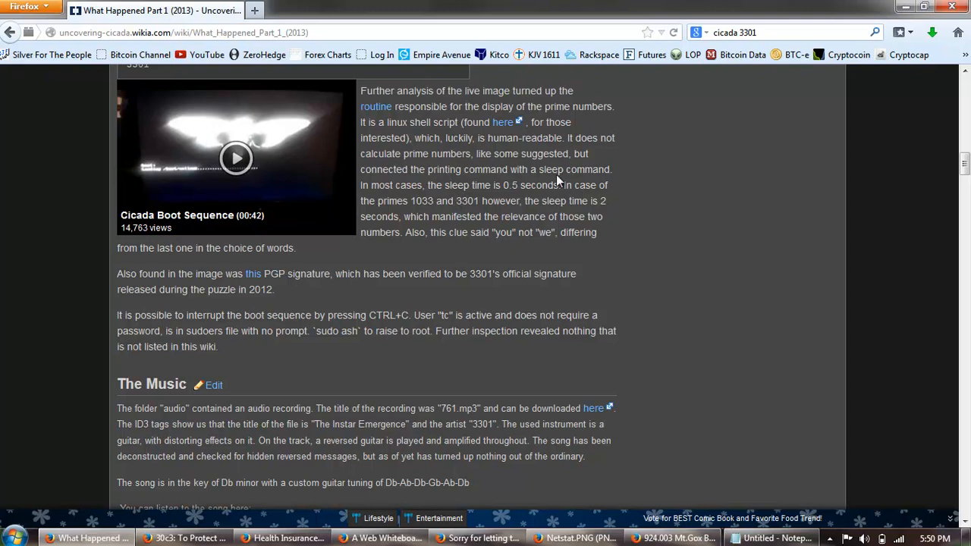
mouse_move(478, 219)
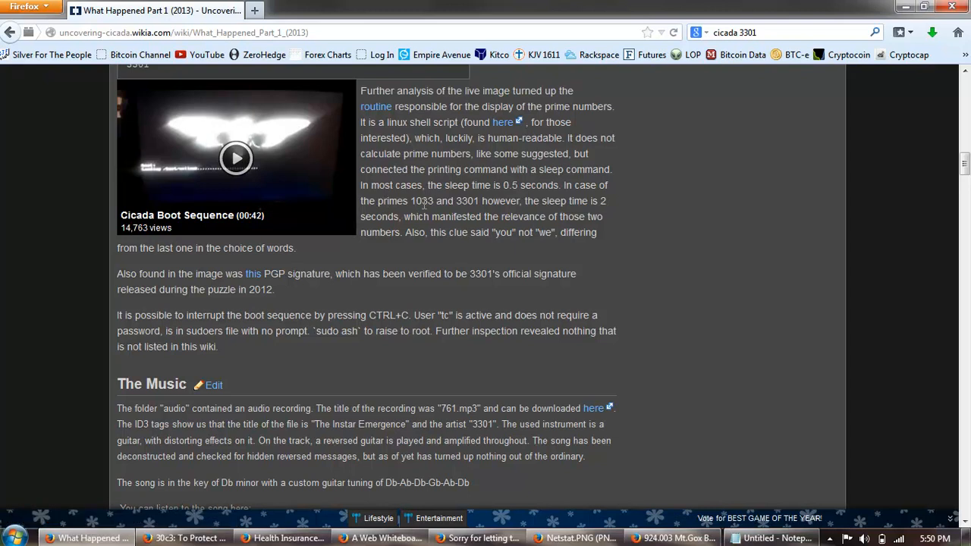
mouse_move(473, 204)
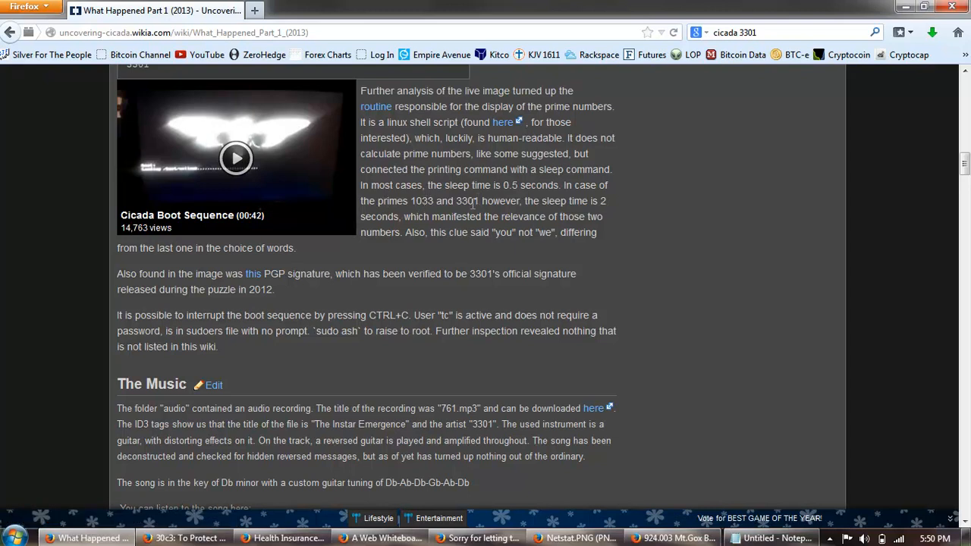
mouse_move(440, 231)
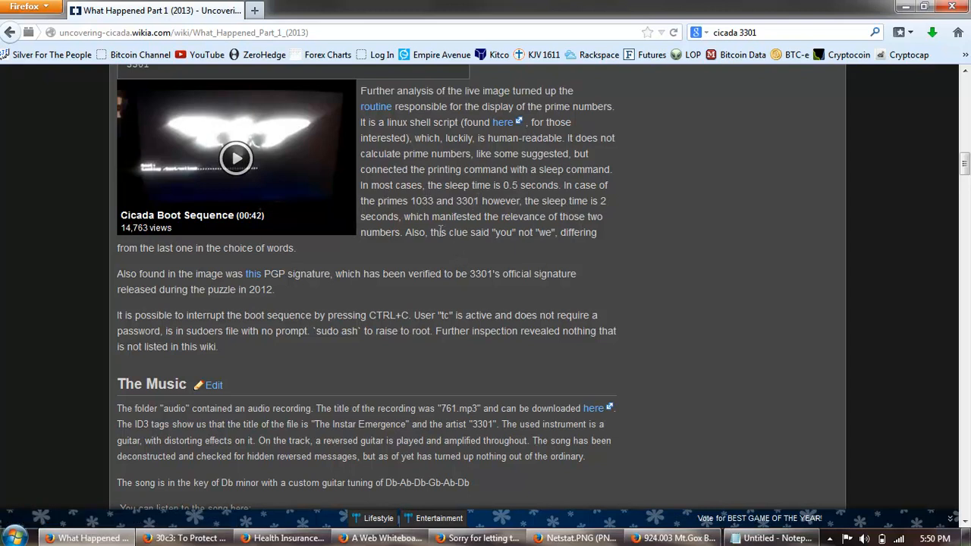
mouse_move(425, 261)
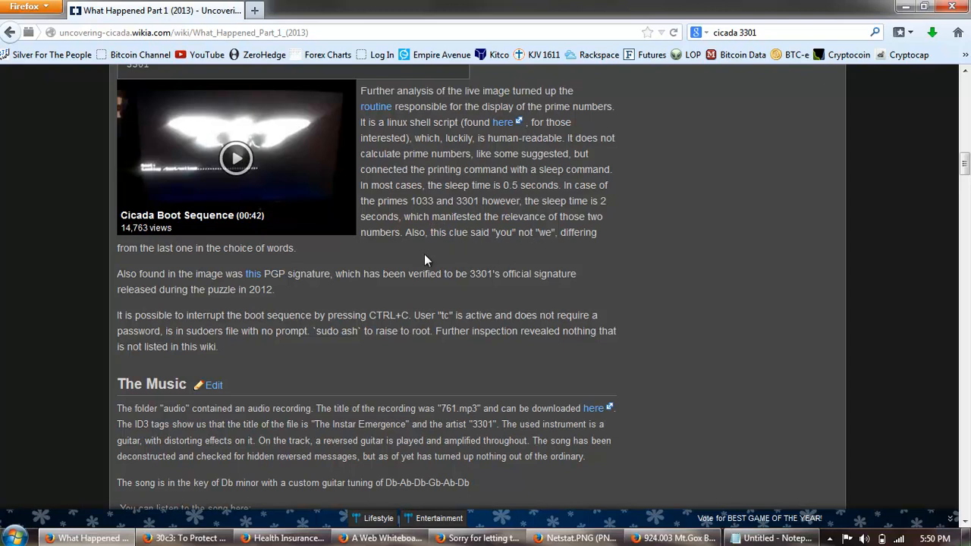
mouse_move(485, 251)
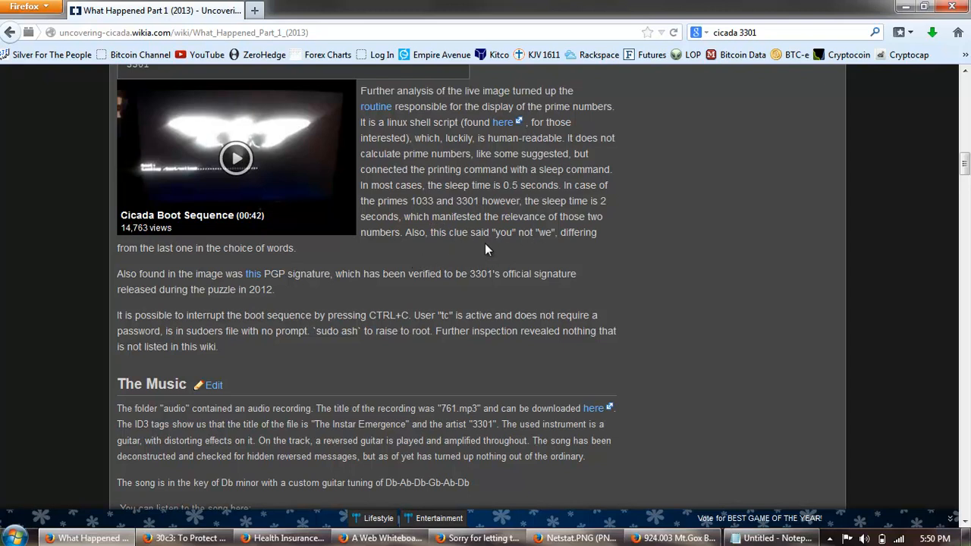
mouse_move(546, 244)
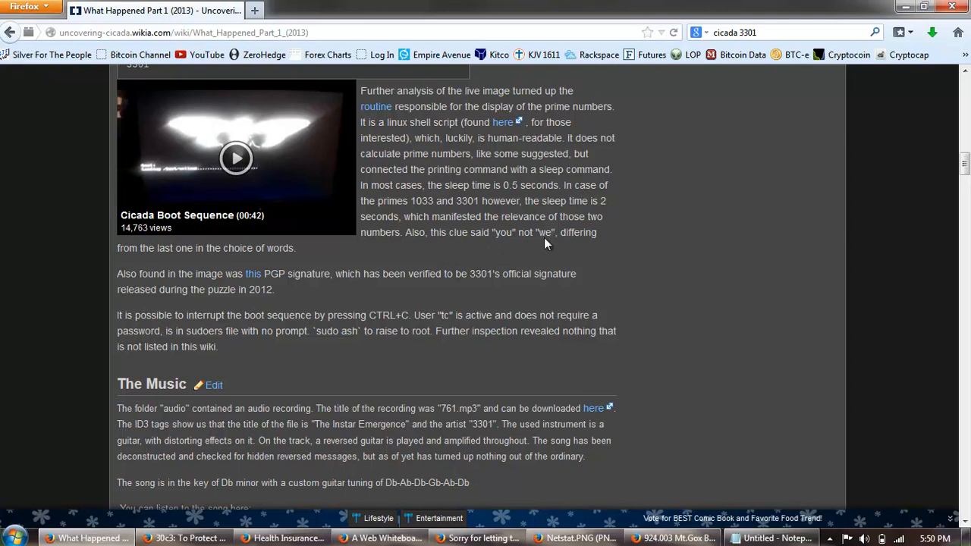
scroll("down", 3)
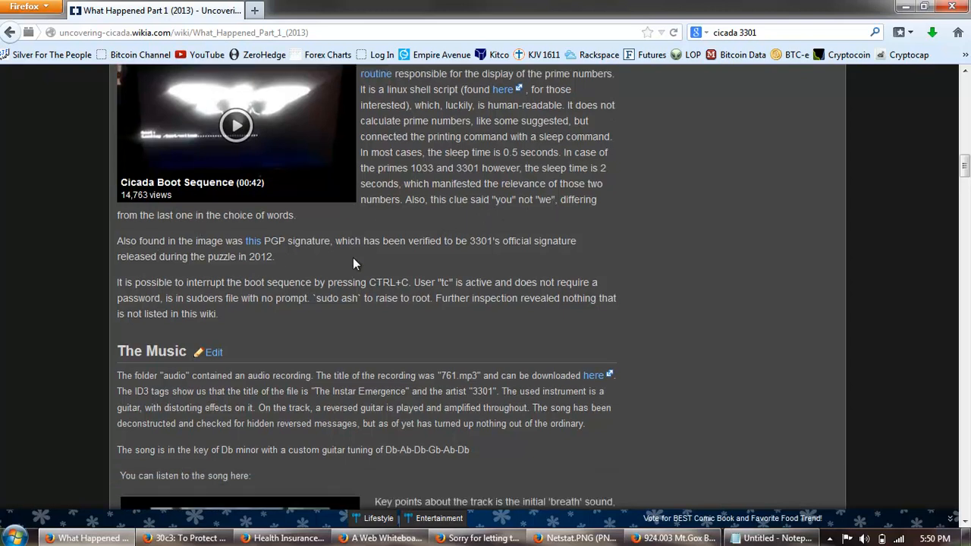
scroll("down", 3)
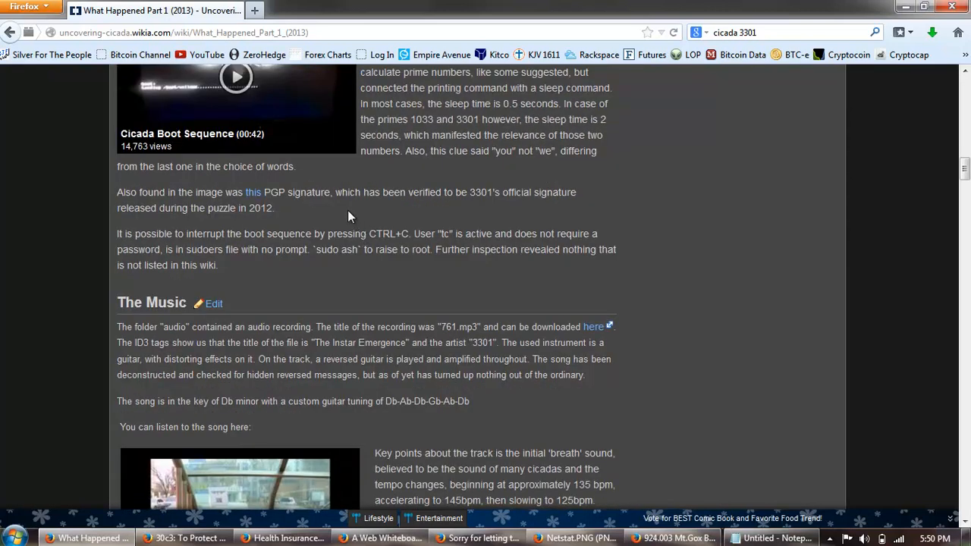
mouse_move(361, 209)
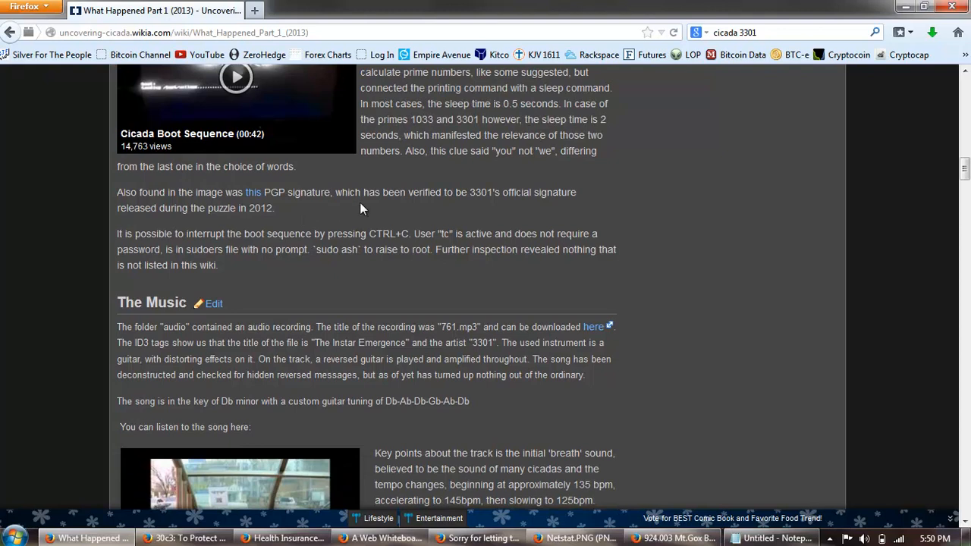
scroll("down", 3)
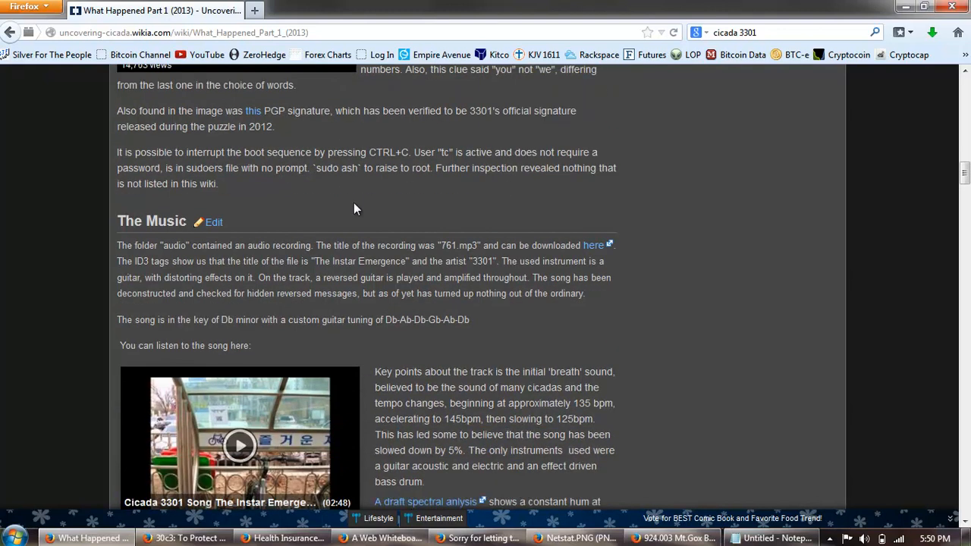
mouse_move(266, 200)
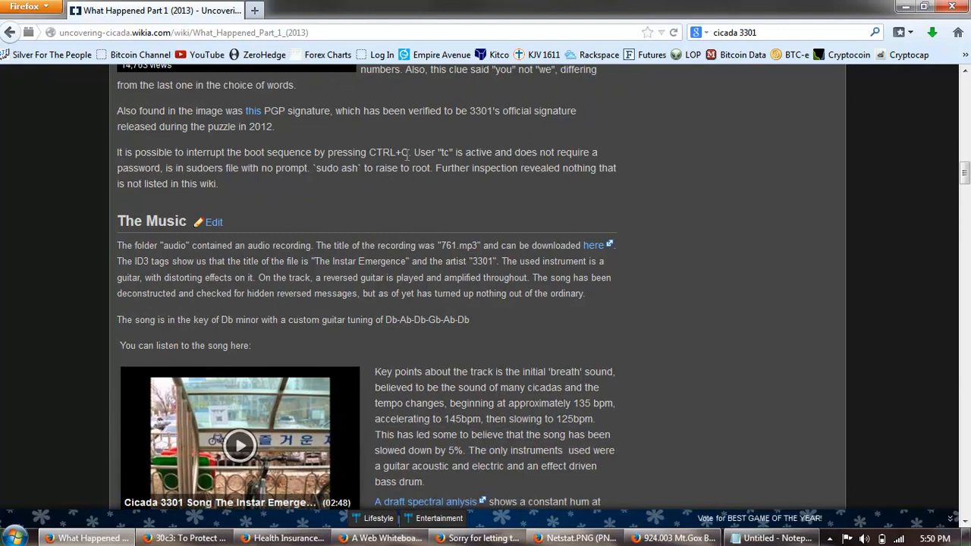
mouse_move(458, 185)
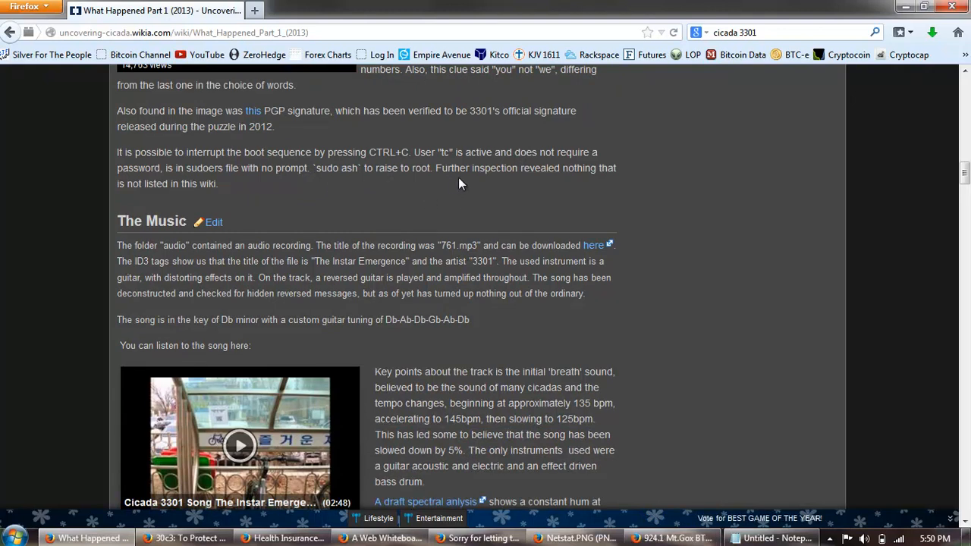
mouse_move(485, 191)
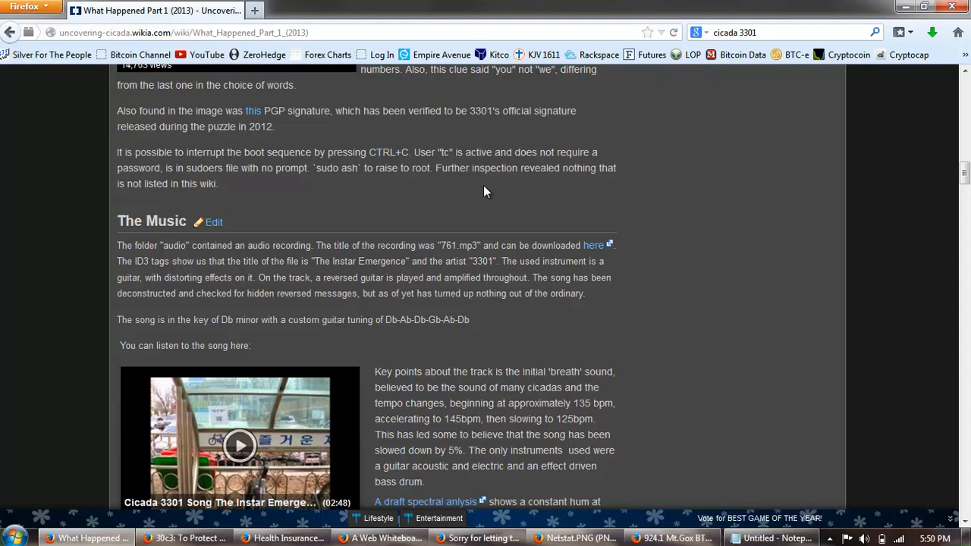
mouse_move(395, 194)
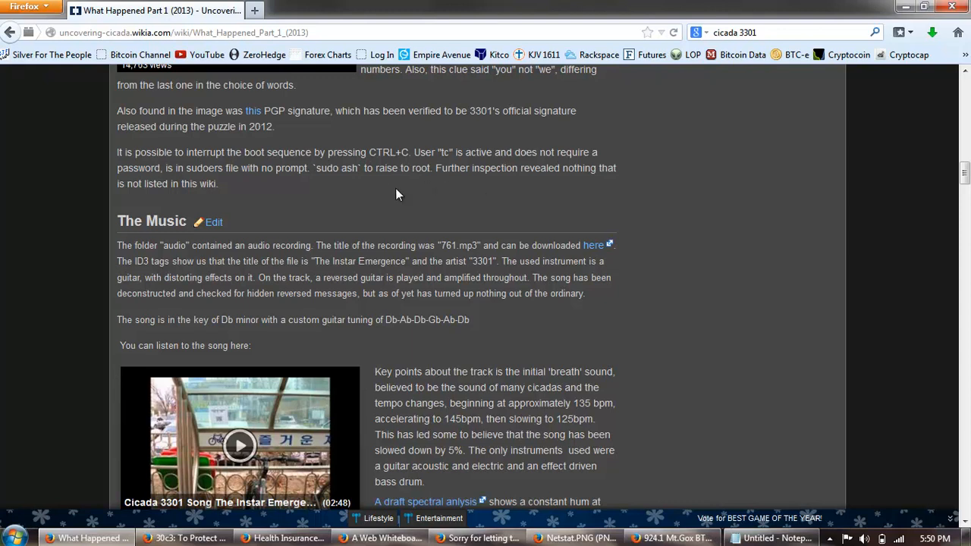
mouse_move(329, 182)
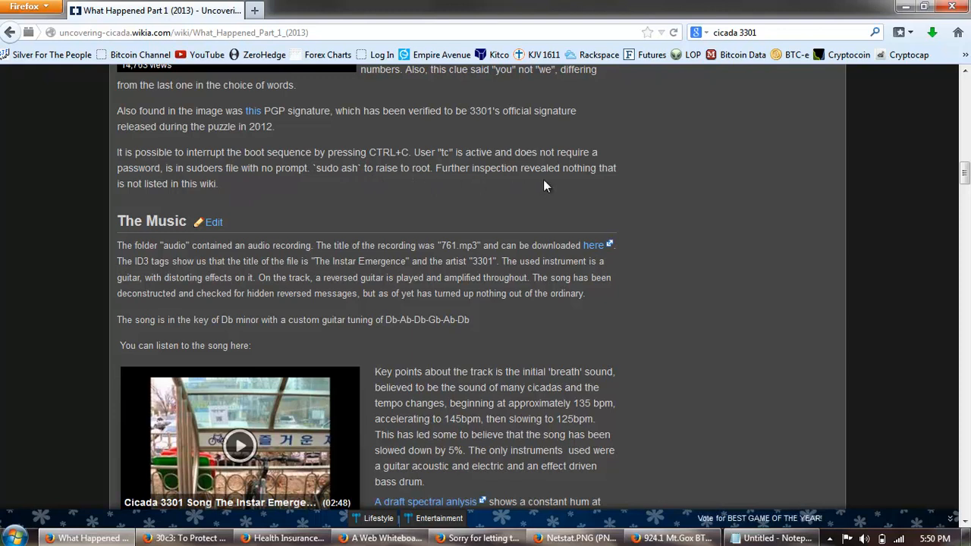
mouse_move(261, 197)
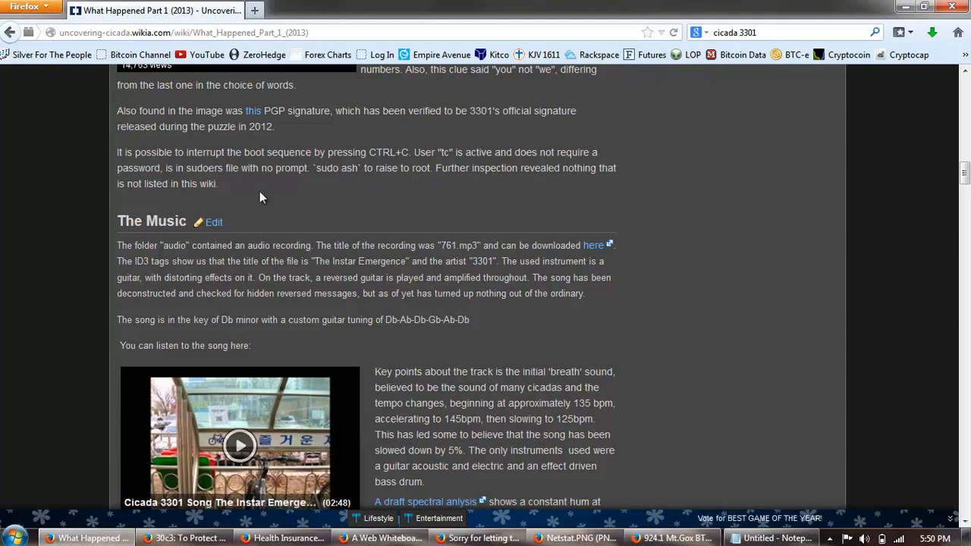
Highlight the song title 'The Instar Emergence' and the guitar tuning Db-Ab-Db-Gb-Ab-Db
scroll("down", 3)
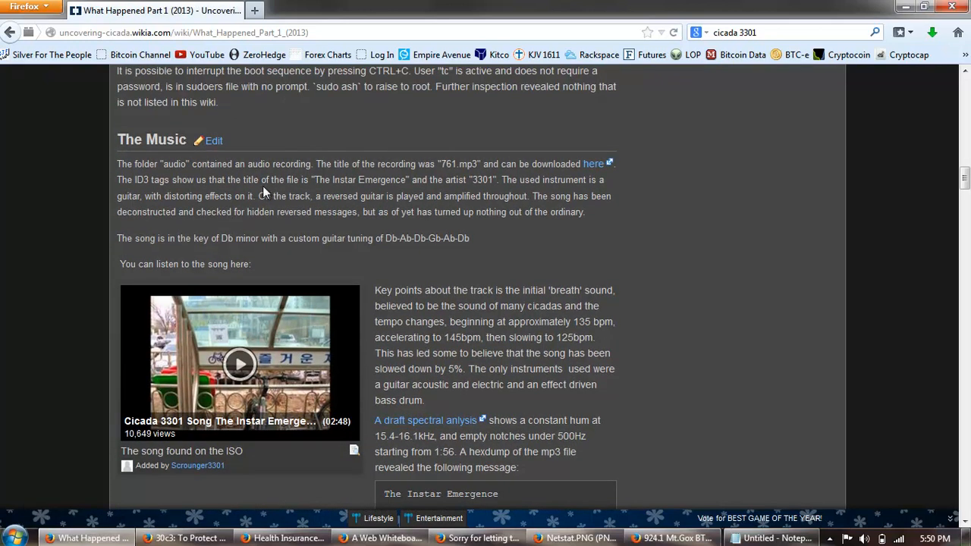
mouse_move(443, 237)
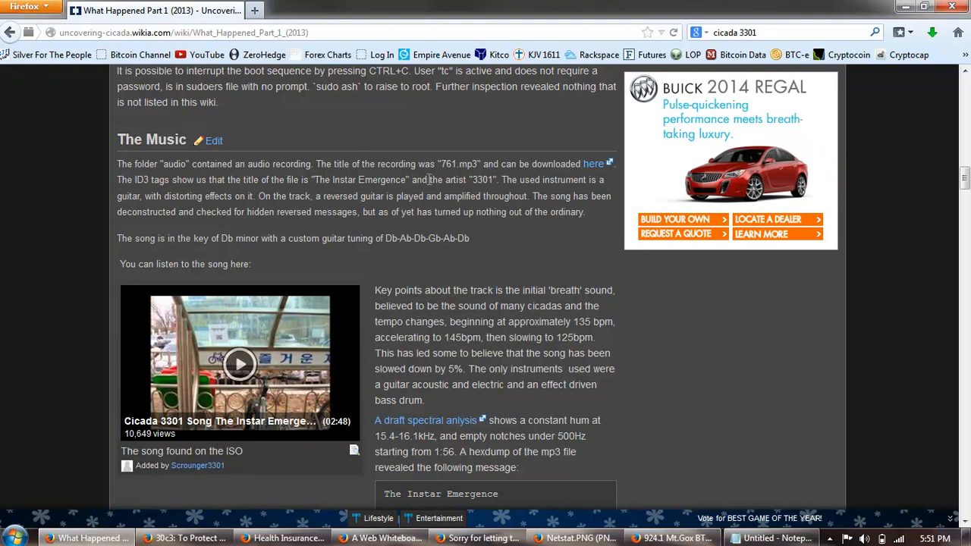
mouse_move(473, 176)
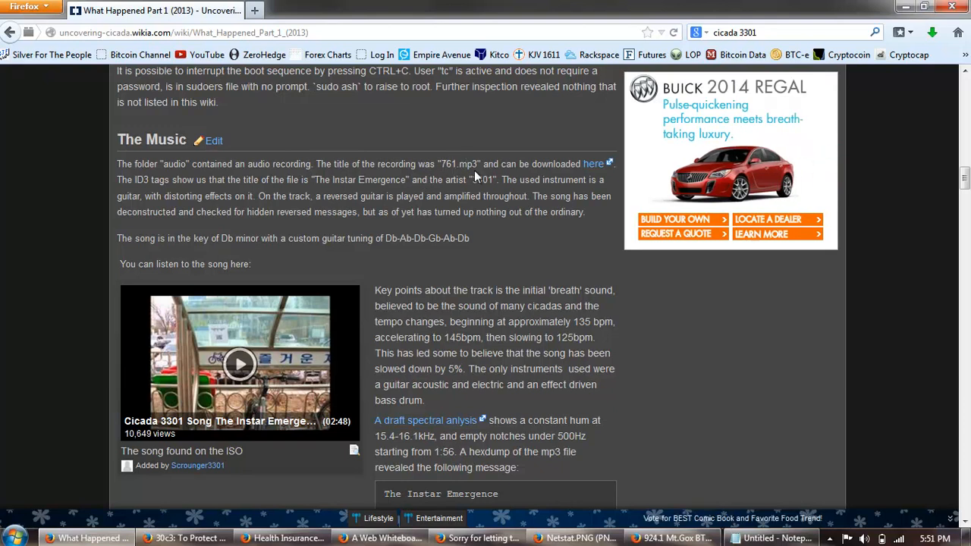
mouse_move(357, 216)
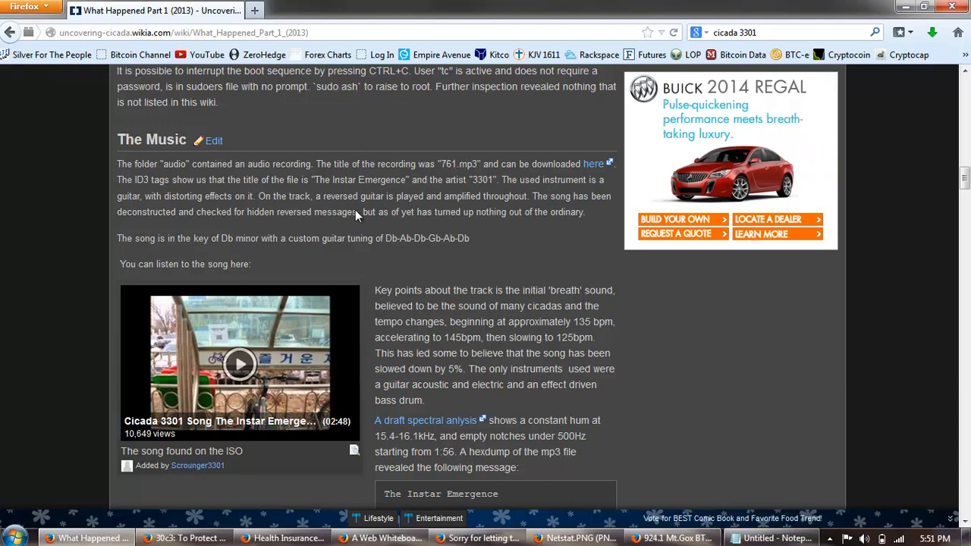
mouse_move(276, 194)
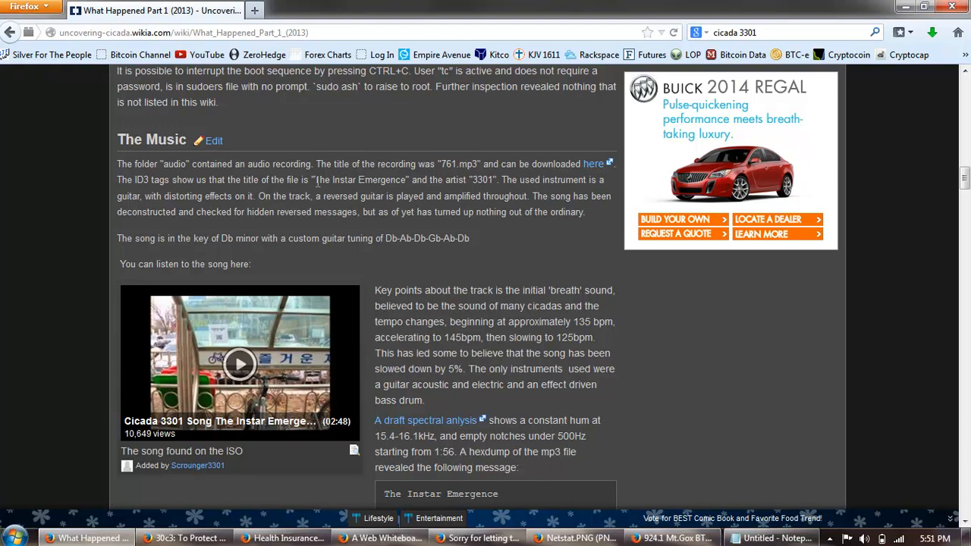
double_click(358, 179)
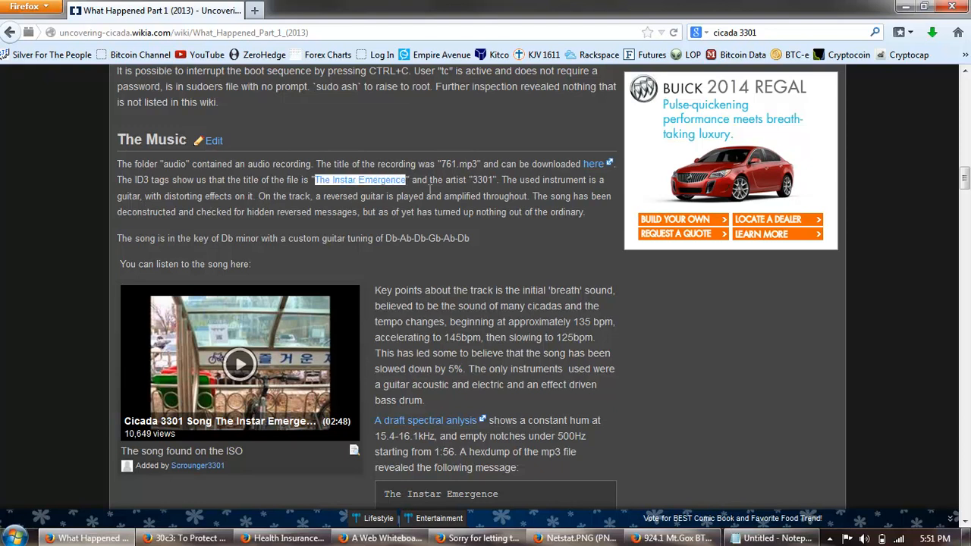
mouse_move(554, 211)
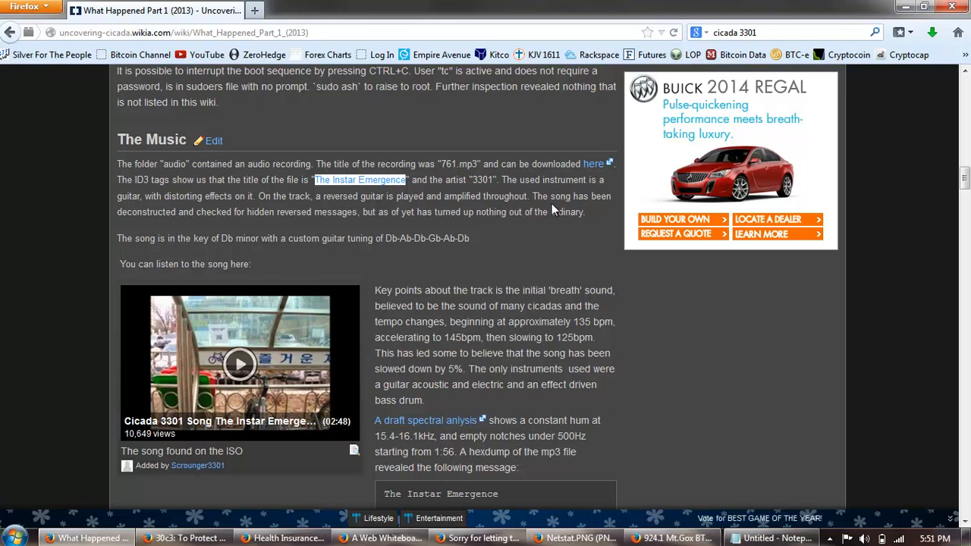
mouse_move(273, 220)
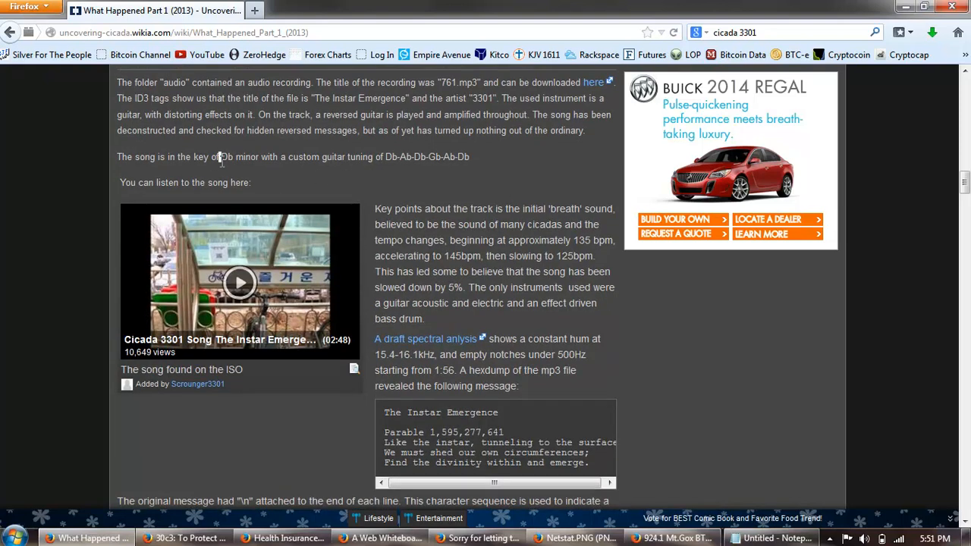
mouse_move(295, 172)
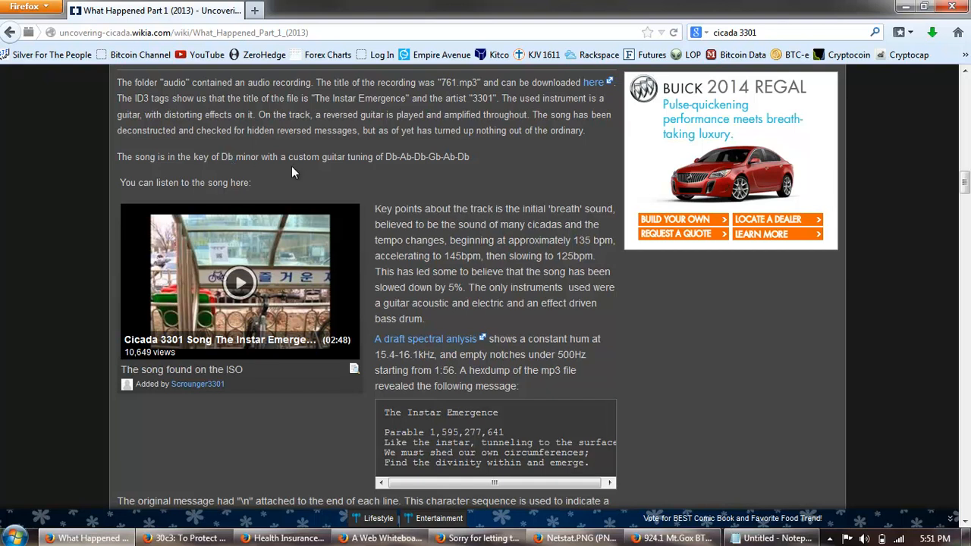
mouse_move(383, 158)
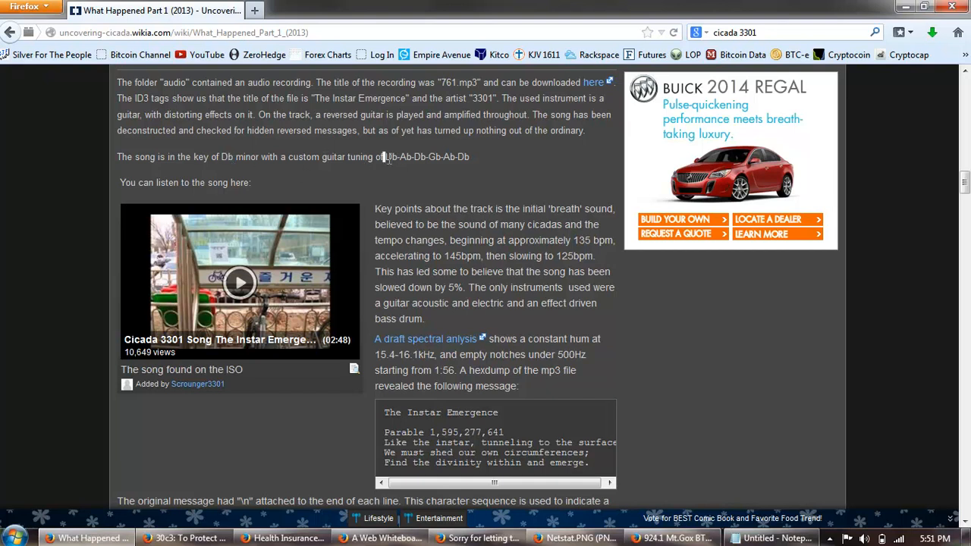
left_click_drag(386, 156, 453, 156)
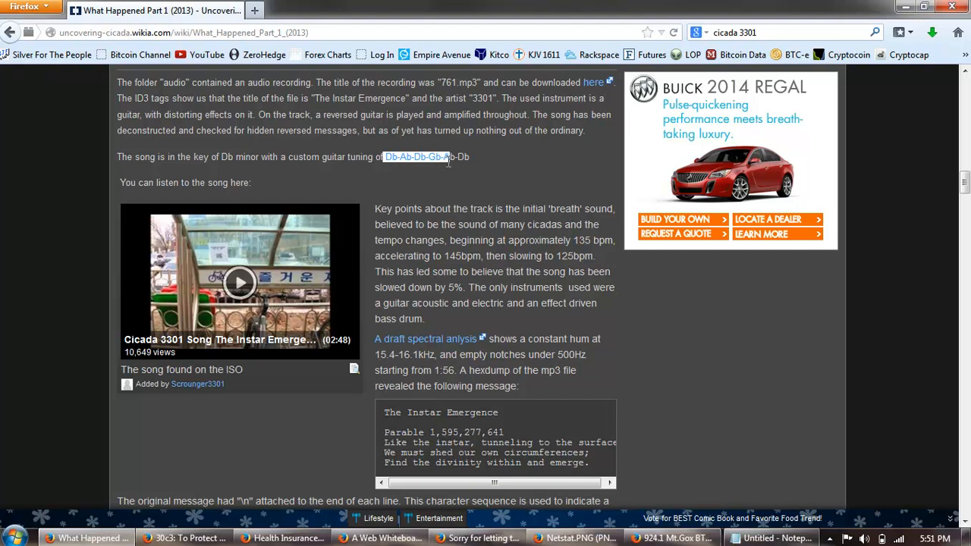
mouse_move(488, 156)
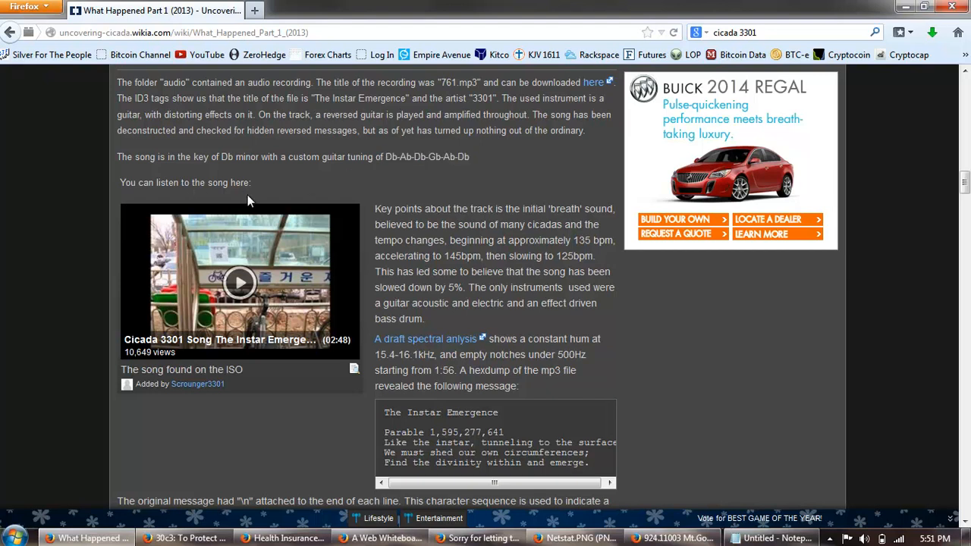
Scroll past the hexdump box and 761-second-prime analysis down to The Twitter heading
scroll("down", 3)
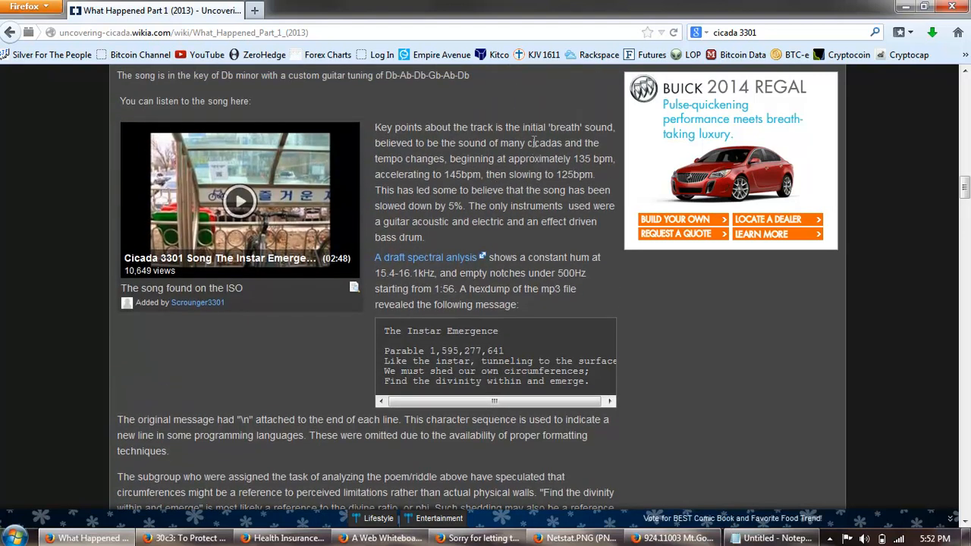
mouse_move(480, 169)
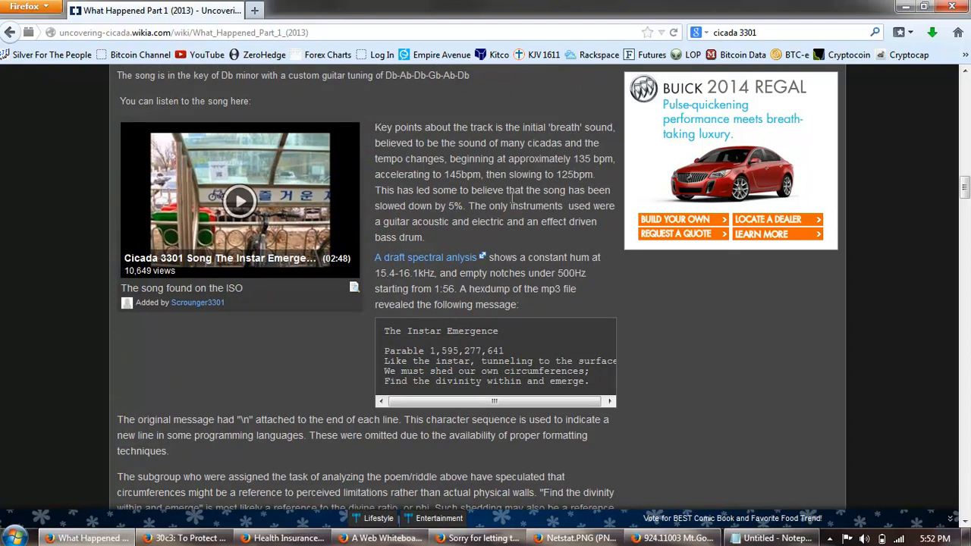
mouse_move(516, 222)
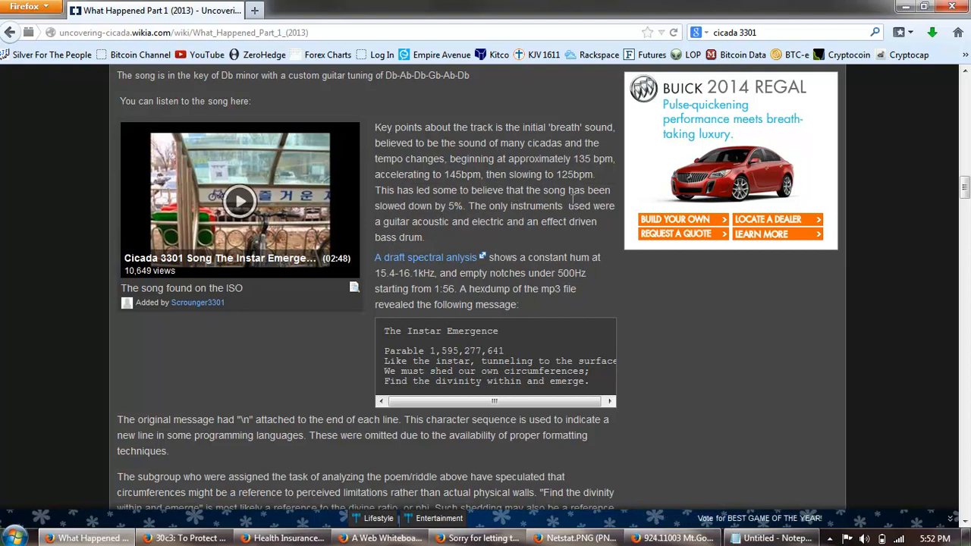
mouse_move(528, 222)
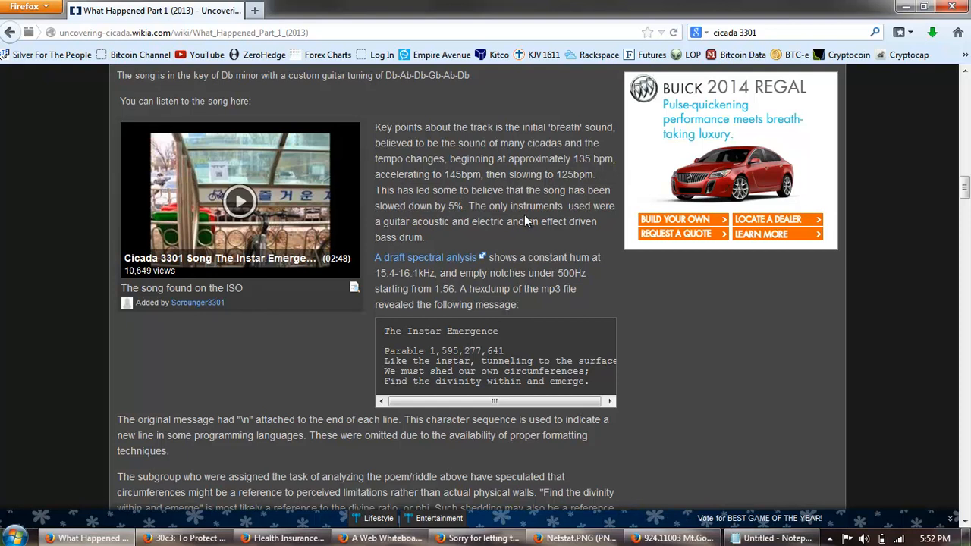
scroll("down", 3)
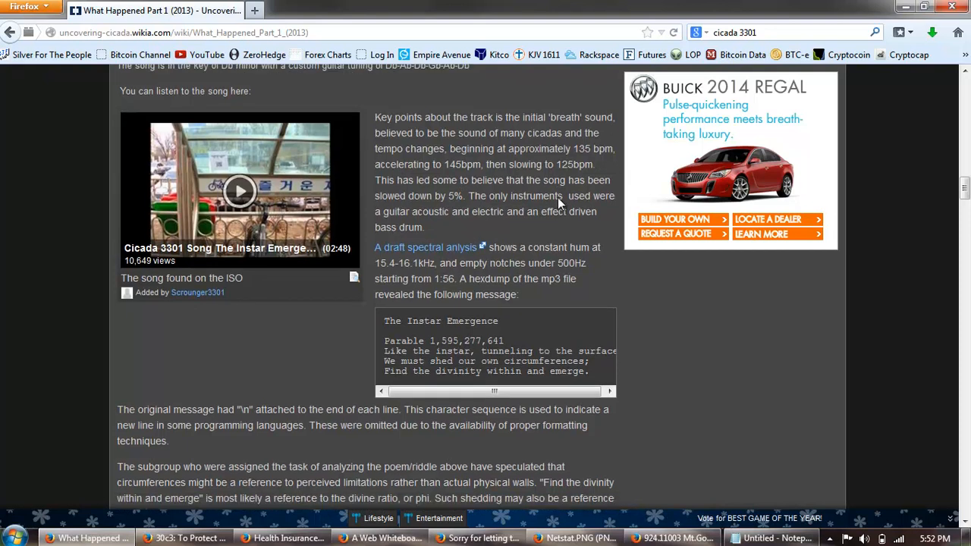
scroll("down", 3)
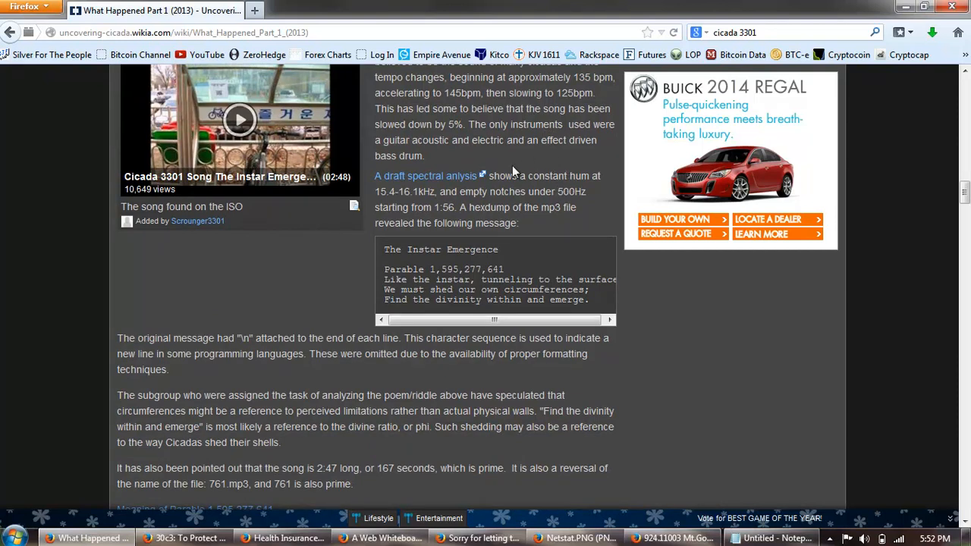
mouse_move(555, 152)
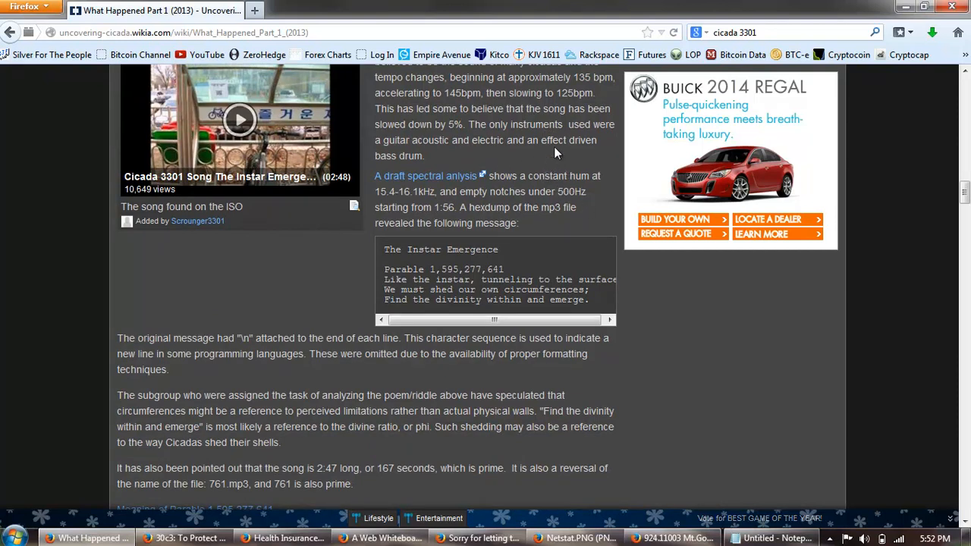
scroll("down", 3)
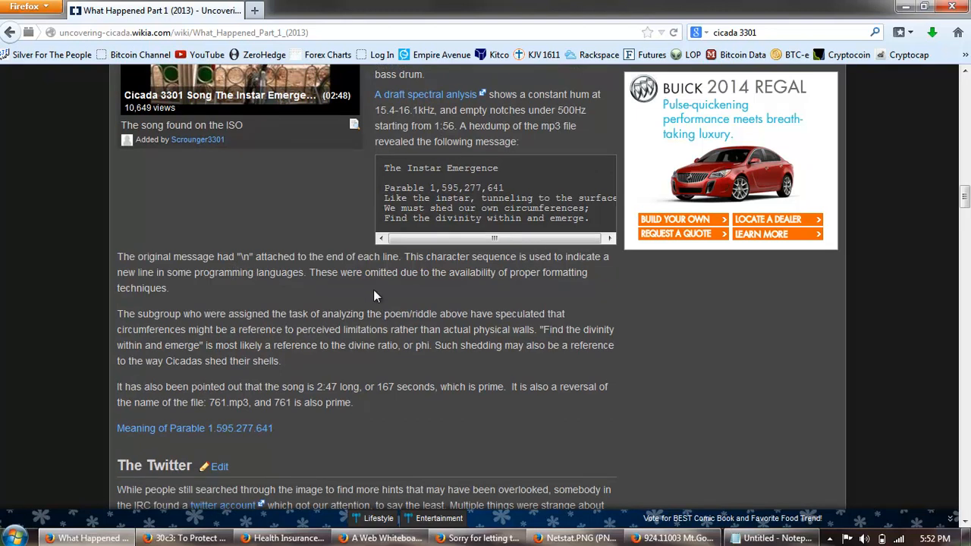
mouse_move(473, 294)
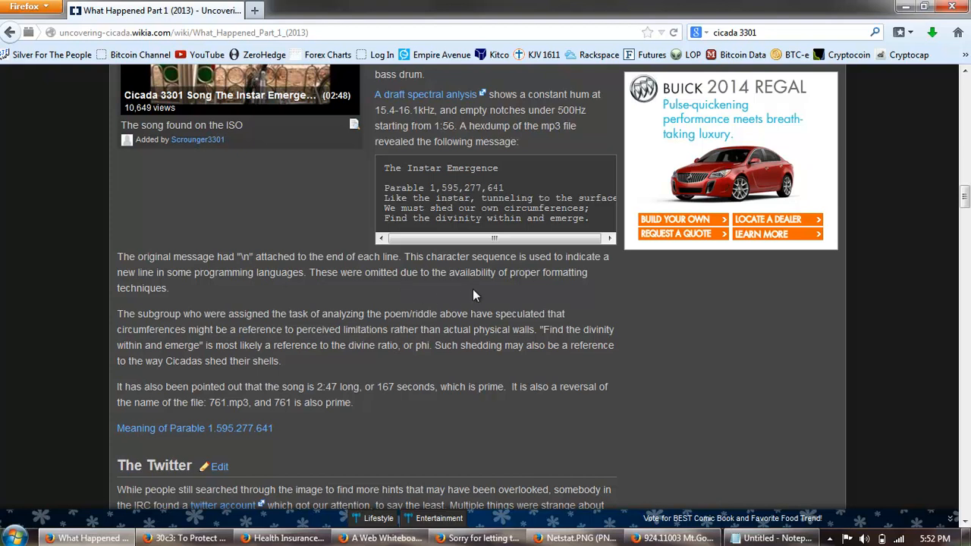
Read the Instar Emergence explanation, highlighting phrases in its paragraphs
scroll("down", 3)
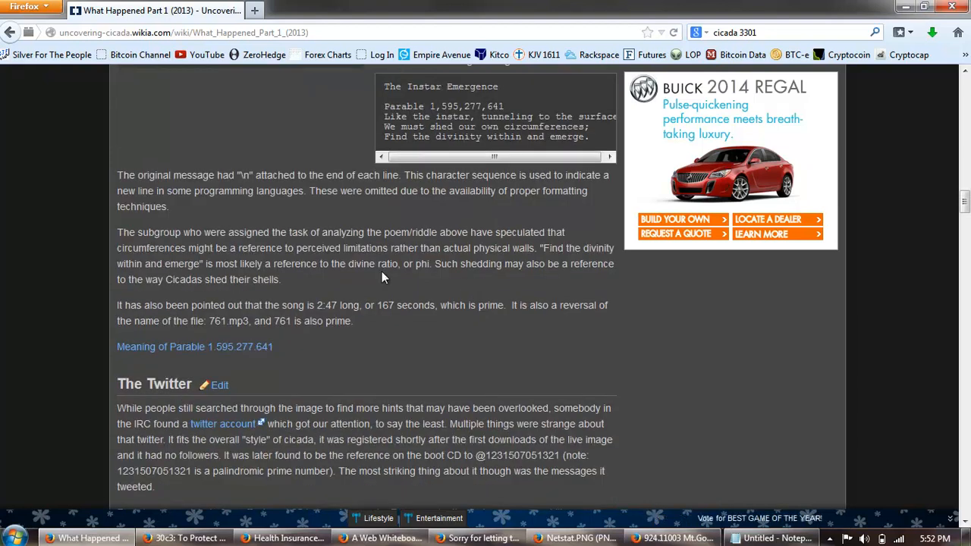
mouse_move(458, 222)
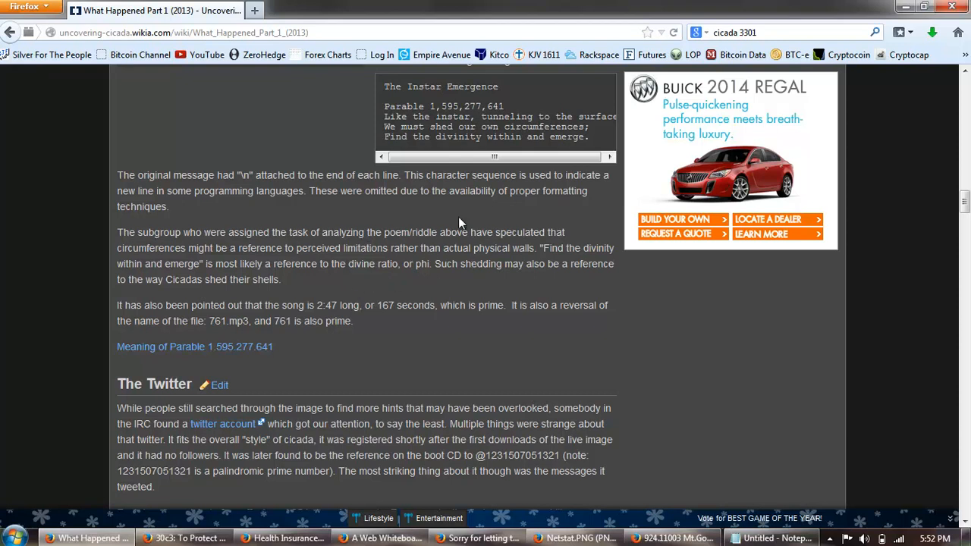
mouse_move(313, 287)
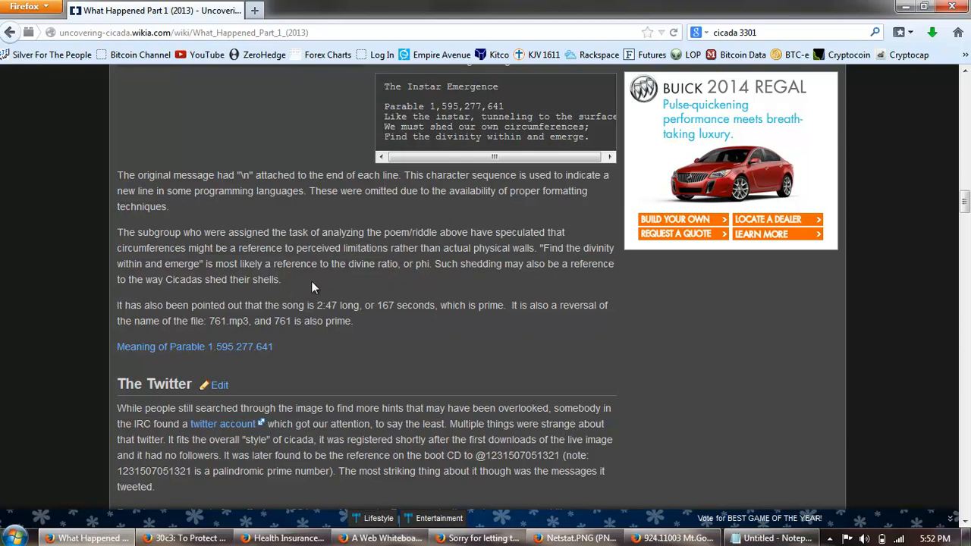
mouse_move(356, 252)
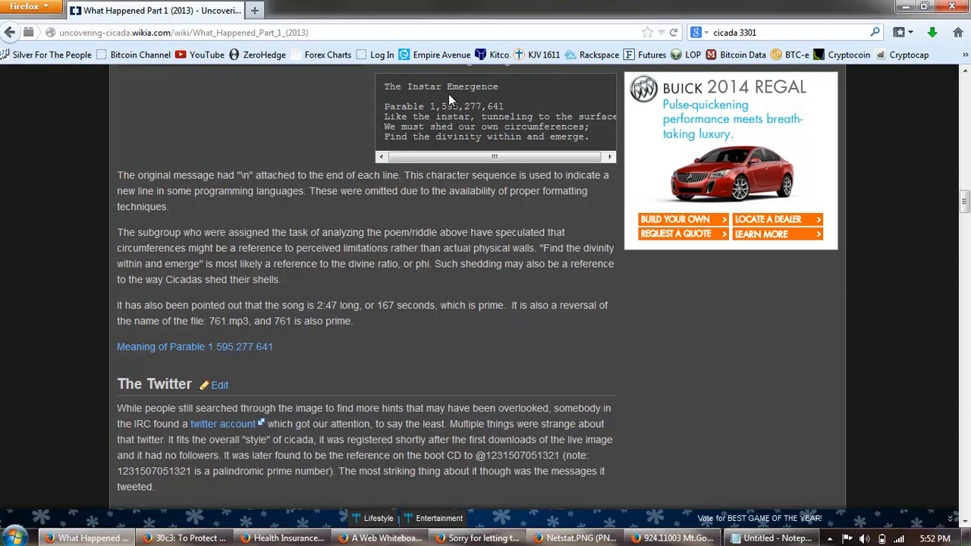
double_click(391, 87)
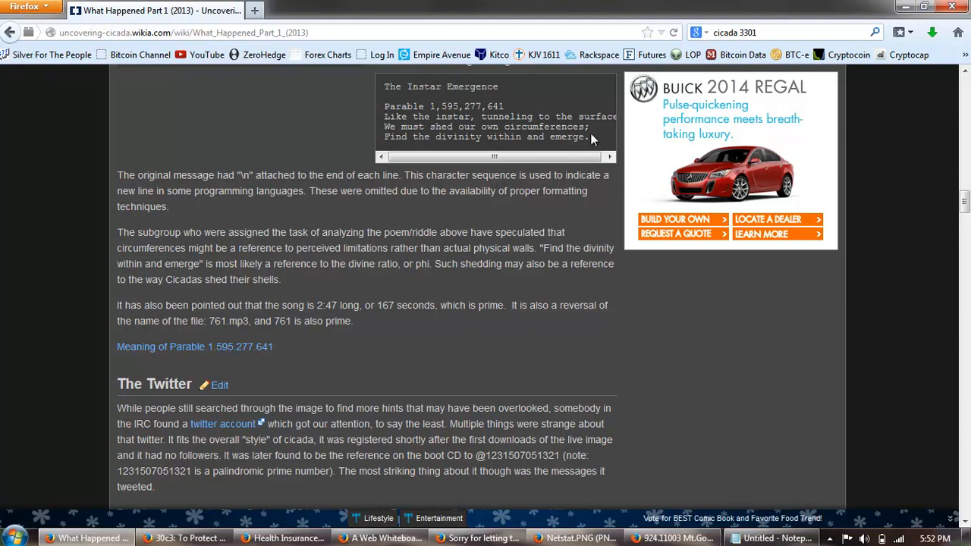
left_click_drag(384, 115, 589, 137)
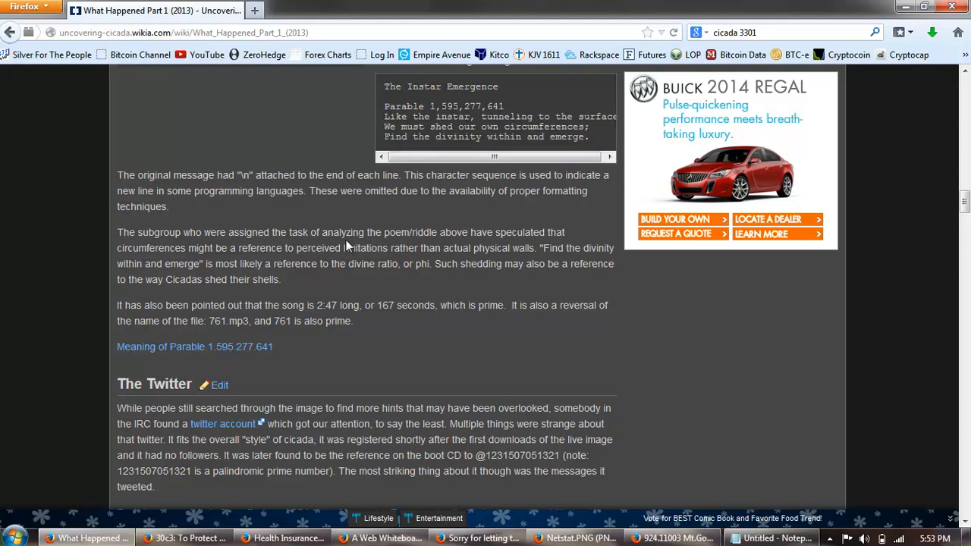
mouse_move(358, 265)
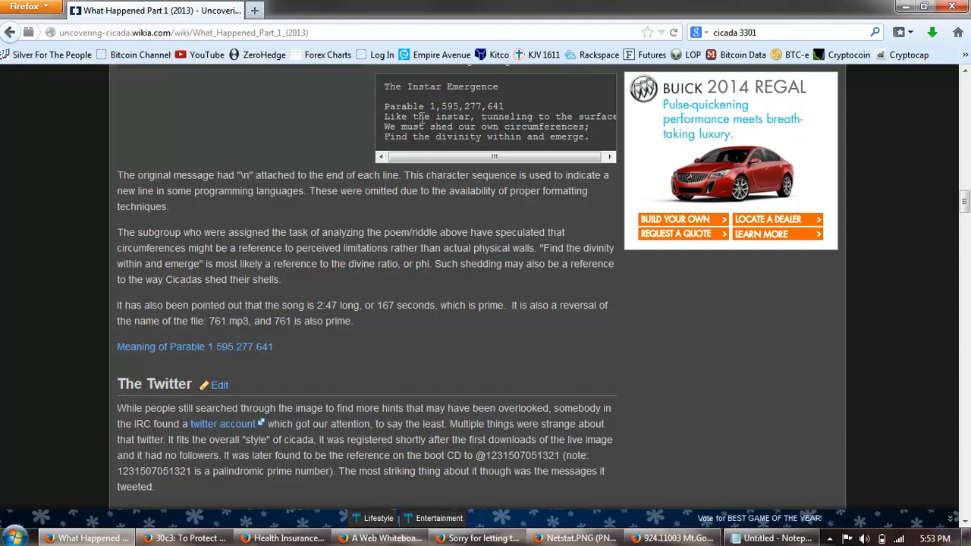
left_click_drag(385, 115, 473, 128)
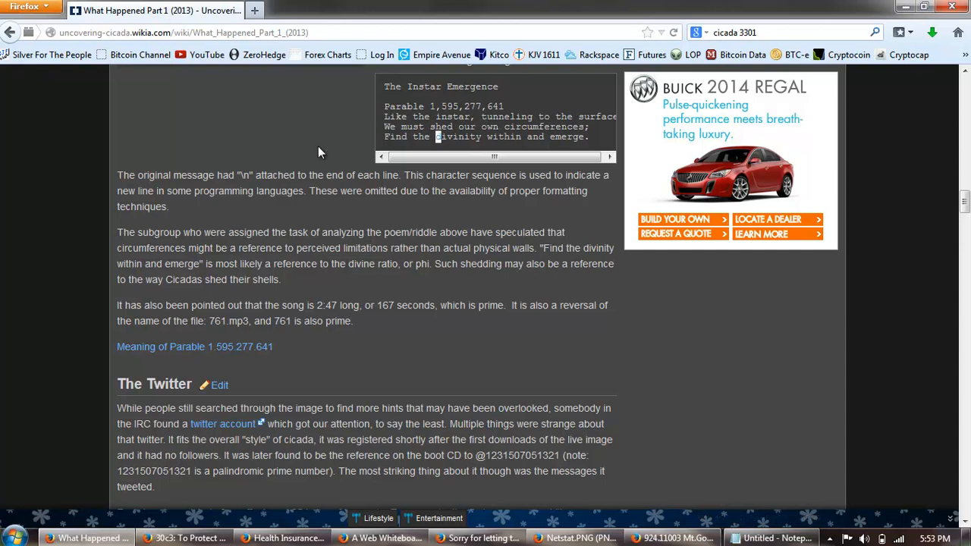
double_click(459, 136)
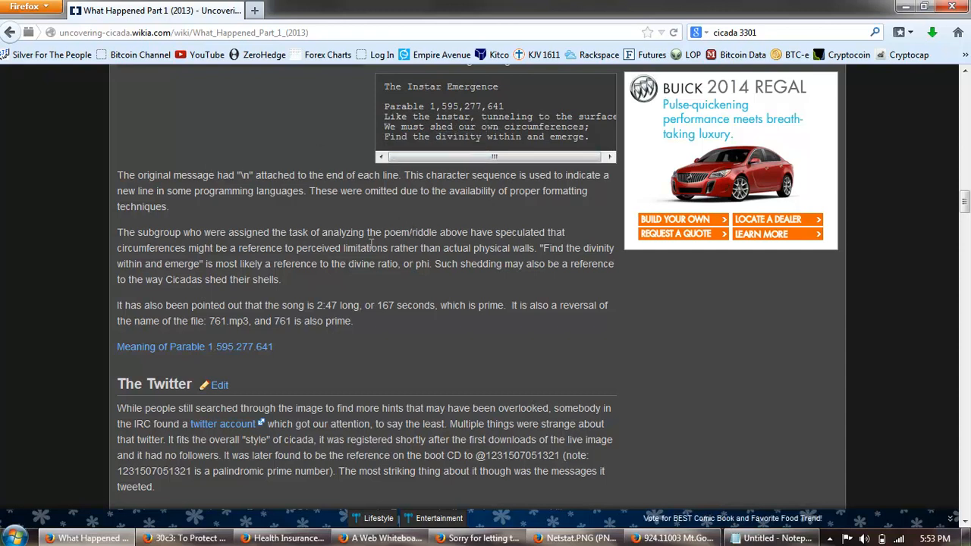
mouse_move(413, 225)
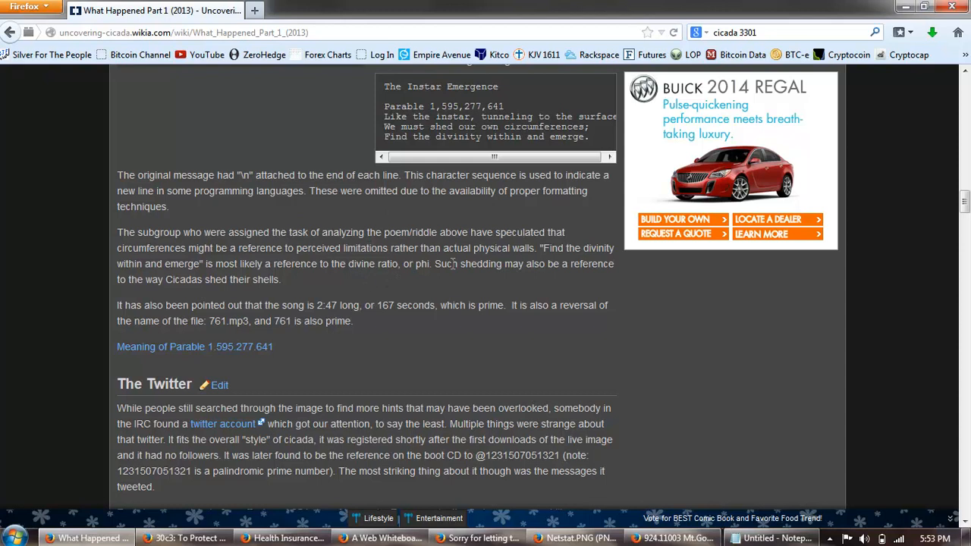
mouse_move(513, 279)
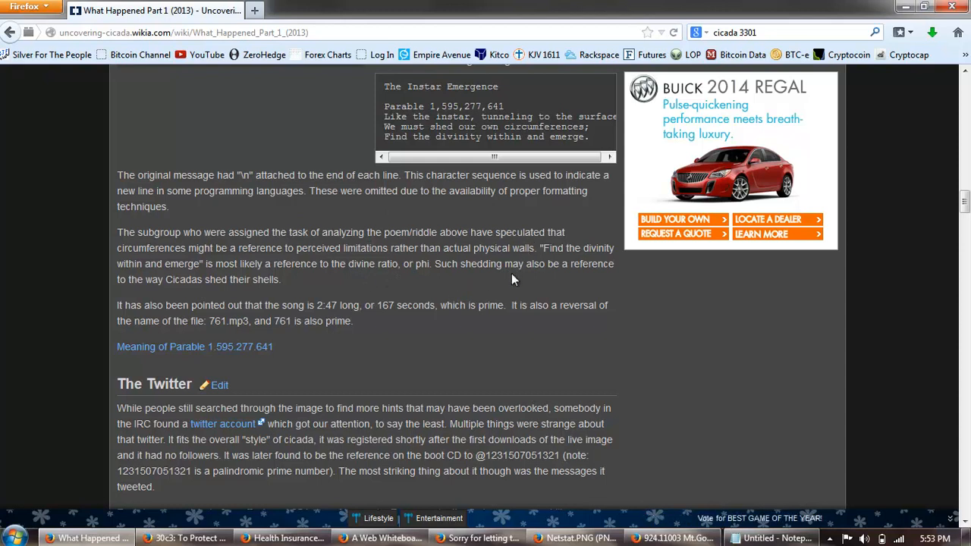
Continue down to The Twitter section and its hex-code tweet examples
scroll("down", 3)
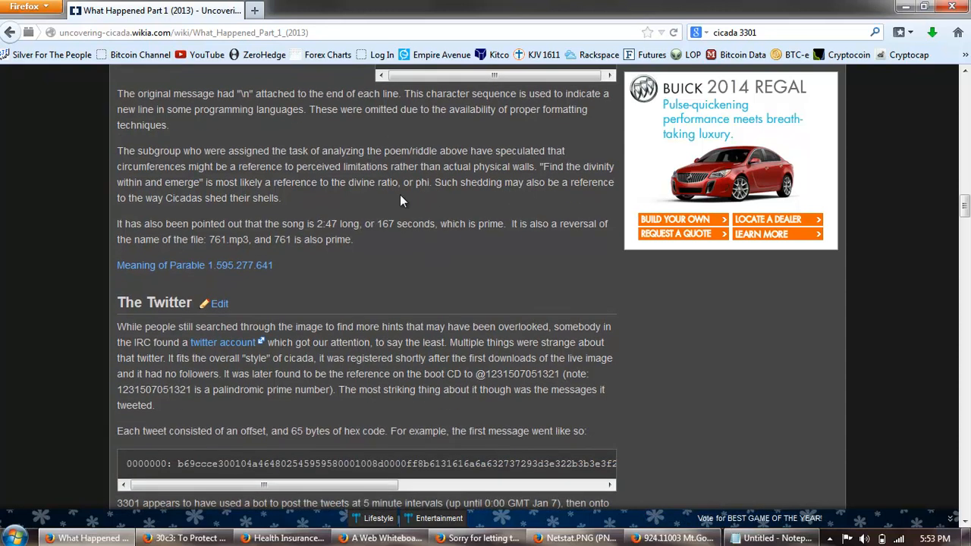
mouse_move(286, 167)
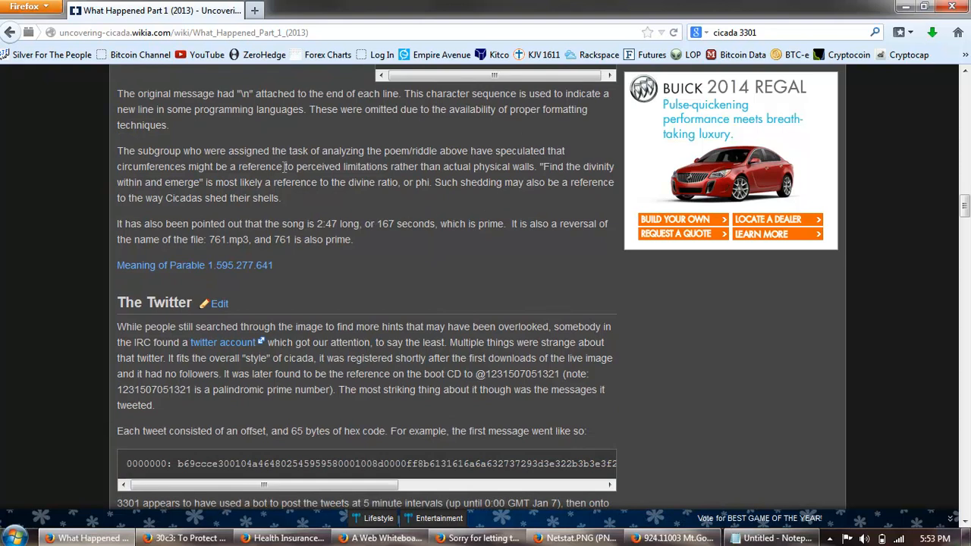
scroll("down", 3)
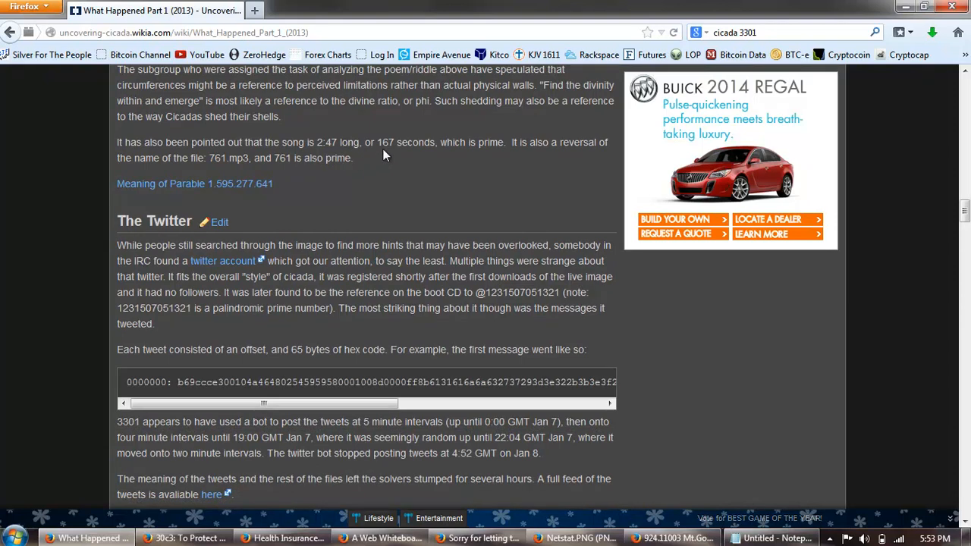
mouse_move(559, 146)
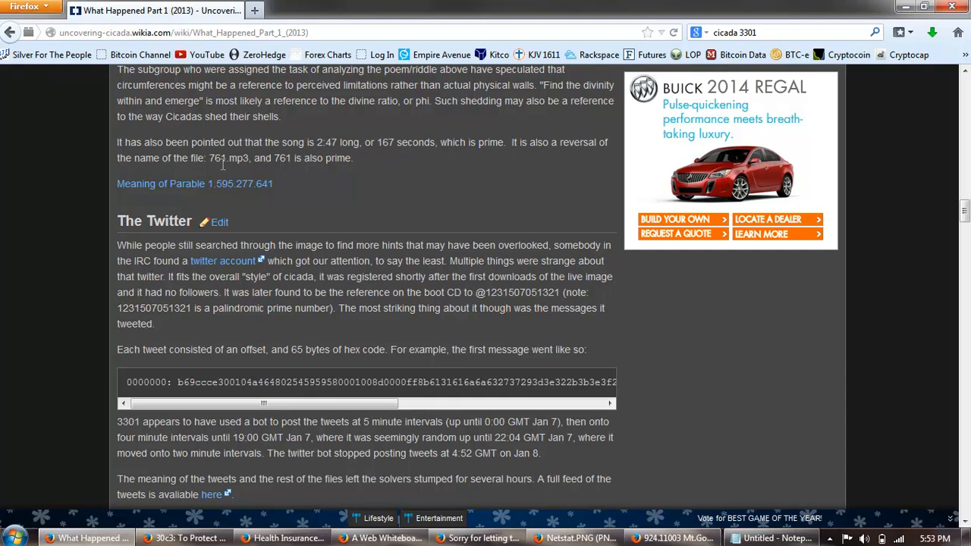
mouse_move(402, 158)
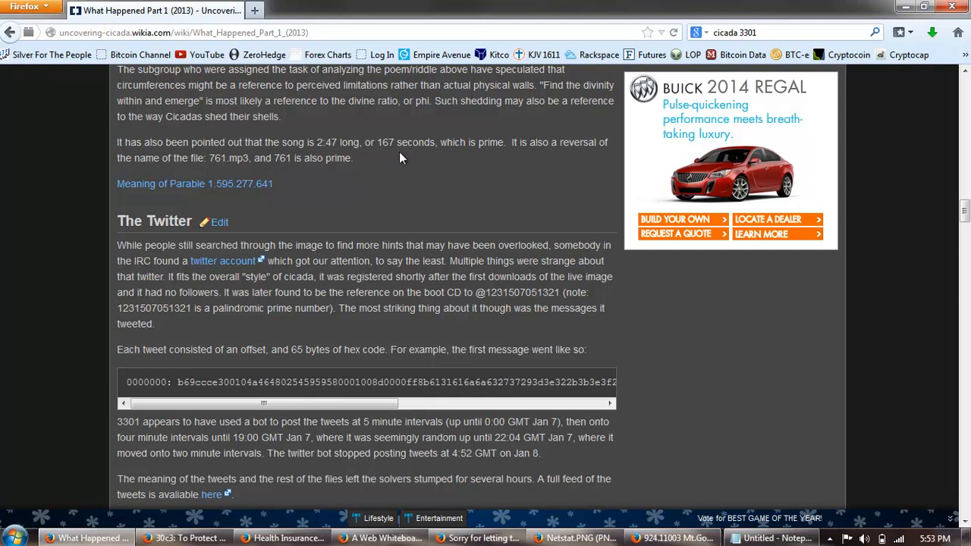
scroll("down", 3)
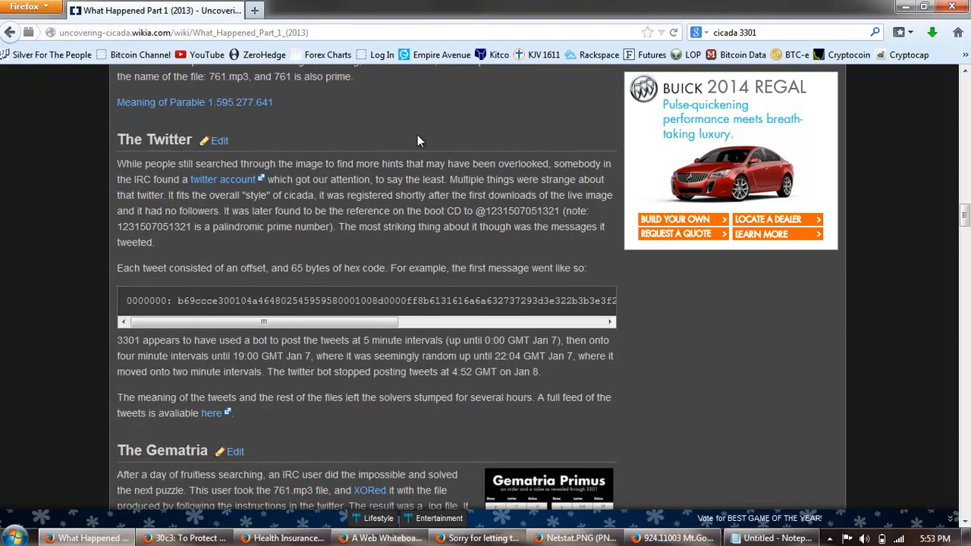
mouse_move(230, 194)
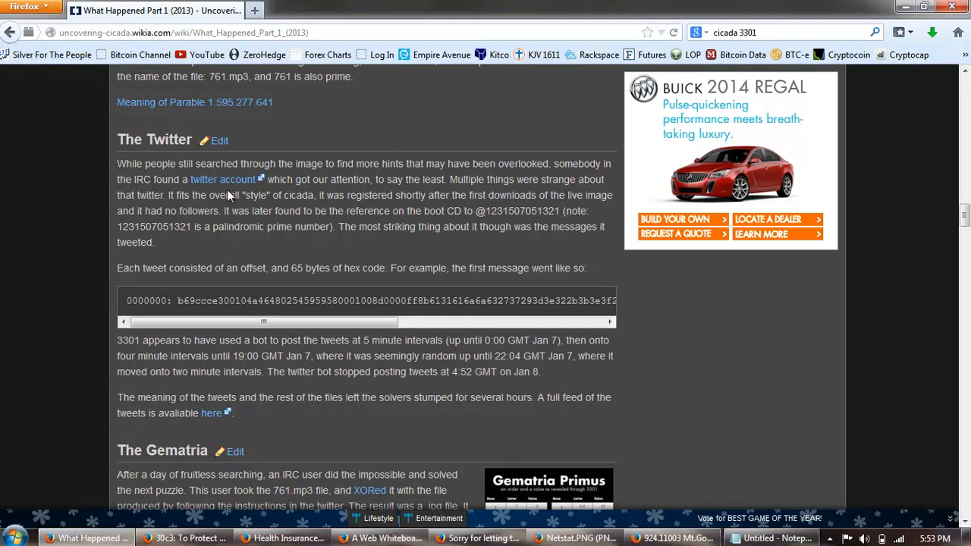
mouse_move(358, 183)
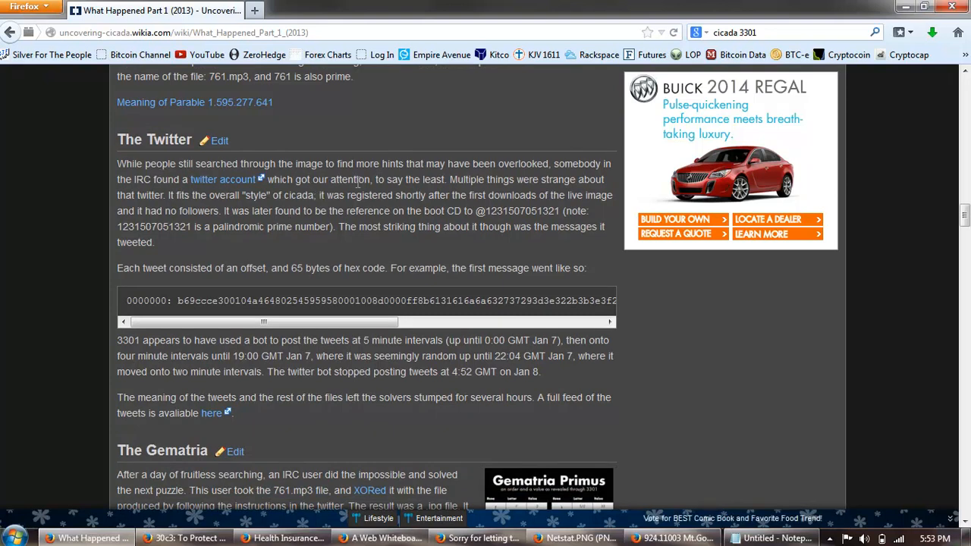
mouse_move(385, 184)
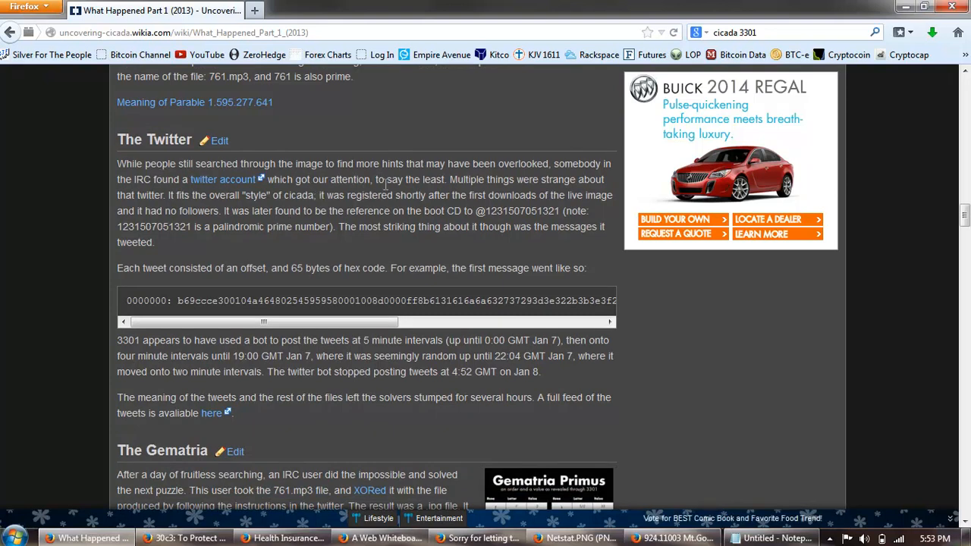
mouse_move(182, 179)
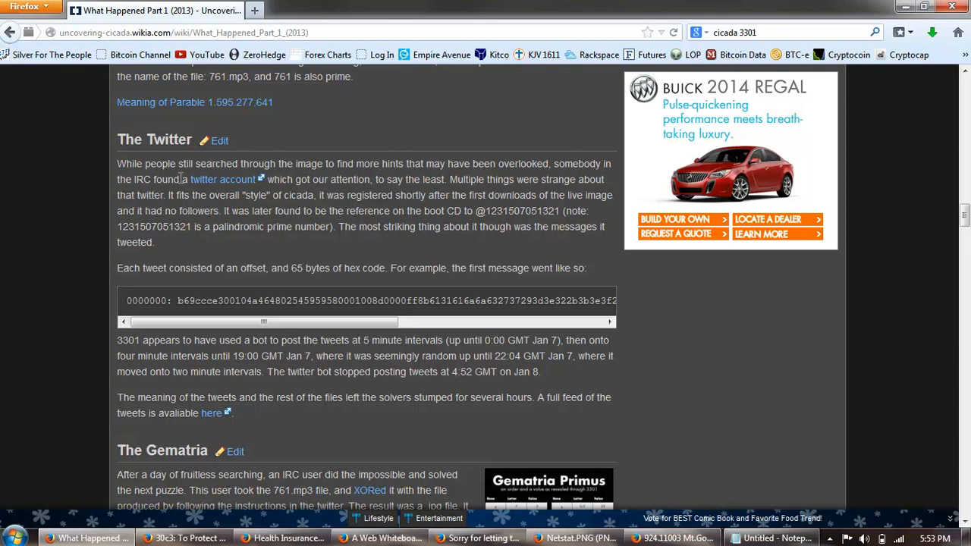
mouse_move(434, 227)
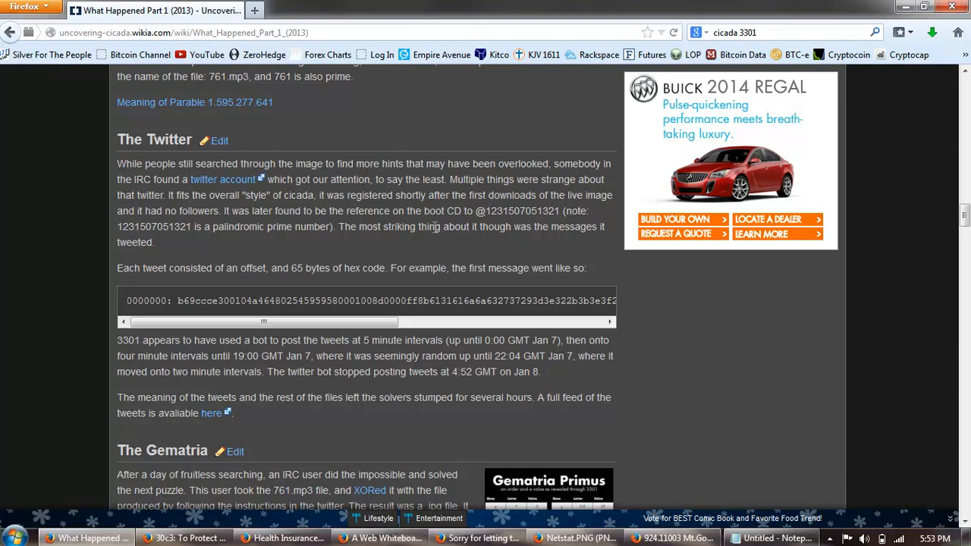
mouse_move(489, 246)
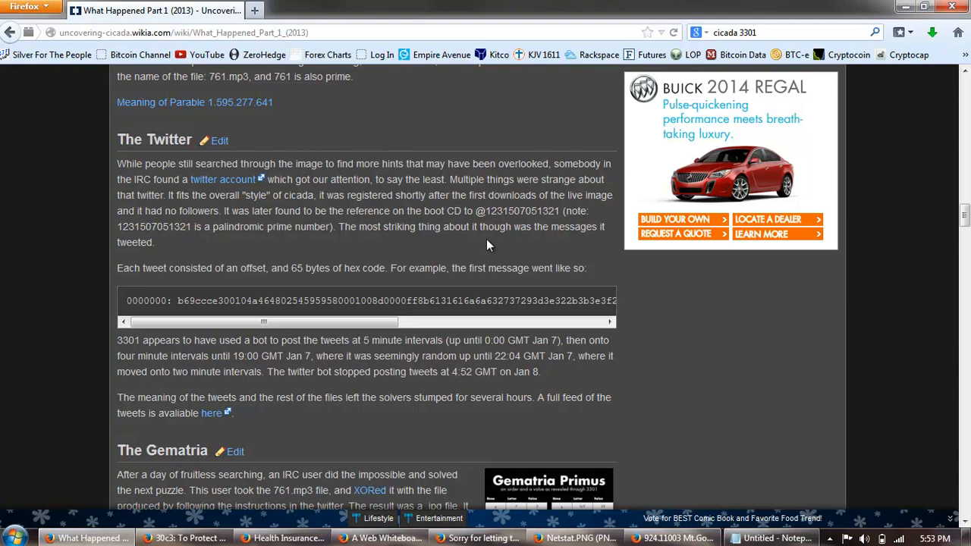
mouse_move(422, 258)
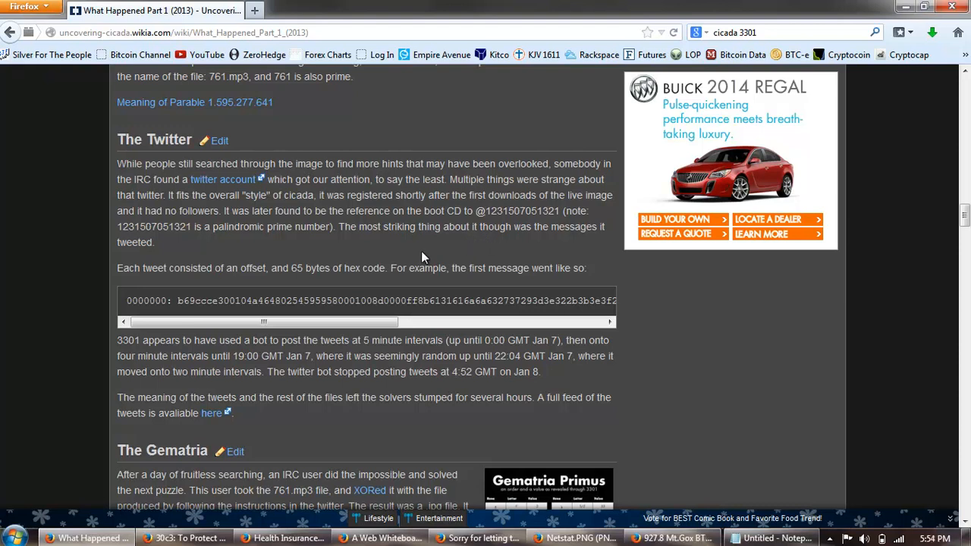
mouse_move(428, 244)
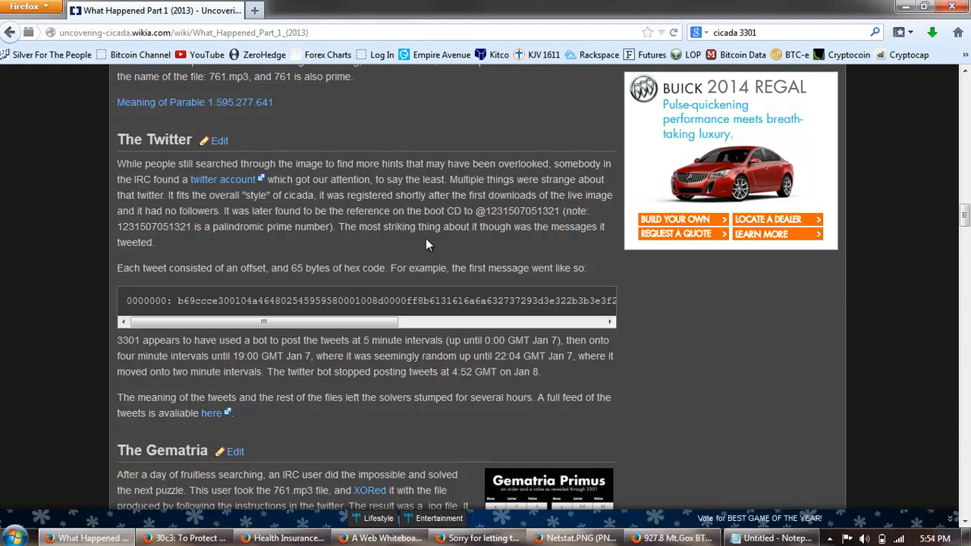
mouse_move(604, 208)
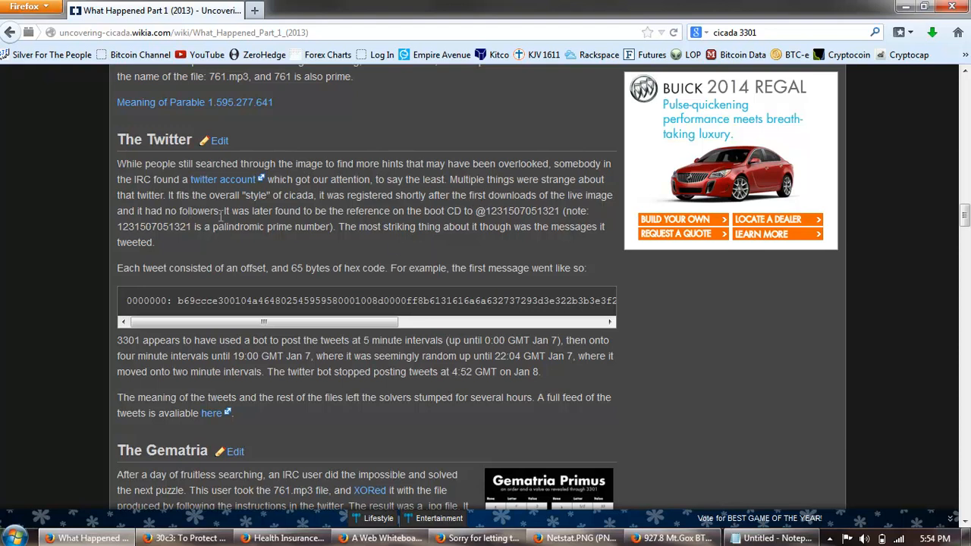
Highlight 'no followers' and the bot's last-tweet time, 4:52 GMT on Jan 8, then reach The Gematria
double_click(191, 211)
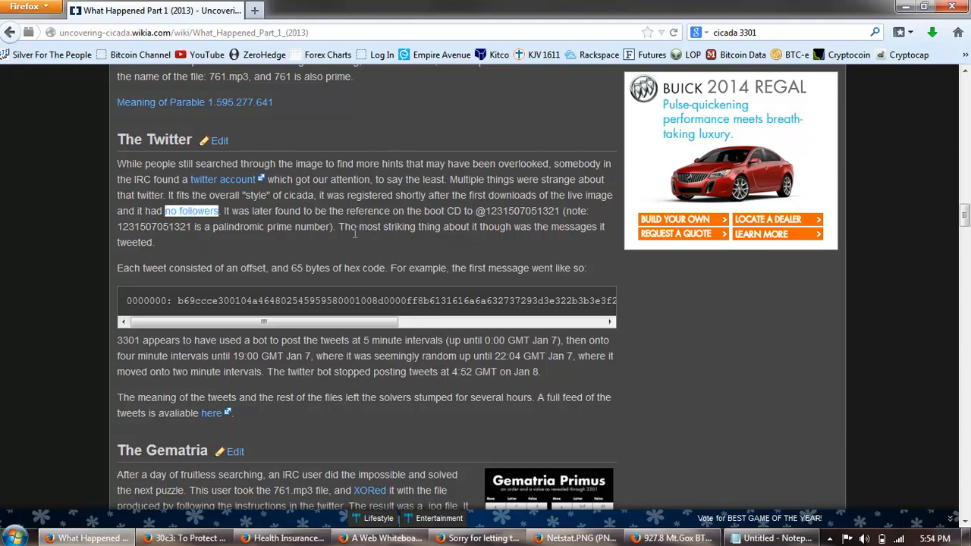
mouse_move(452, 224)
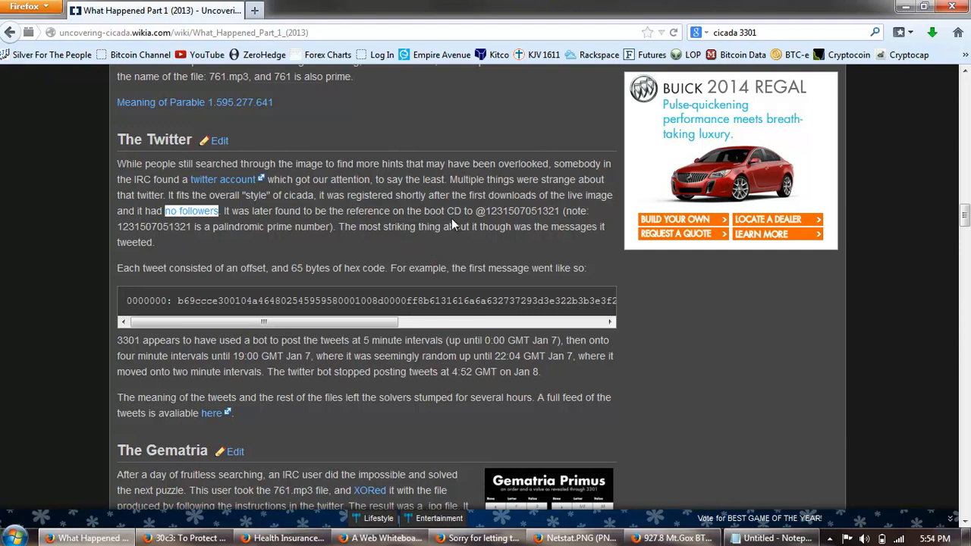
mouse_move(499, 210)
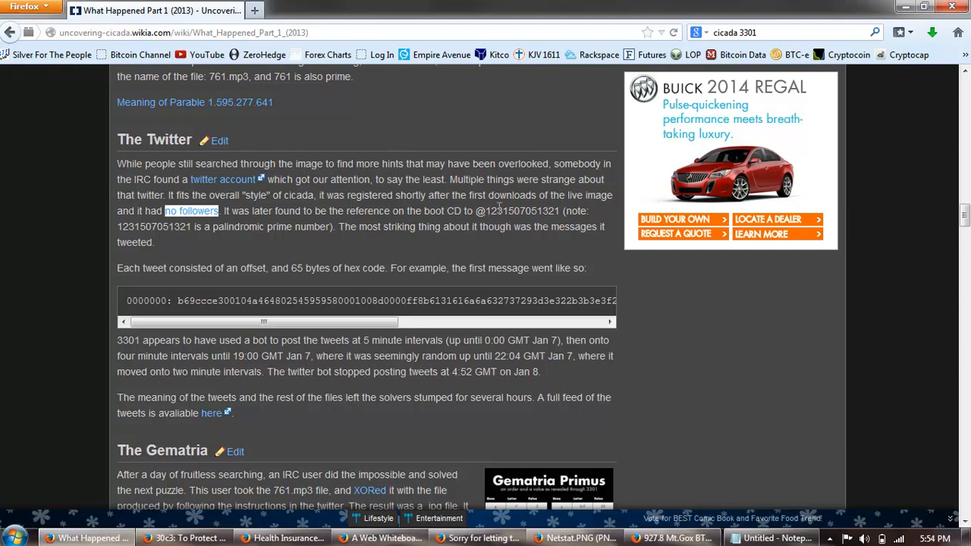
mouse_move(235, 230)
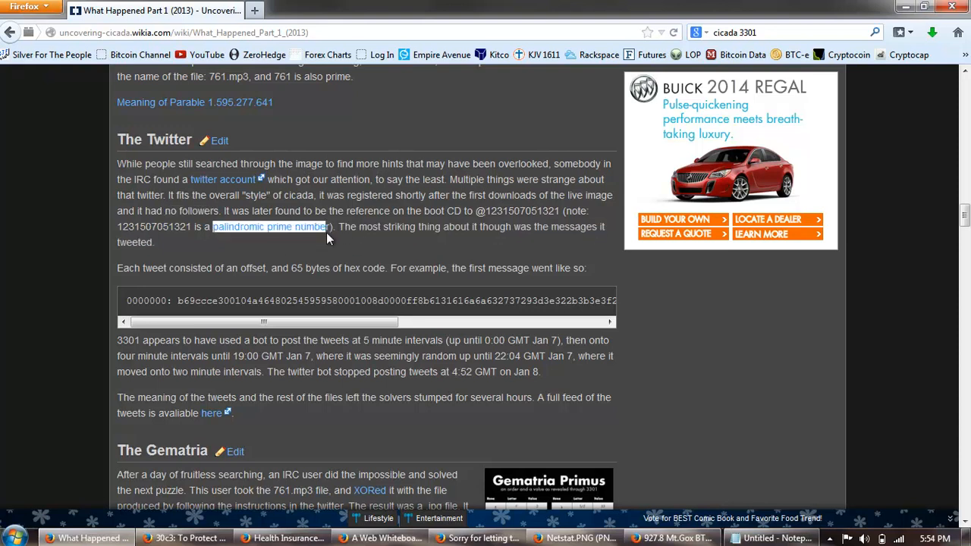
mouse_move(544, 243)
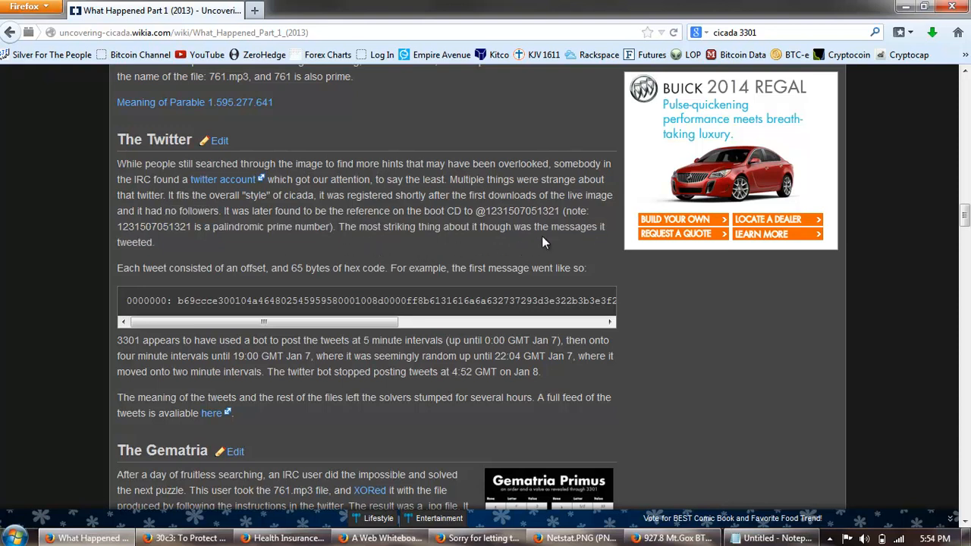
scroll("down", 3)
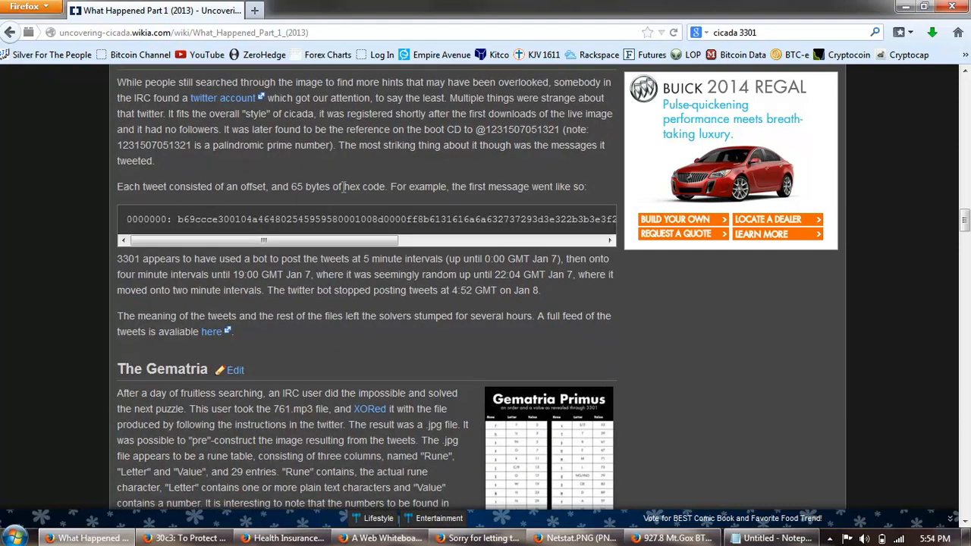
mouse_move(264, 200)
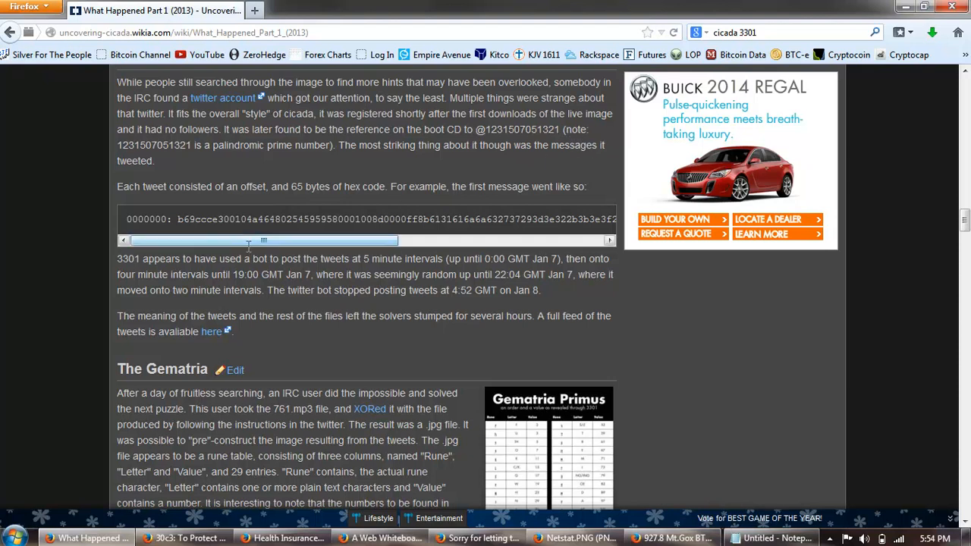
scroll("down", 3)
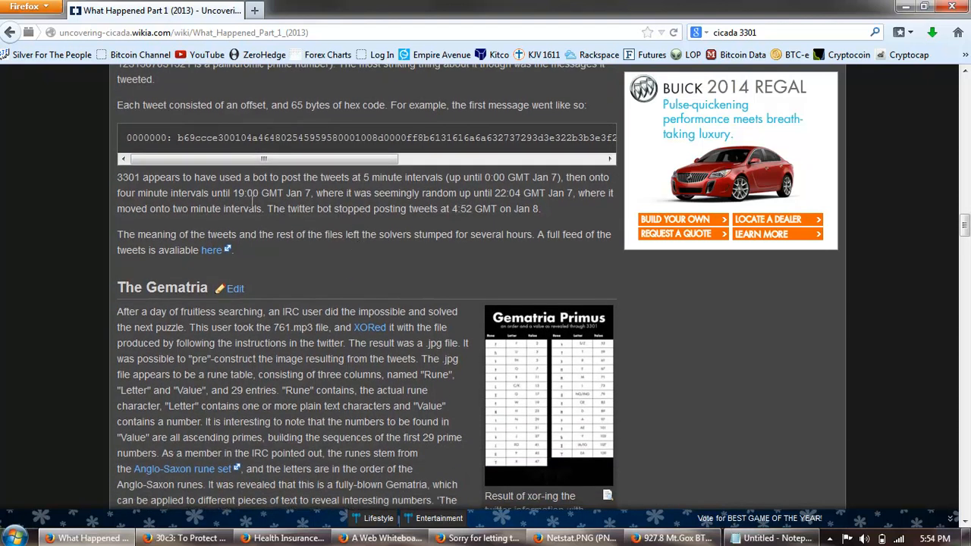
mouse_move(246, 194)
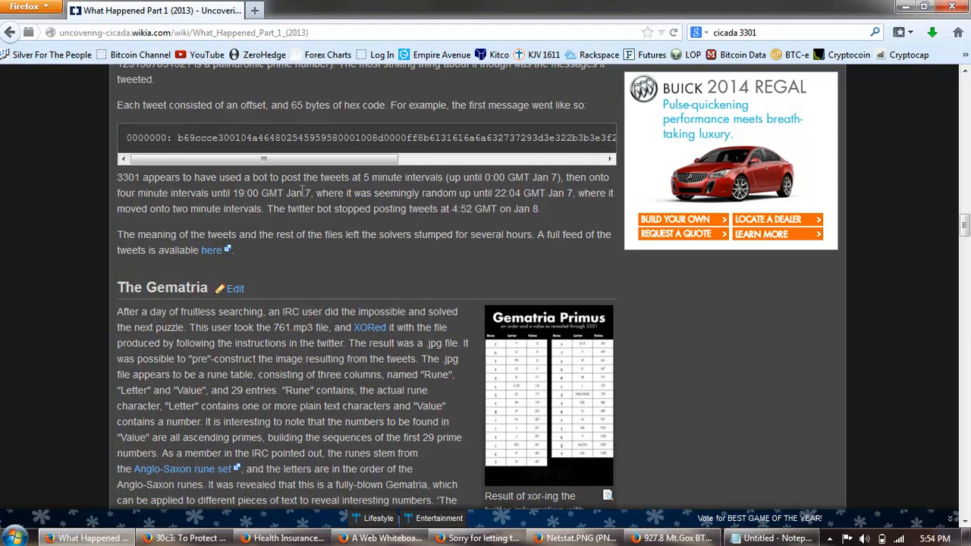
mouse_move(562, 189)
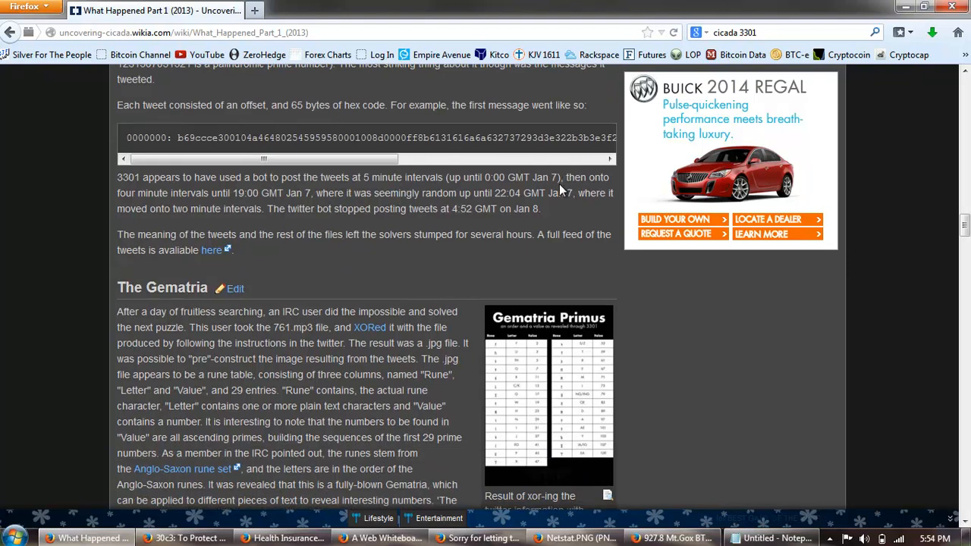
mouse_move(204, 206)
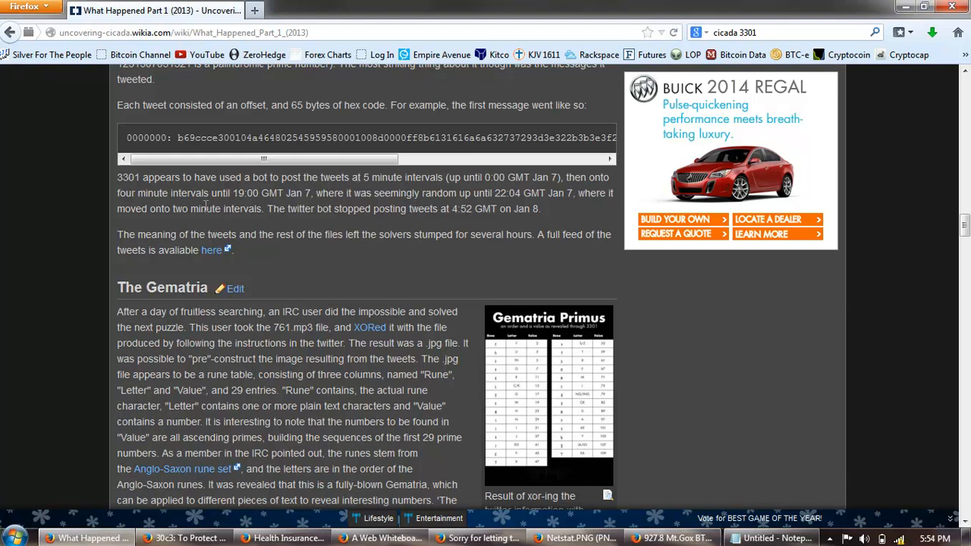
mouse_move(501, 206)
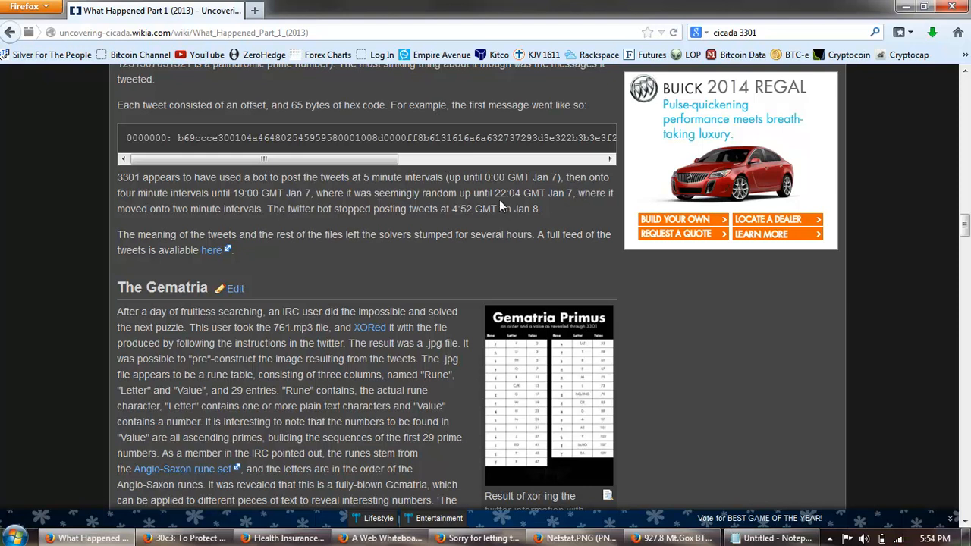
mouse_move(573, 215)
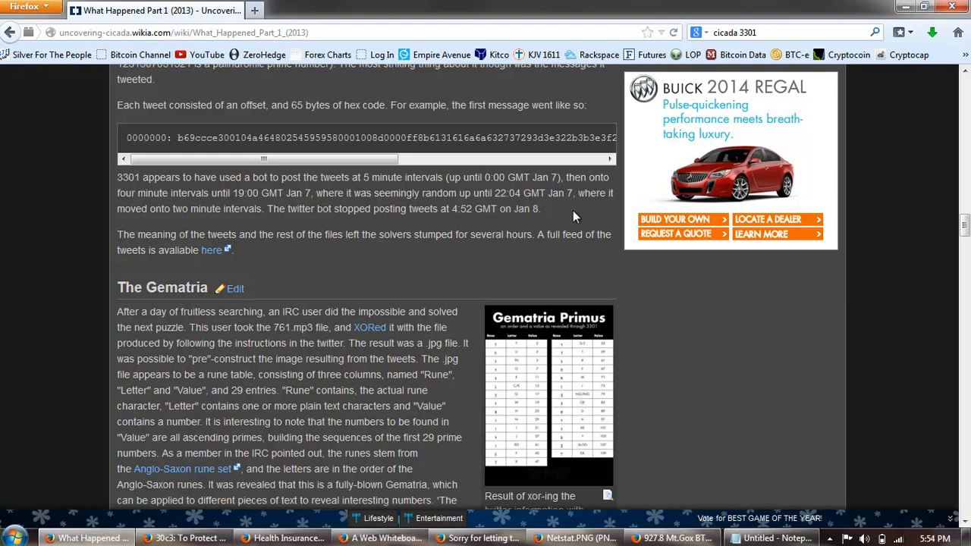
mouse_move(234, 216)
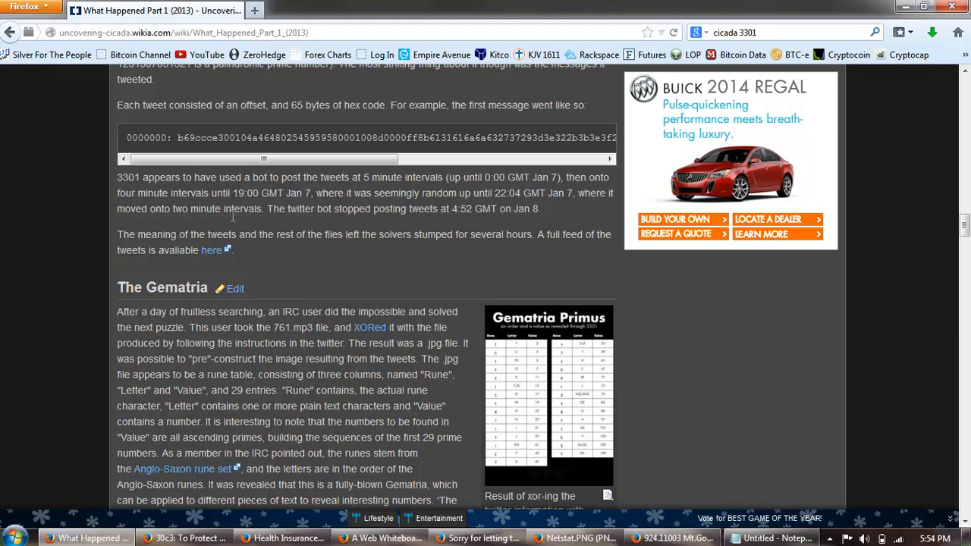
mouse_move(378, 208)
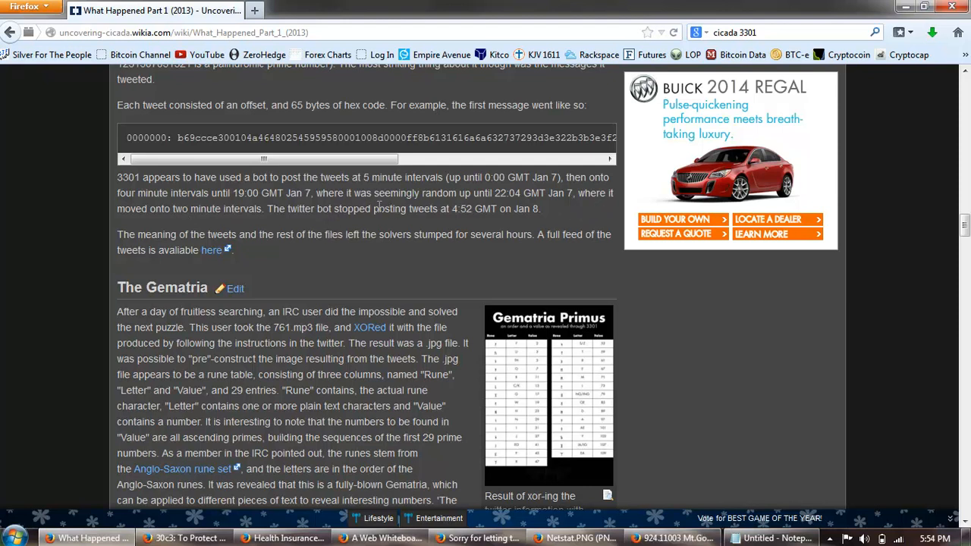
left_click_drag(380, 209, 540, 209)
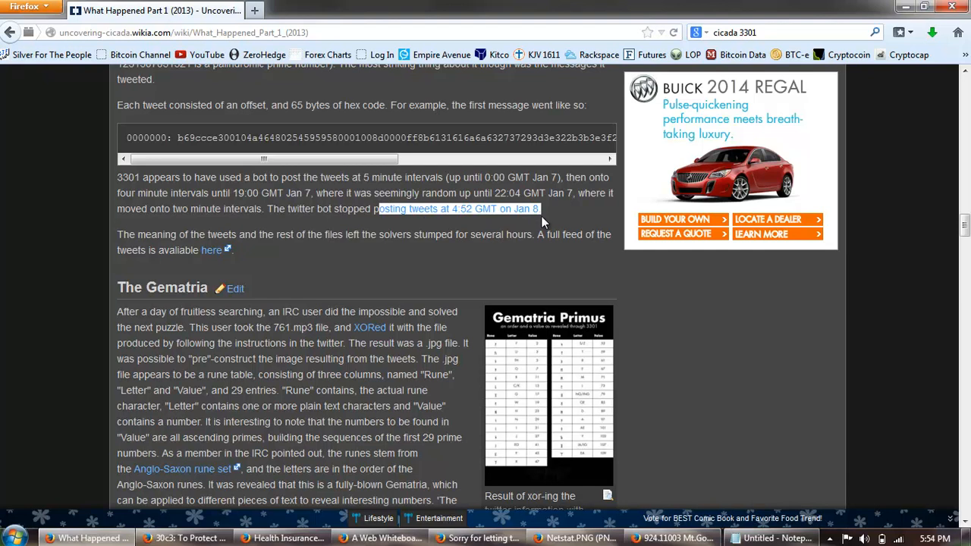
scroll("down", 3)
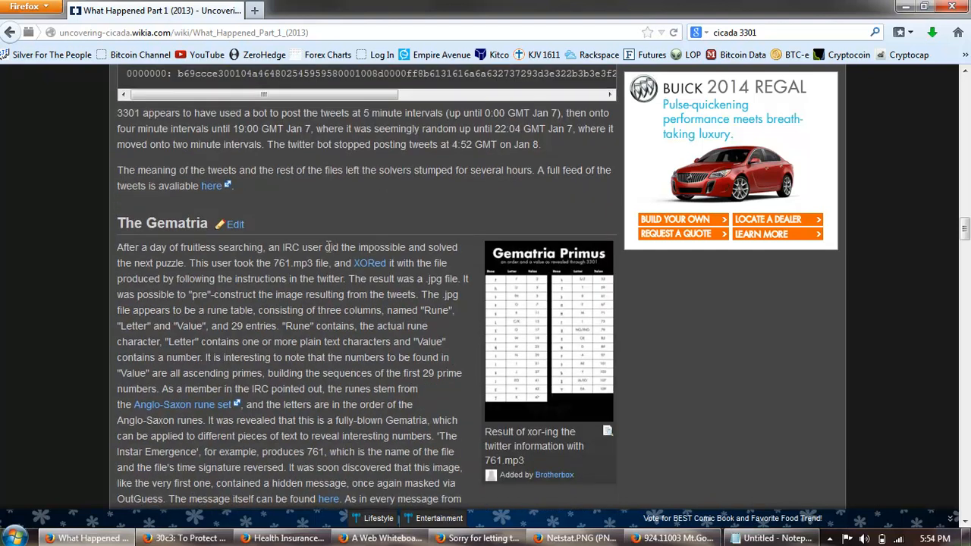
Read the start of The Gematria section, highlighting the phrase 'rune table'
scroll("down", 3)
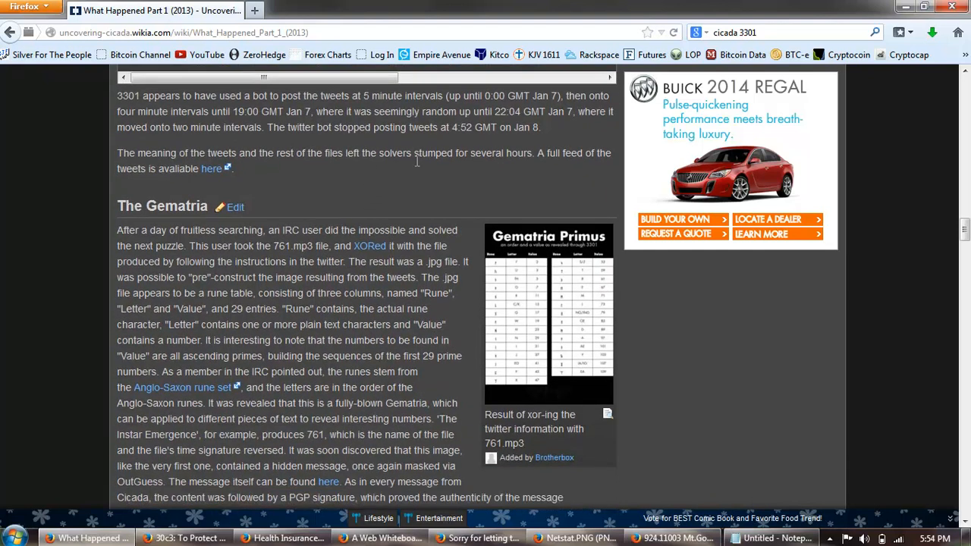
mouse_move(265, 170)
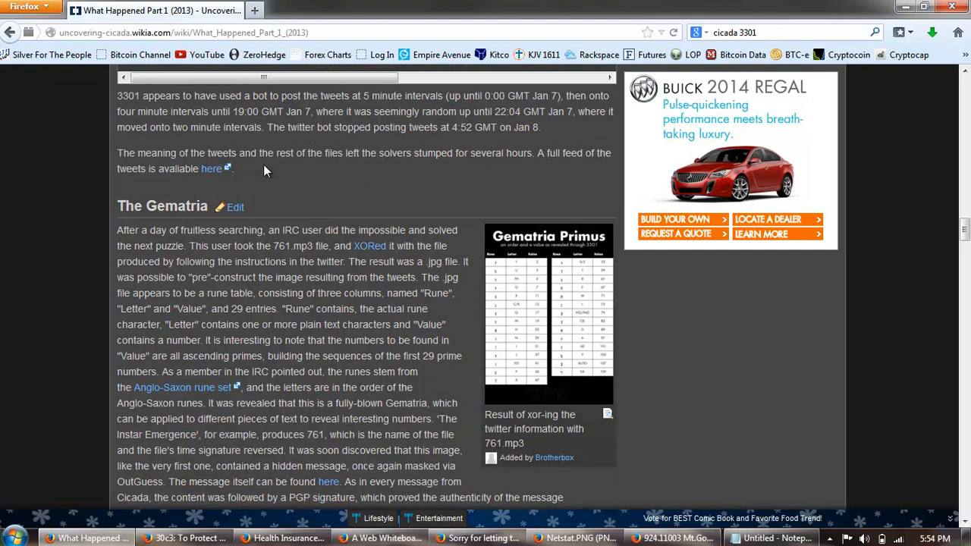
scroll("down", 3)
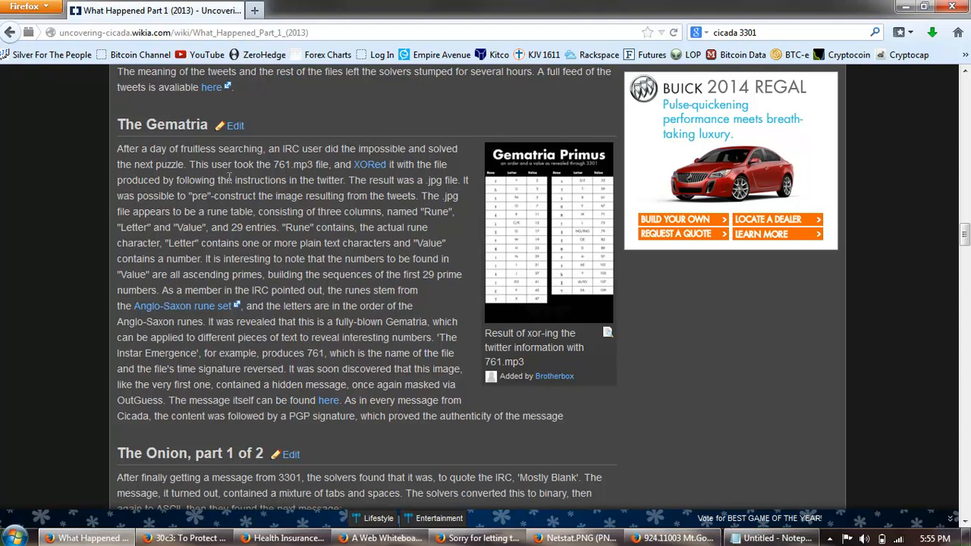
double_click(283, 164)
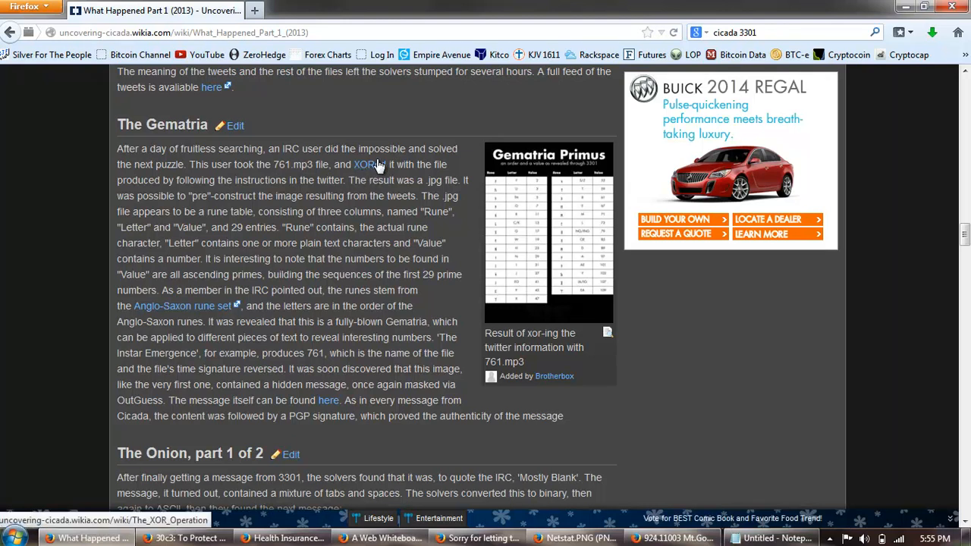
mouse_move(392, 179)
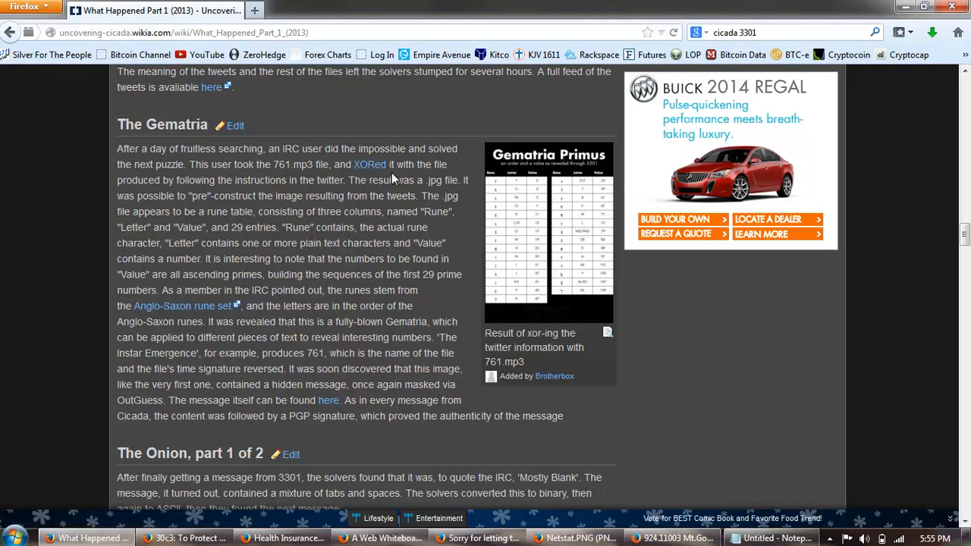
mouse_move(239, 196)
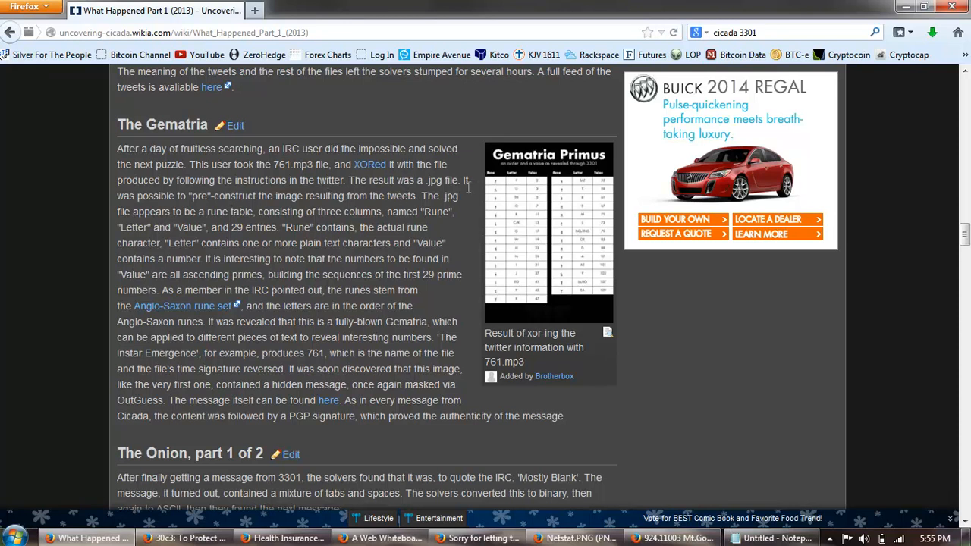
mouse_move(255, 210)
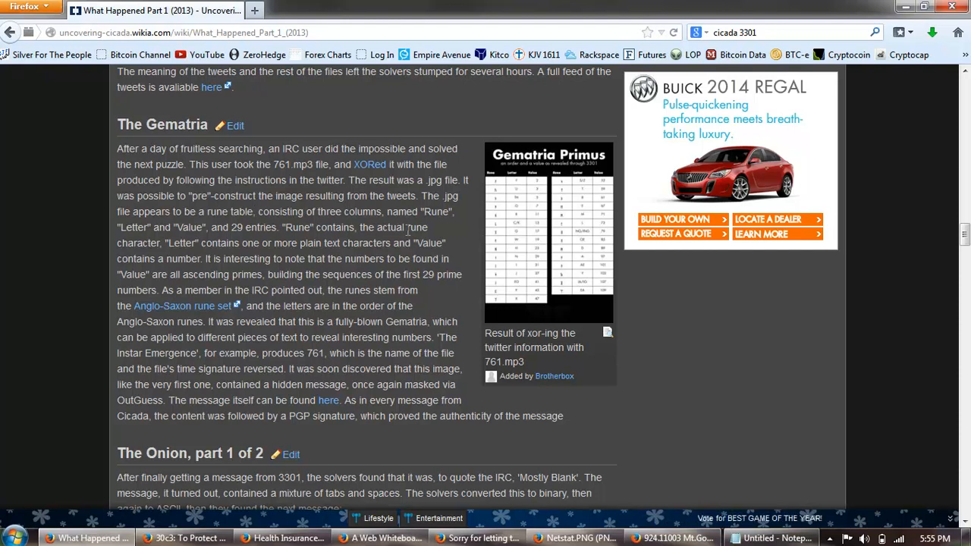
mouse_move(209, 215)
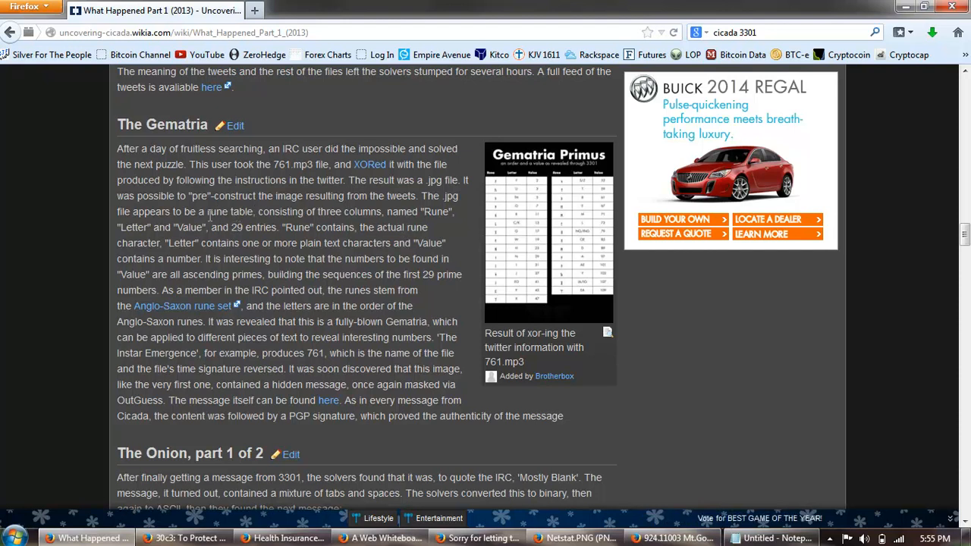
double_click(229, 212)
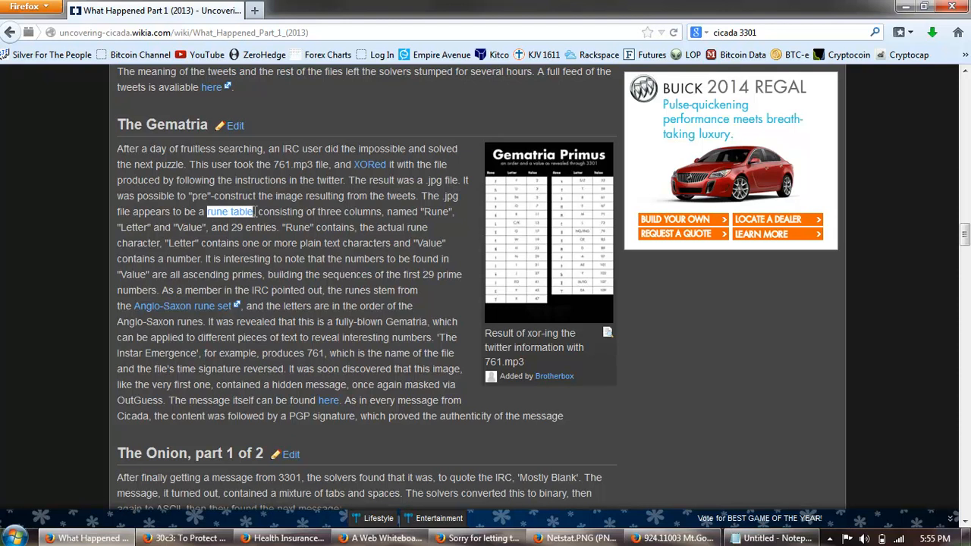
mouse_move(185, 243)
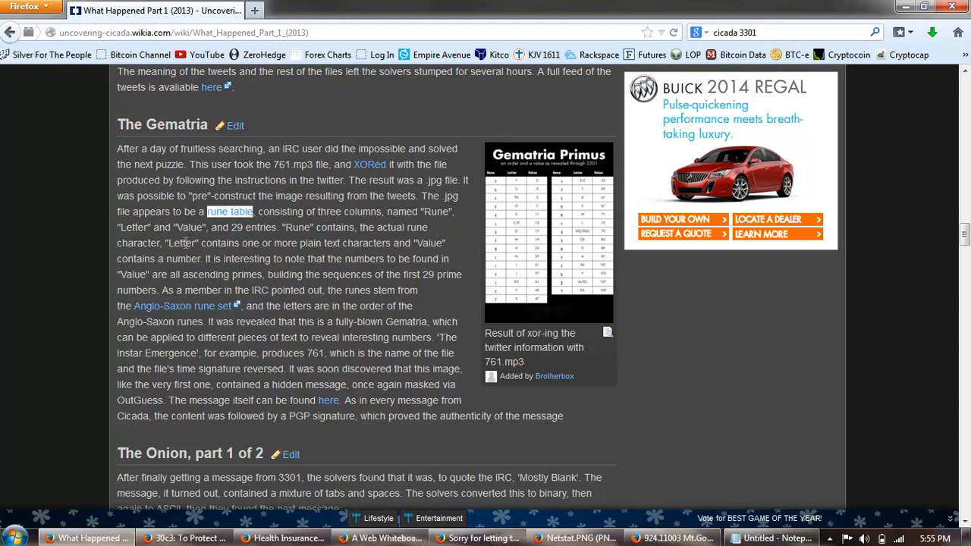
mouse_move(531, 240)
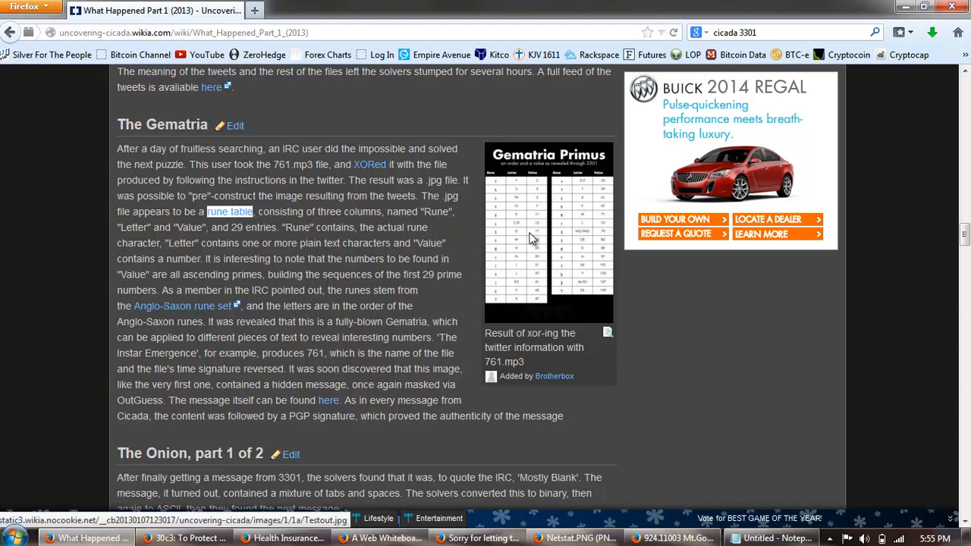
Highlight 'ascending primes' and continue to The Onion, part 1 of 2 and its decoded message
scroll("down", 3)
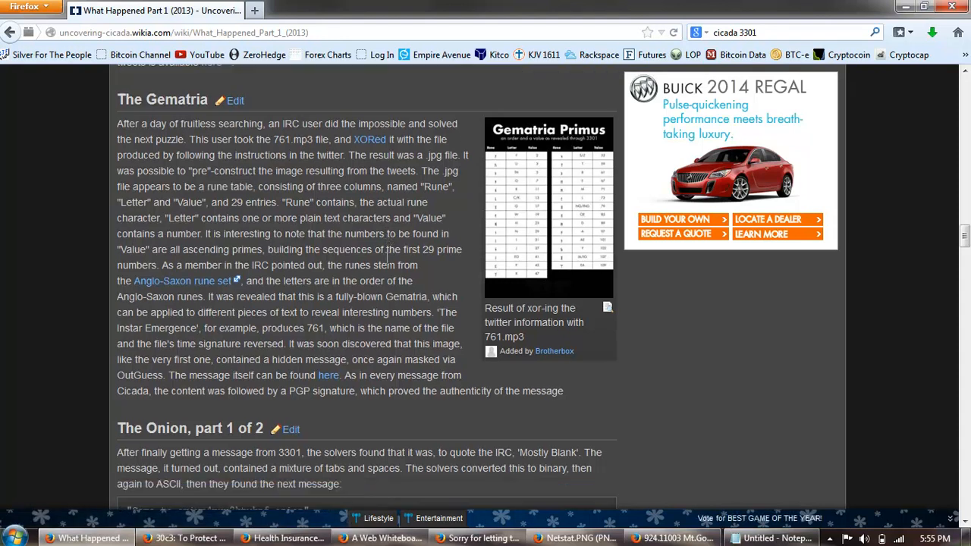
scroll("down", 3)
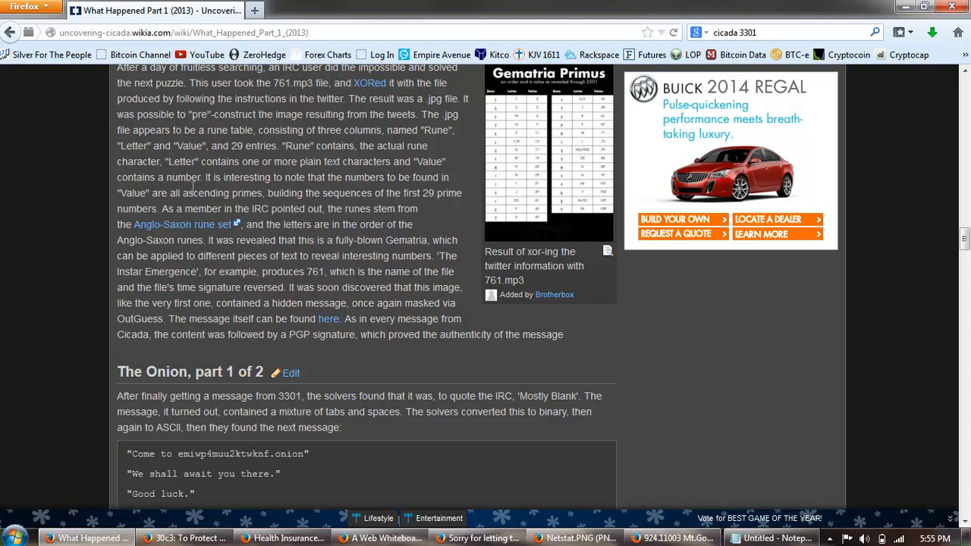
mouse_move(349, 221)
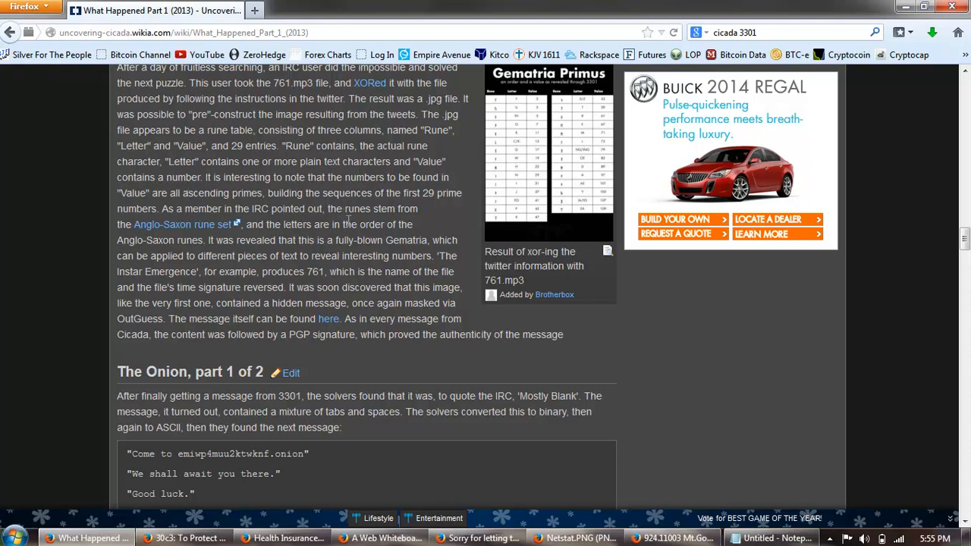
mouse_move(348, 220)
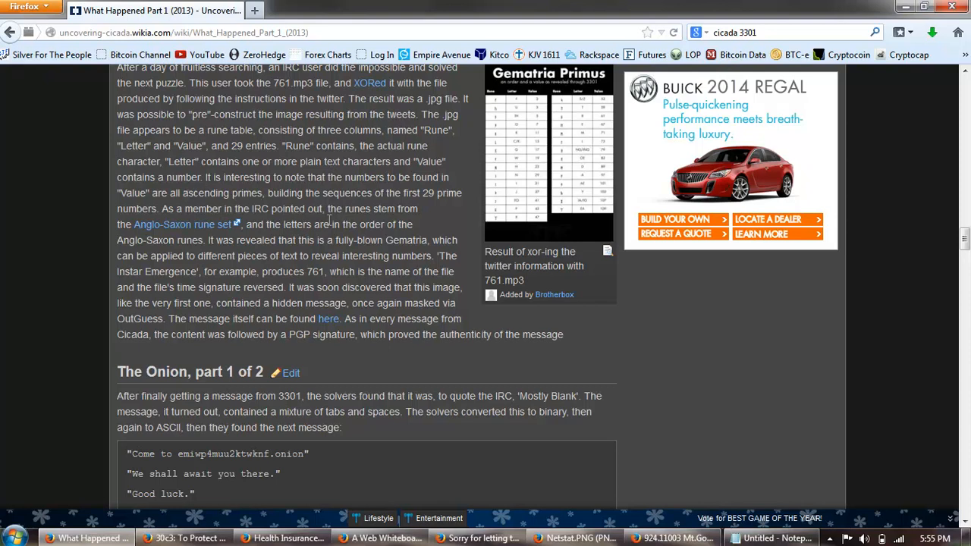
mouse_move(261, 191)
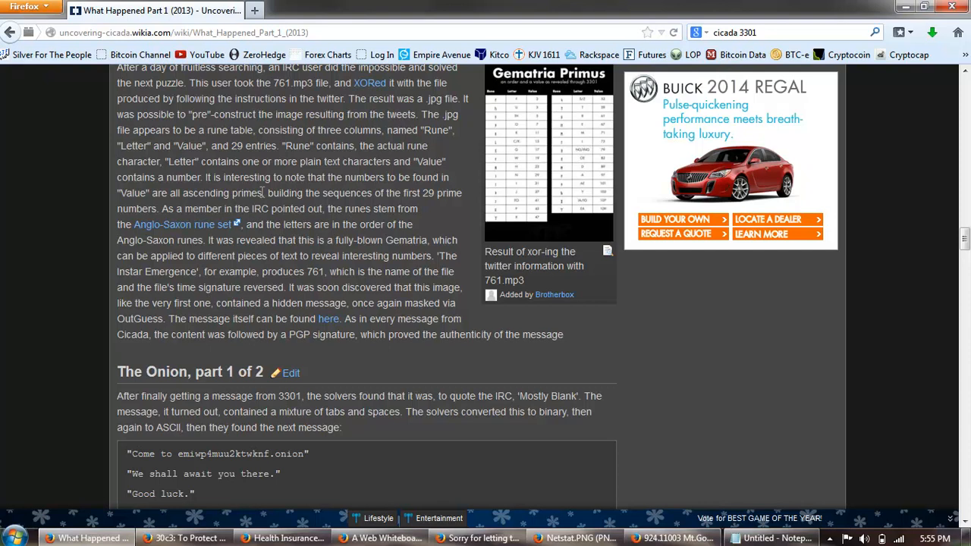
double_click(222, 193)
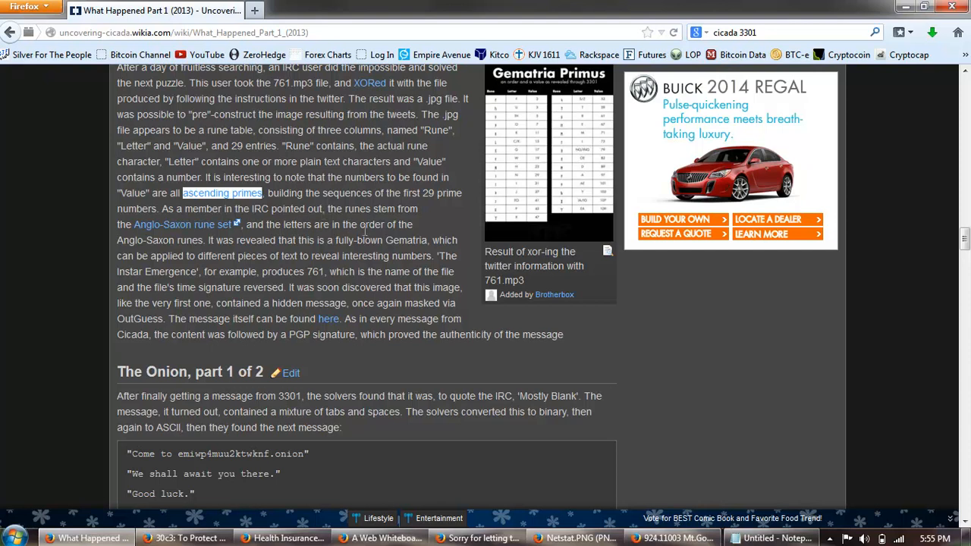
mouse_move(224, 237)
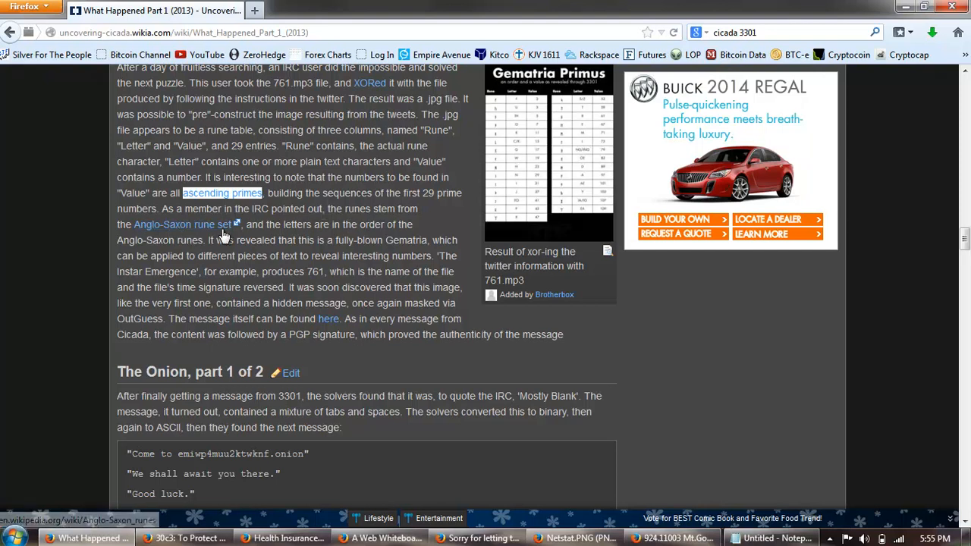
mouse_move(367, 270)
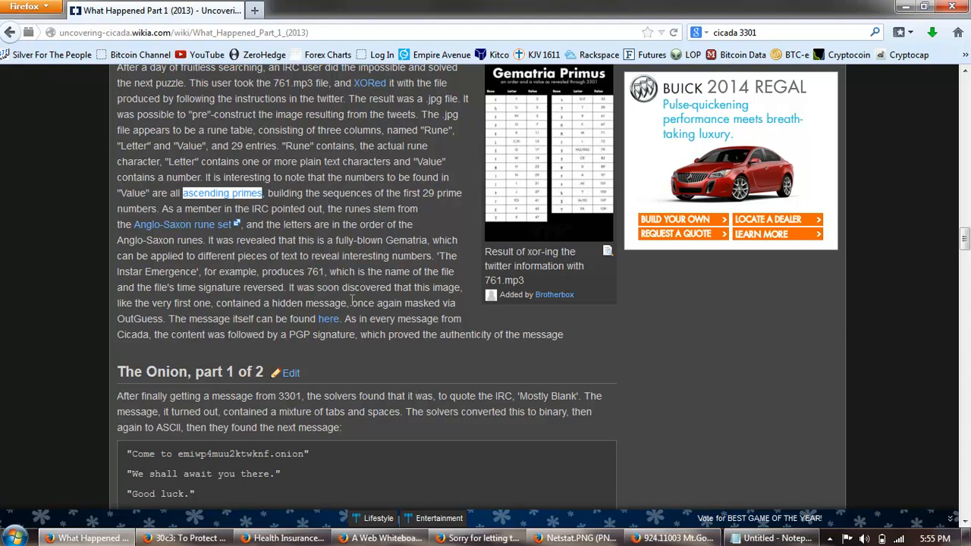
mouse_move(412, 300)
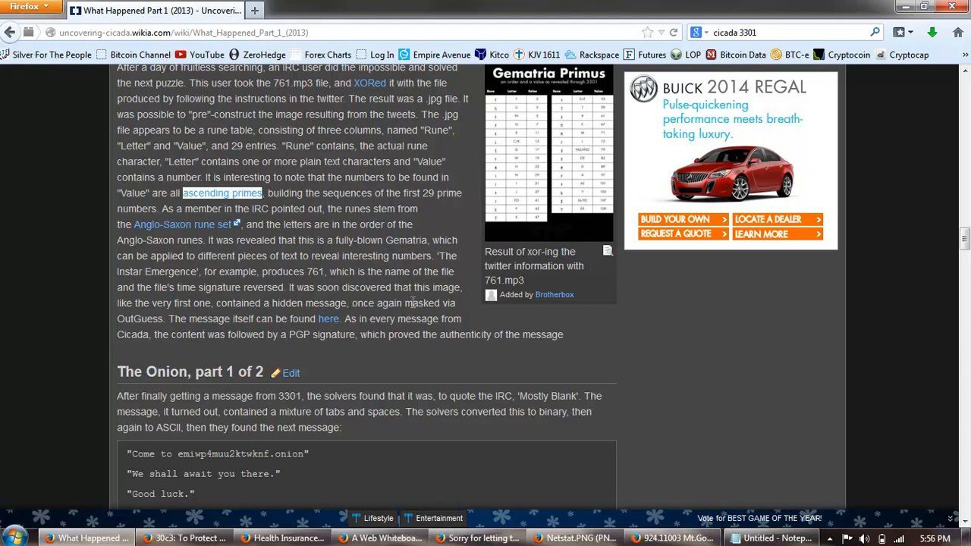
mouse_move(296, 289)
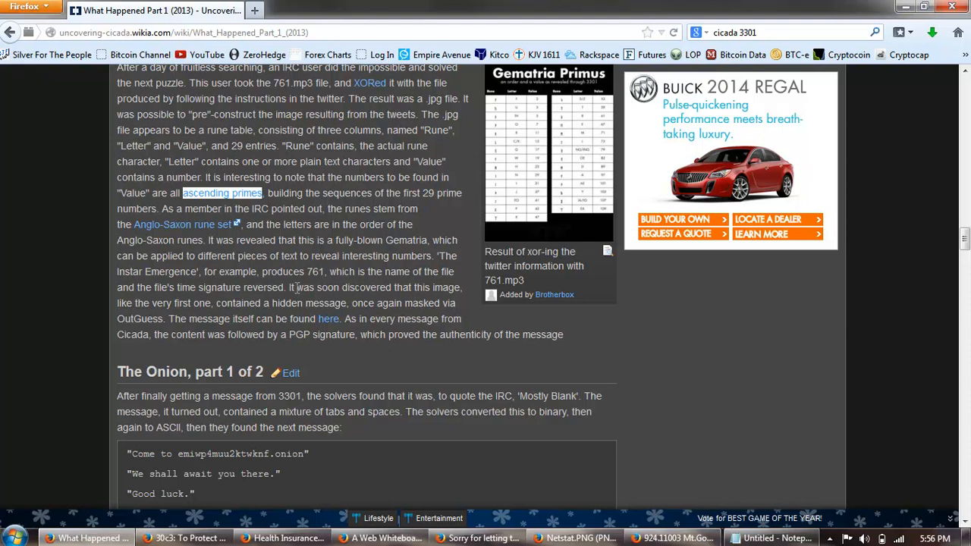
scroll("down", 3)
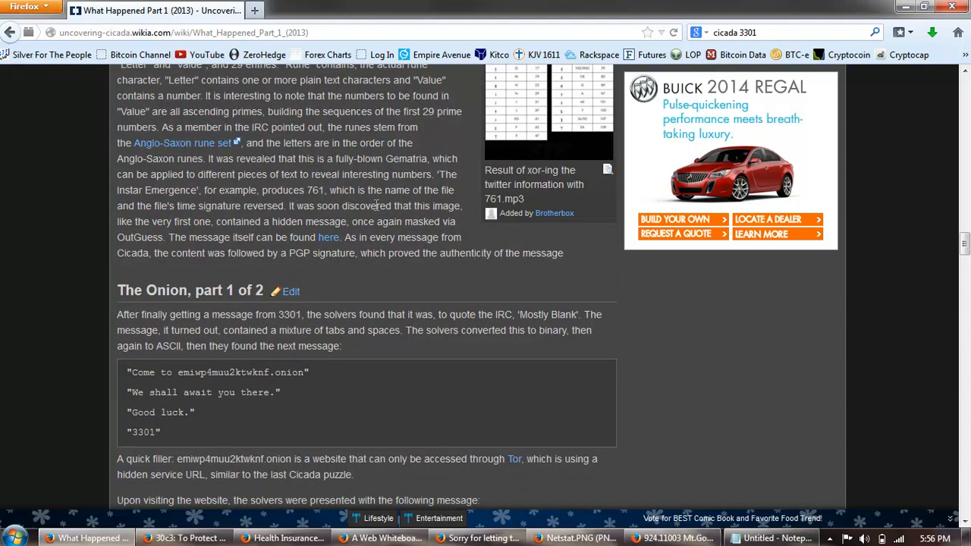
mouse_move(179, 237)
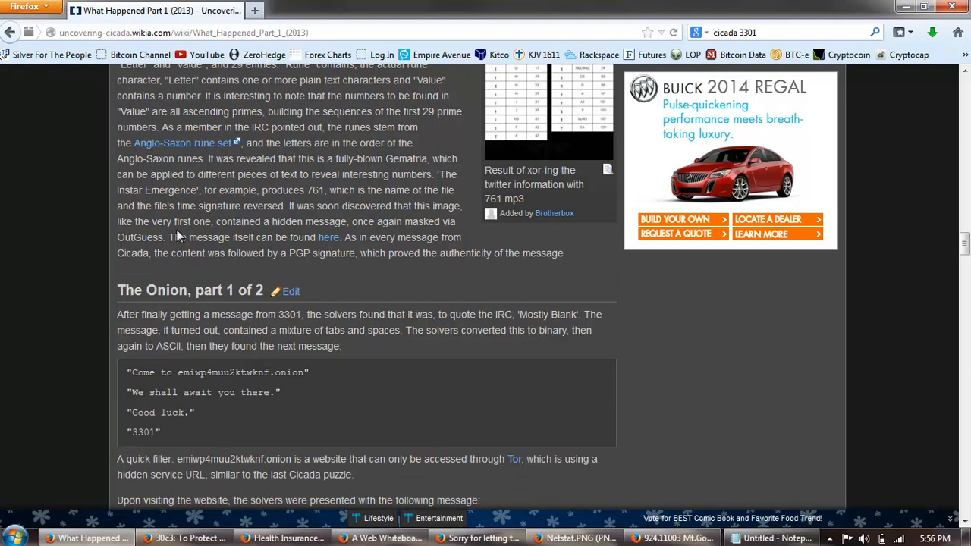
mouse_move(330, 225)
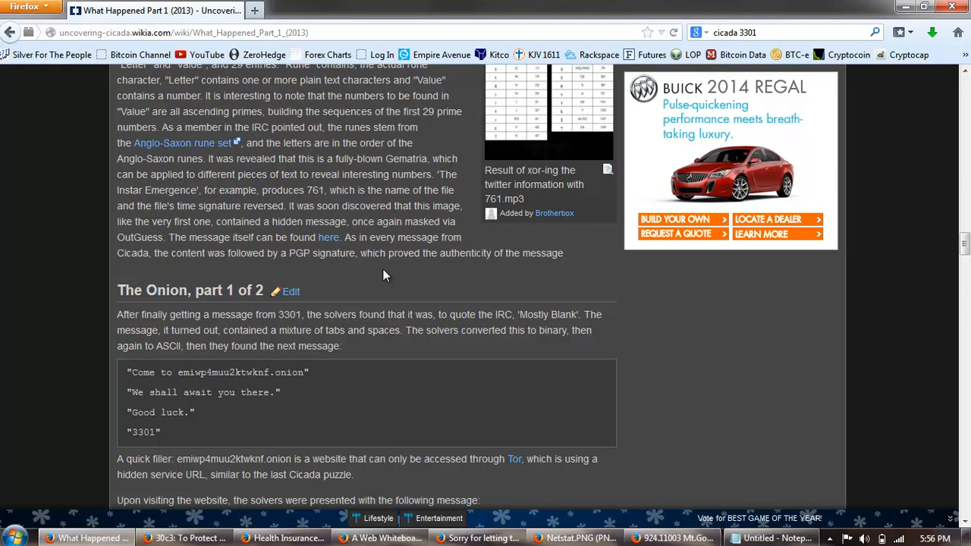
mouse_move(456, 267)
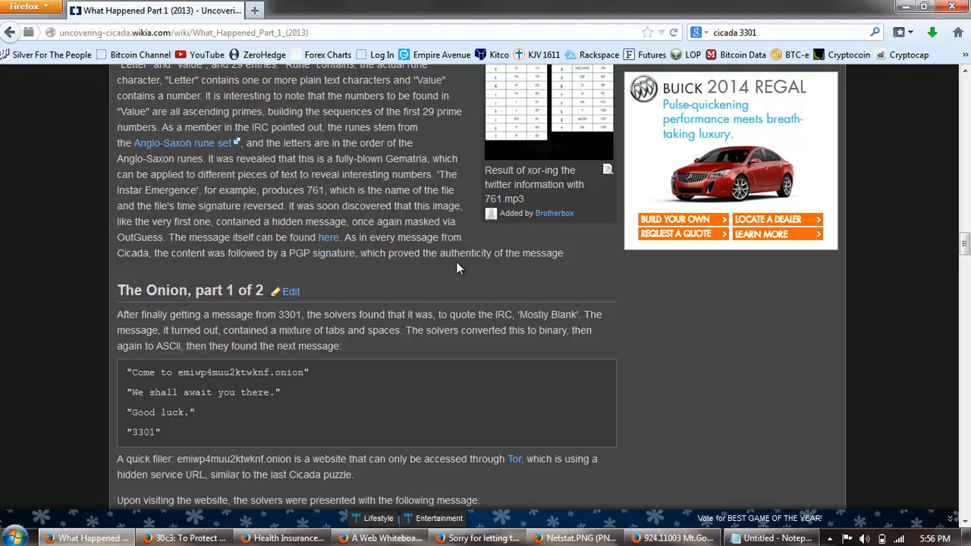
scroll("down", 3)
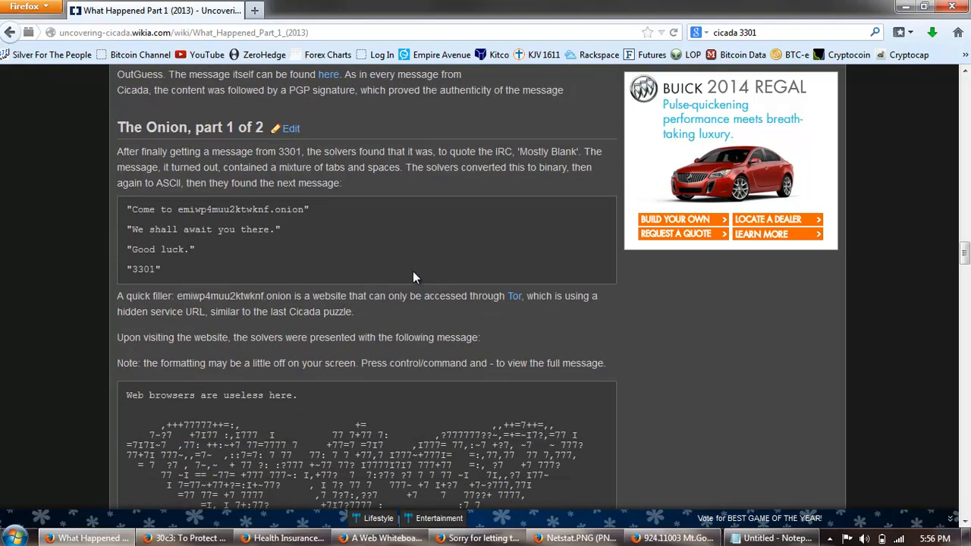
mouse_move(423, 257)
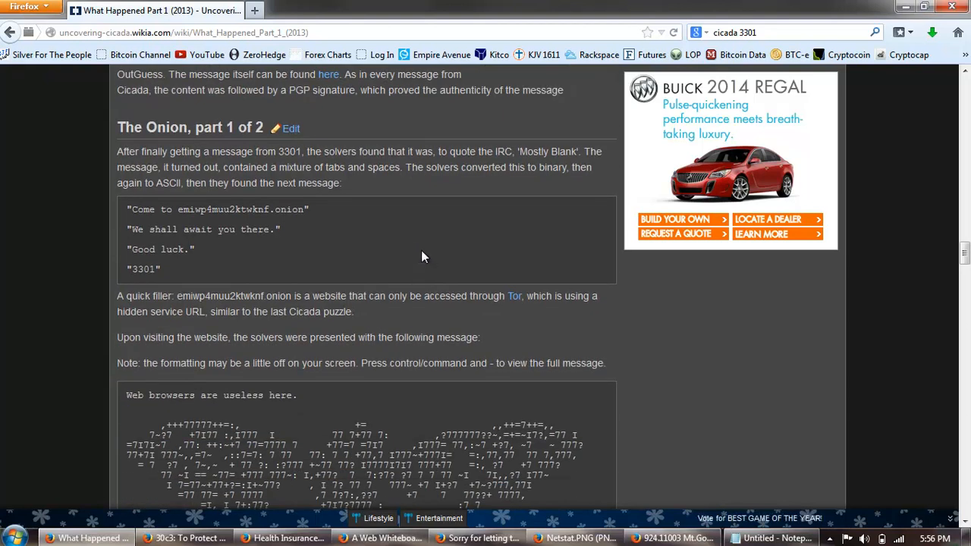
mouse_move(438, 222)
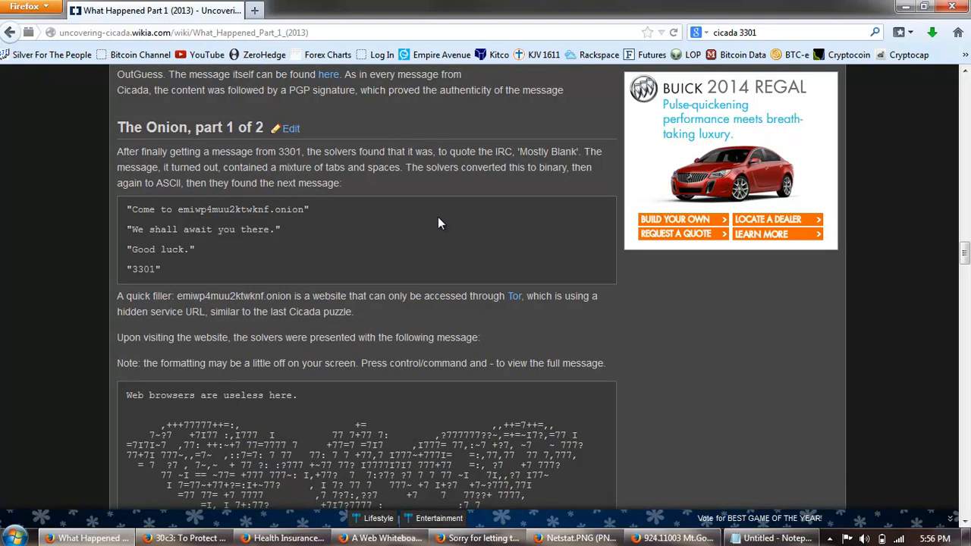
mouse_move(458, 207)
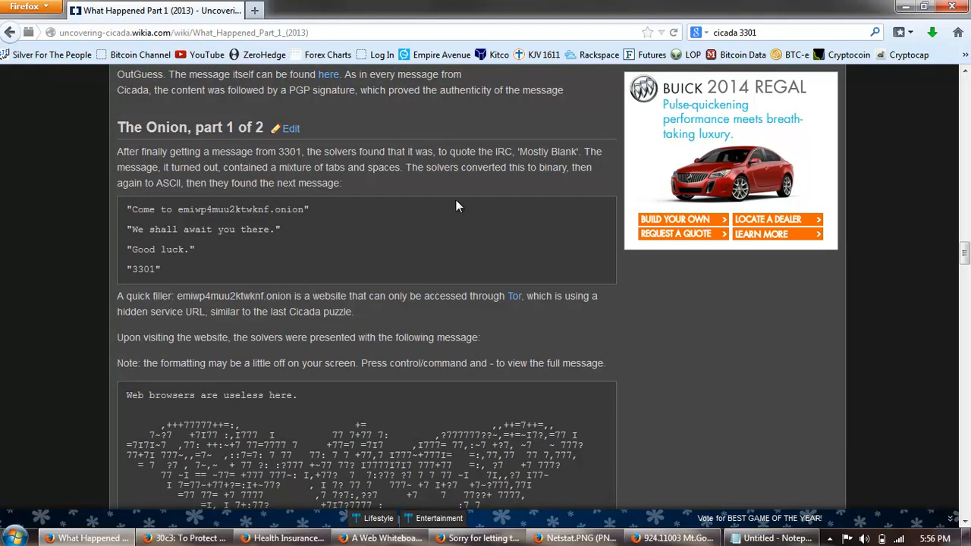
mouse_move(401, 217)
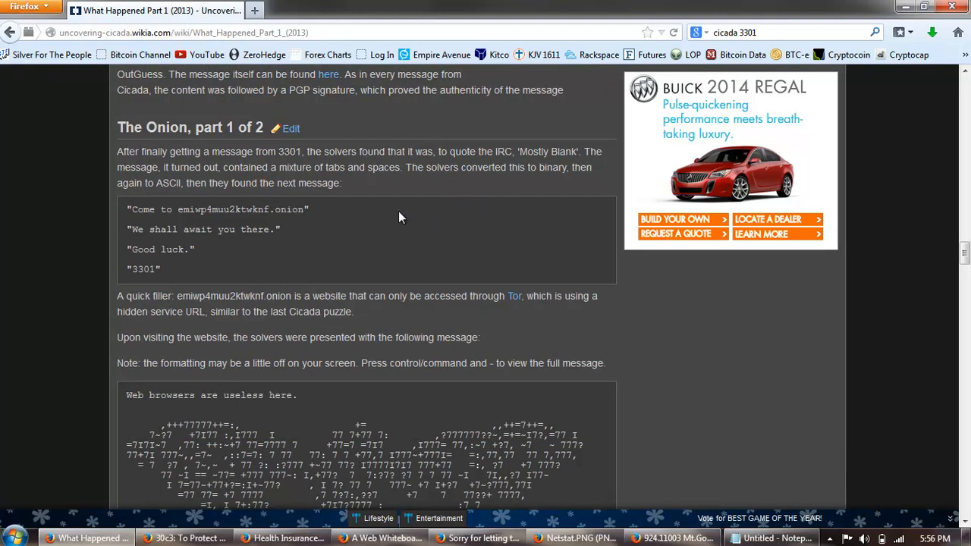
mouse_move(351, 204)
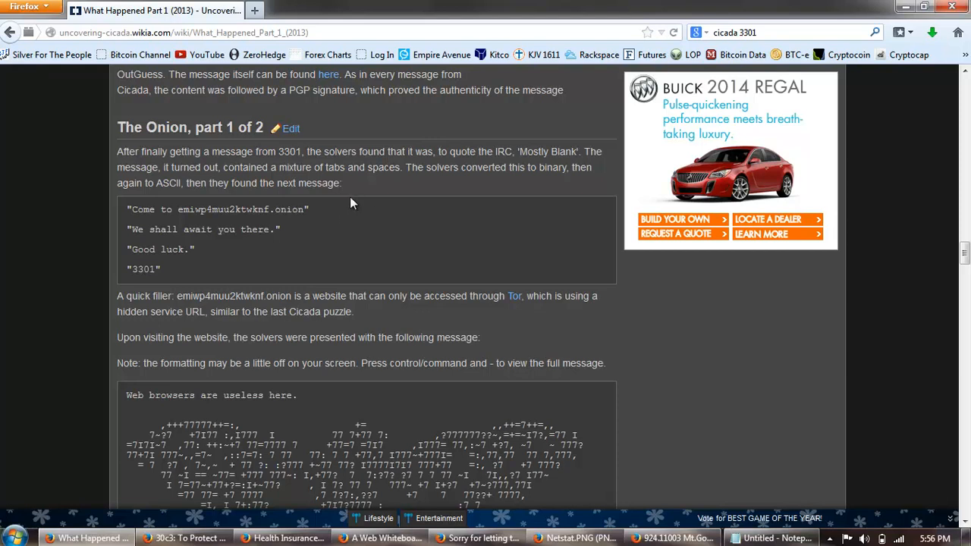
mouse_move(358, 194)
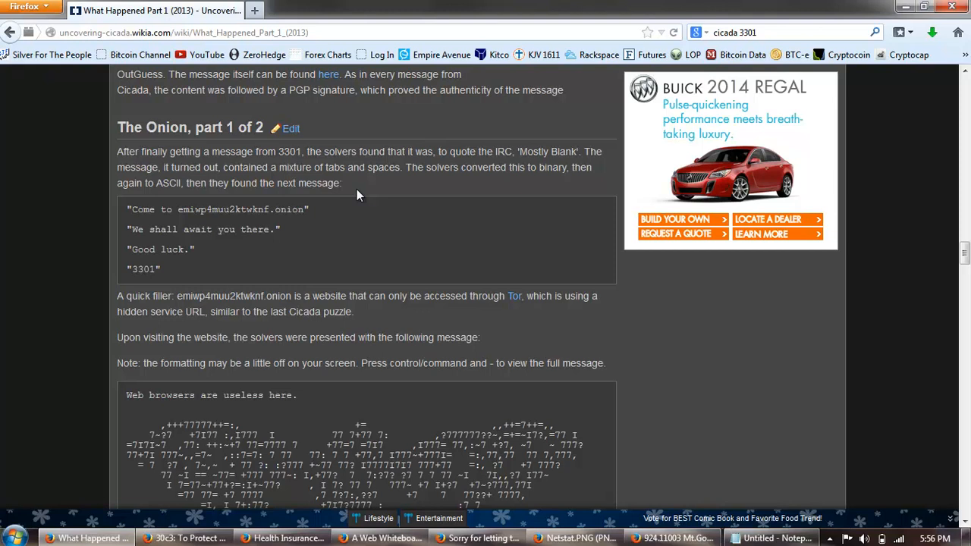
mouse_move(286, 182)
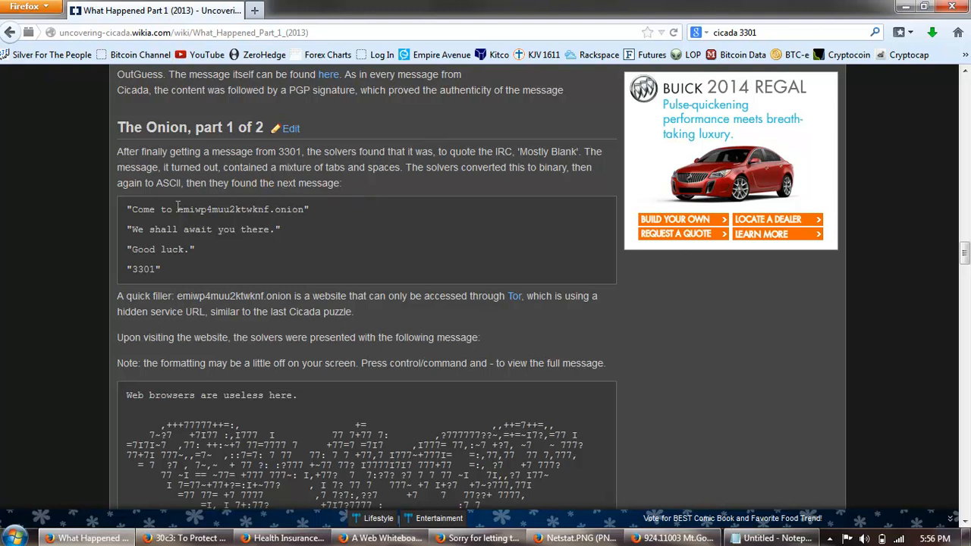
mouse_move(235, 246)
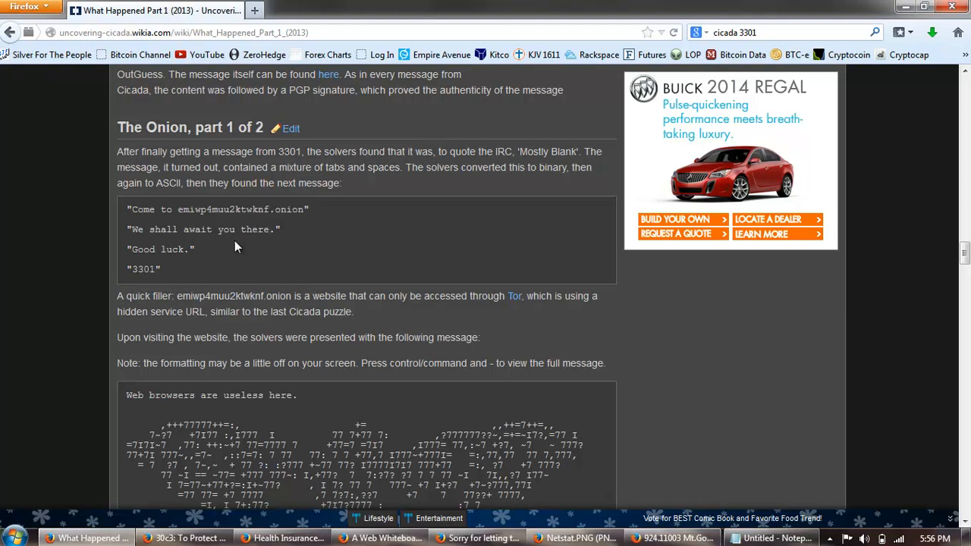
Mark the onion site's 'Web browsers are useless here' line and reach Telnetting in
scroll("down", 3)
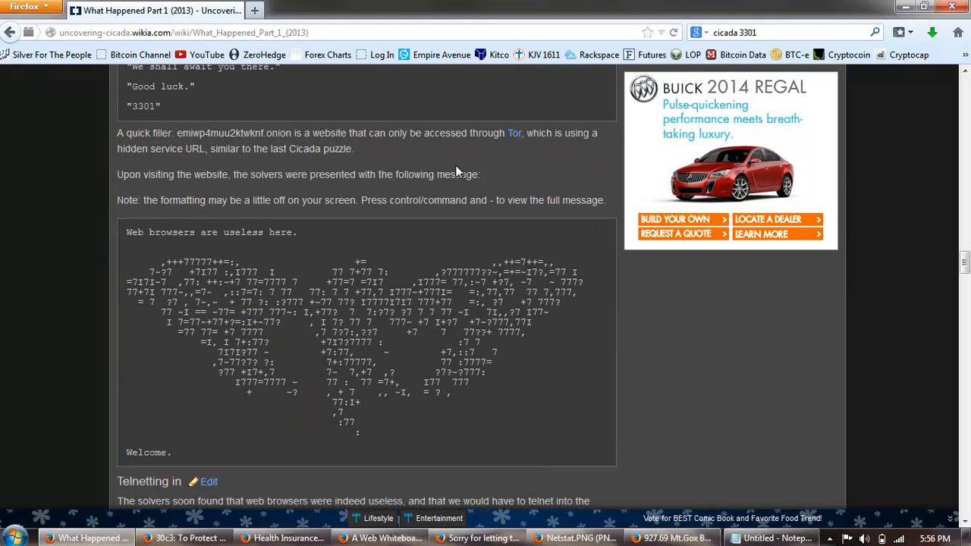
mouse_move(402, 167)
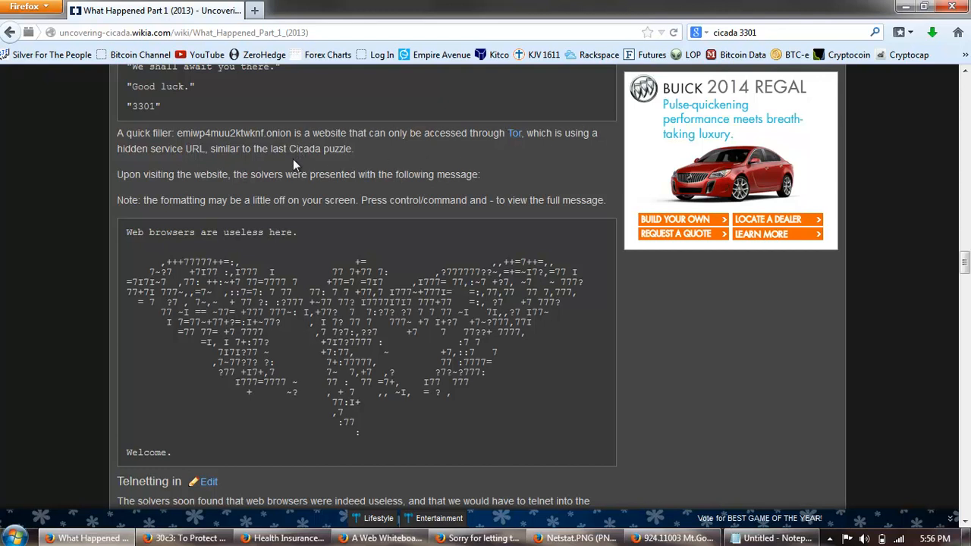
mouse_move(288, 189)
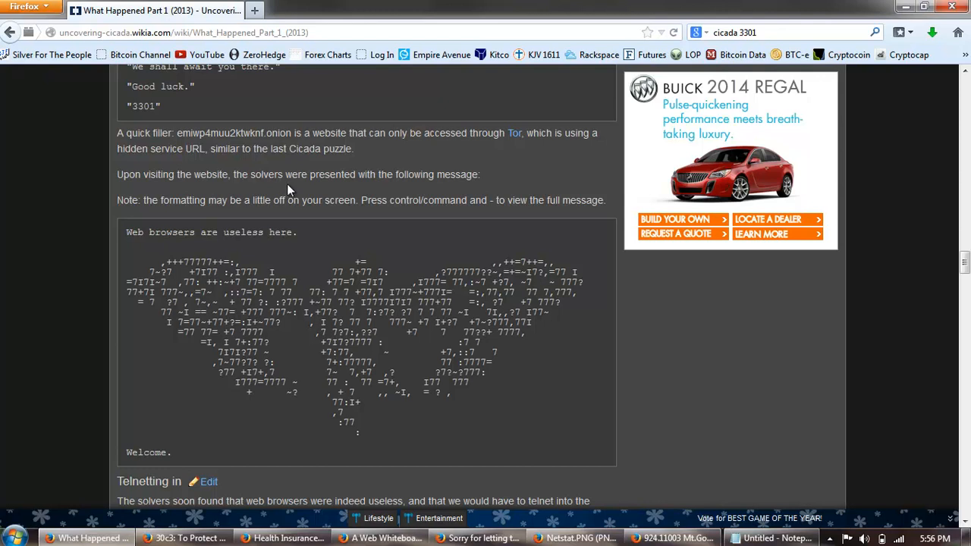
mouse_move(373, 196)
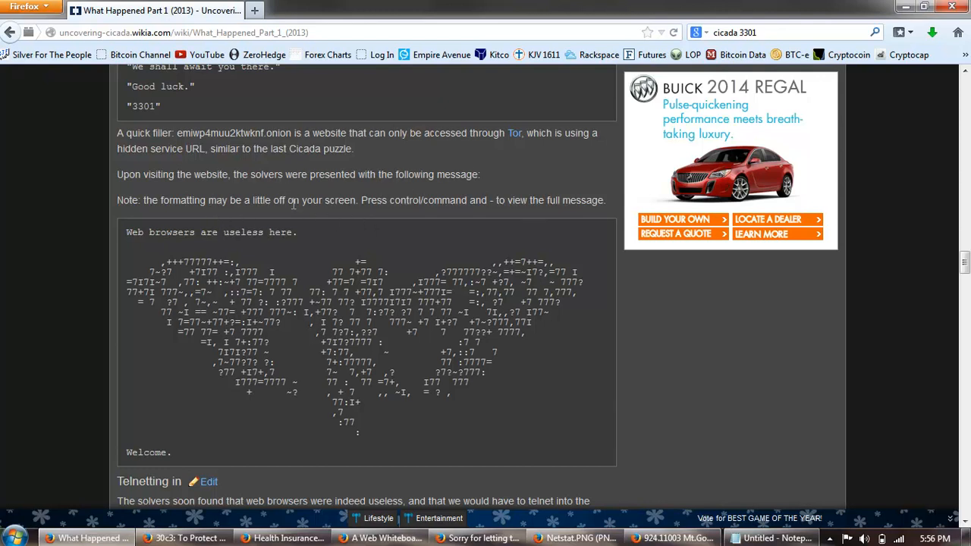
mouse_move(392, 225)
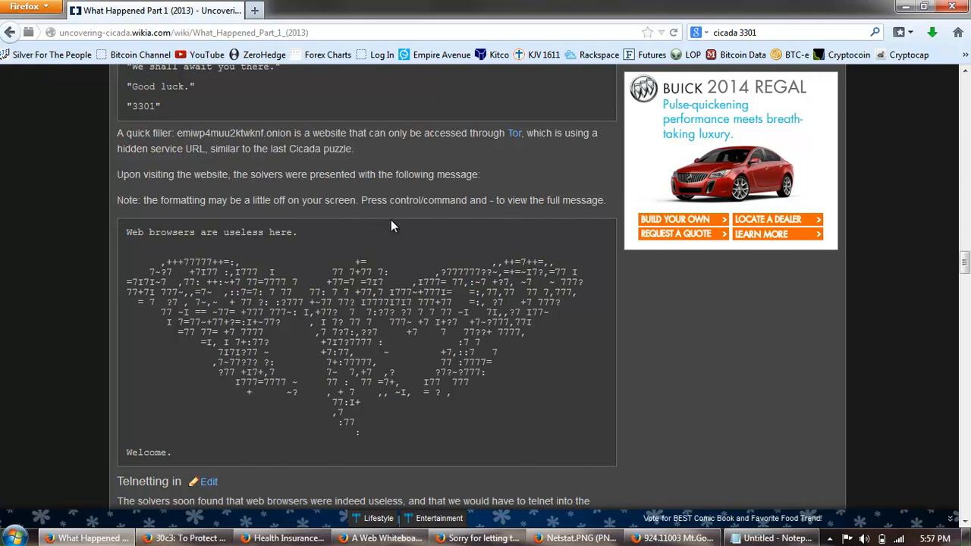
mouse_move(261, 258)
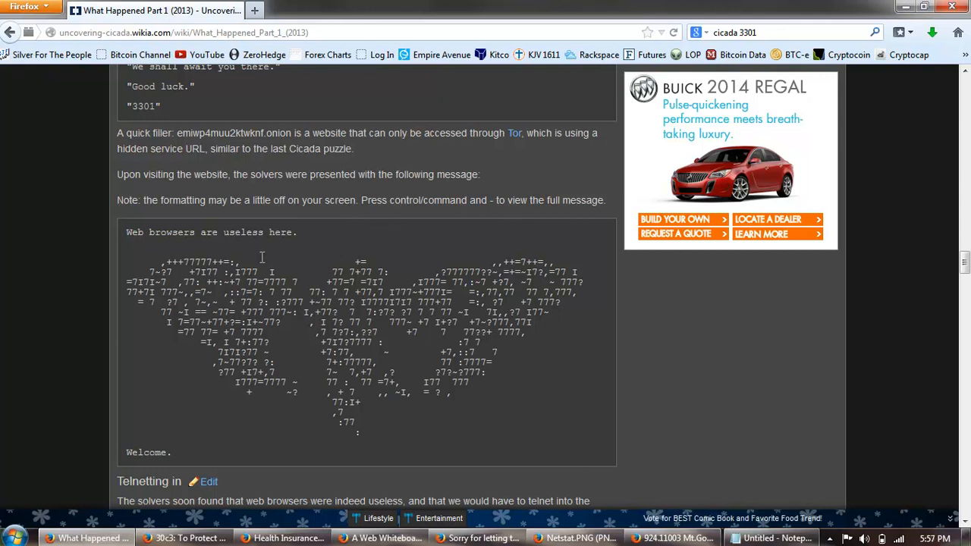
left_click_drag(127, 232, 292, 232)
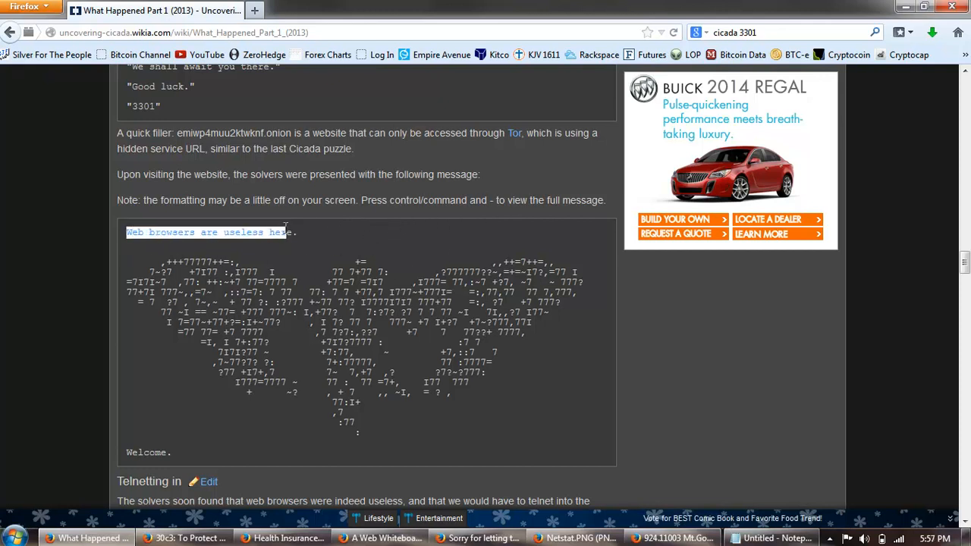
scroll("down", 3)
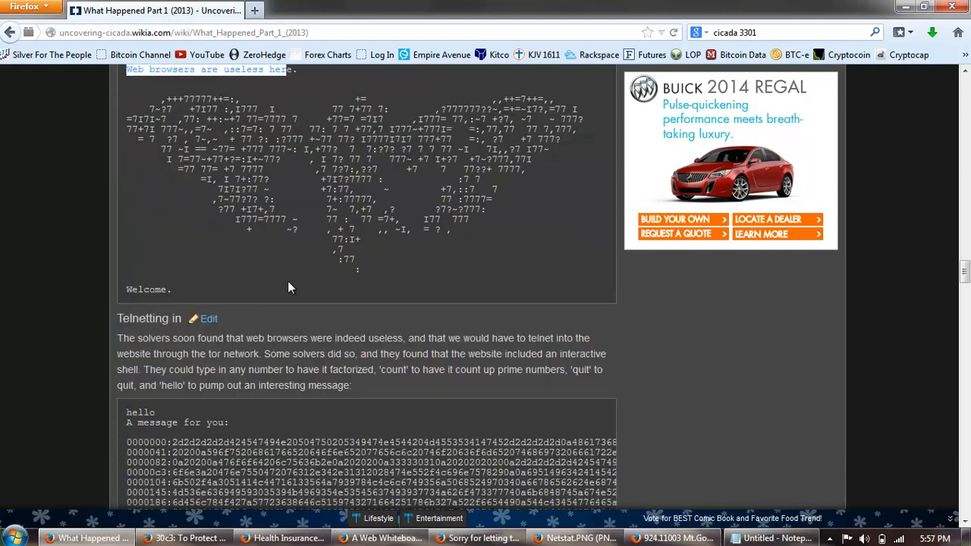
Pick out the word 'telnet' in the Telnetting in paragraph and view its hex message dump
scroll("down", 3)
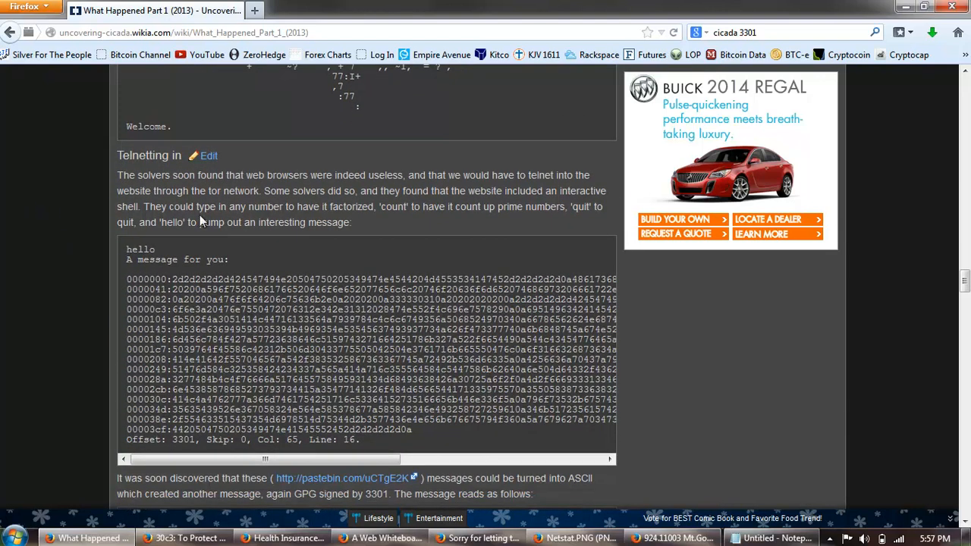
mouse_move(370, 191)
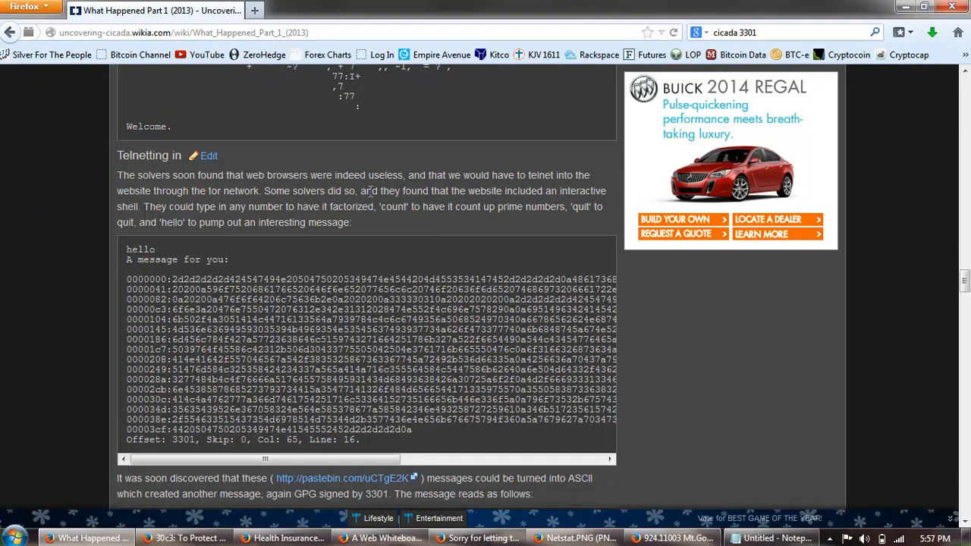
mouse_move(483, 203)
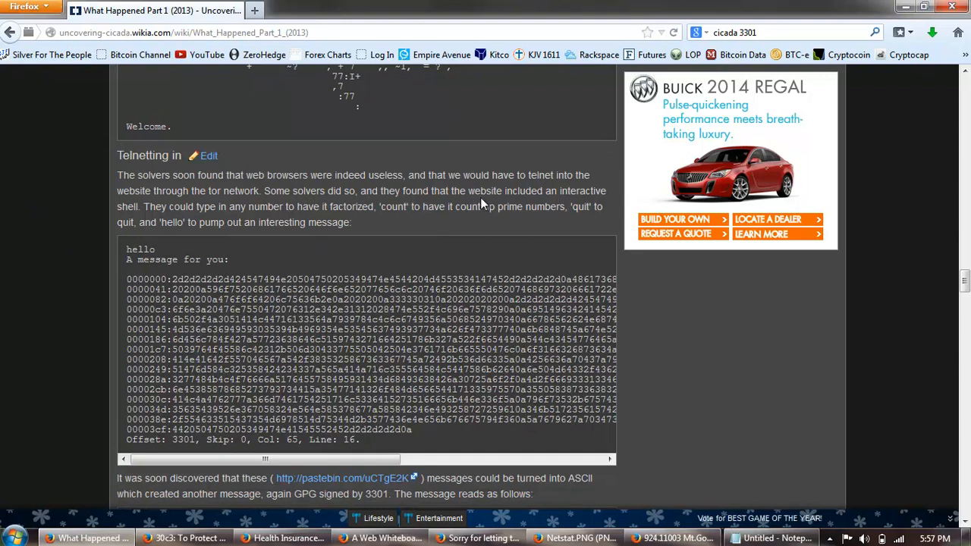
mouse_move(219, 208)
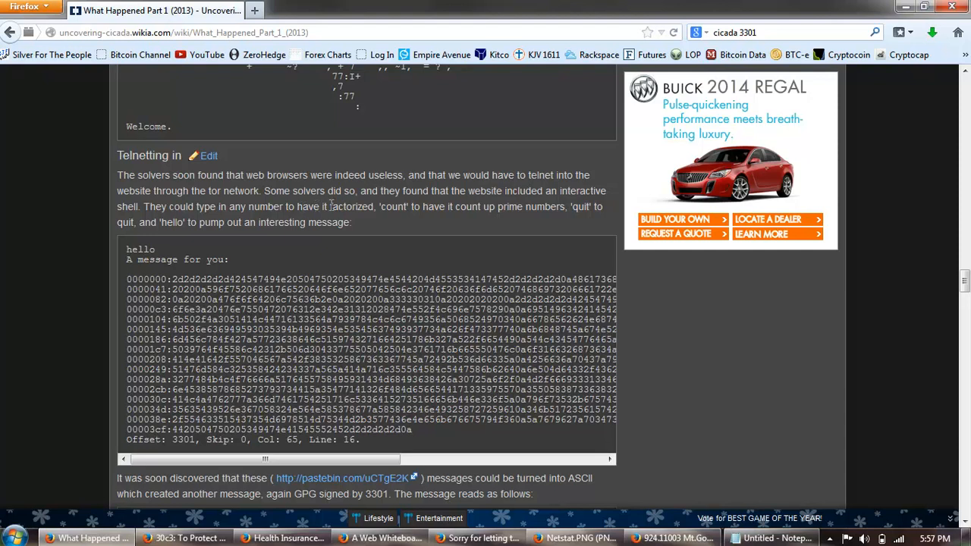
mouse_move(500, 186)
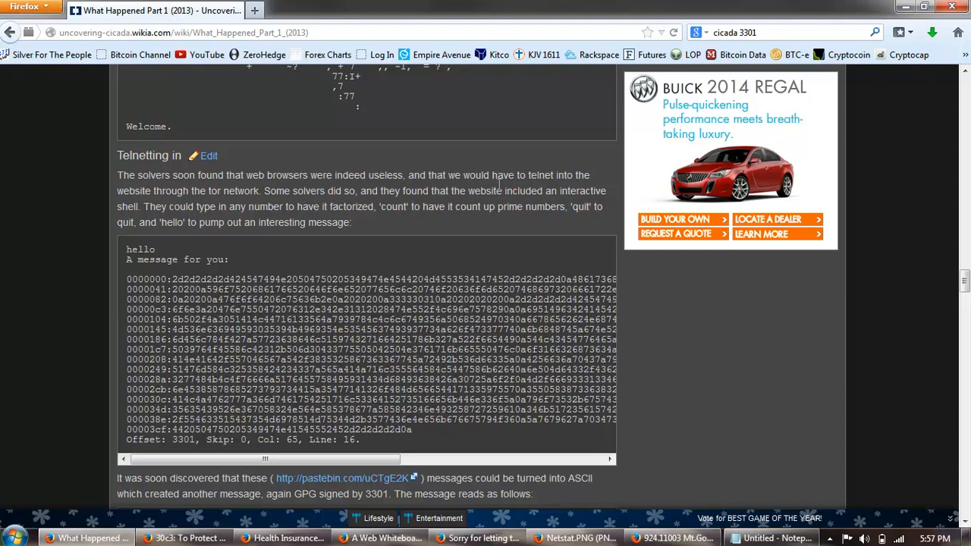
mouse_move(531, 217)
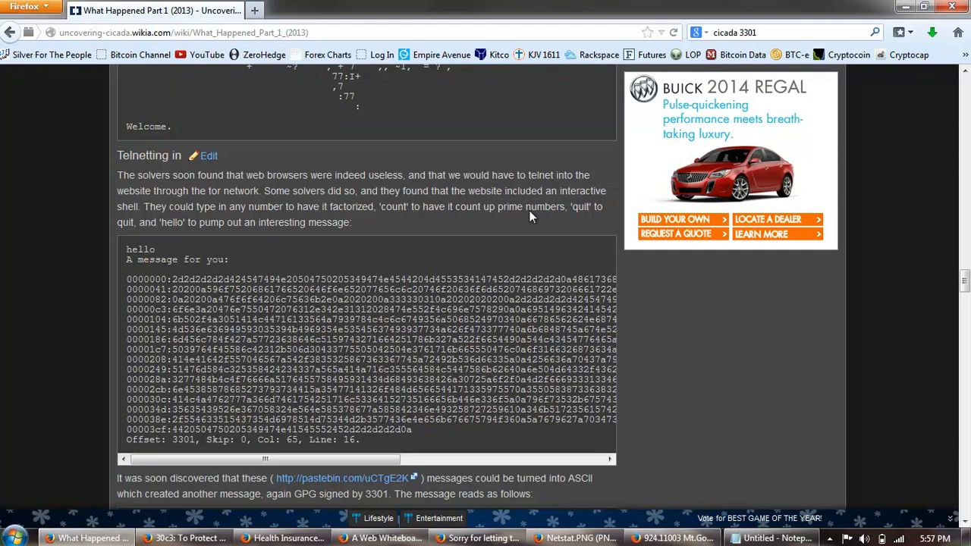
double_click(543, 176)
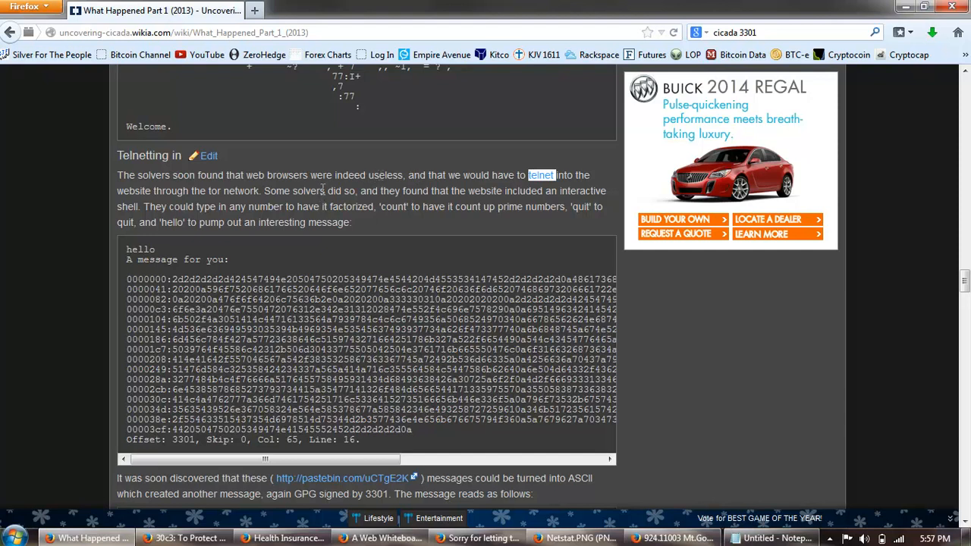
mouse_move(416, 173)
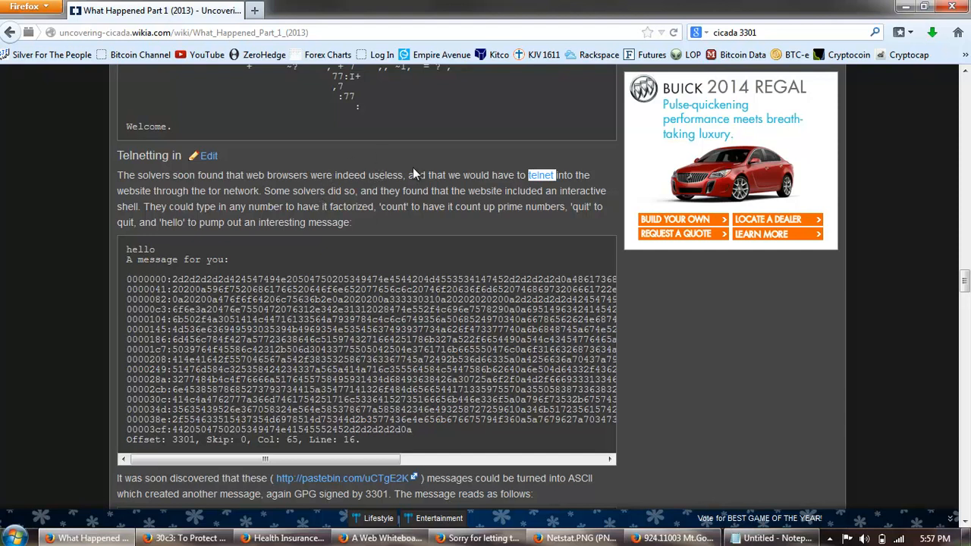
mouse_move(349, 188)
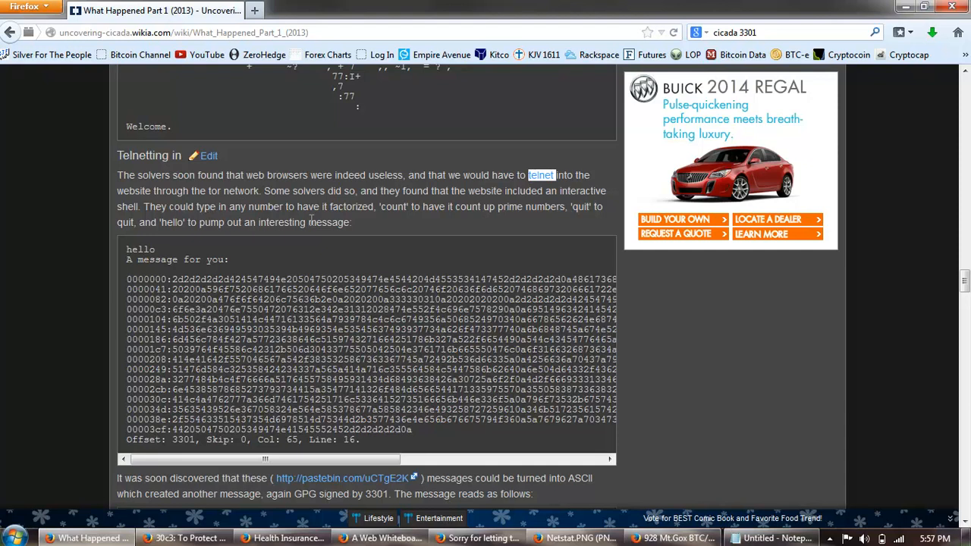
mouse_move(402, 218)
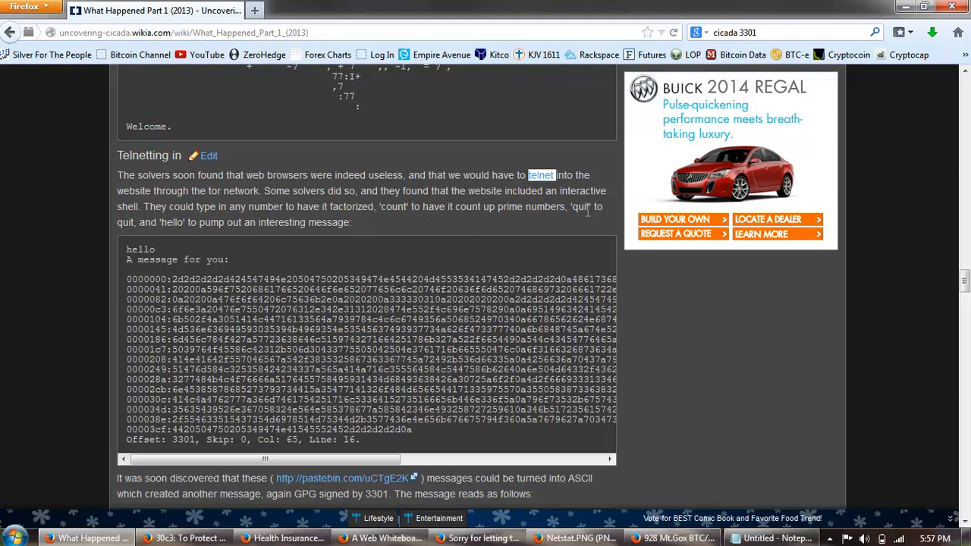
mouse_move(337, 233)
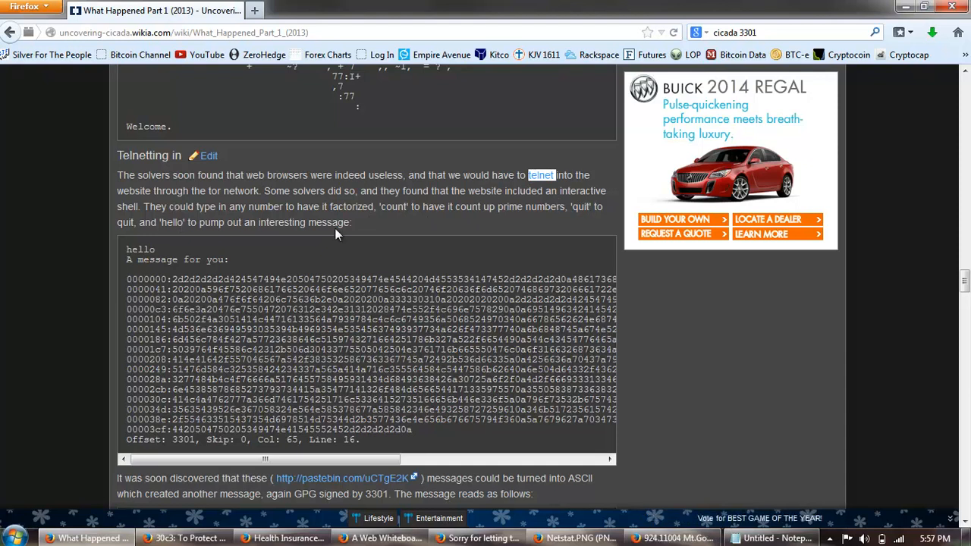
scroll("down", 3)
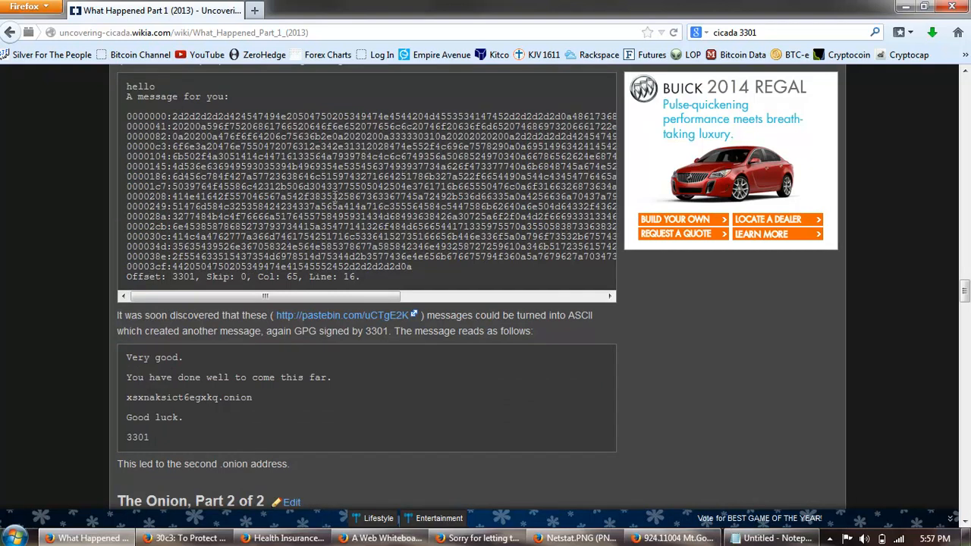
mouse_move(273, 326)
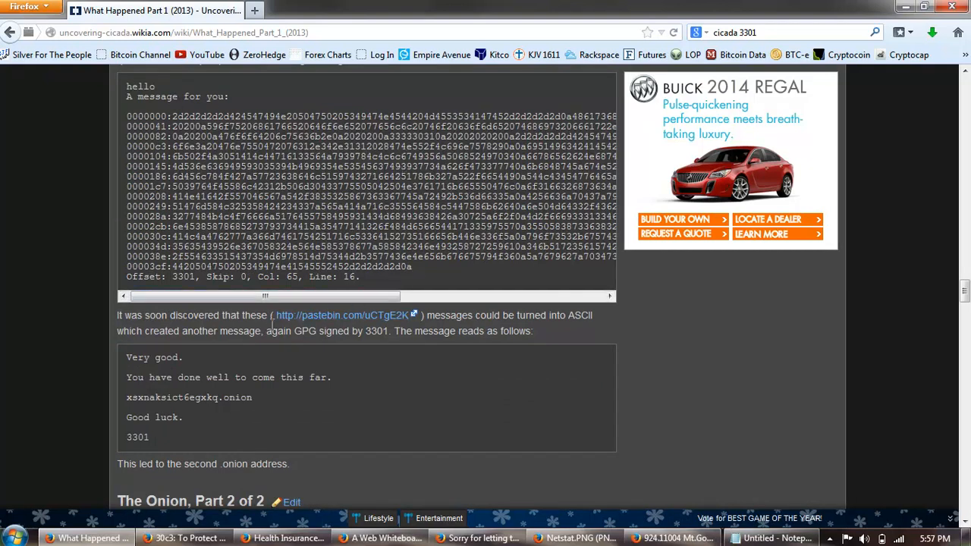
mouse_move(352, 344)
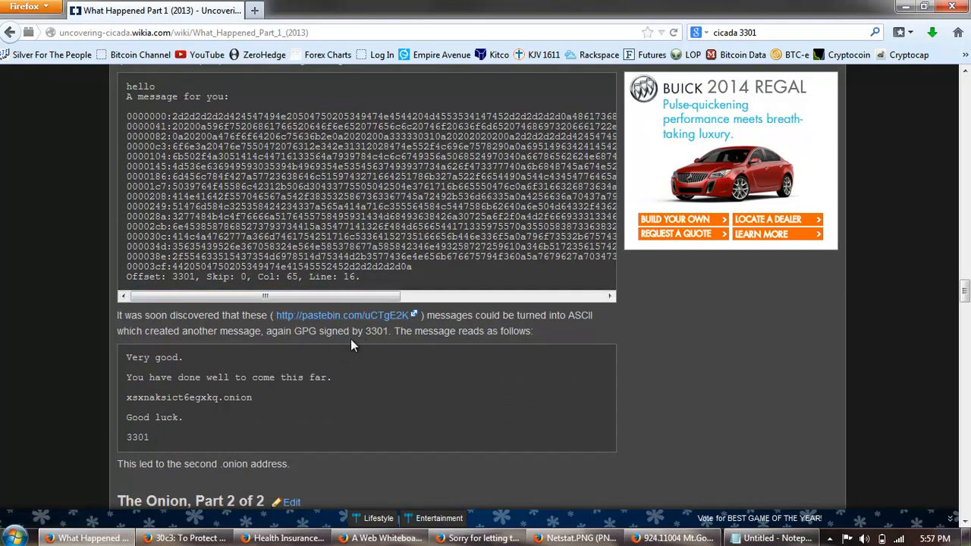
mouse_move(552, 335)
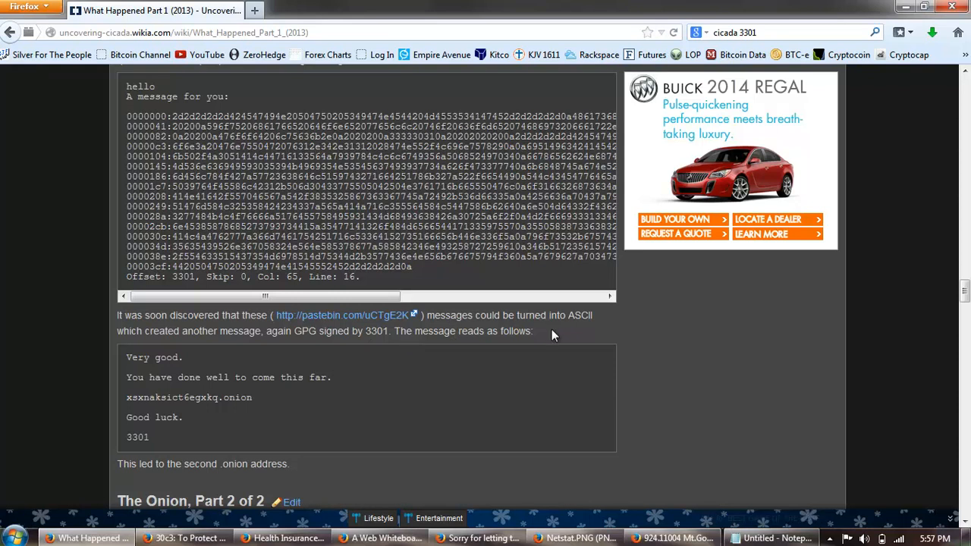
mouse_move(264, 336)
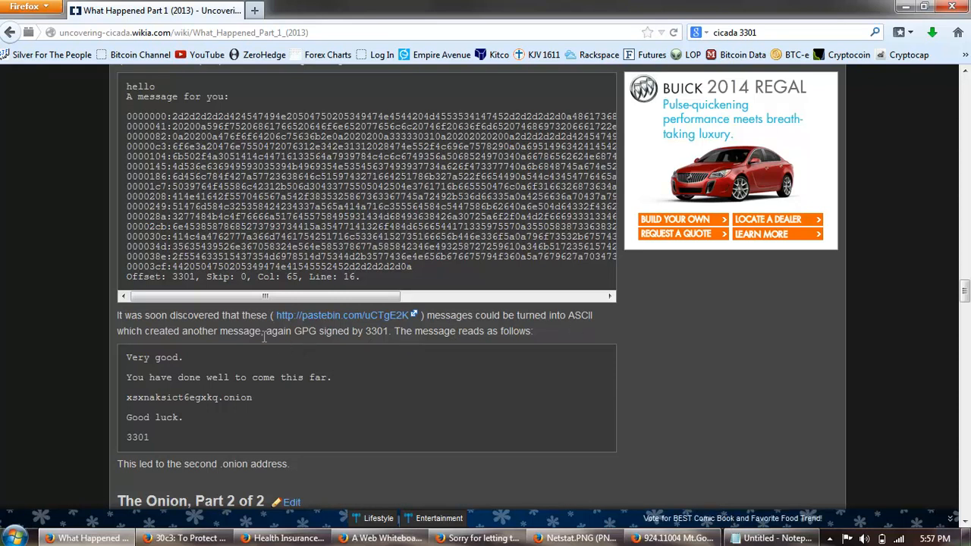
mouse_move(315, 346)
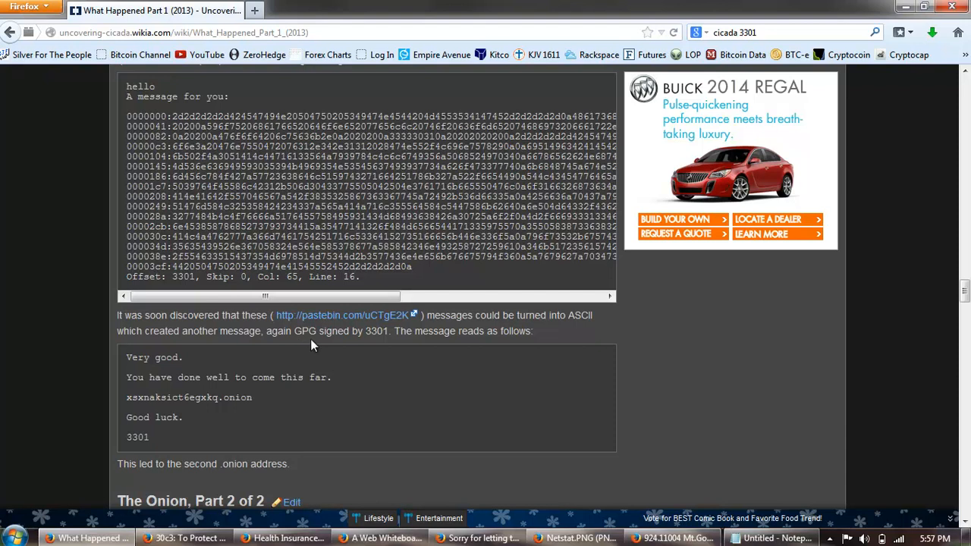
mouse_move(239, 378)
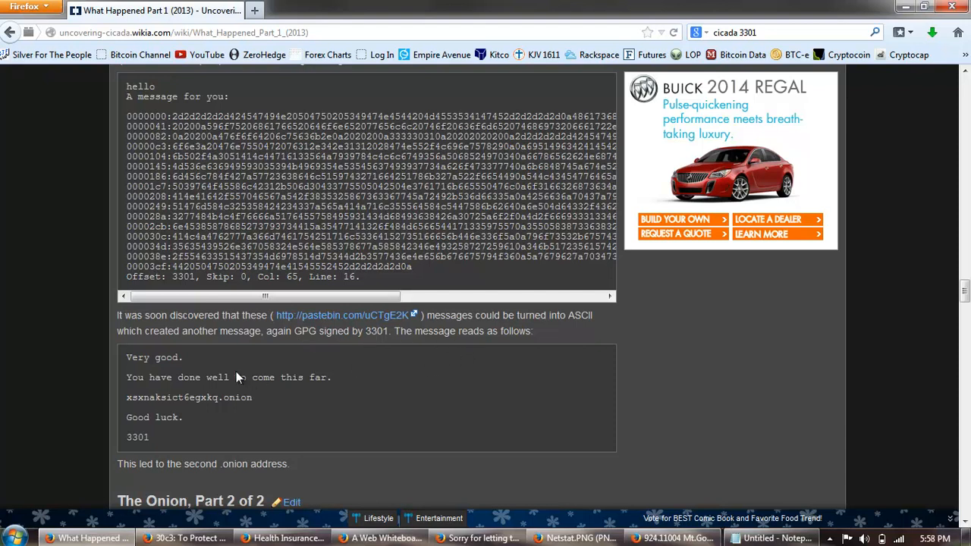
mouse_move(352, 381)
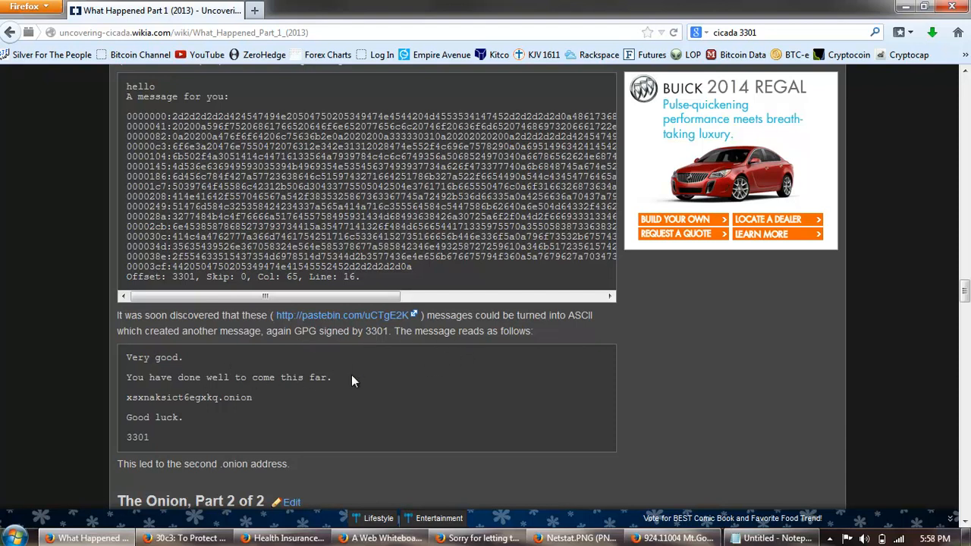
Move past the second GPG message to The Onion, Part 2 of 2 and its page source
scroll("down", 3)
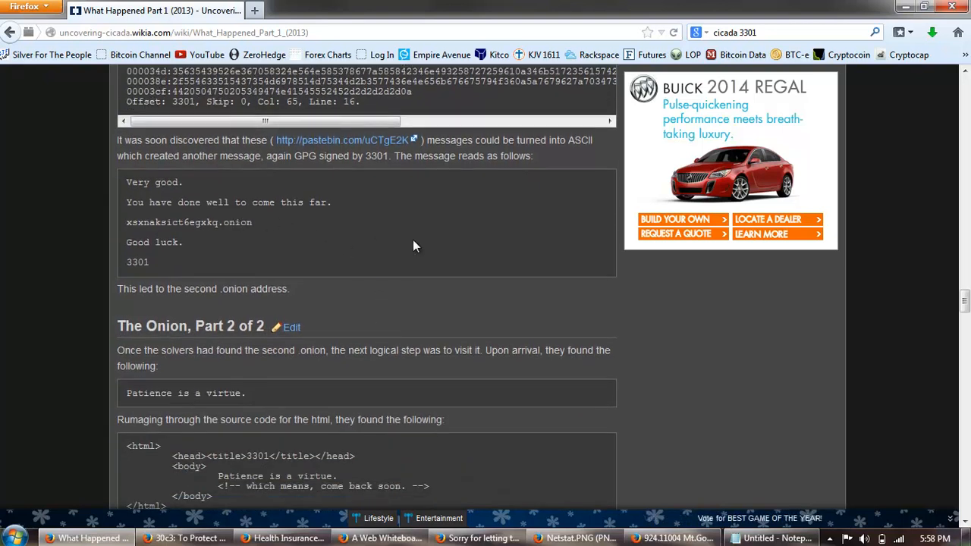
scroll("down", 3)
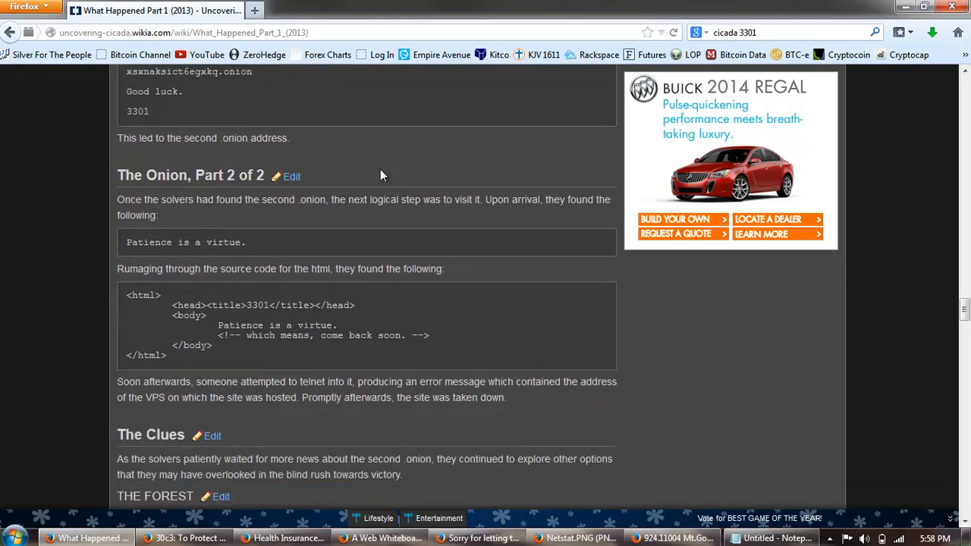
mouse_move(382, 223)
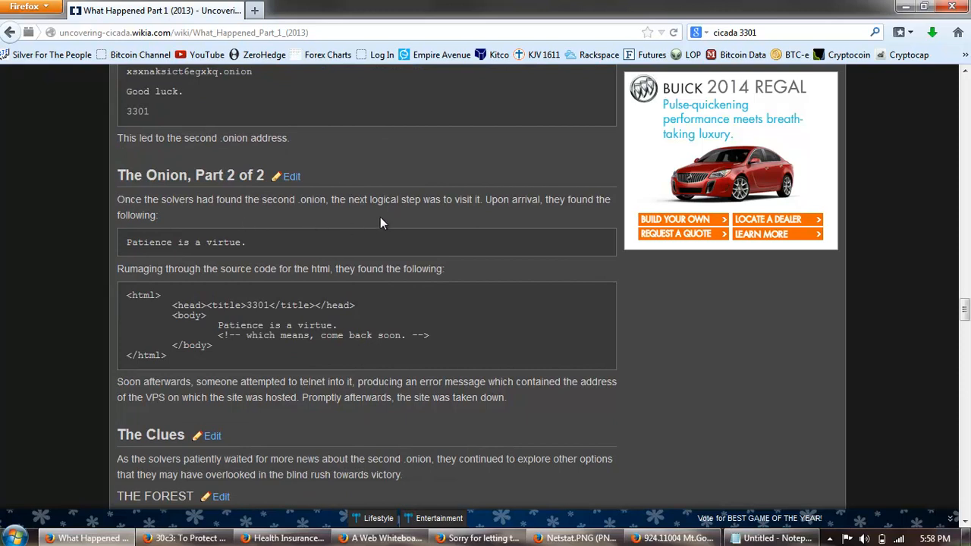
mouse_move(316, 248)
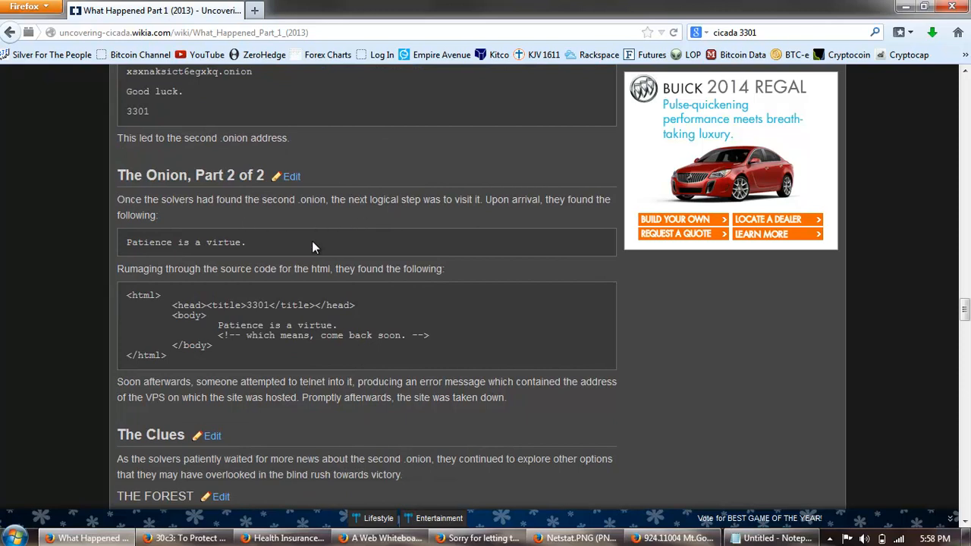
mouse_move(266, 235)
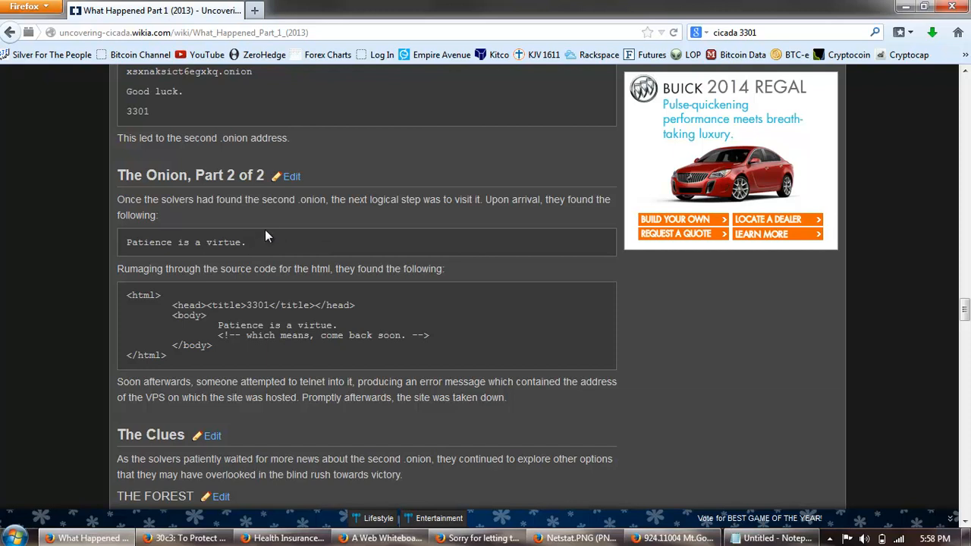
mouse_move(258, 267)
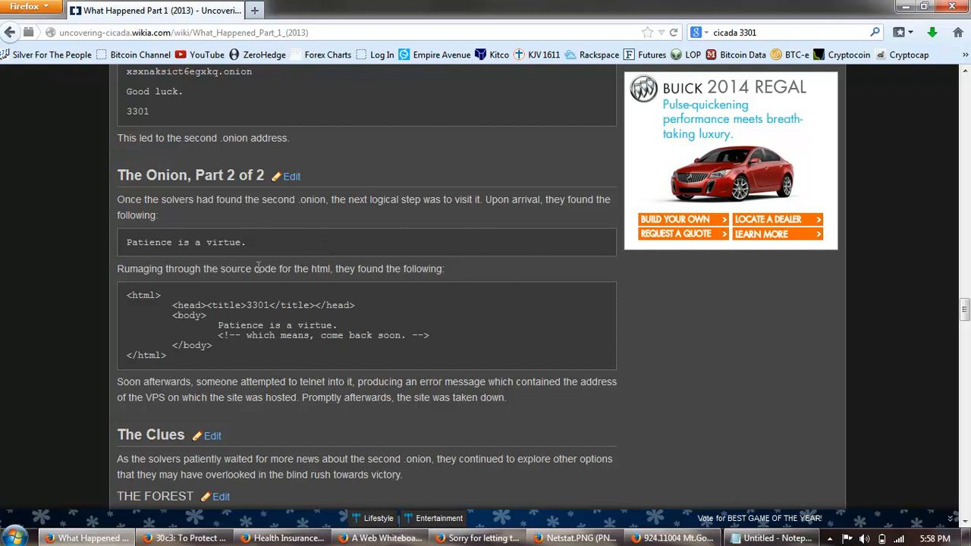
Bring The Clues heading and THE FOREST message box into view, highlighting a word there
scroll("down", 3)
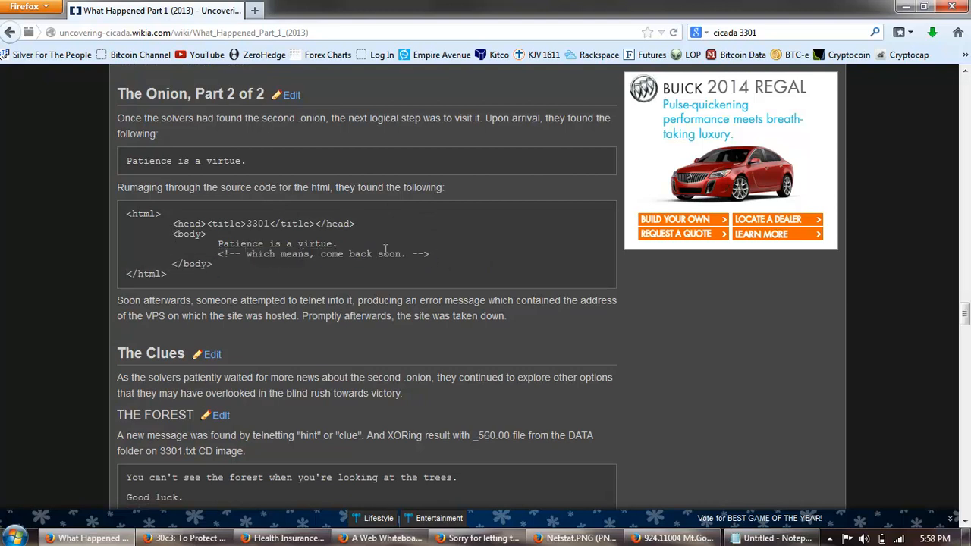
scroll("down", 3)
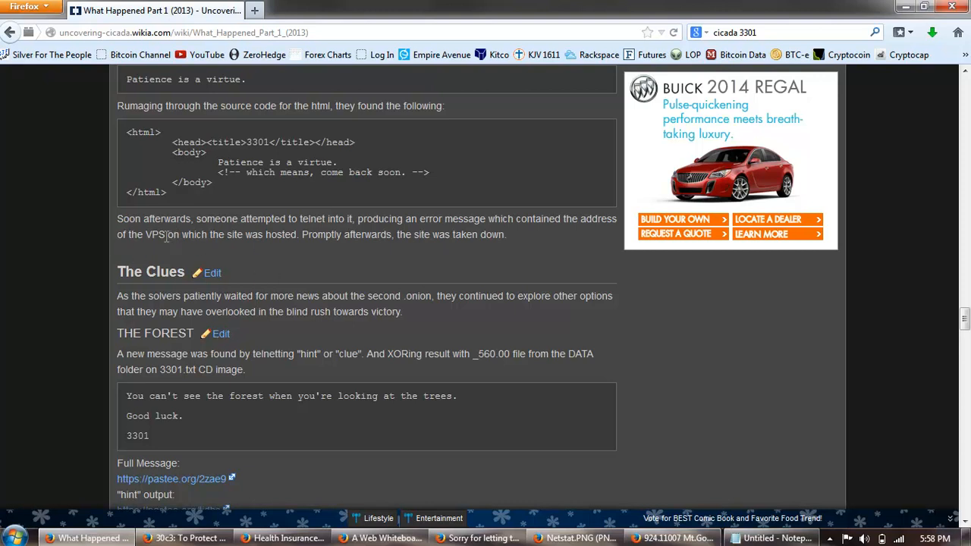
double_click(154, 234)
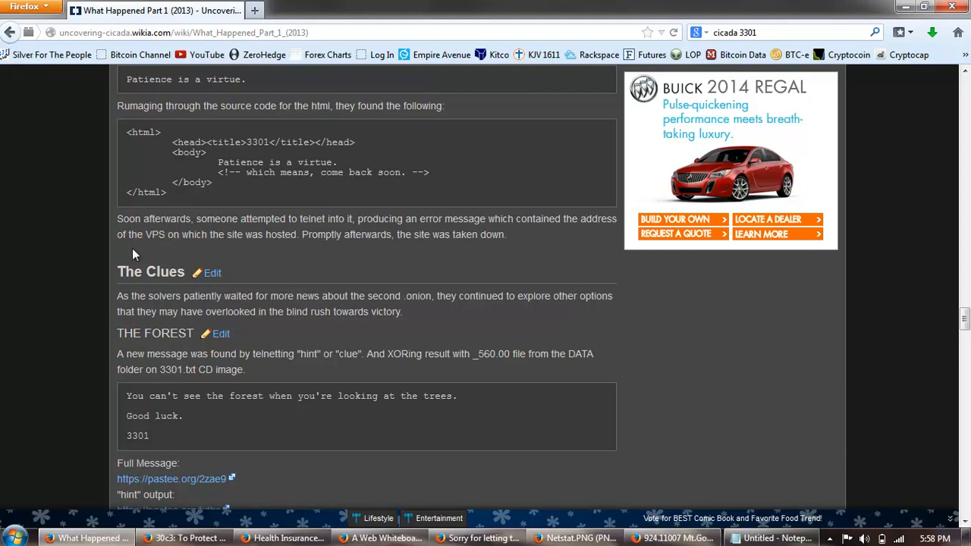
mouse_move(261, 256)
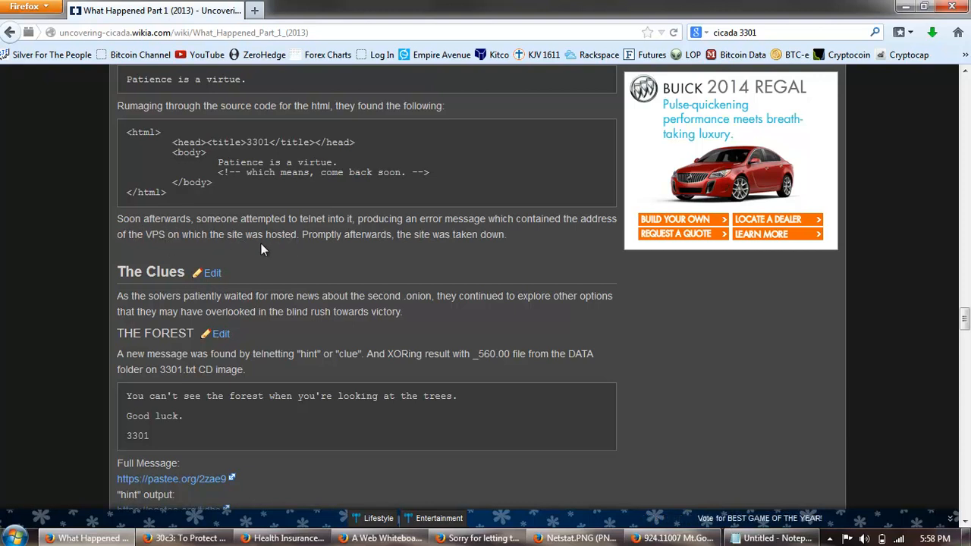
mouse_move(392, 234)
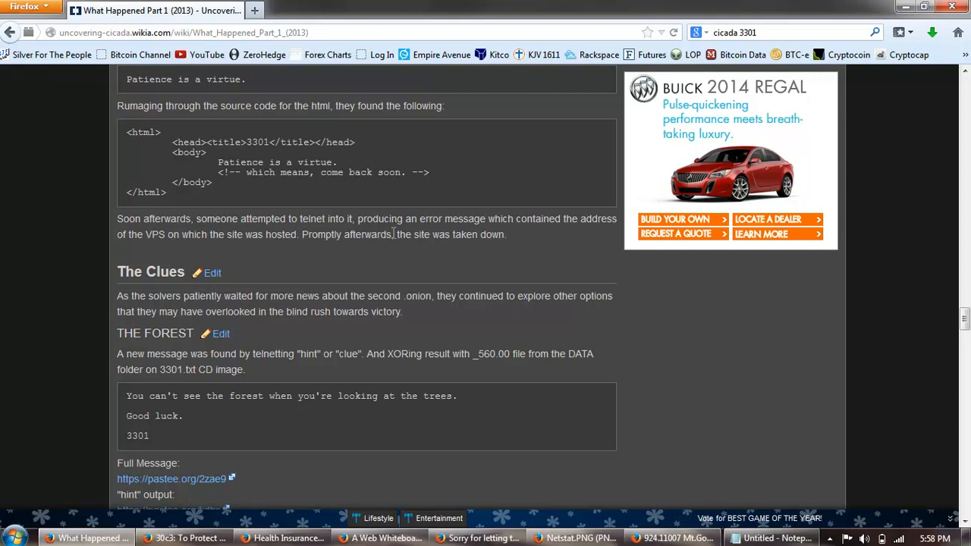
scroll("down", 3)
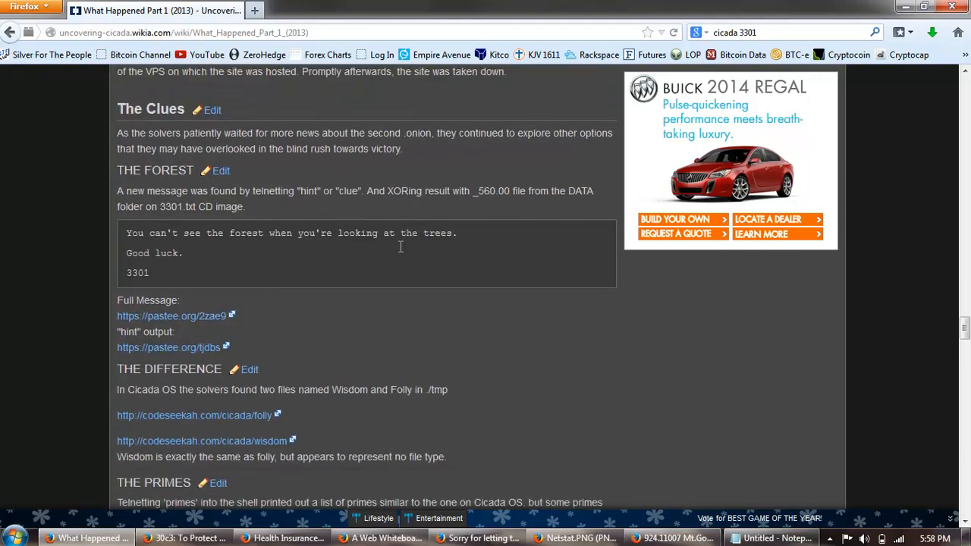
mouse_move(358, 173)
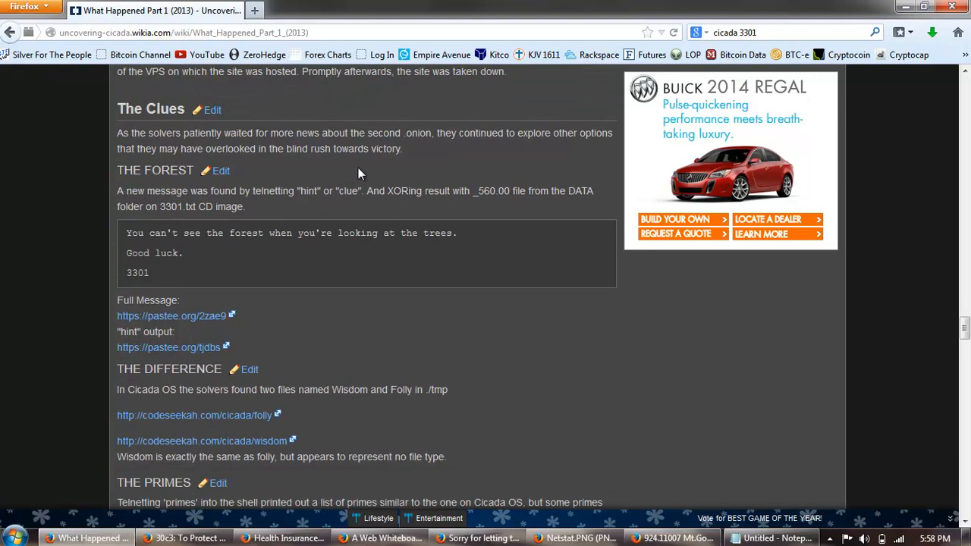
mouse_move(478, 161)
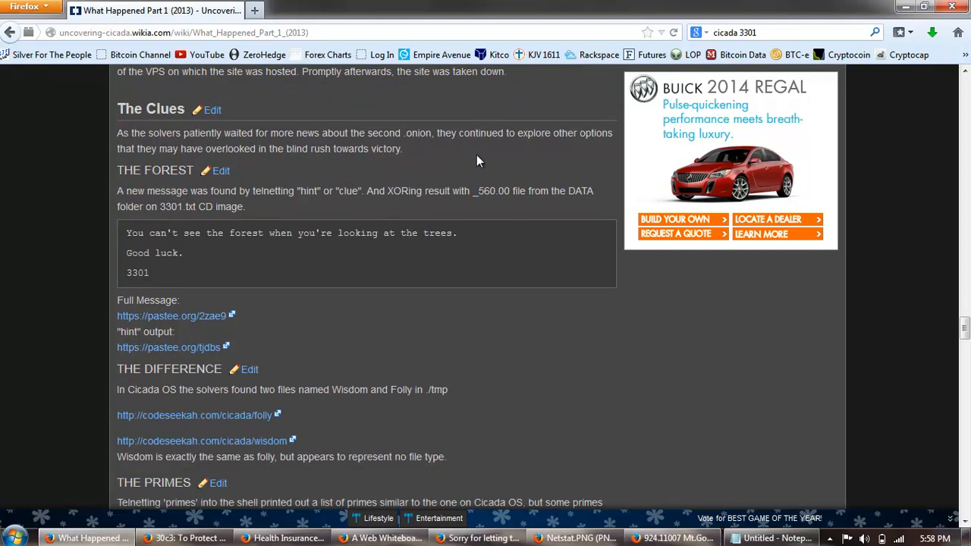
mouse_move(233, 173)
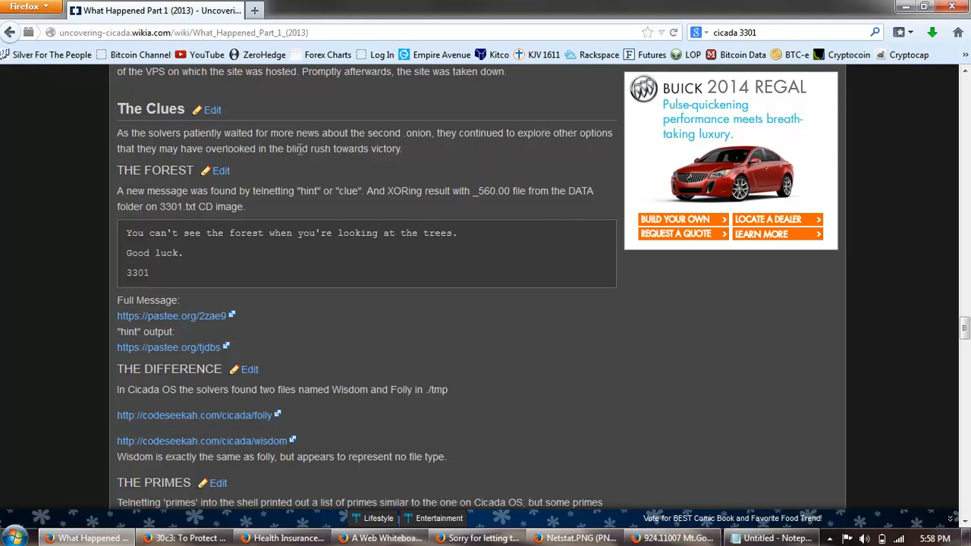
mouse_move(346, 149)
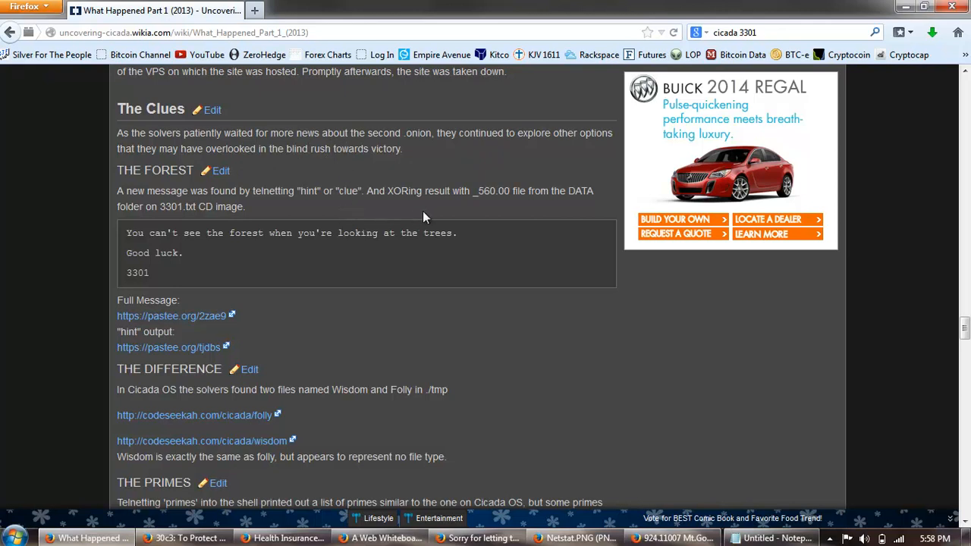
mouse_move(520, 206)
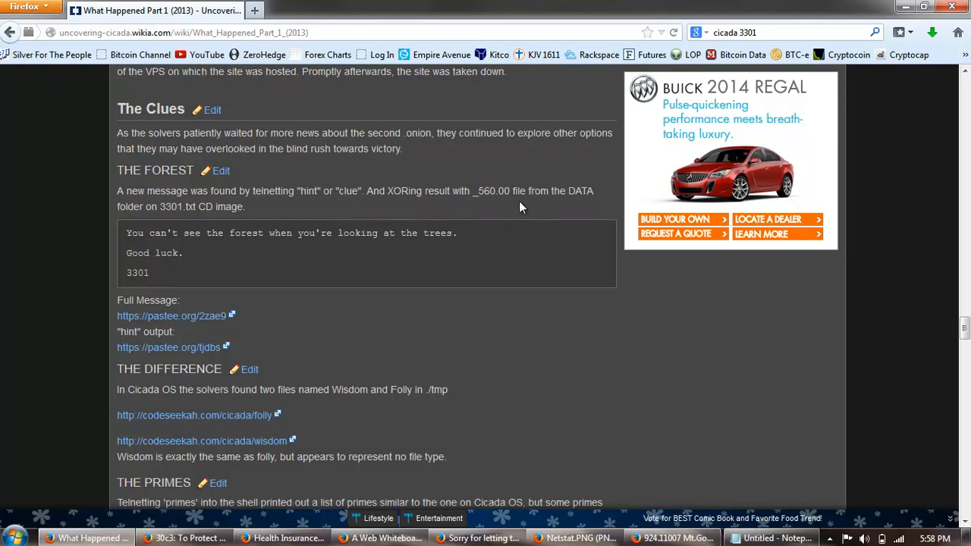
mouse_move(309, 243)
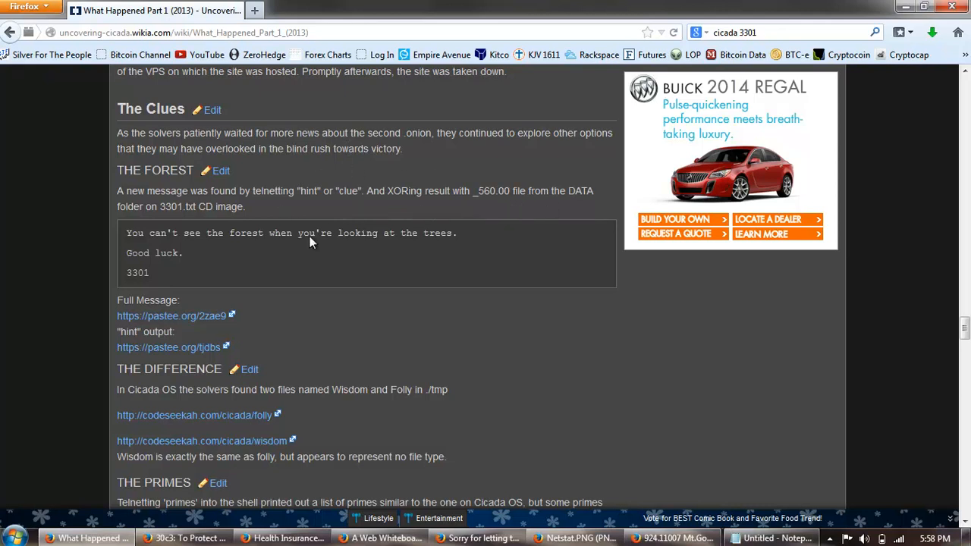
mouse_move(250, 261)
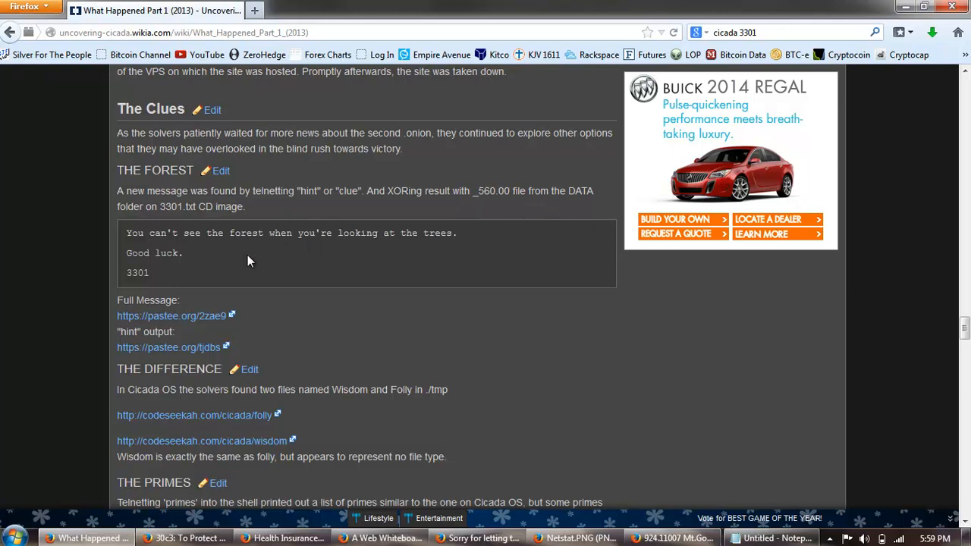
mouse_move(231, 255)
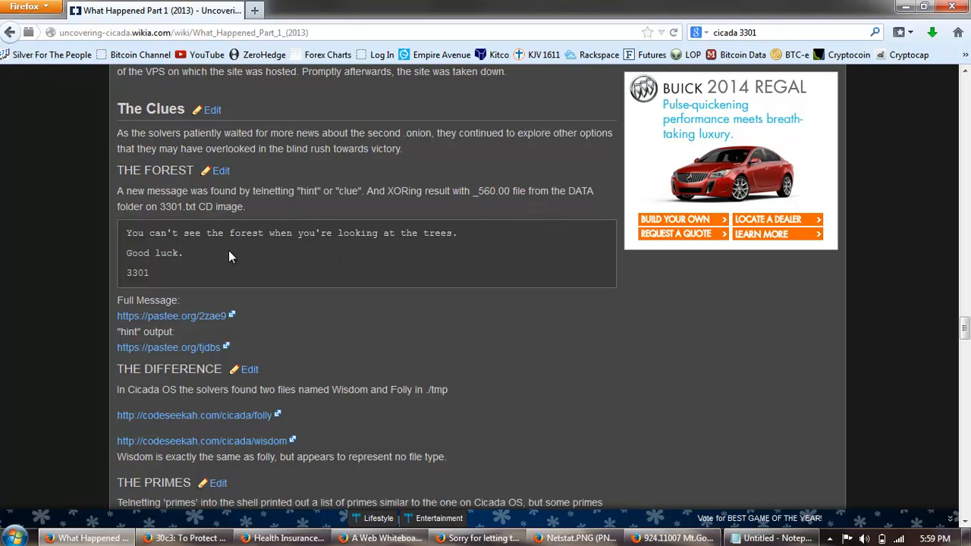
Move down to THE DIFFERENCE section about the Wisdom and Folly files
scroll("down", 3)
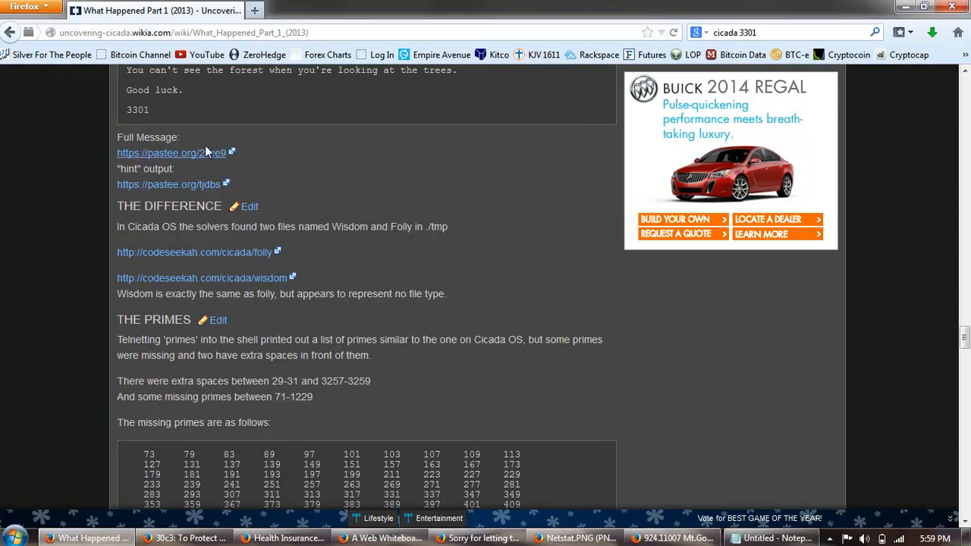
mouse_move(129, 246)
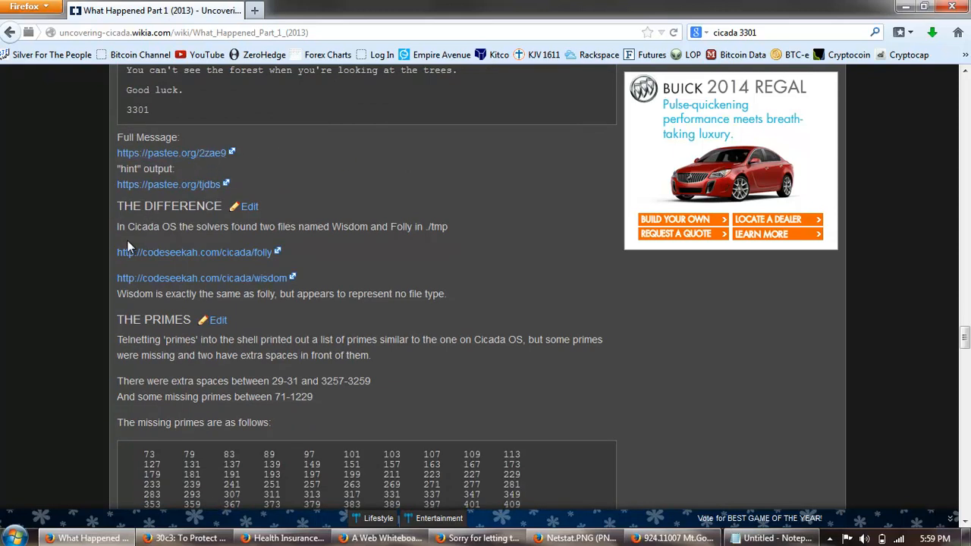
mouse_move(344, 249)
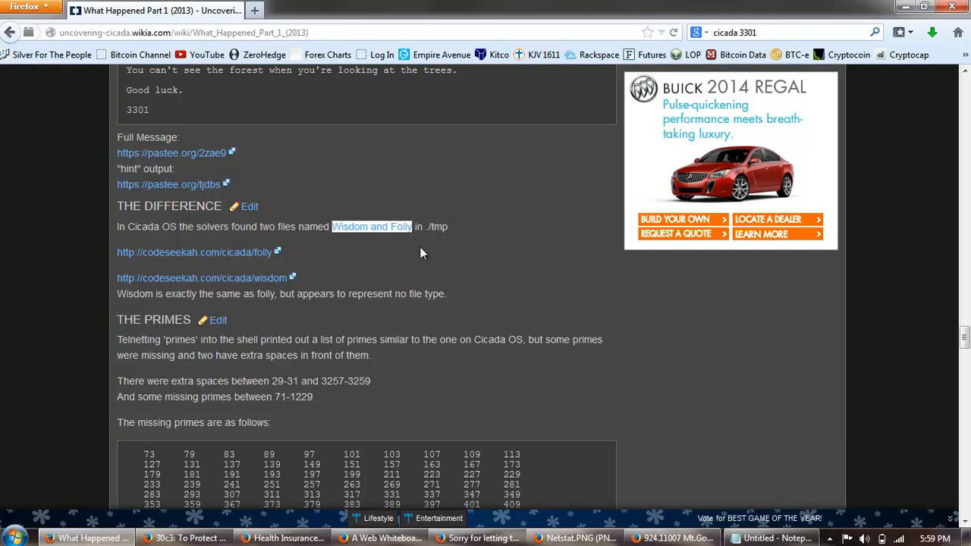
Show THE PRIMES section with its full table of missing primes
scroll("down", 3)
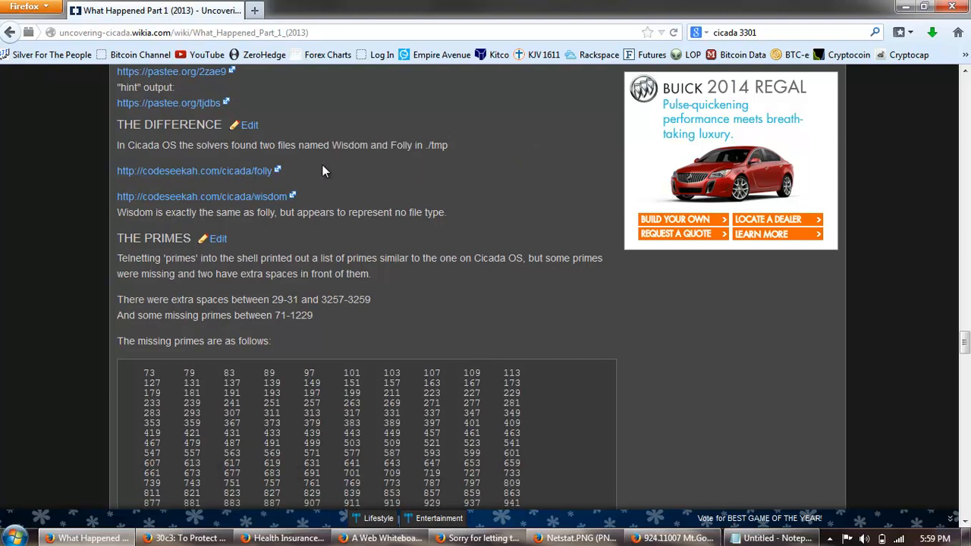
mouse_move(340, 156)
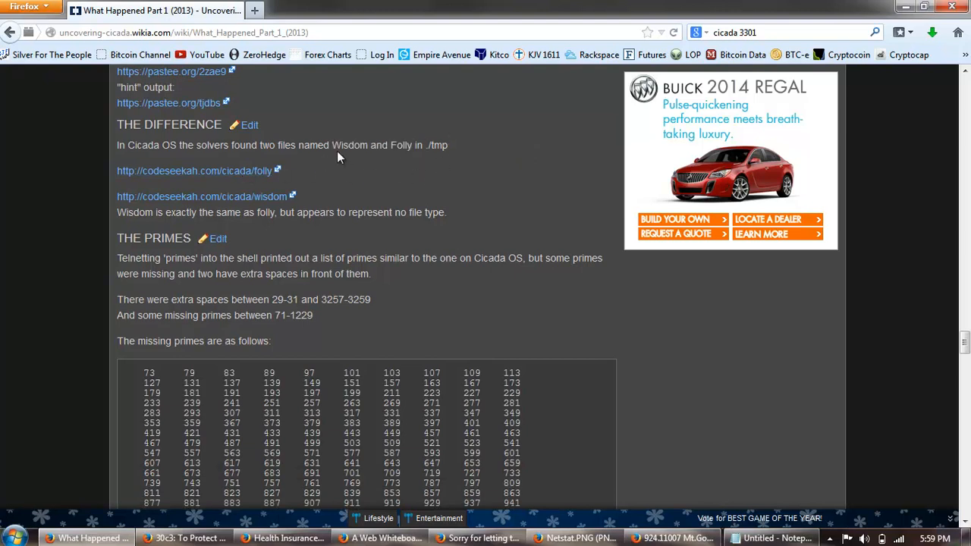
mouse_move(372, 242)
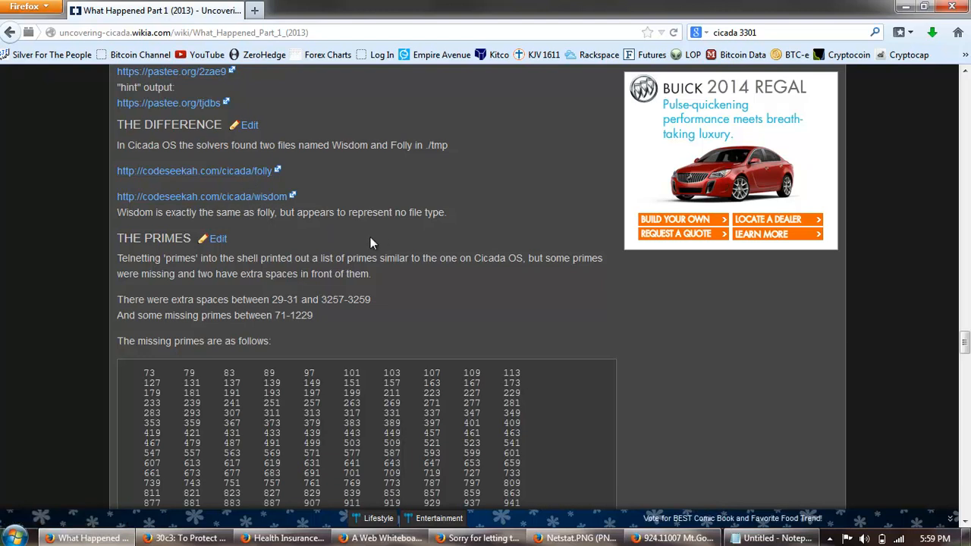
mouse_move(476, 212)
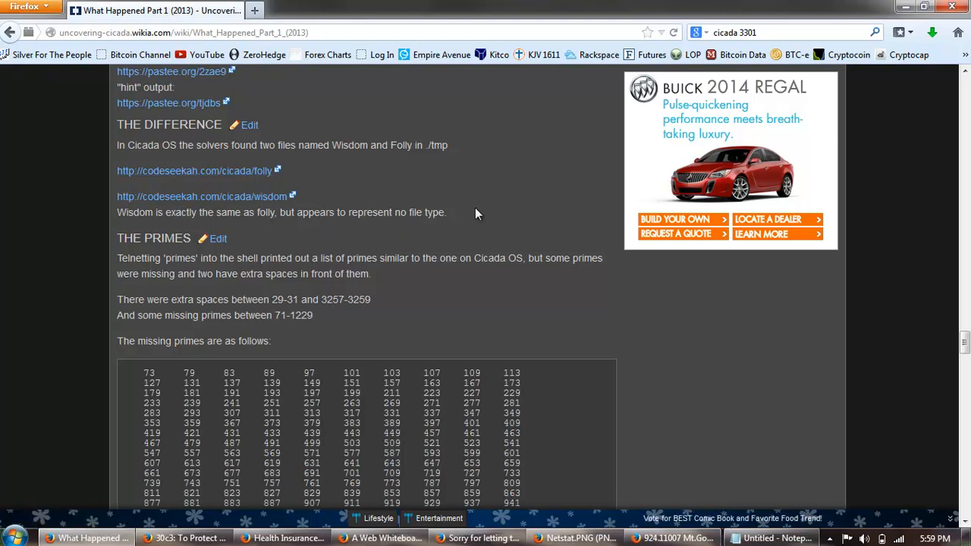
scroll("down", 3)
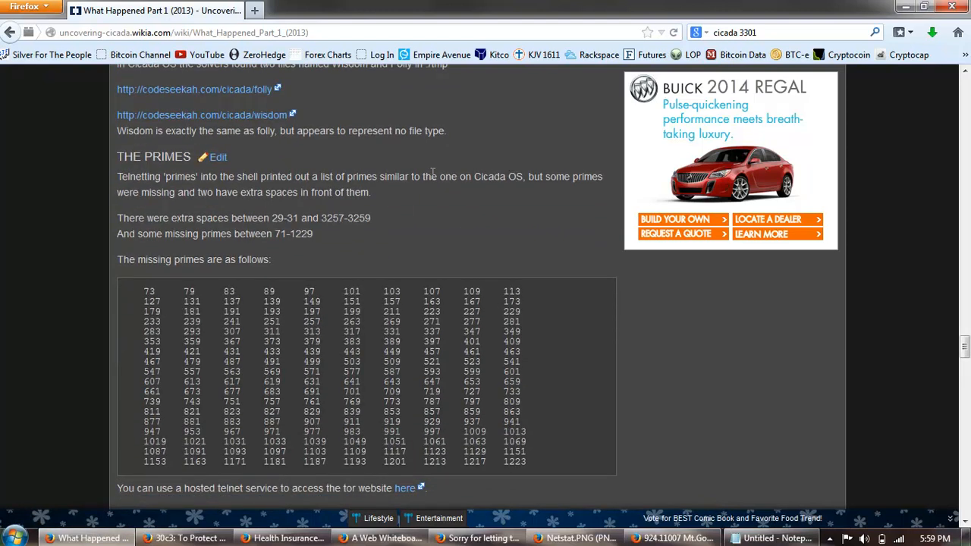
mouse_move(443, 228)
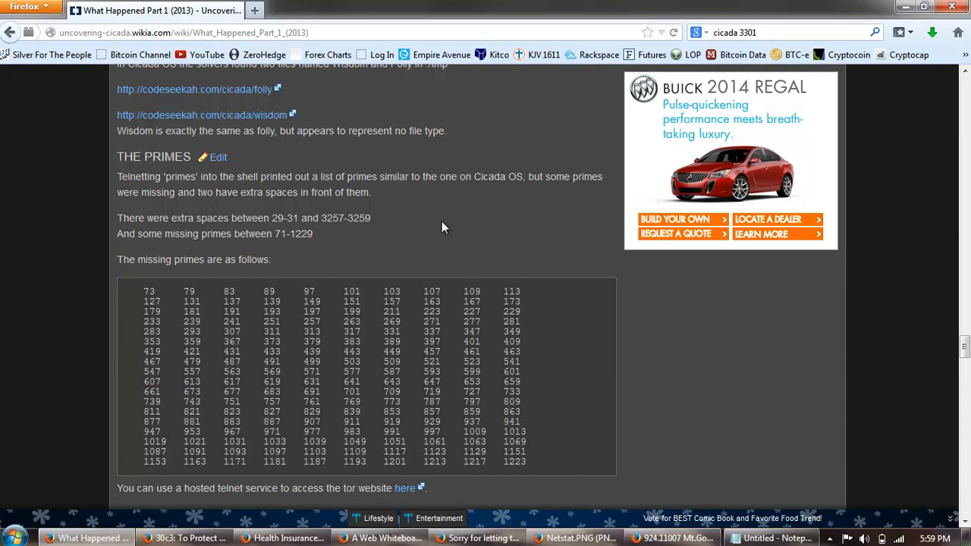
mouse_move(461, 204)
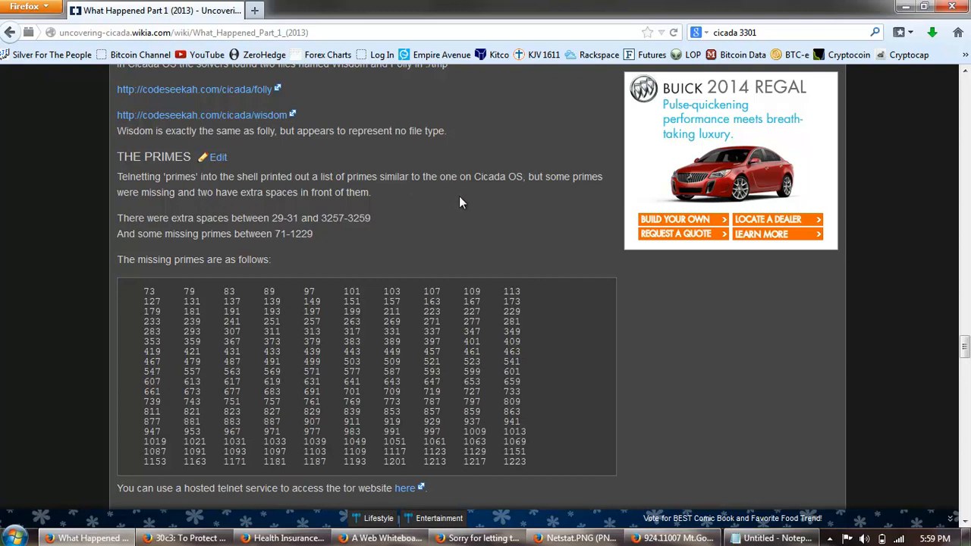
mouse_move(237, 198)
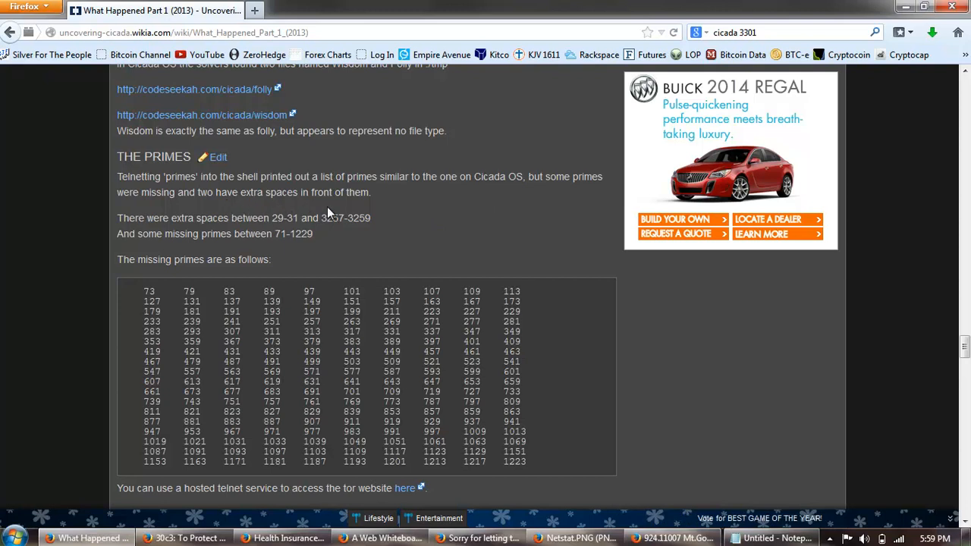
Move past the primes list to The Onion, part 2.5 of 2 hint and PGP-signed message
scroll("down", 3)
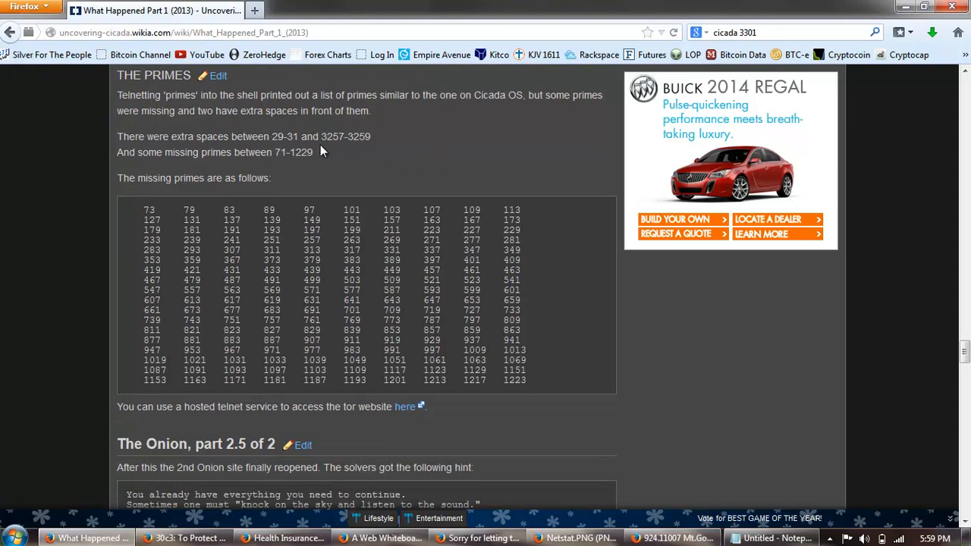
mouse_move(215, 168)
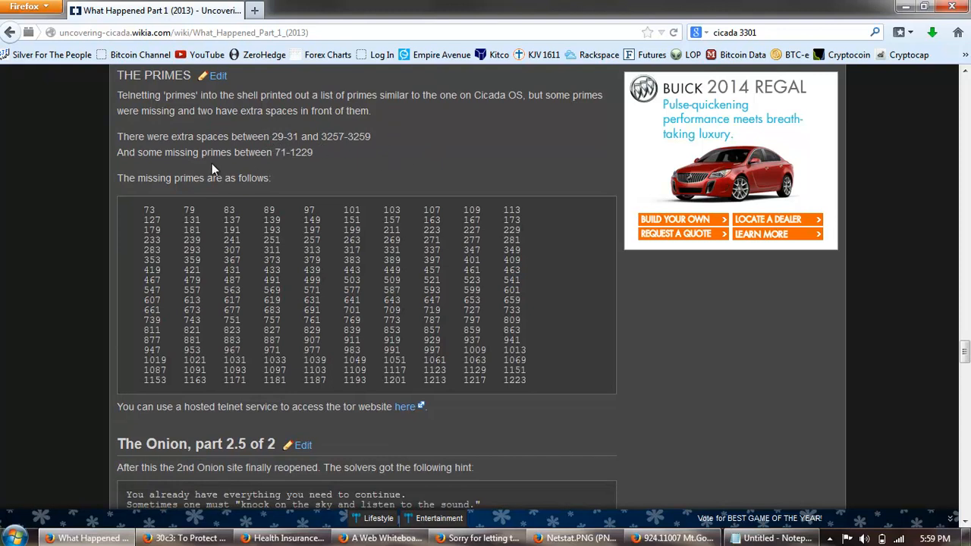
mouse_move(361, 133)
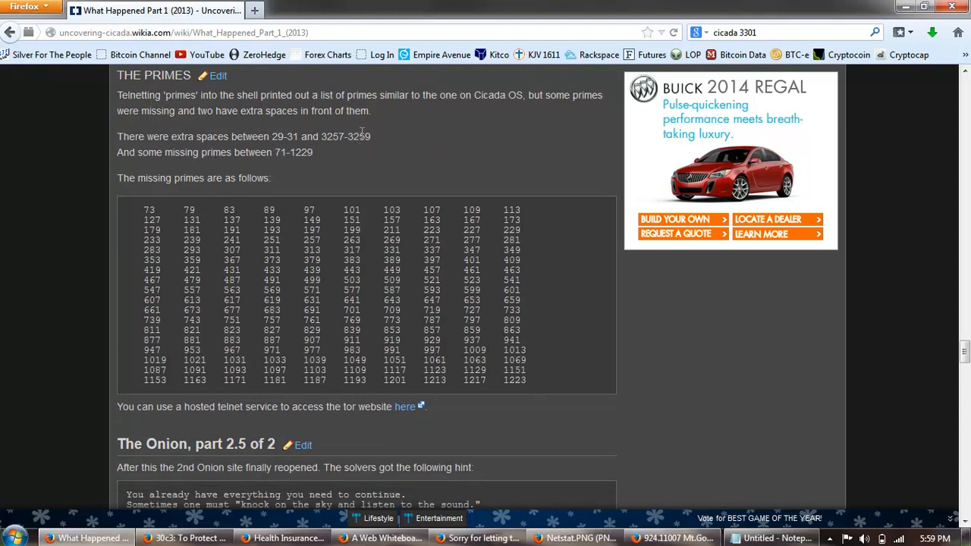
scroll("down", 3)
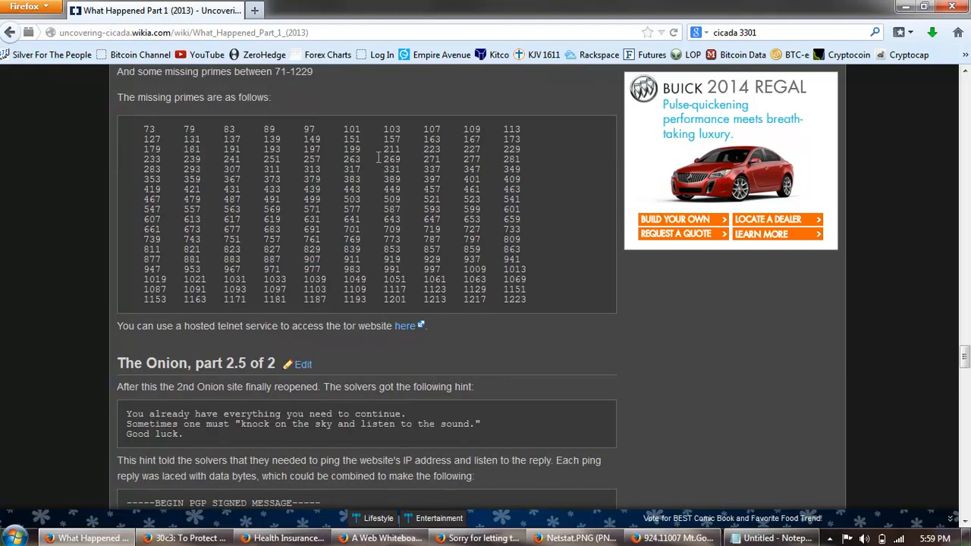
scroll("down", 3)
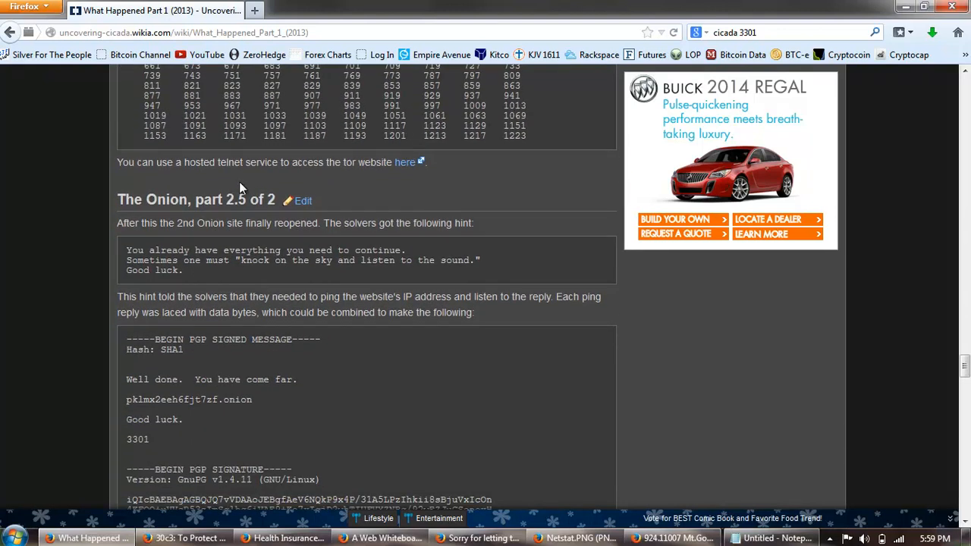
mouse_move(473, 197)
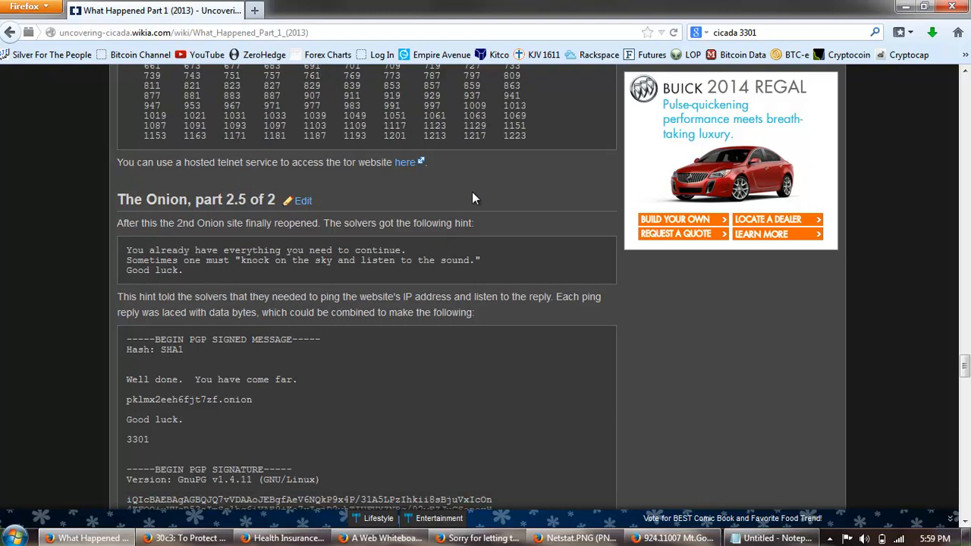
Highlight the .onion address in the part 2.5 signed message and move on to 'The Onion, part 3 and 4 of 2'
scroll("down", 3)
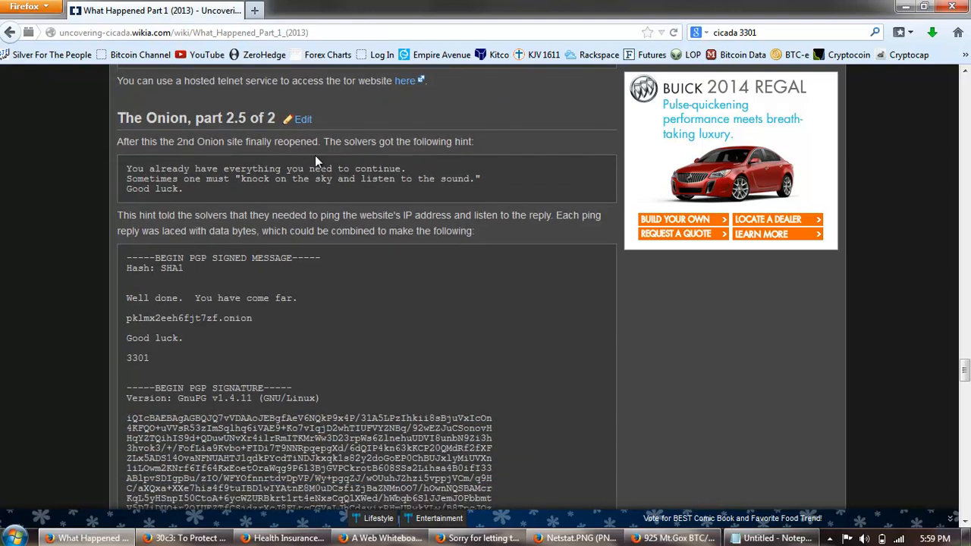
mouse_move(431, 128)
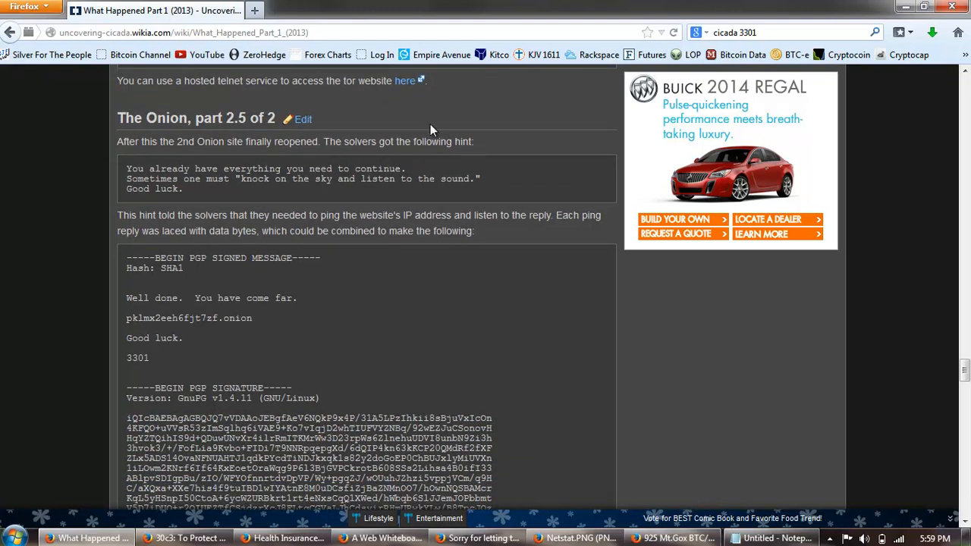
mouse_move(231, 194)
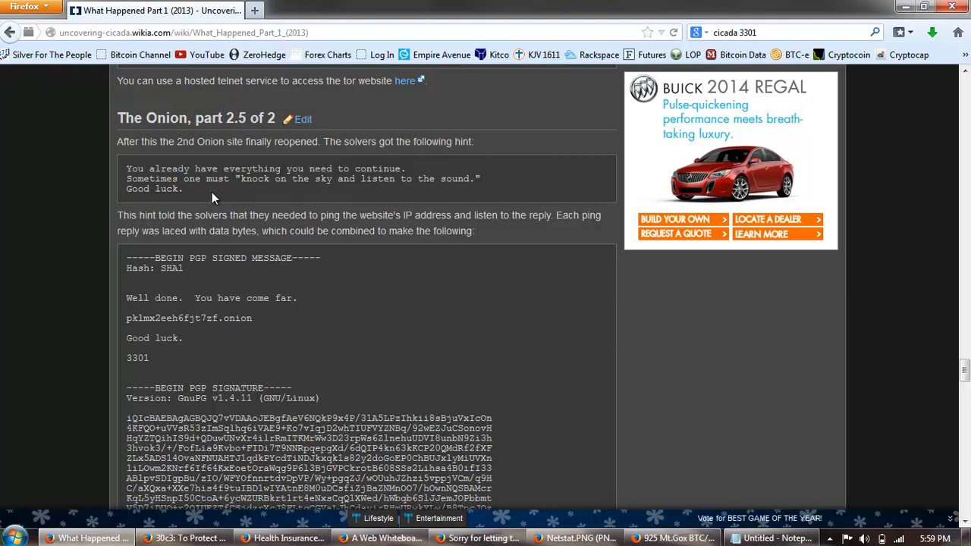
mouse_move(378, 195)
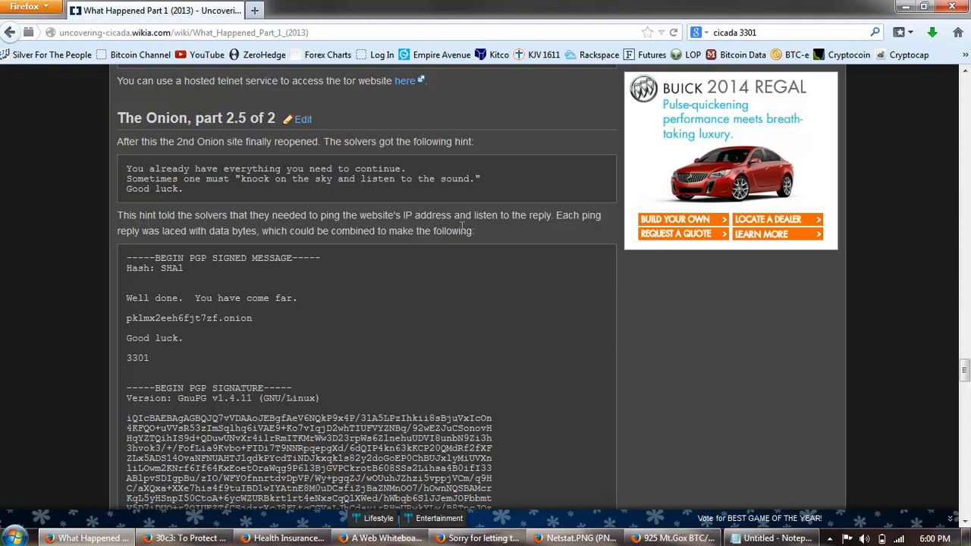
mouse_move(573, 234)
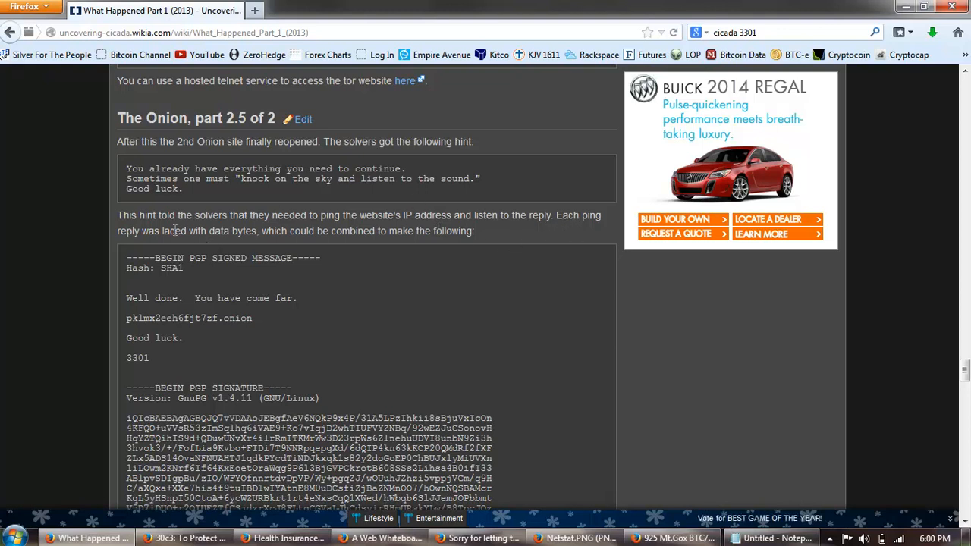
left_click_drag(160, 231, 258, 231)
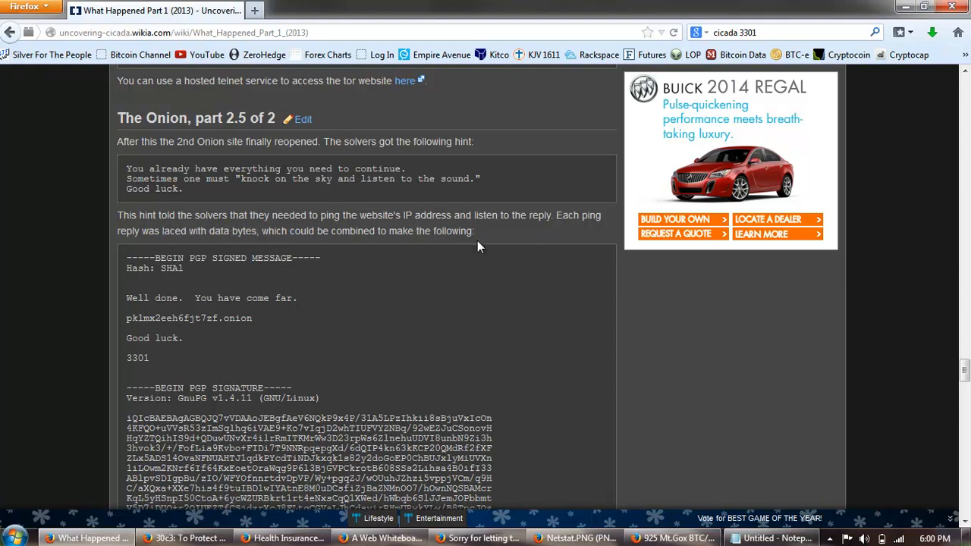
scroll("down", 3)
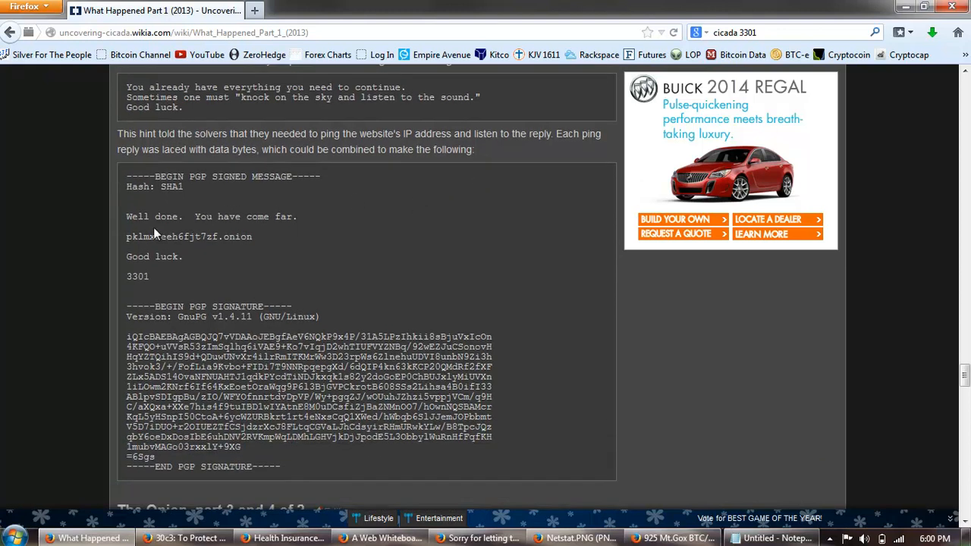
mouse_move(258, 241)
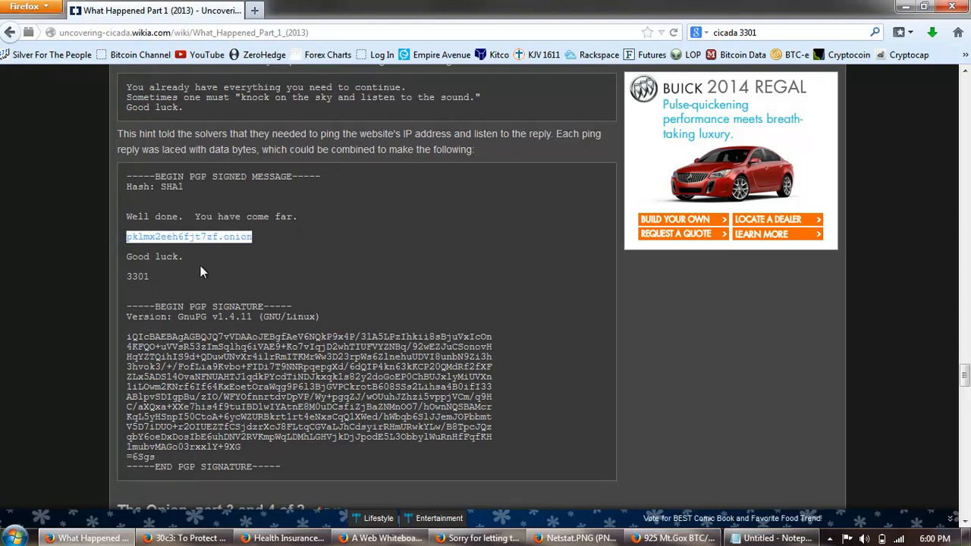
scroll("down", 3)
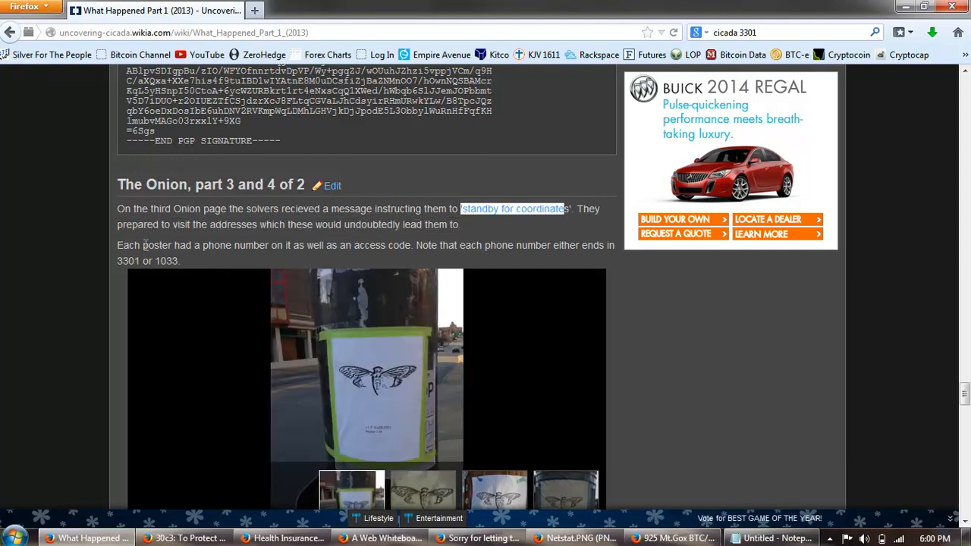
View the second cicada poster photo, then read the Portland message down to the SSSS location table
scroll("down", 3)
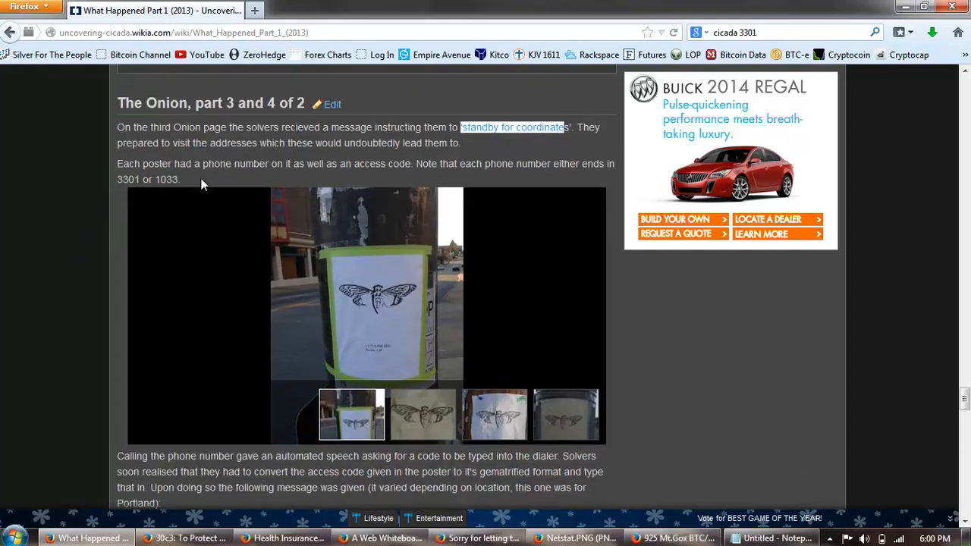
mouse_move(523, 167)
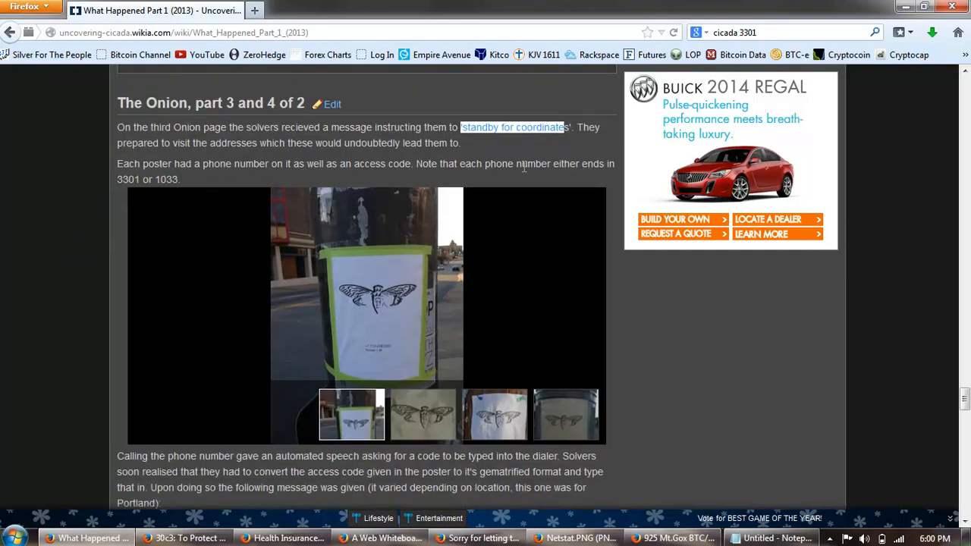
left_click(422, 416)
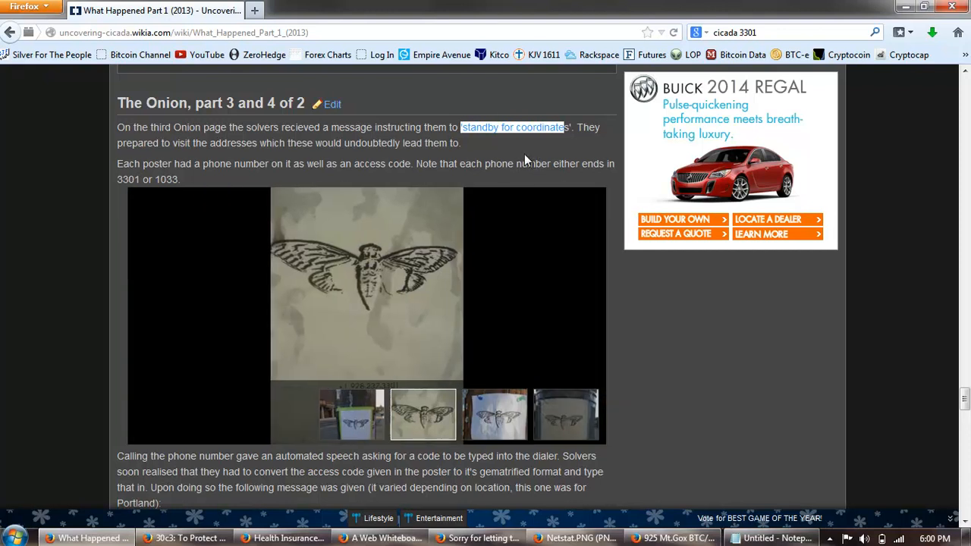
scroll("down", 3)
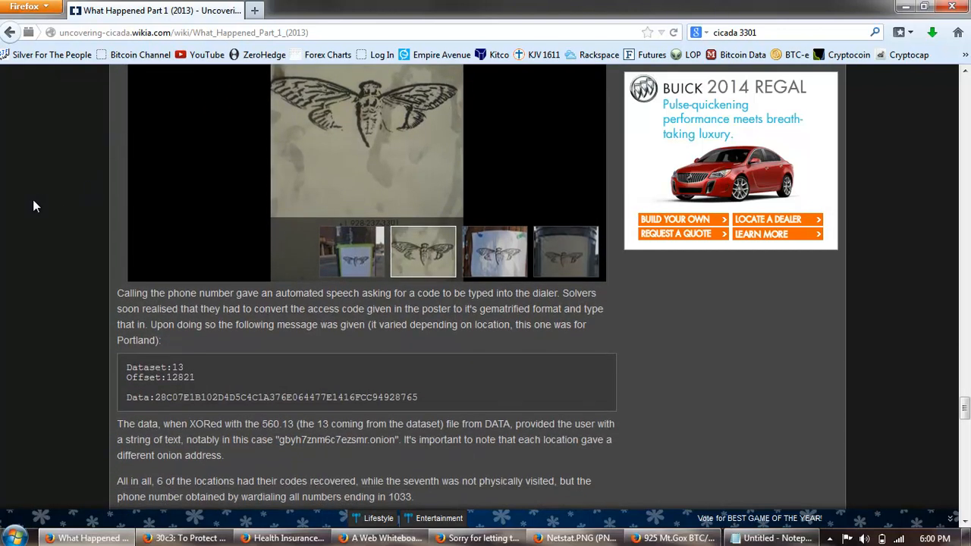
scroll("down", 3)
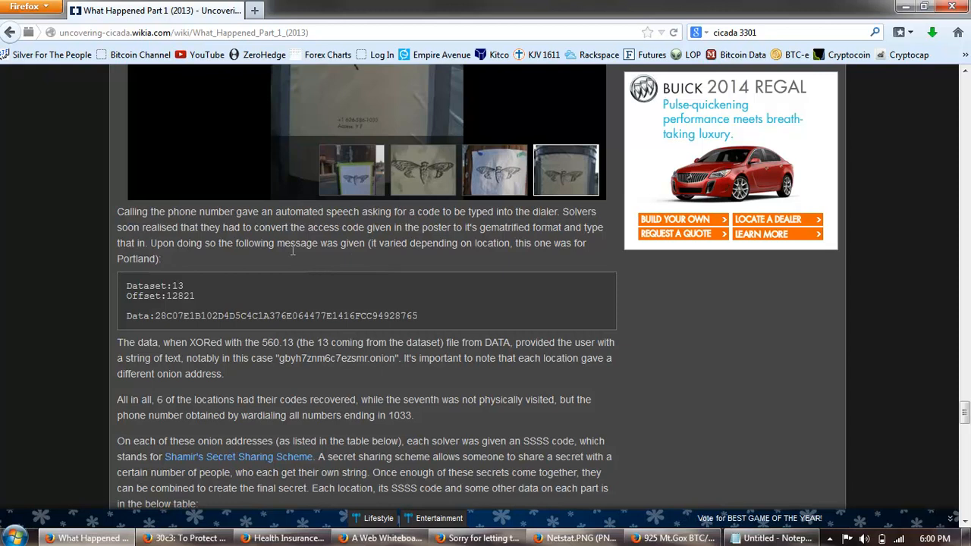
mouse_move(418, 258)
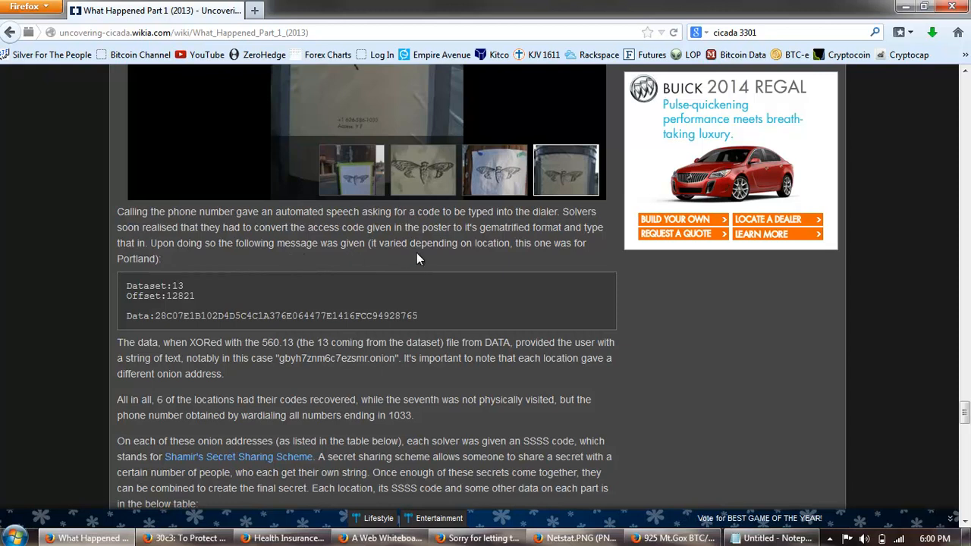
mouse_move(296, 258)
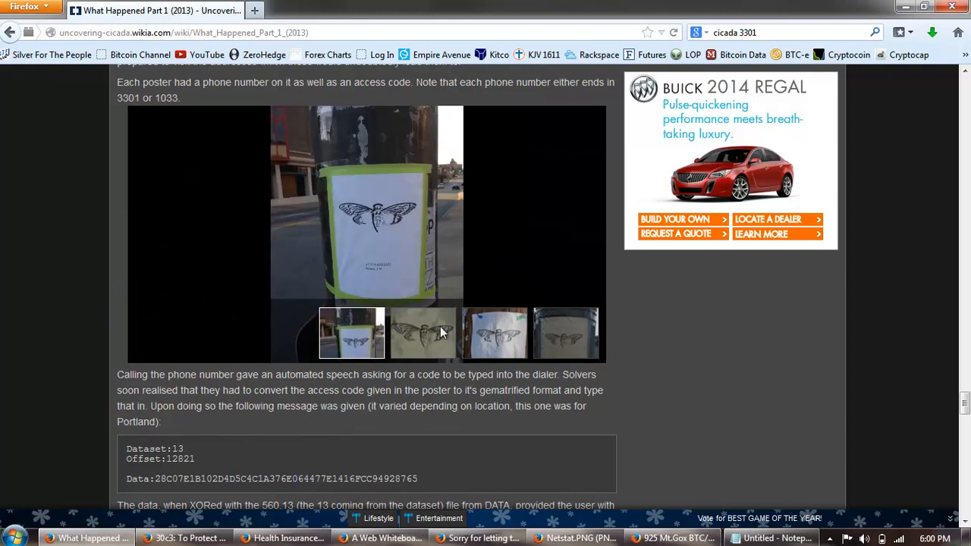
mouse_move(394, 276)
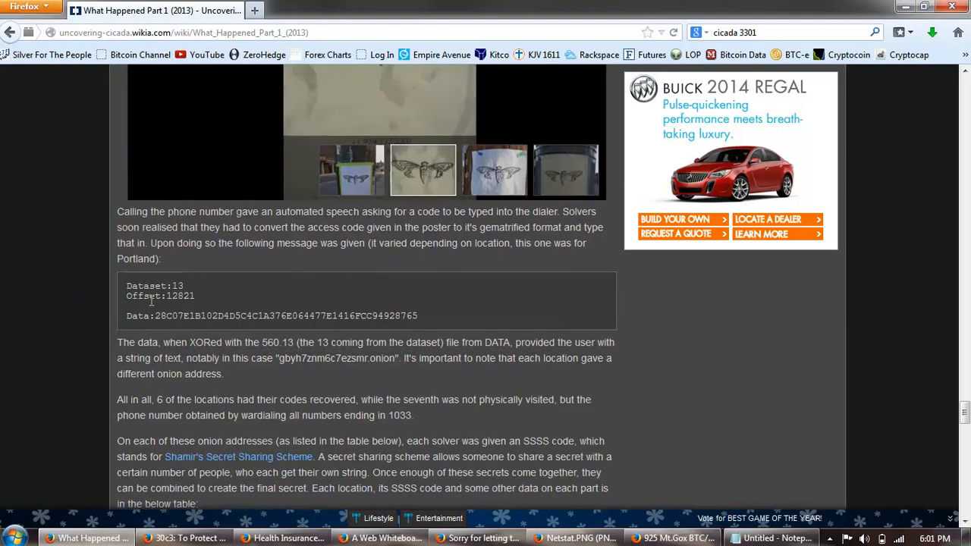
scroll("down", 3)
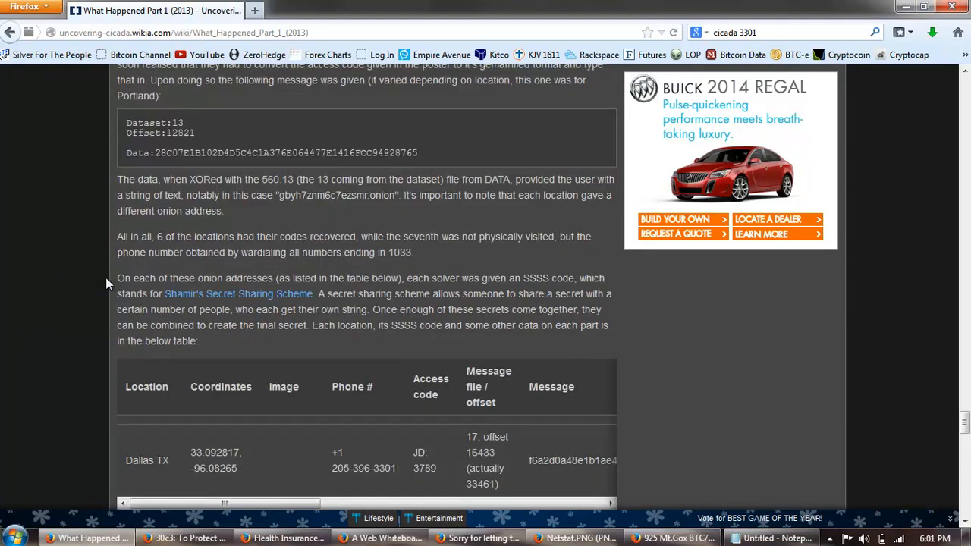
mouse_move(271, 198)
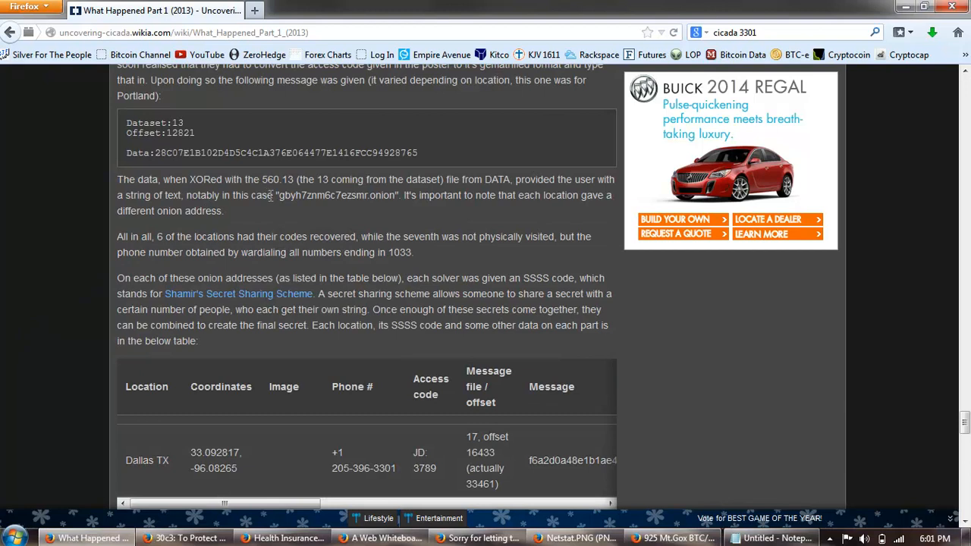
mouse_move(443, 223)
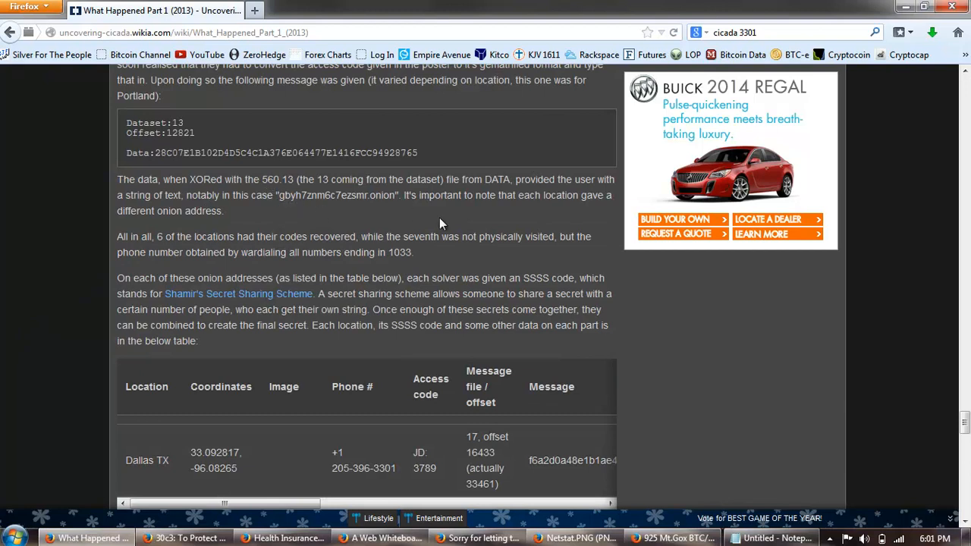
mouse_move(598, 194)
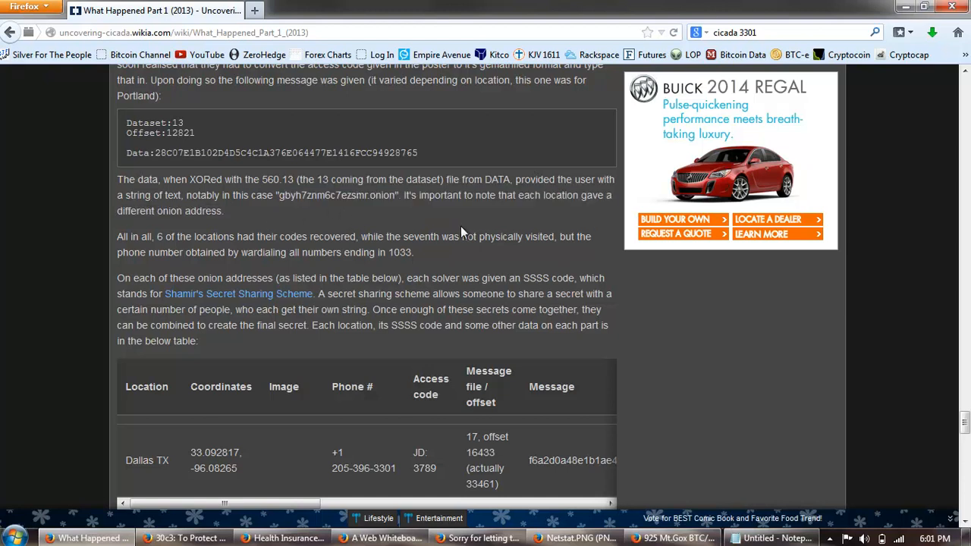
mouse_move(328, 221)
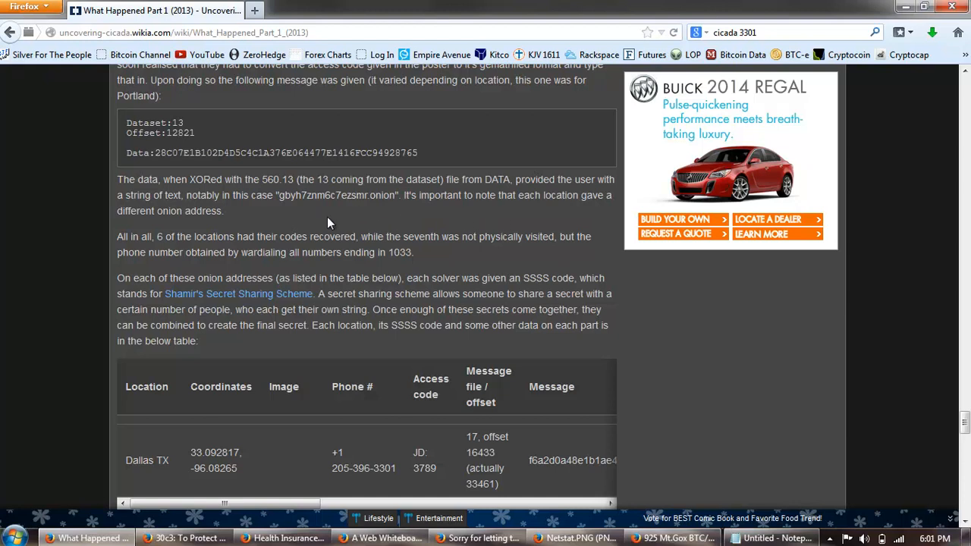
Mark the onion address wording in the paragraph and read further down
double_click(188, 211)
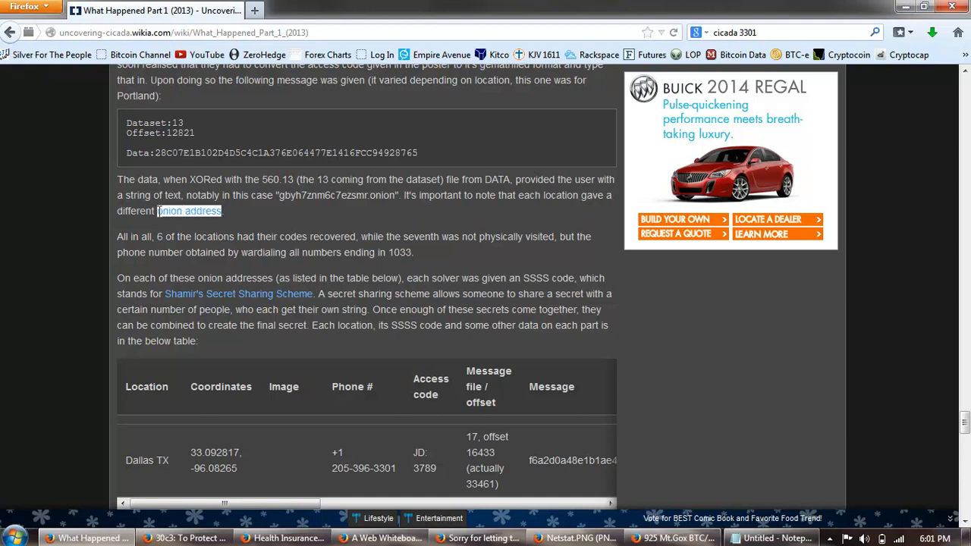
scroll("down", 3)
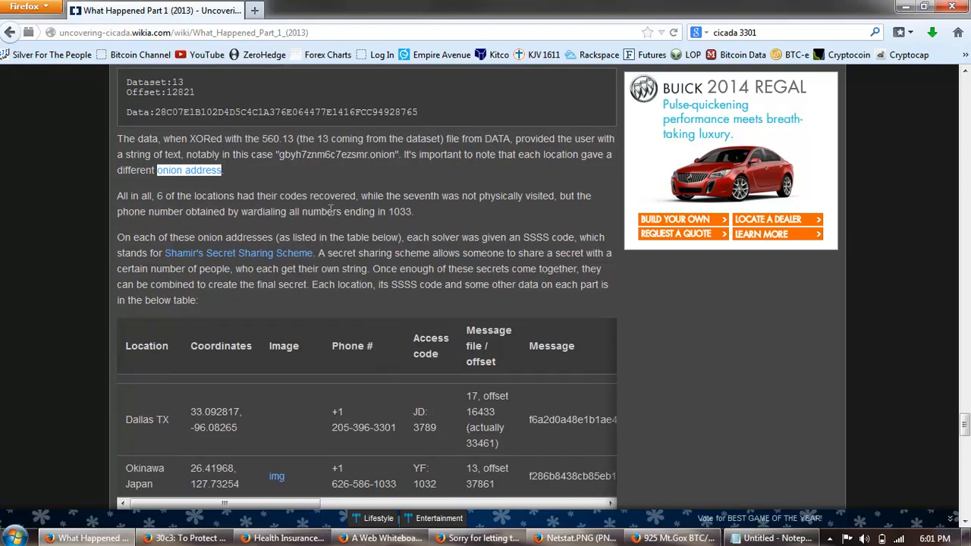
scroll("down", 3)
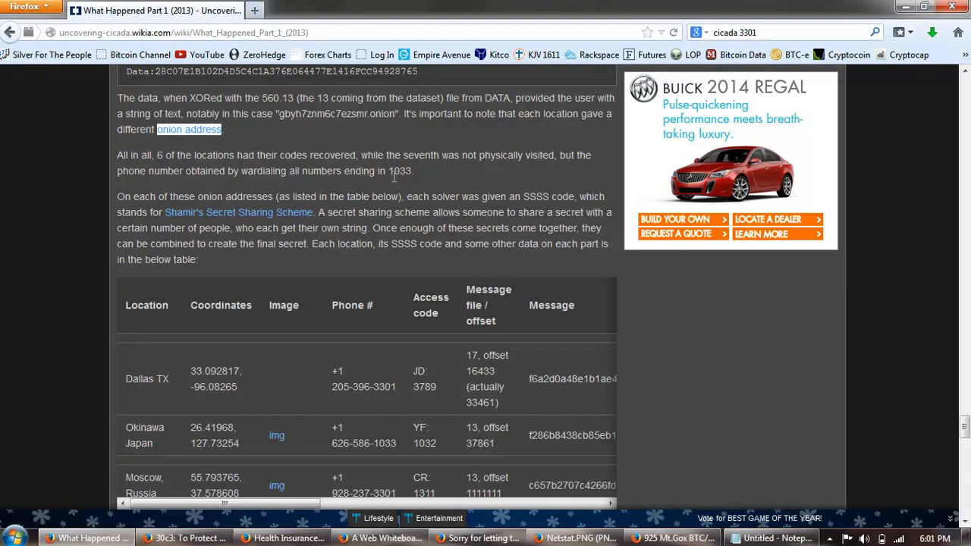
Highlight 'wardialing all numbers ending in 1033' and continue to the Annapolis and Portland table rows
double_click(252, 170)
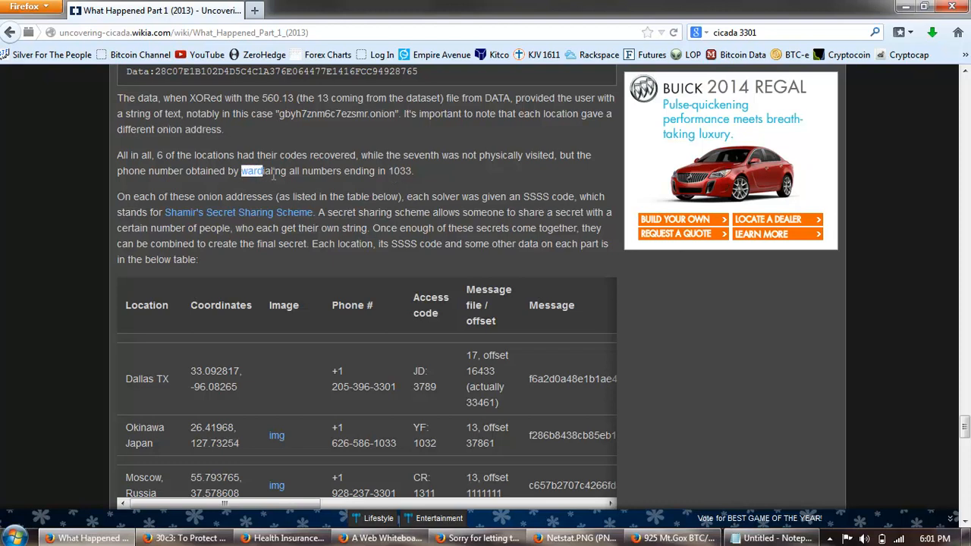
left_click_drag(240, 170, 413, 170)
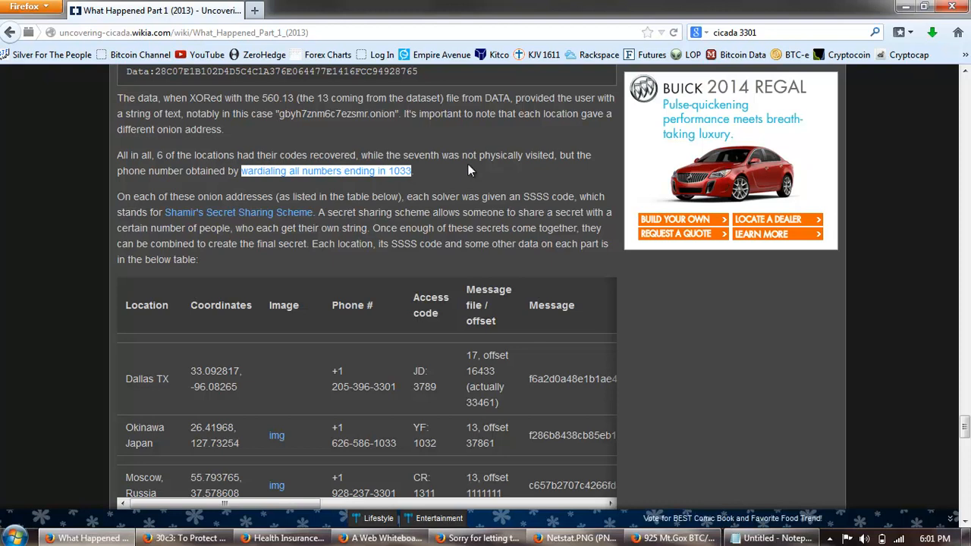
mouse_move(487, 151)
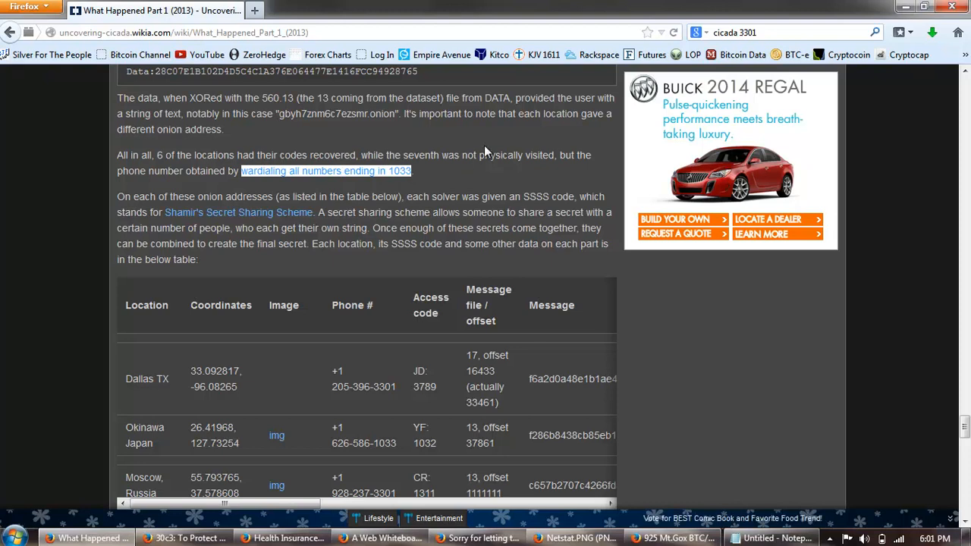
mouse_move(571, 230)
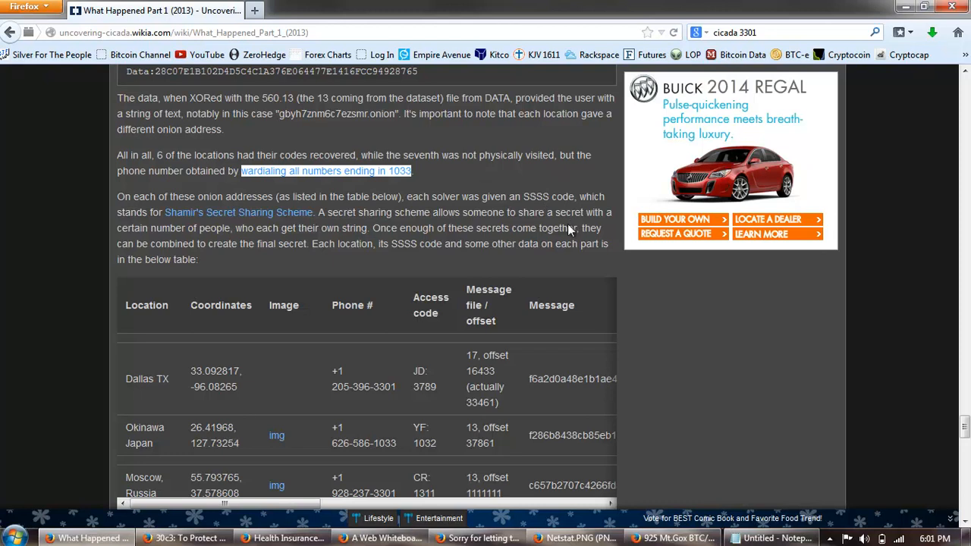
mouse_move(191, 224)
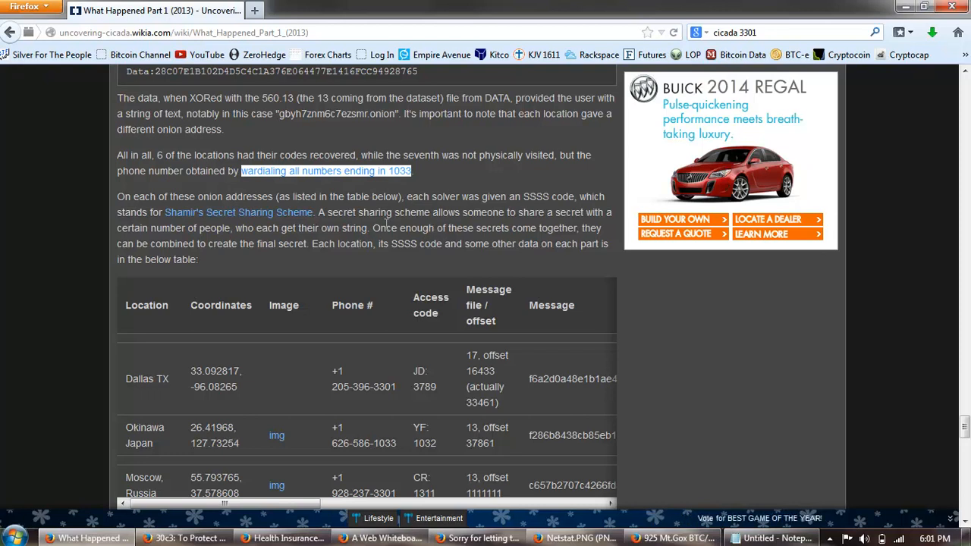
mouse_move(379, 249)
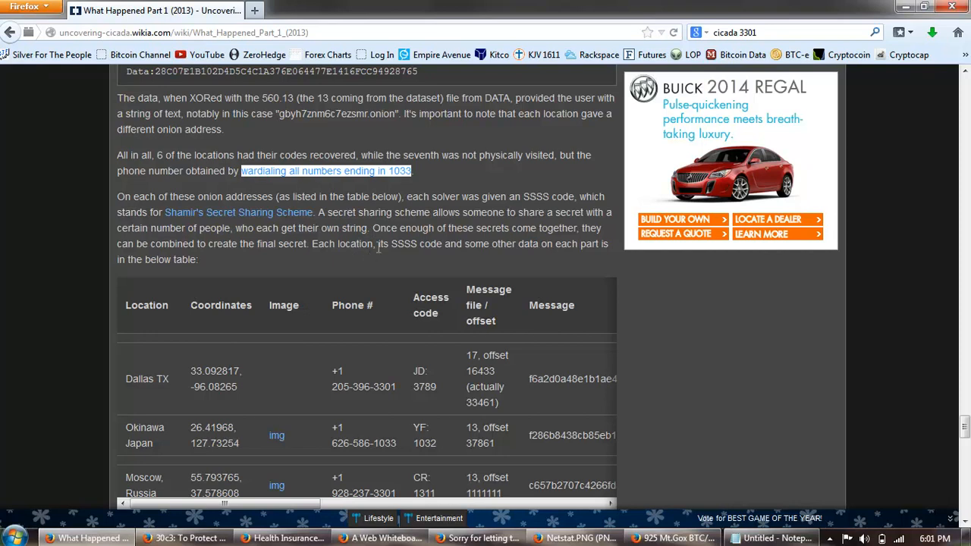
mouse_move(416, 263)
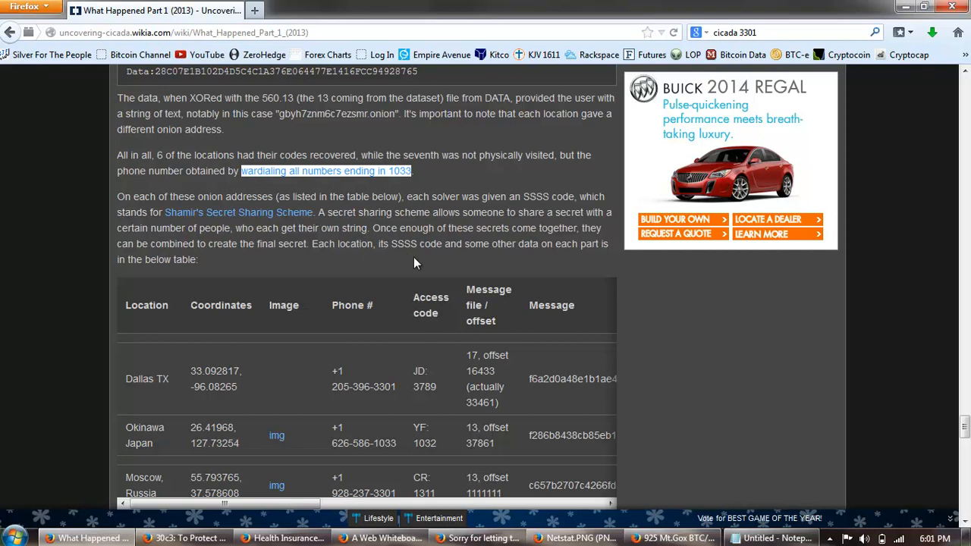
mouse_move(281, 267)
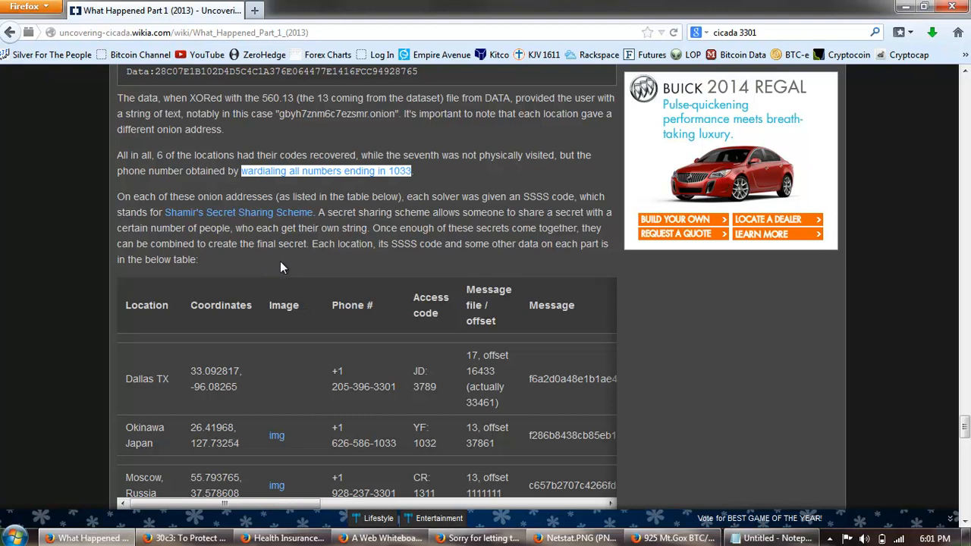
mouse_move(316, 247)
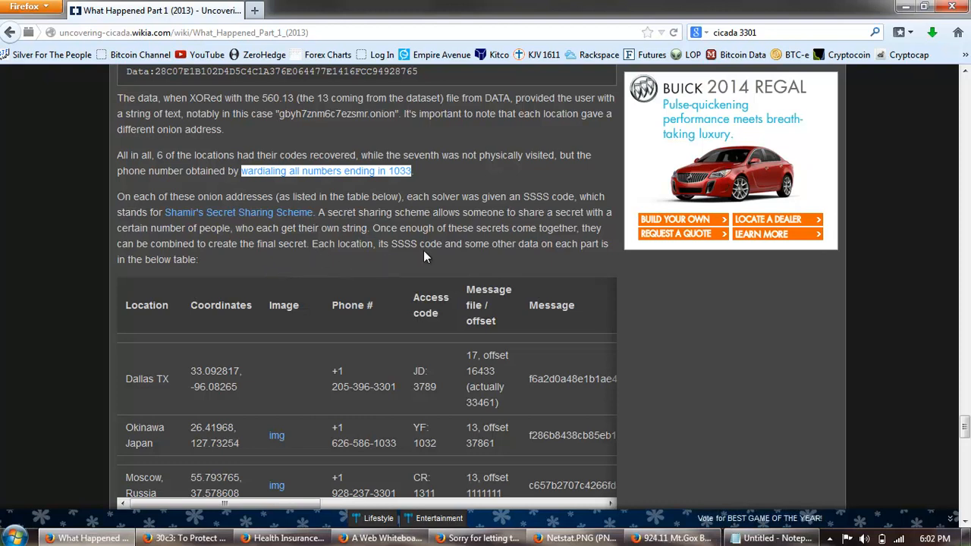
mouse_move(328, 270)
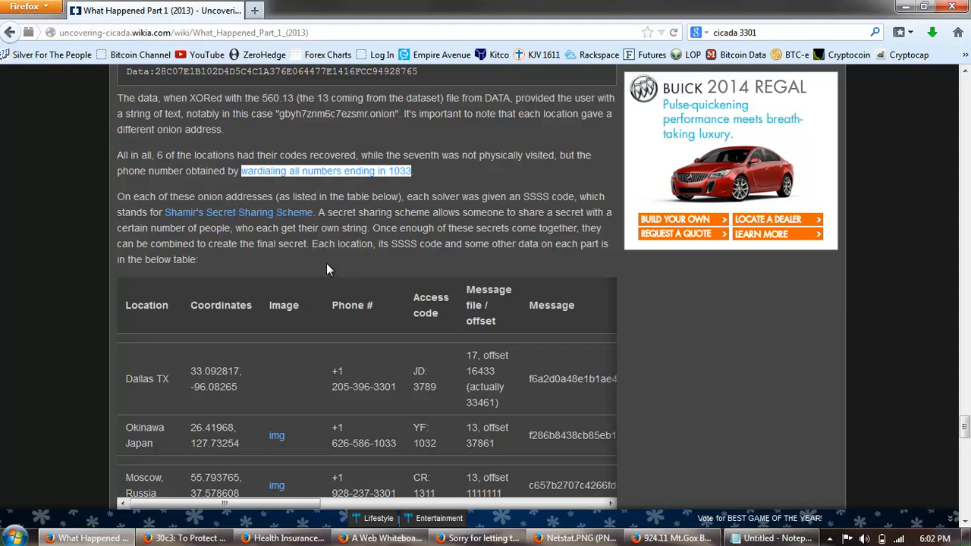
scroll("down", 3)
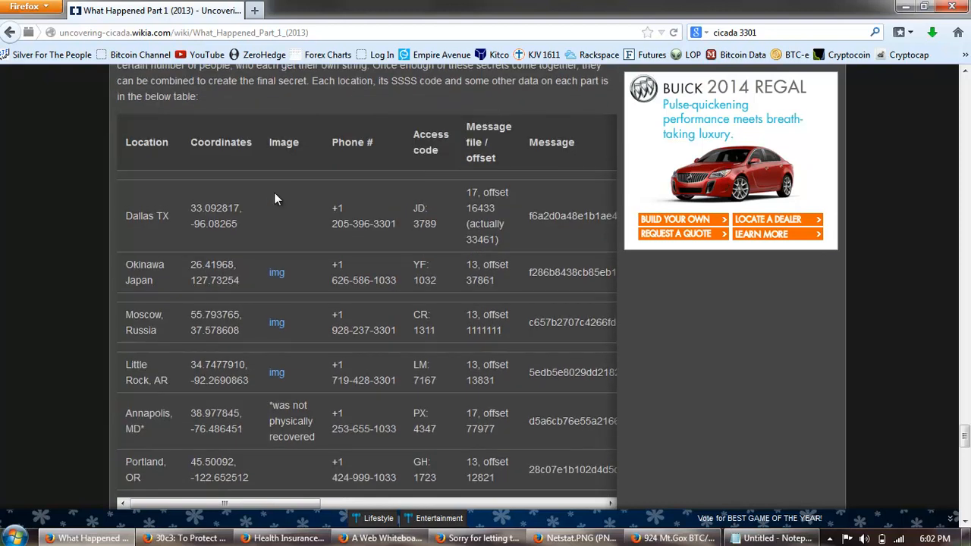
mouse_move(258, 264)
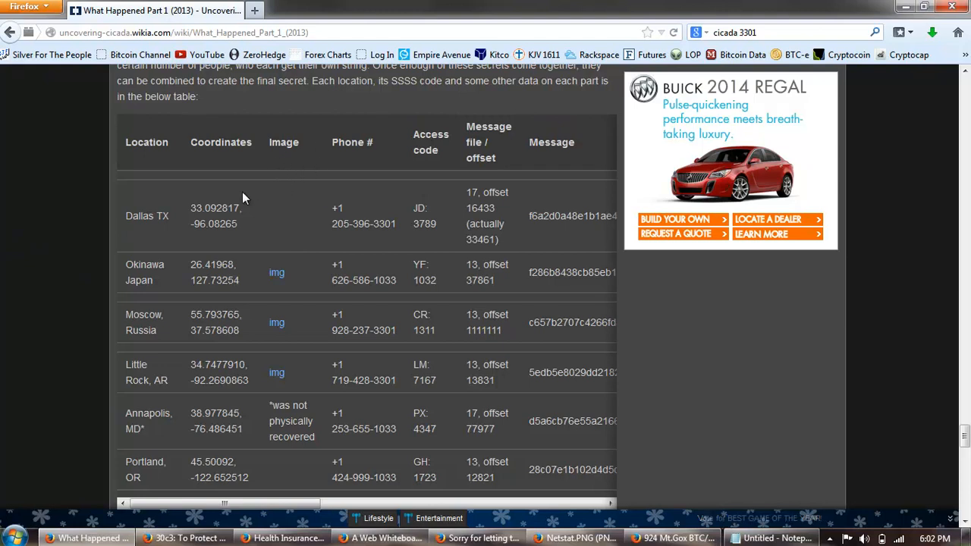
mouse_move(296, 228)
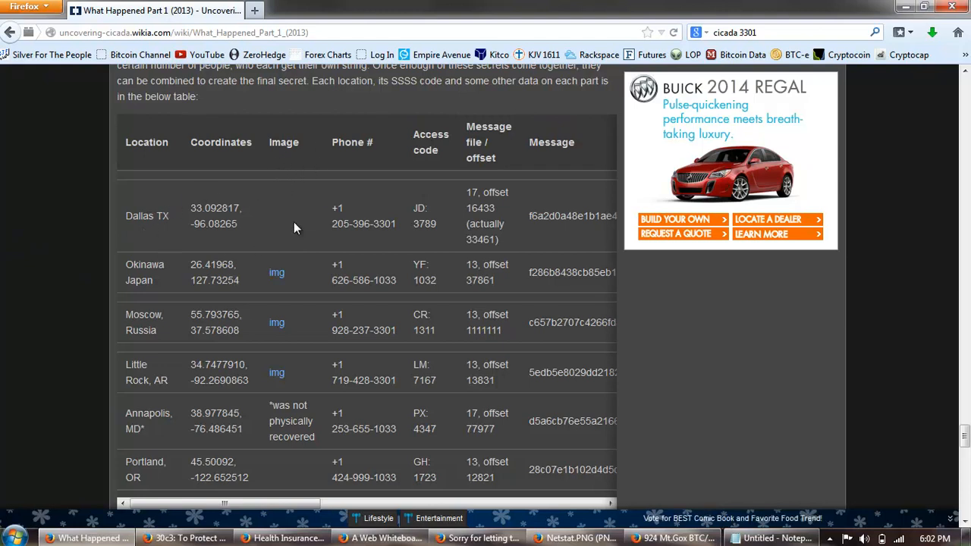
scroll("down", 3)
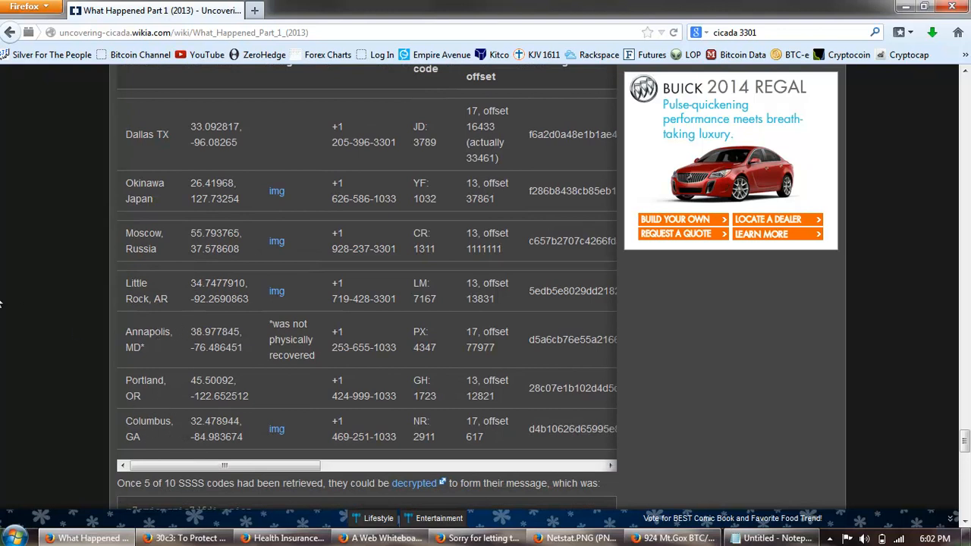
scroll("up", 3)
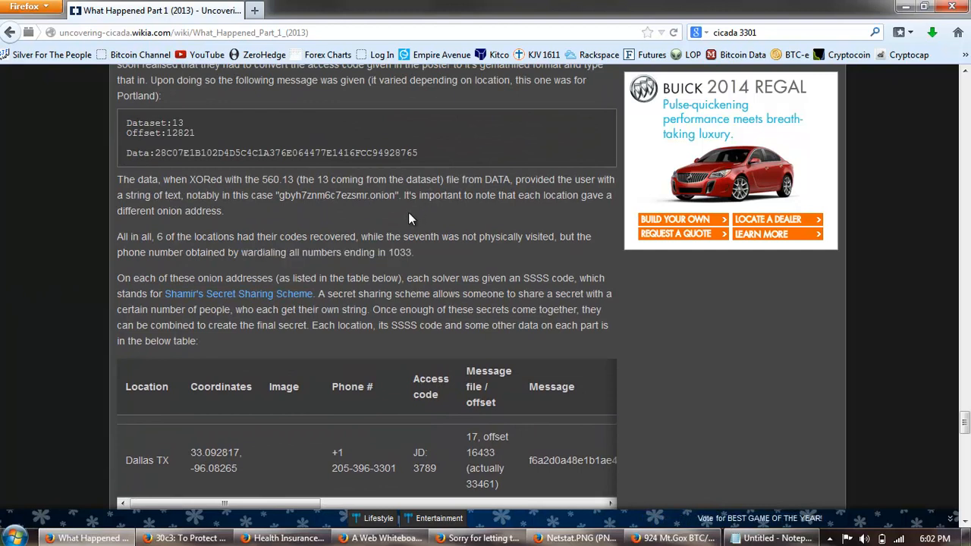
mouse_move(410, 205)
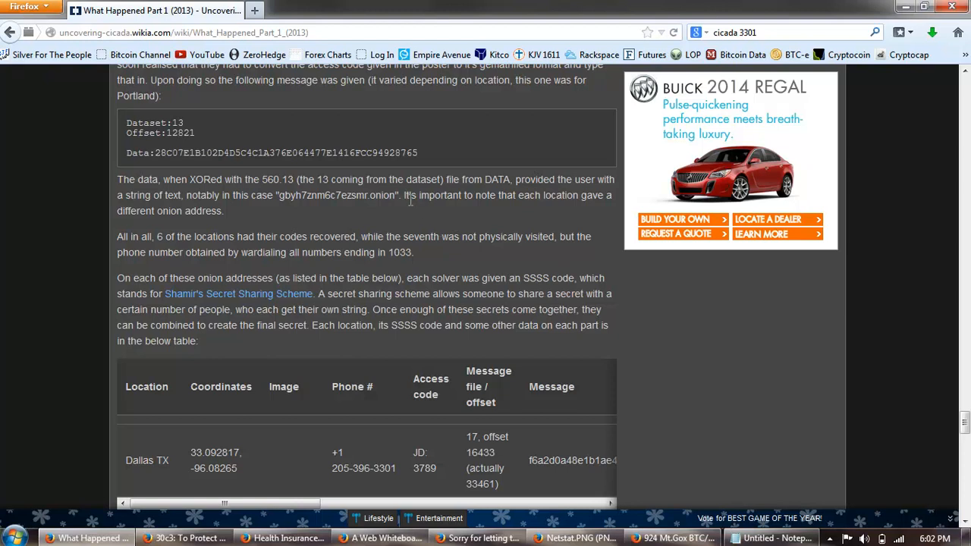
mouse_move(410, 201)
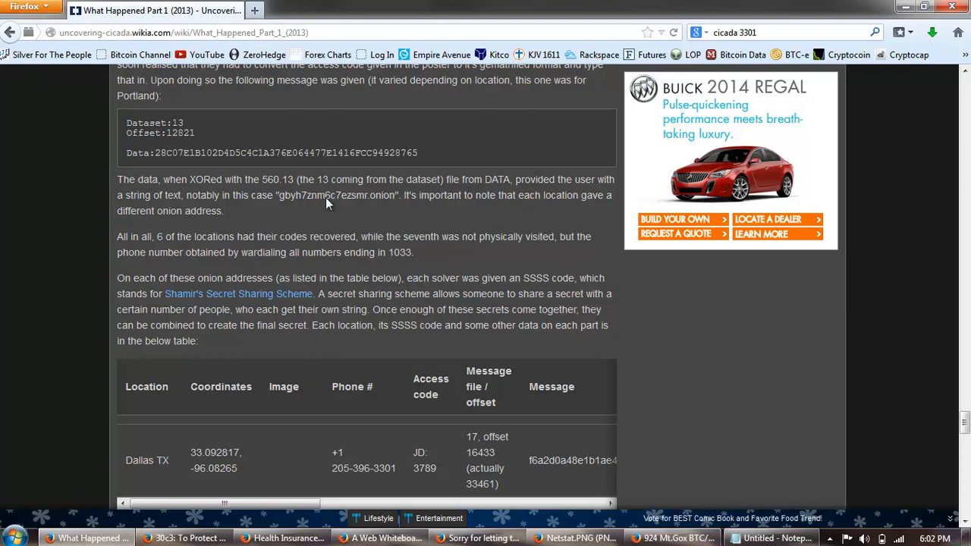
mouse_move(355, 252)
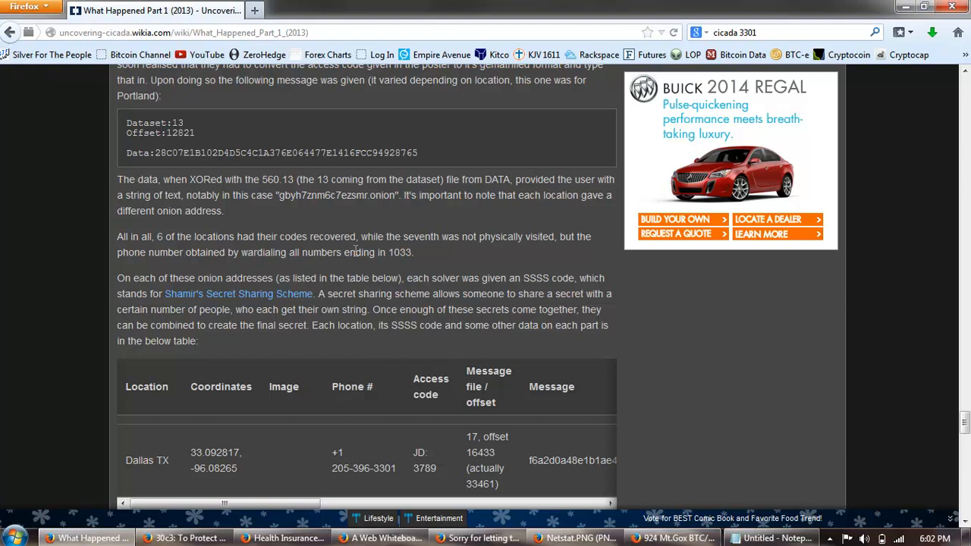
mouse_move(270, 222)
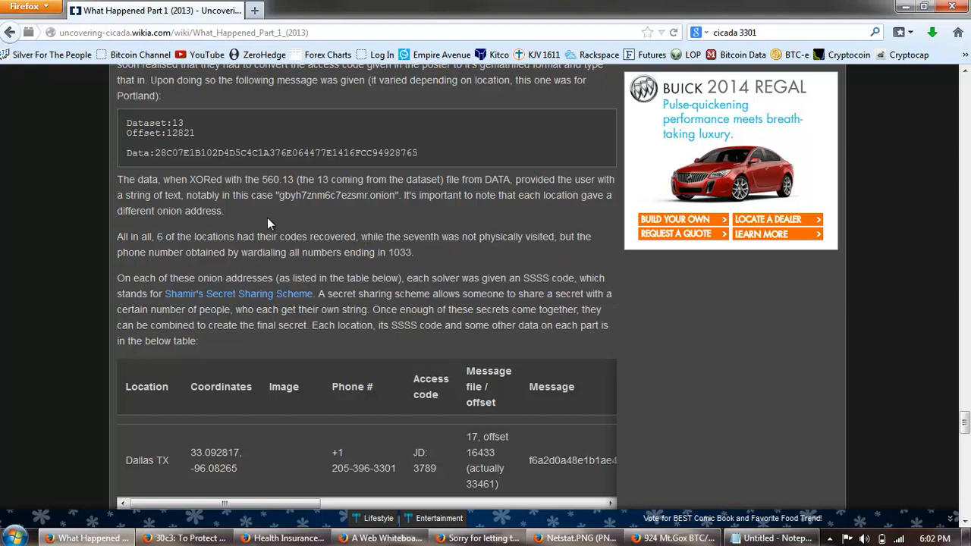
mouse_move(306, 237)
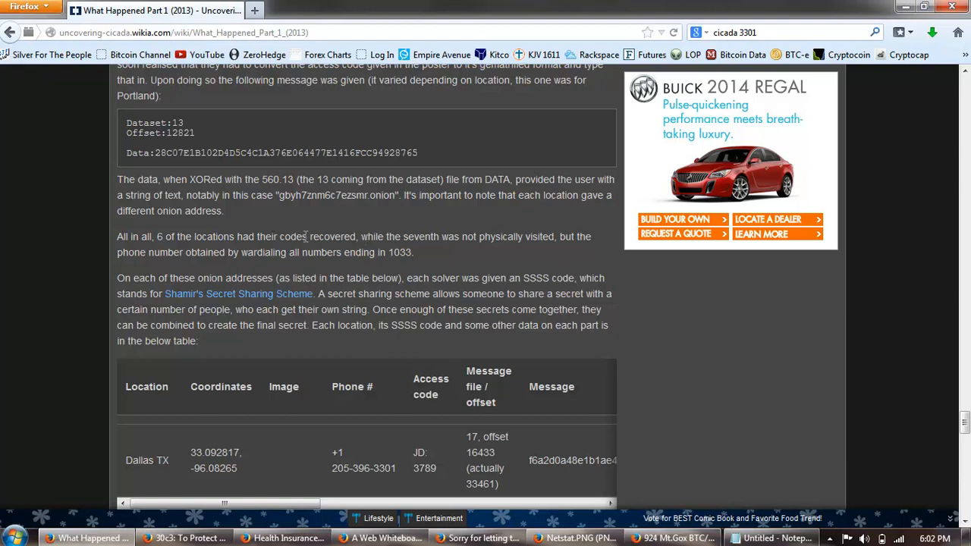
mouse_move(302, 246)
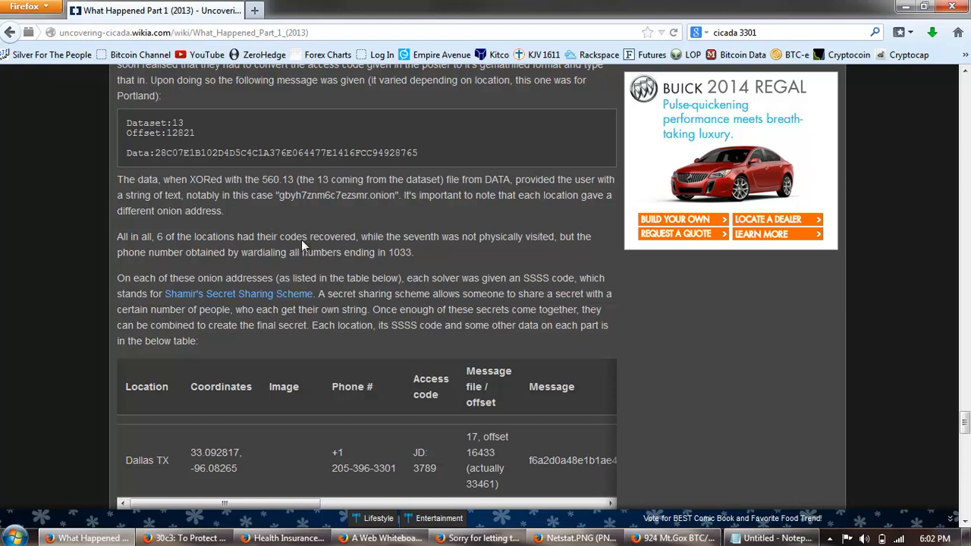
mouse_move(303, 249)
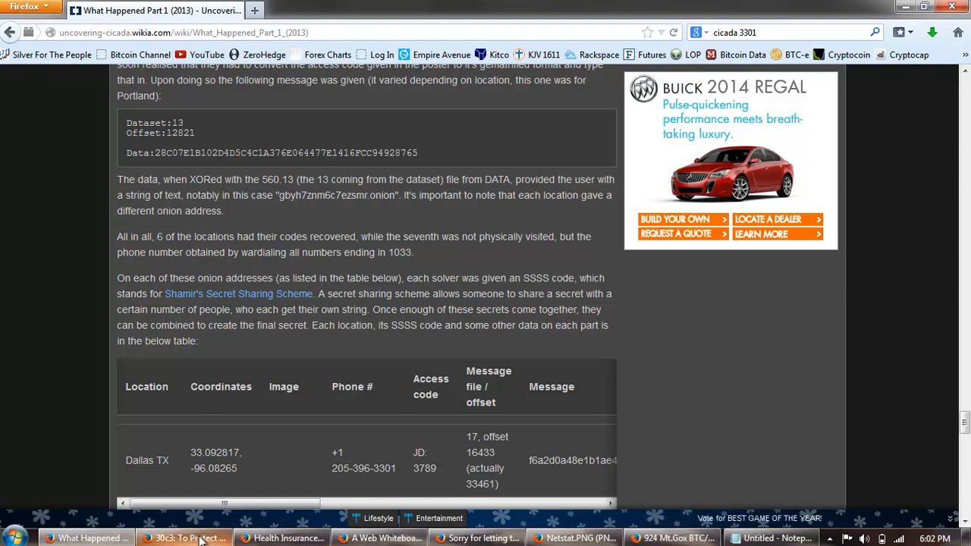
Switch to the '30c3: To Protect And Infect, Part 2' YouTube window, returning after a glance at the whiteboard
left_click(185, 538)
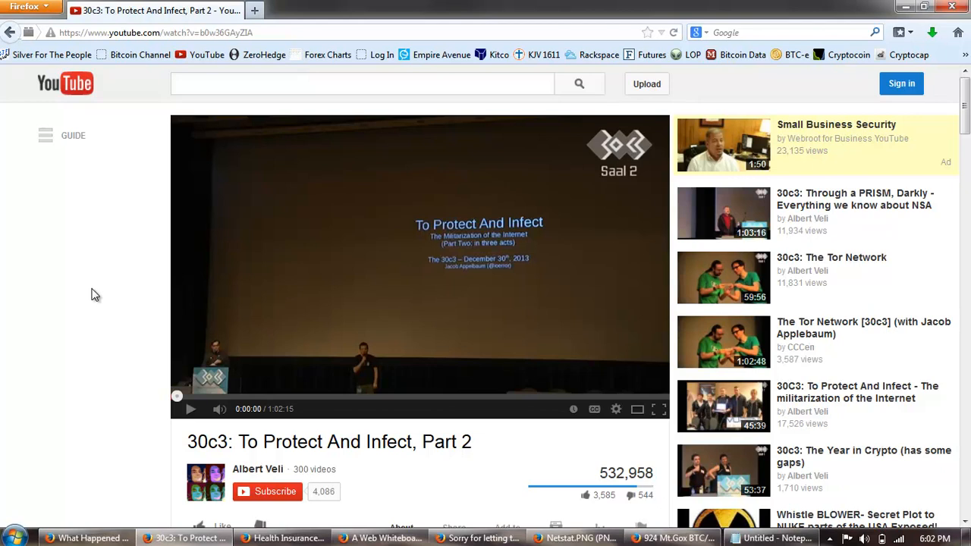
mouse_move(261, 422)
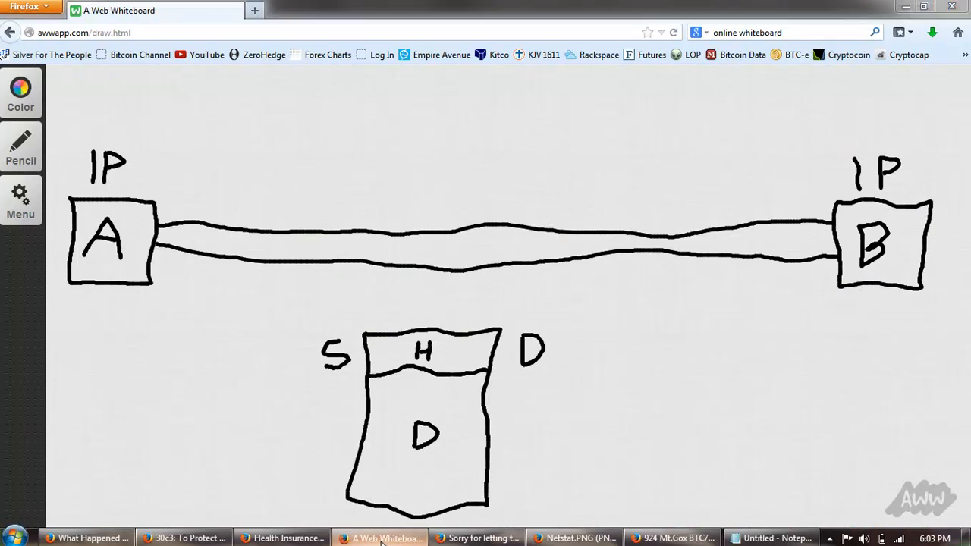
left_click(183, 538)
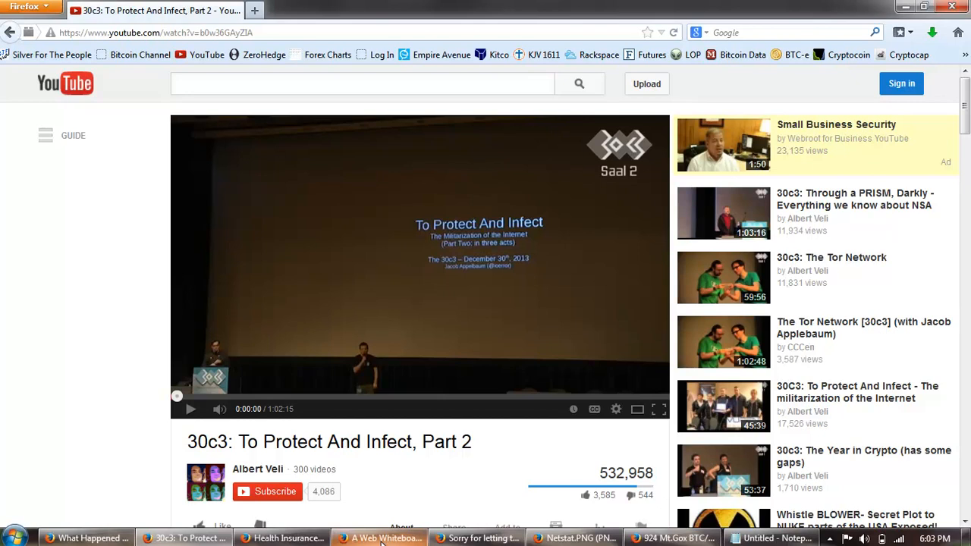